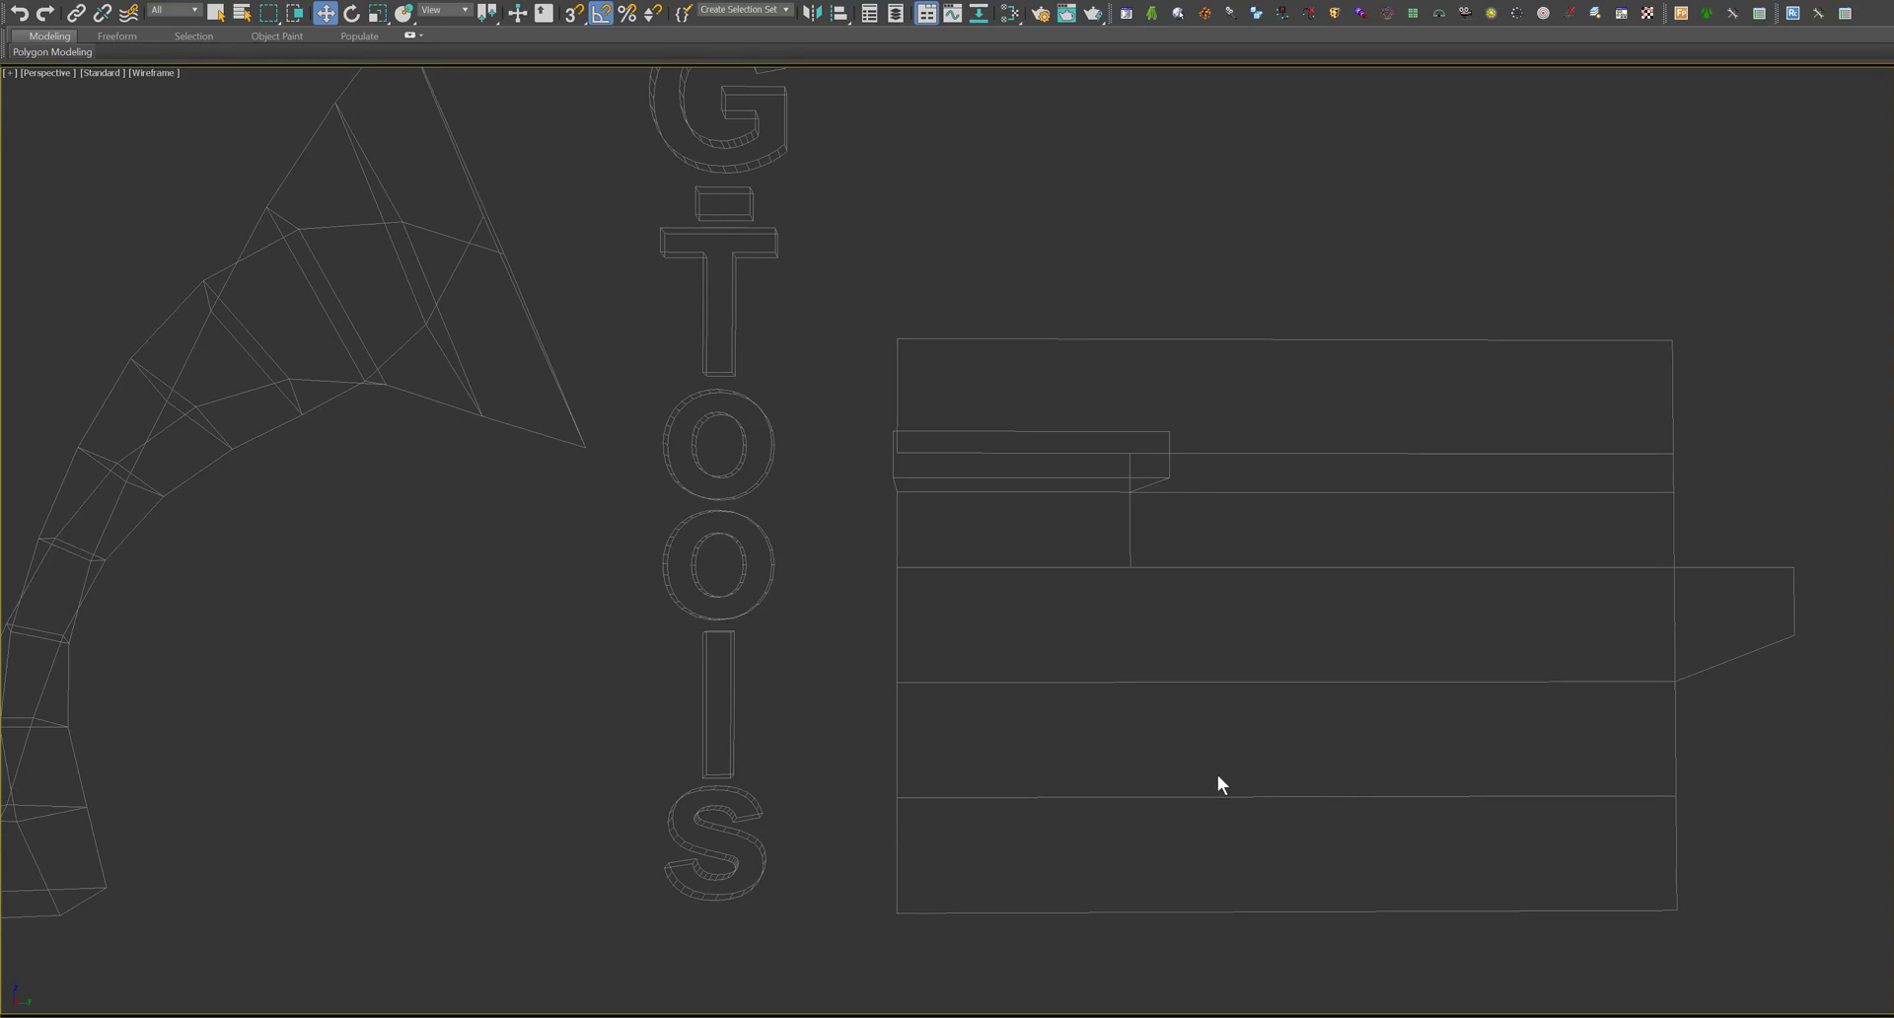
mouse_move(1228, 789)
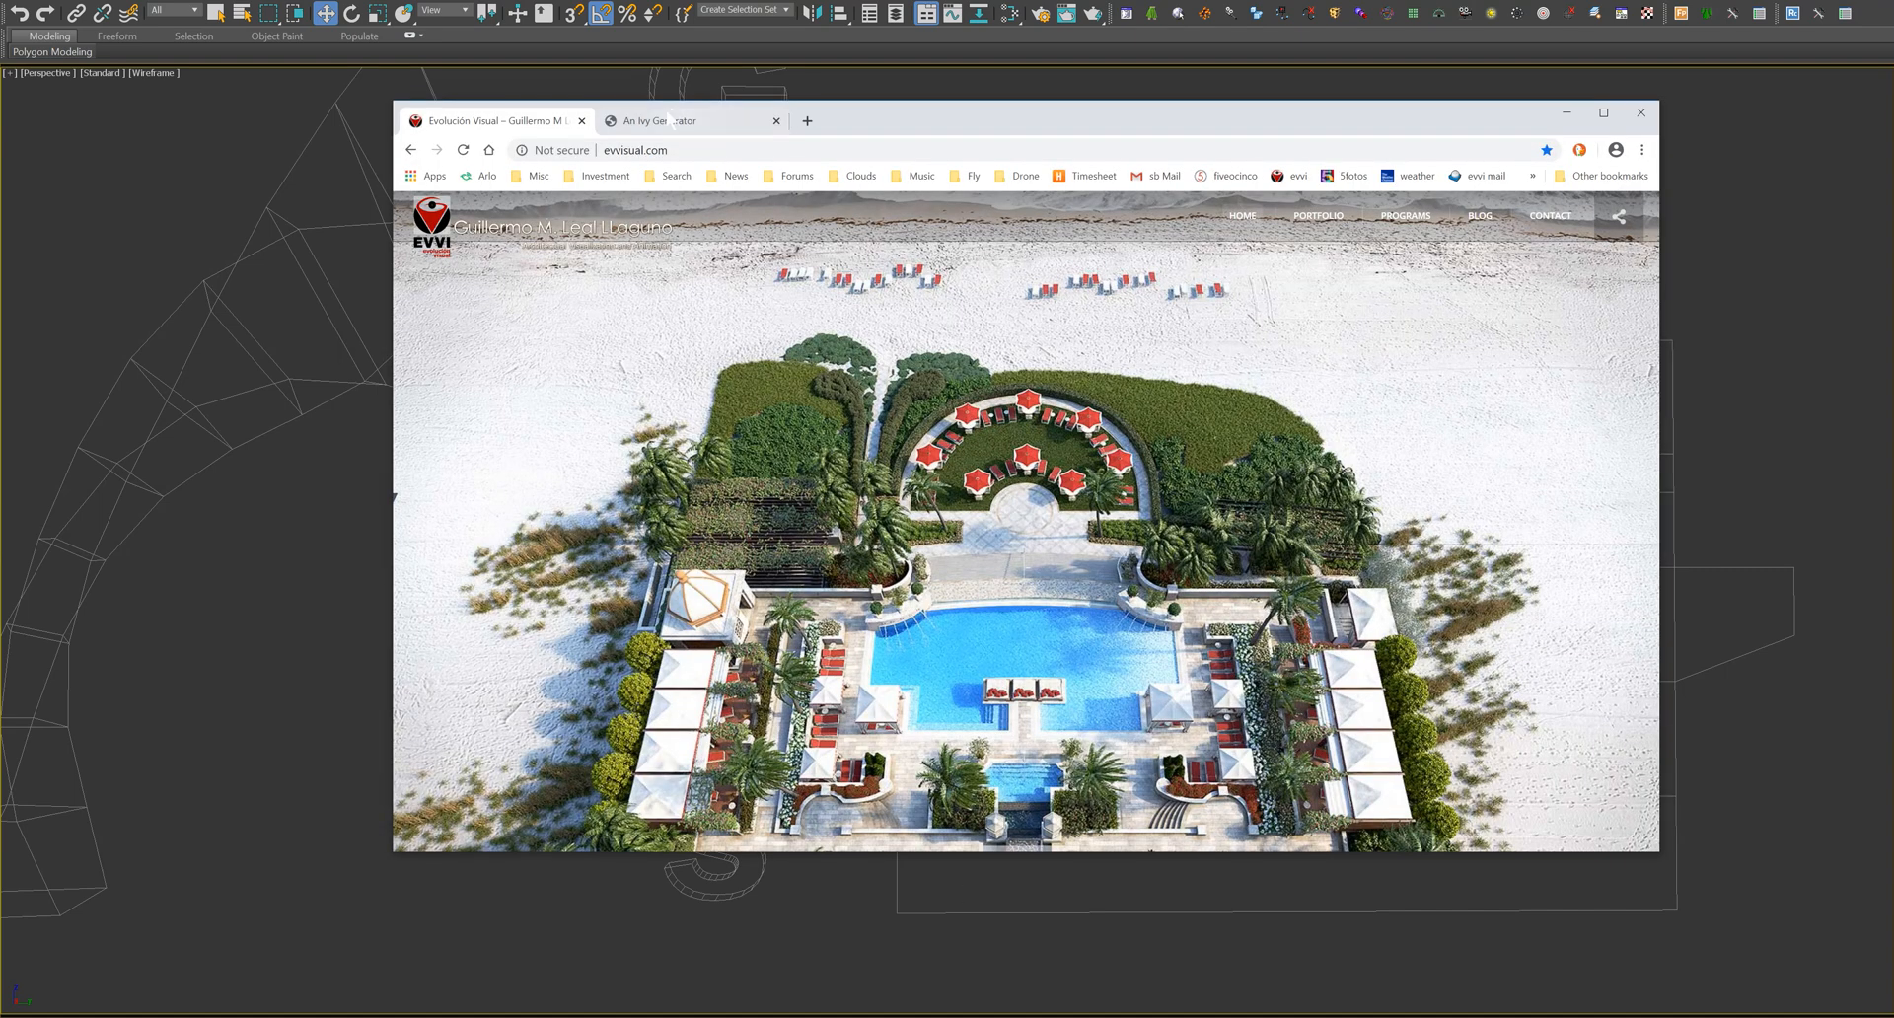
- Compare the 3ds Max 2019 Plugins folder with the archive's .gup files, then close Explorer
left_click(676, 120)
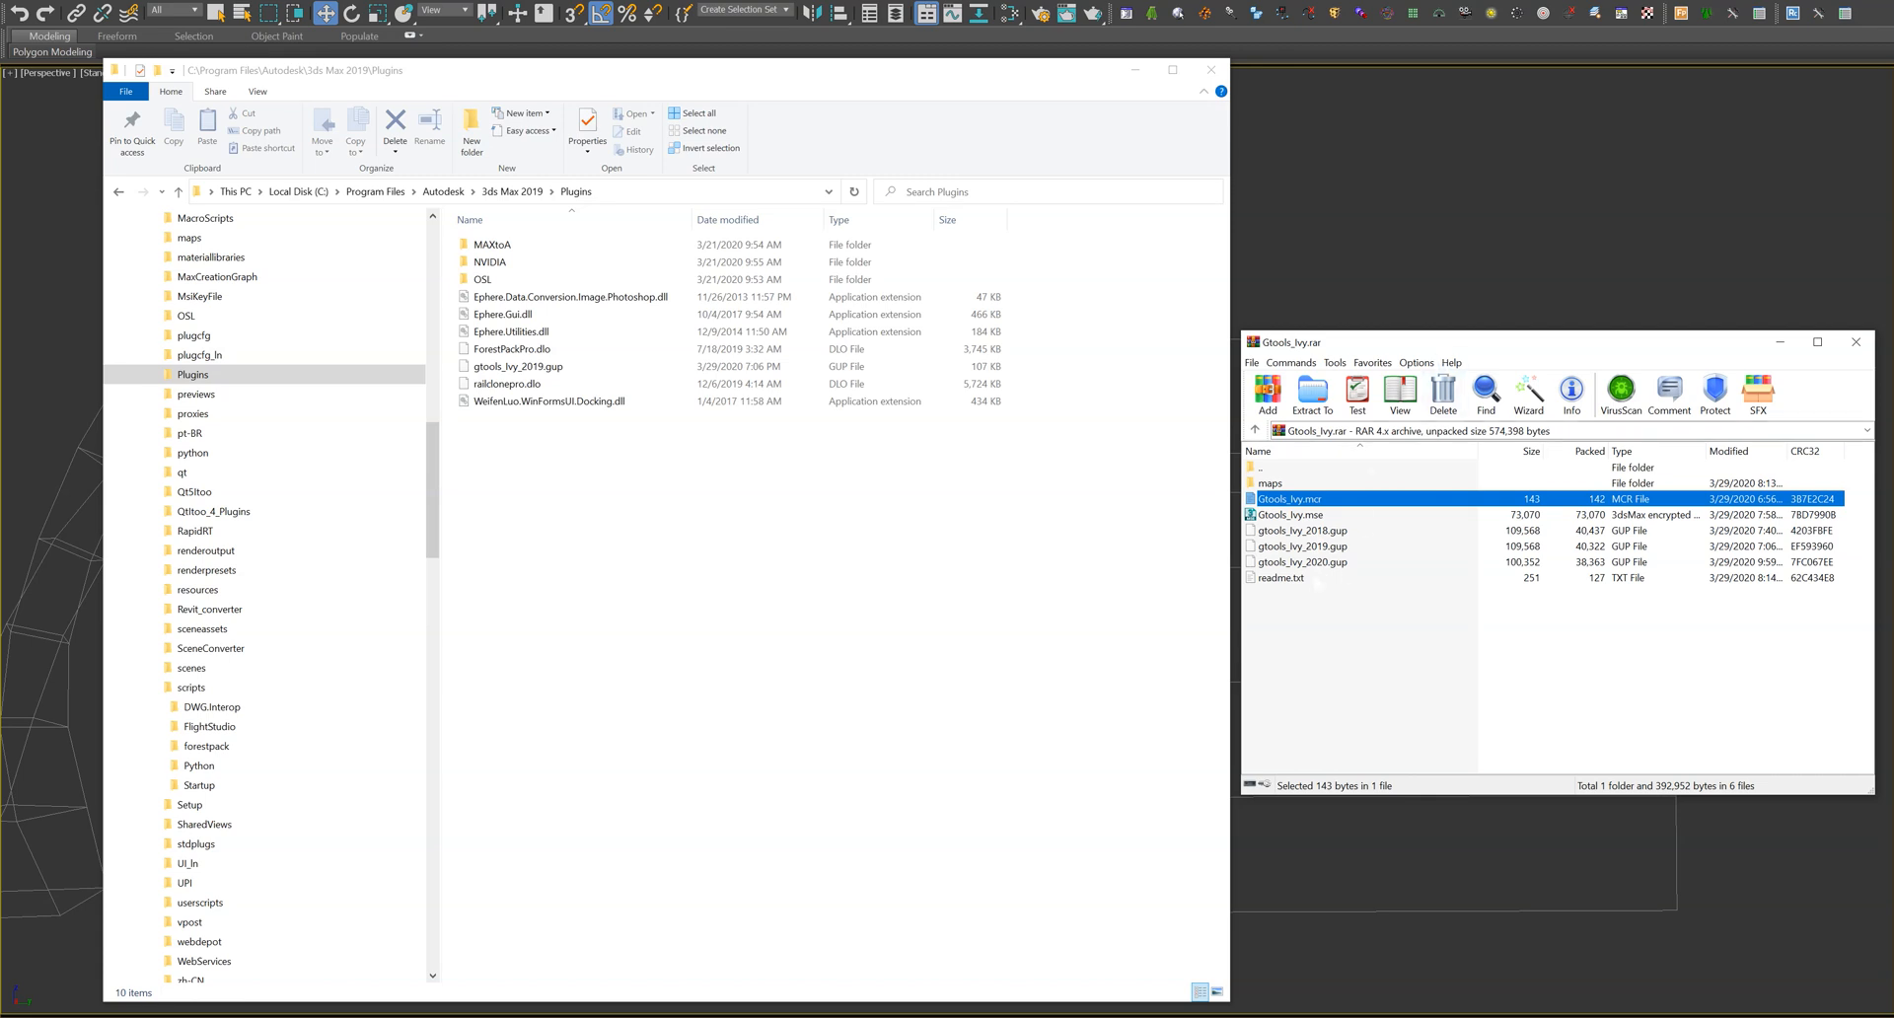
left_click(1304, 530)
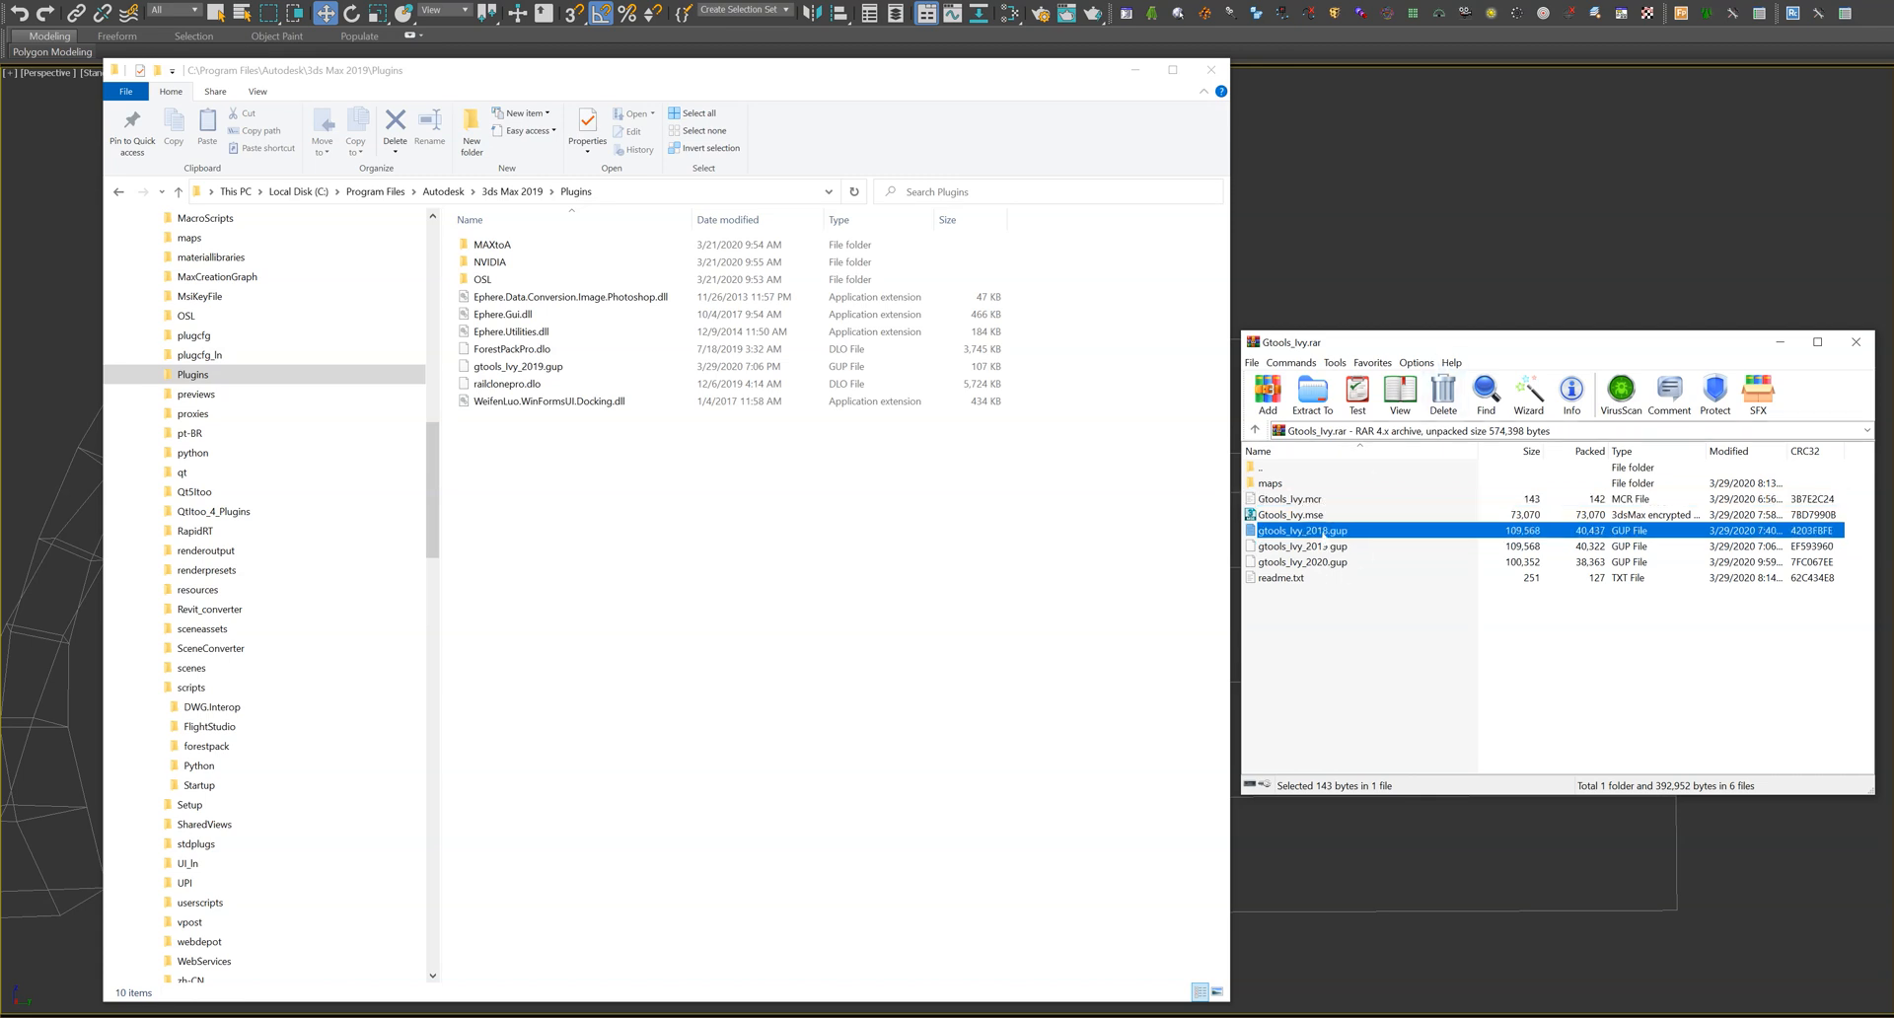
left_click(1301, 530)
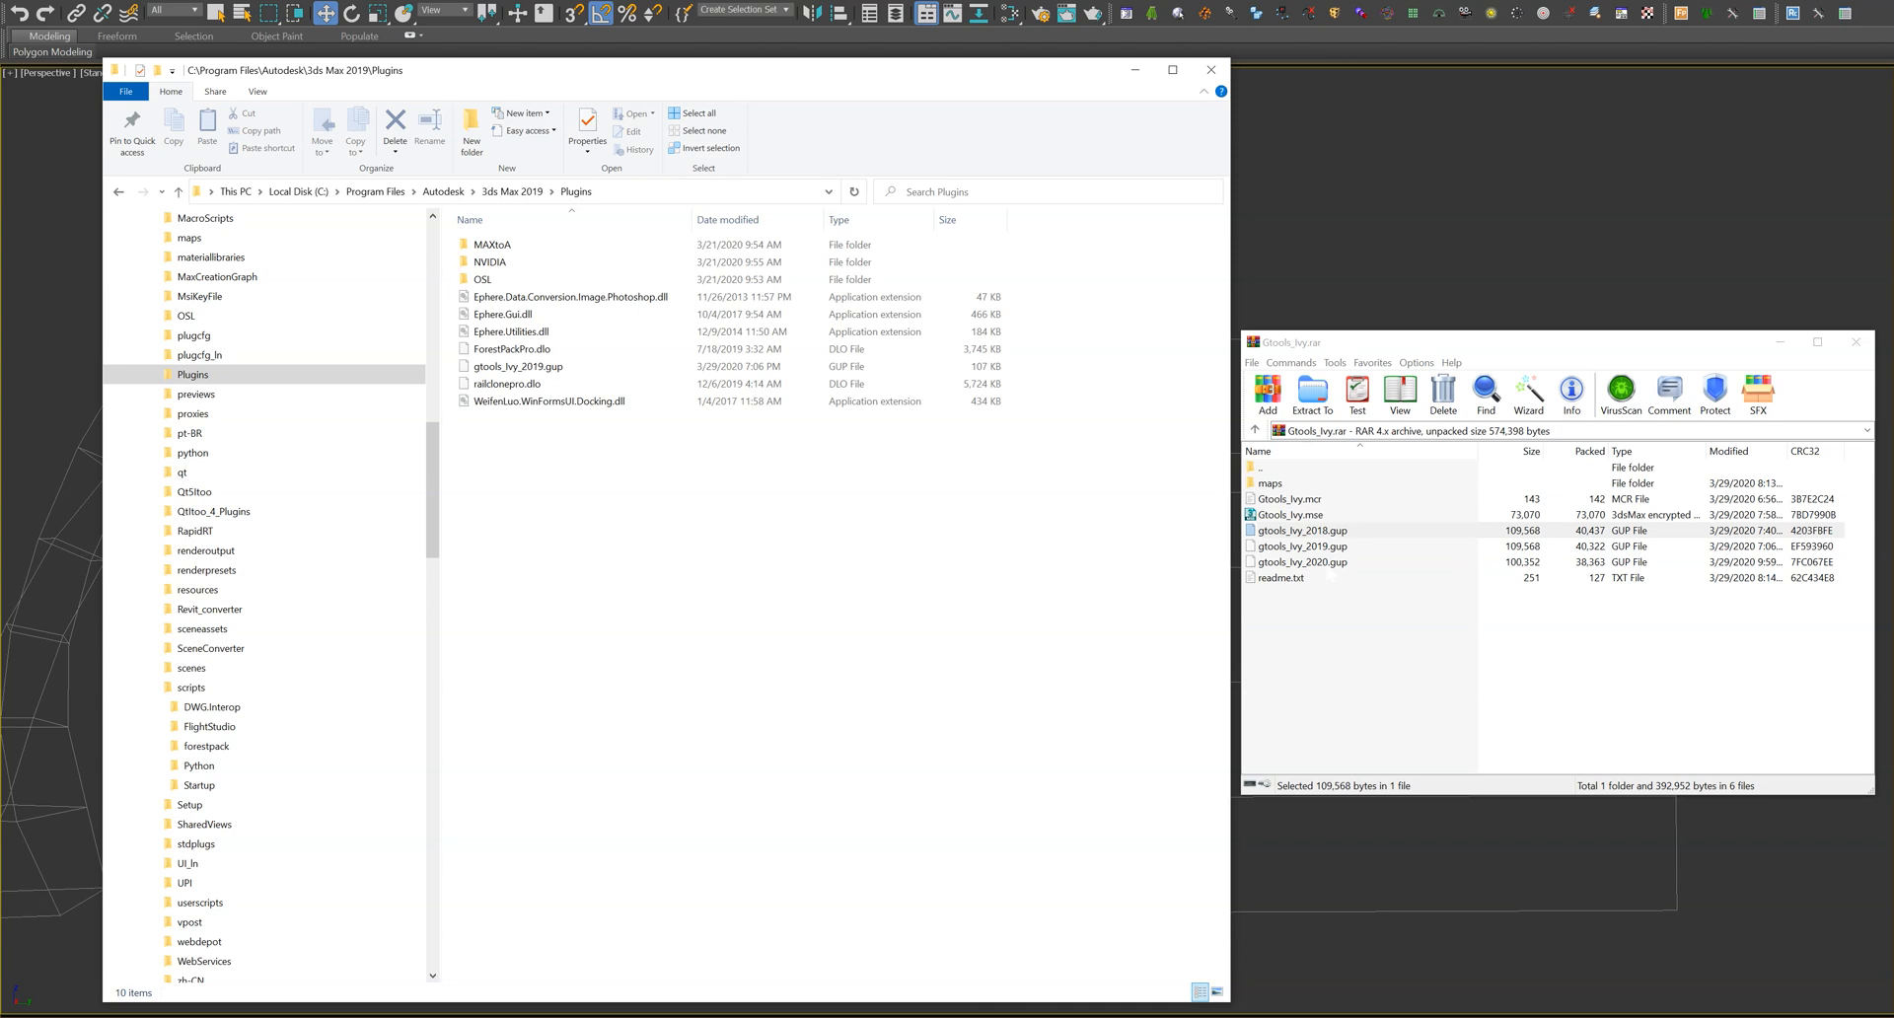
left_click(151, 687)
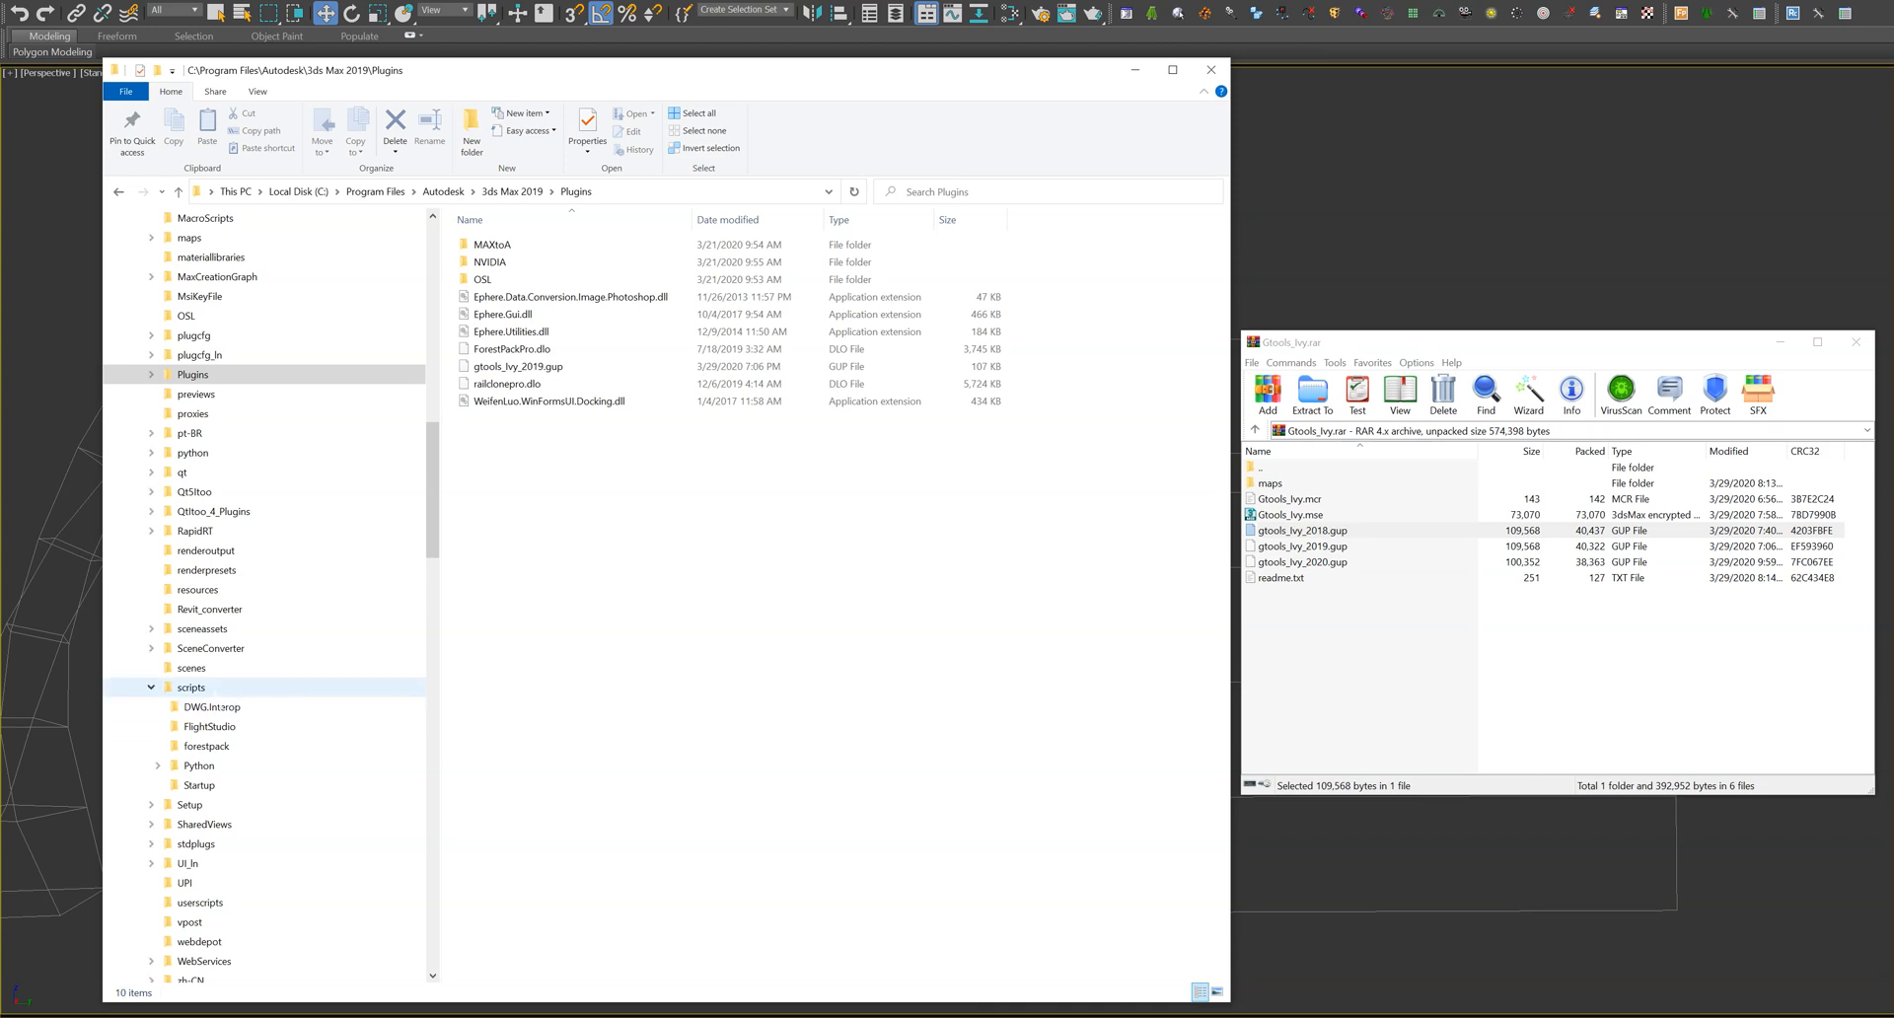
left_click(191, 687)
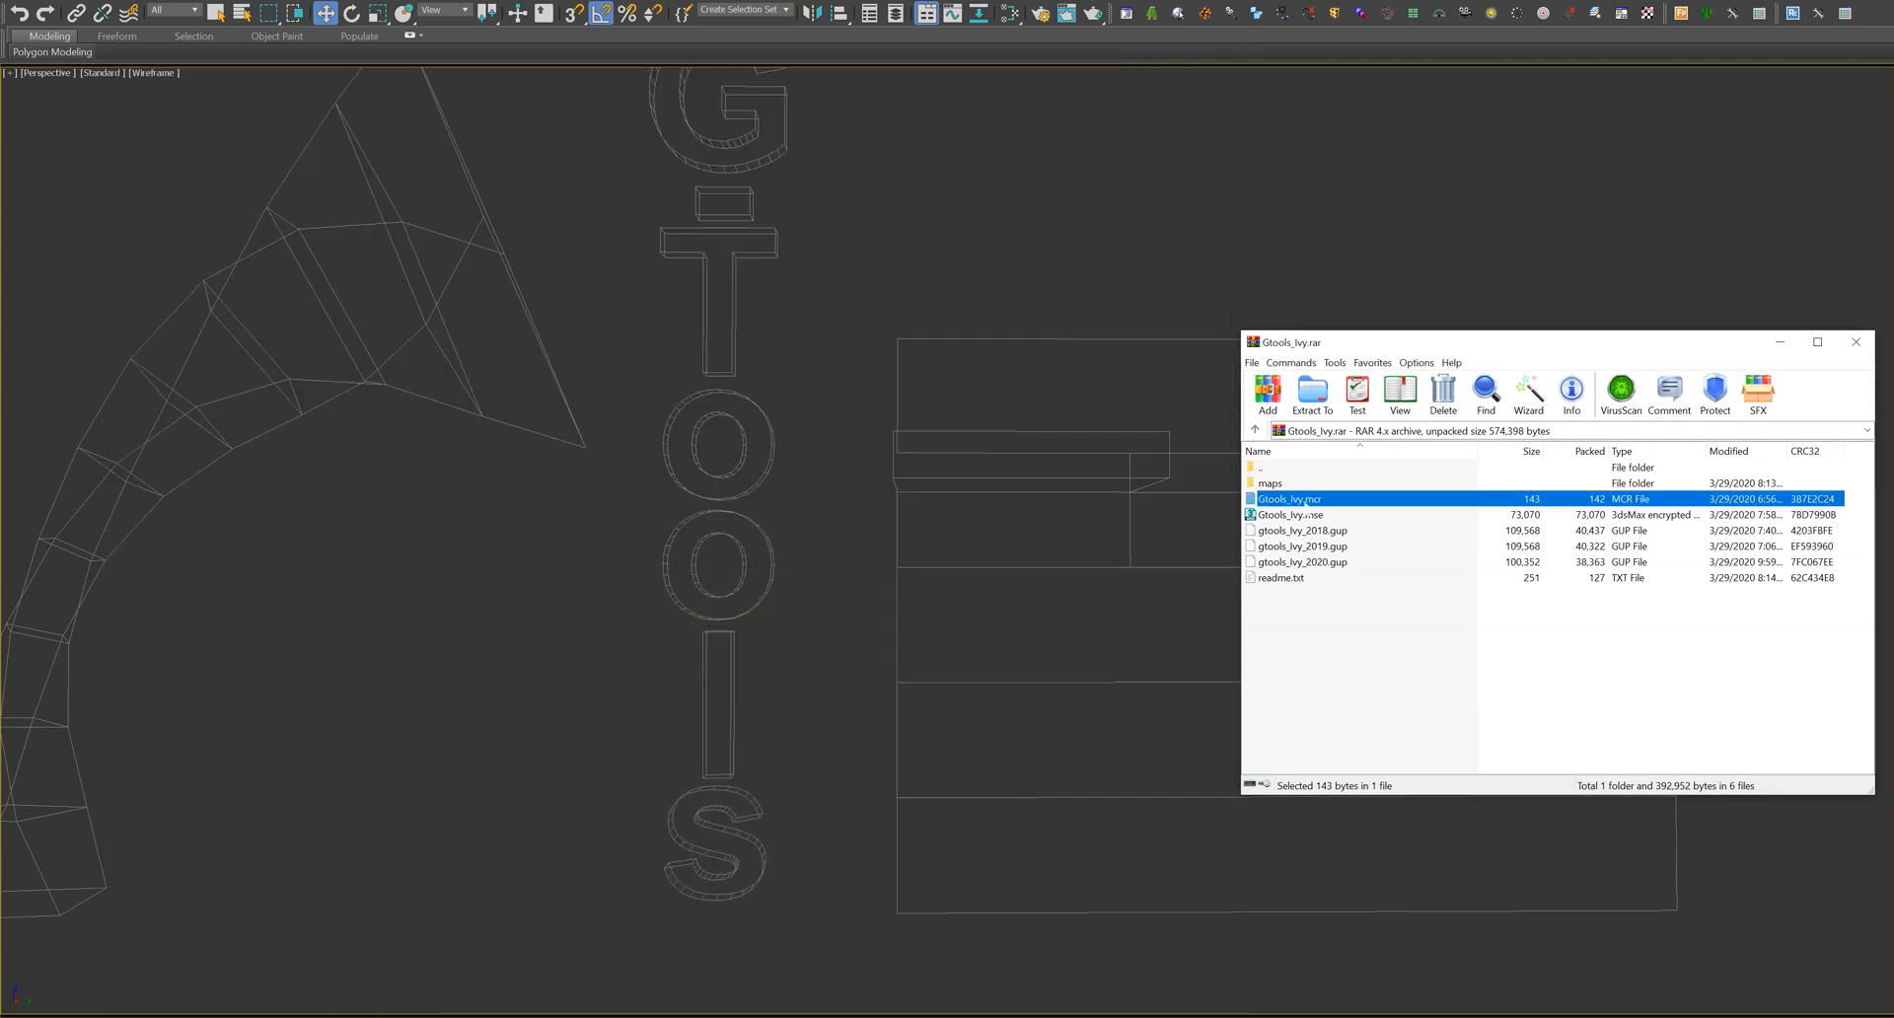
- Close the archive, find Ivy under G.Tools in Customize User Interface, then close it
left_click(1856, 342)
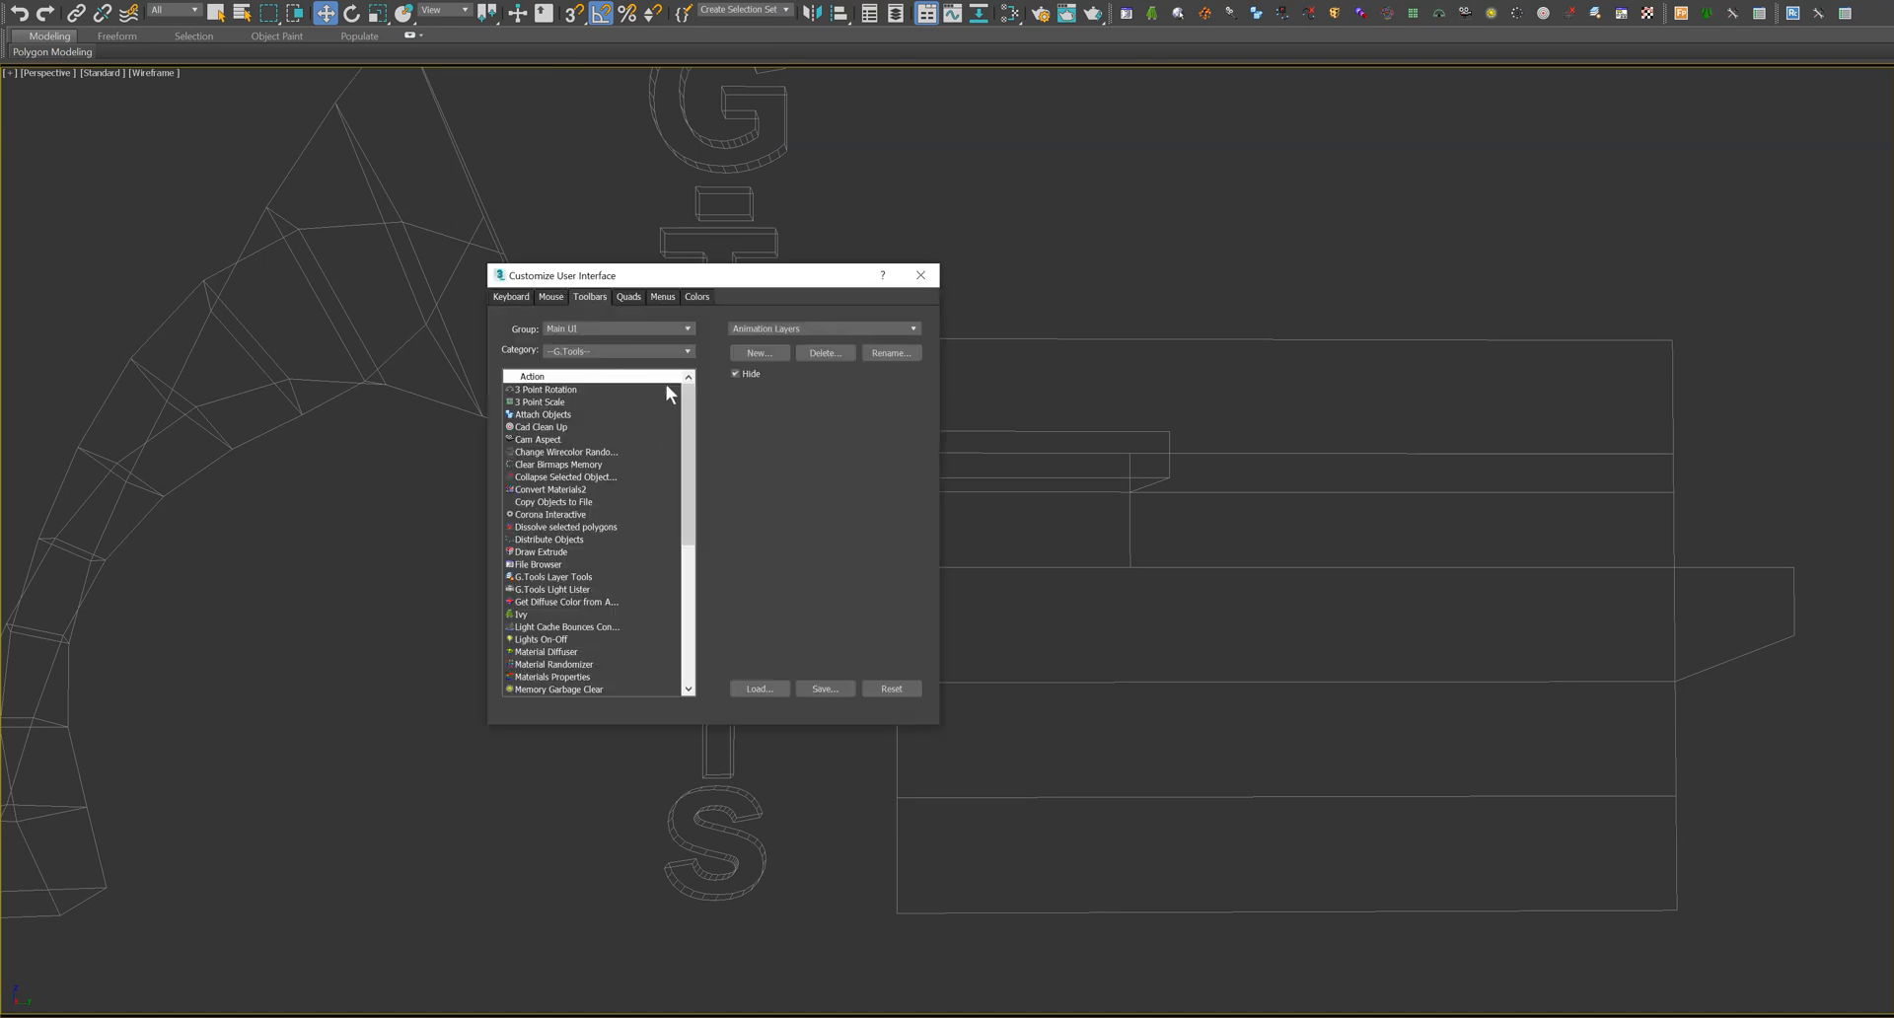
mouse_move(569, 367)
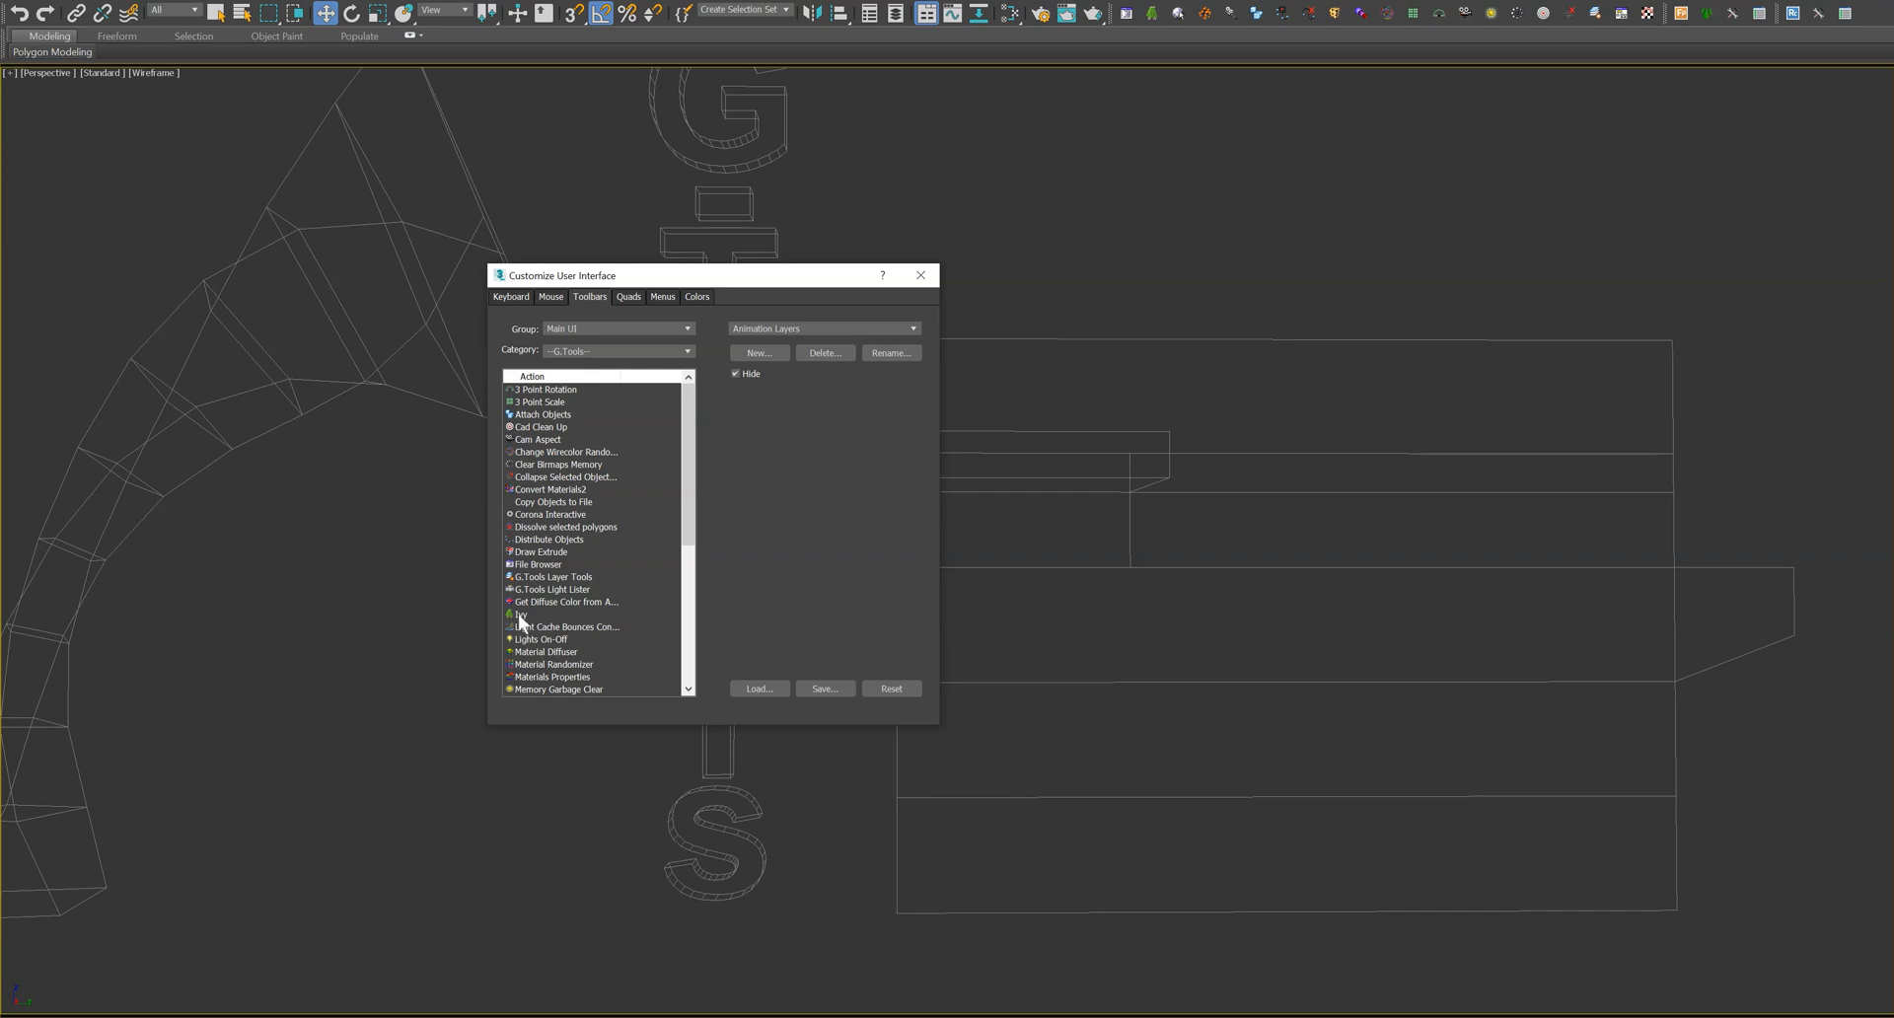
double_click(521, 614)
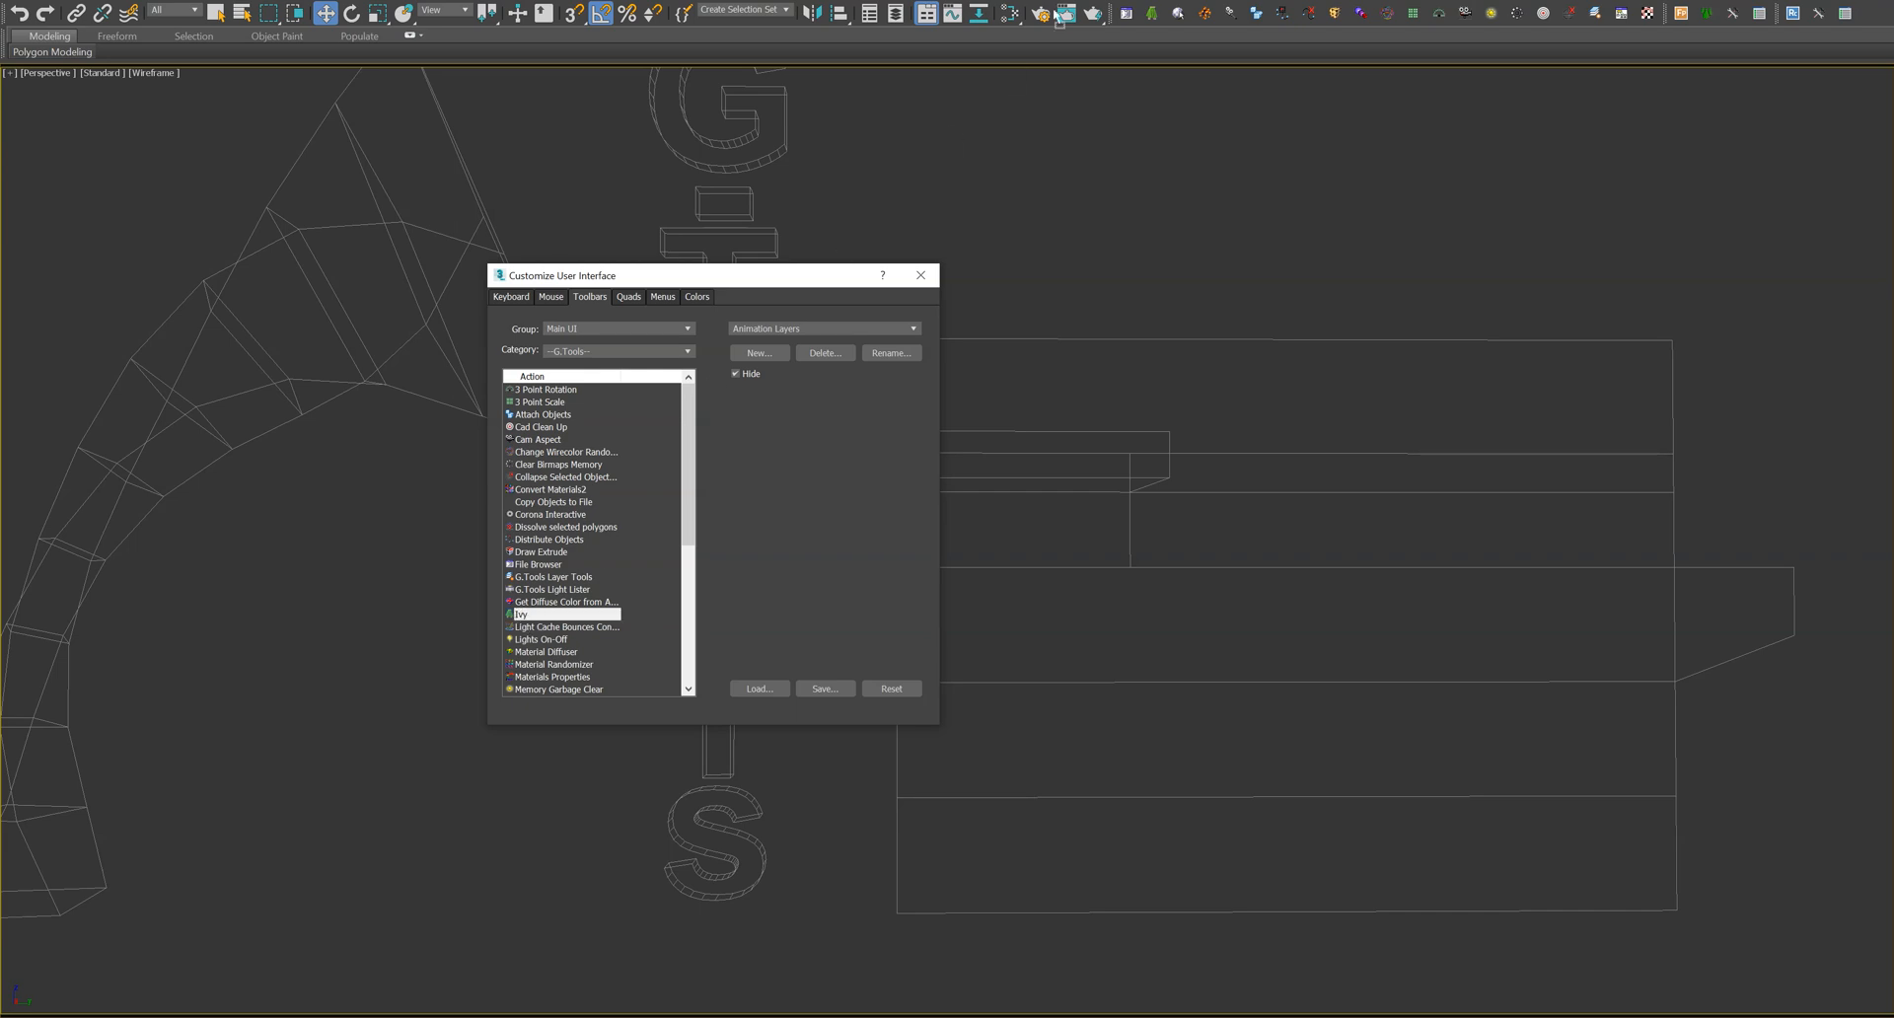
mouse_move(709, 352)
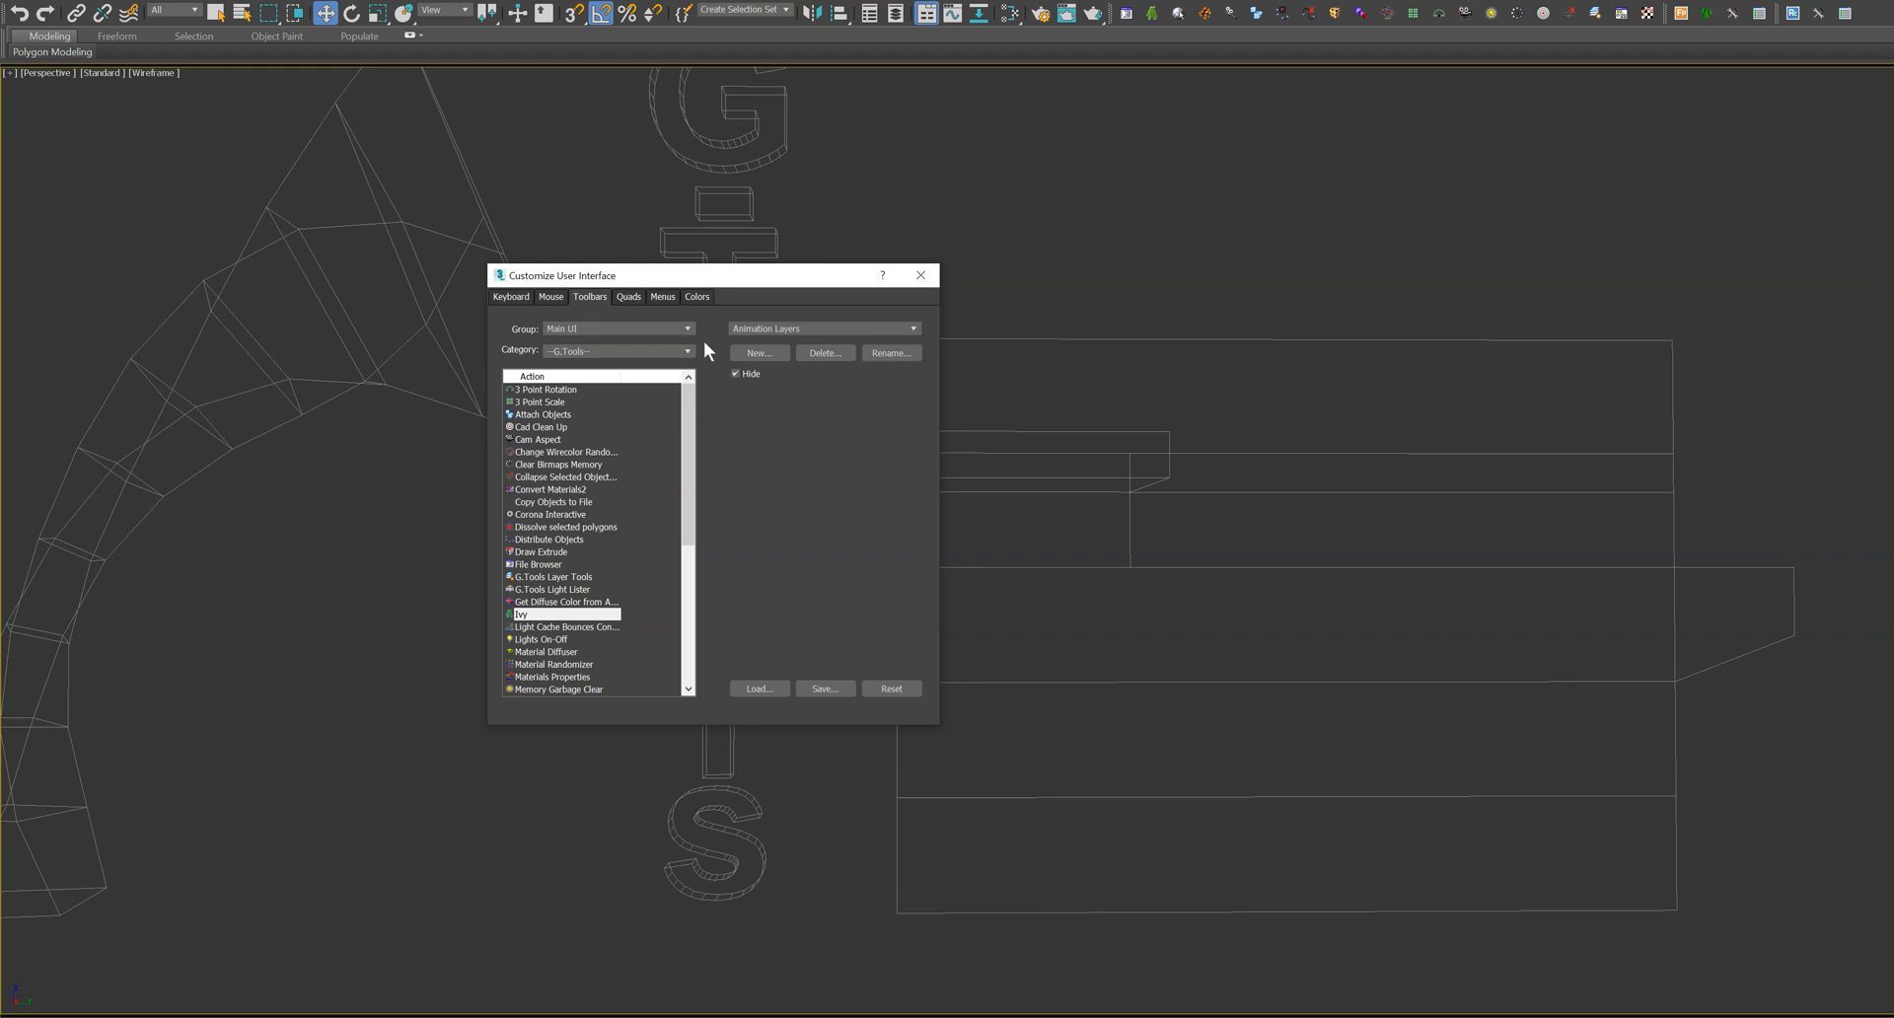
left_click(921, 275)
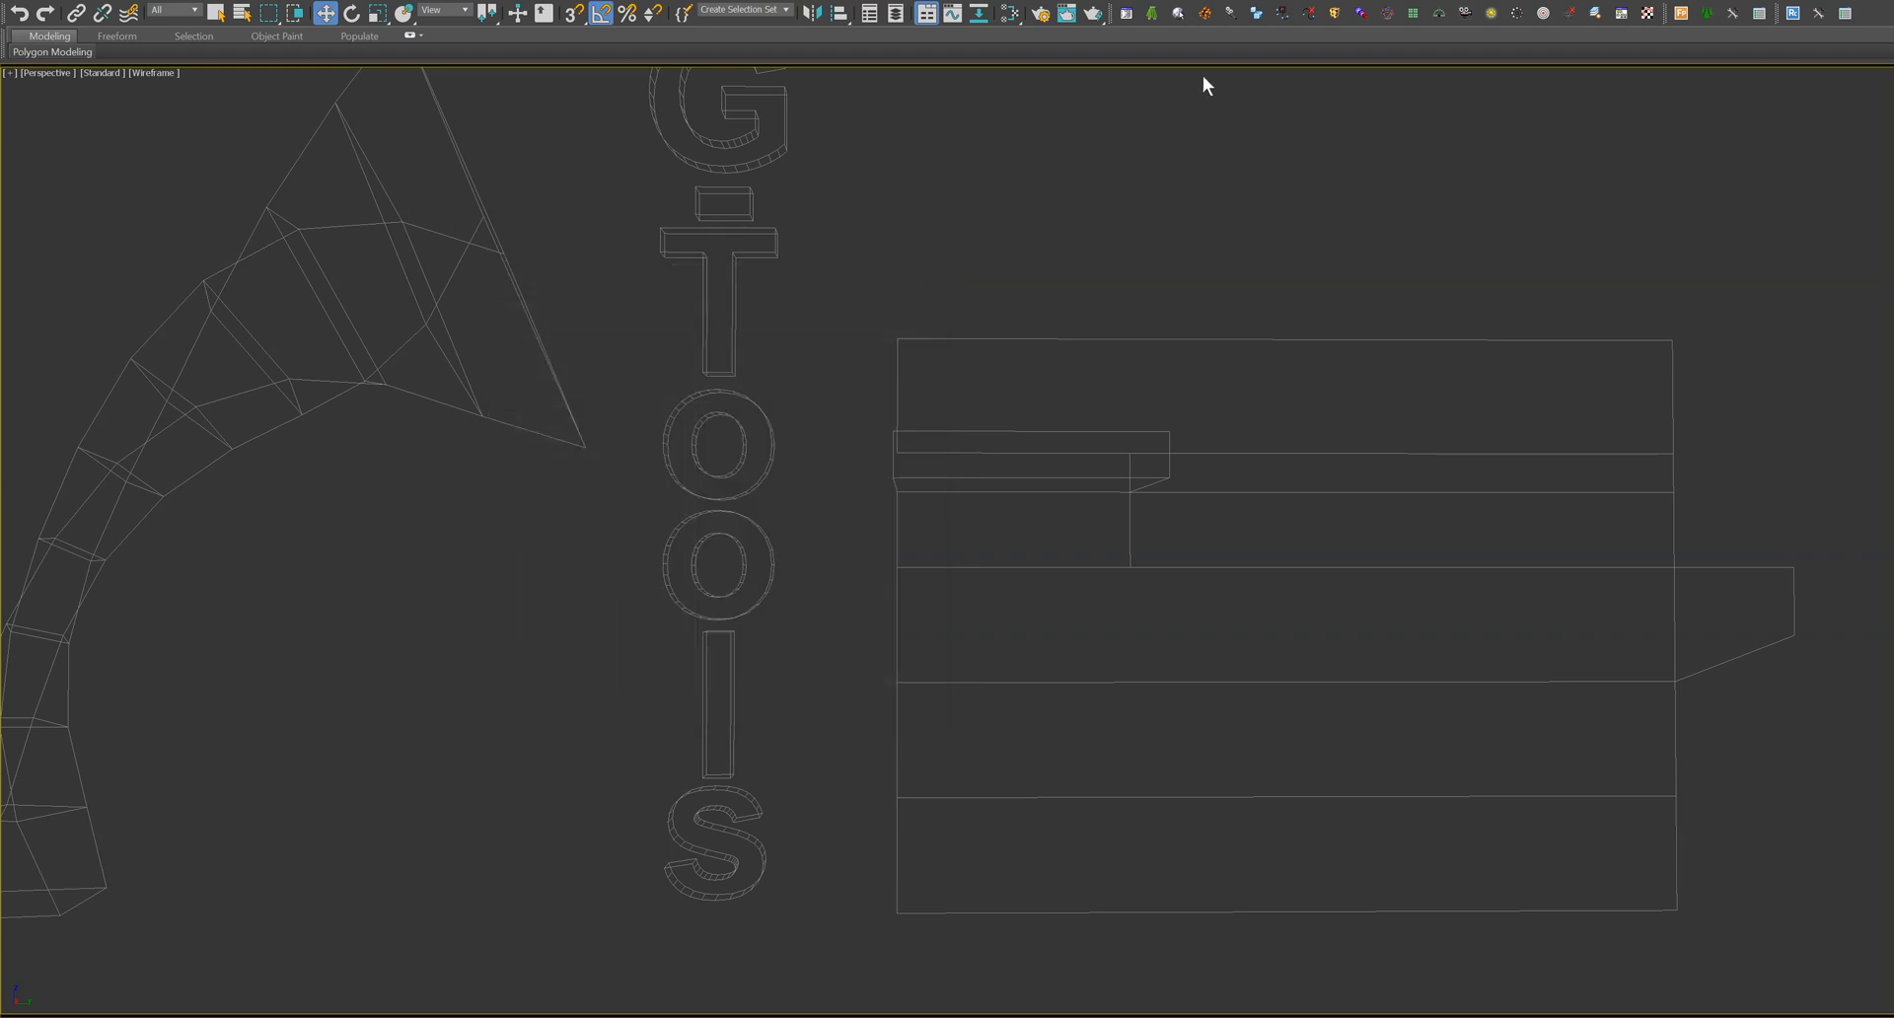
mouse_move(1159, 25)
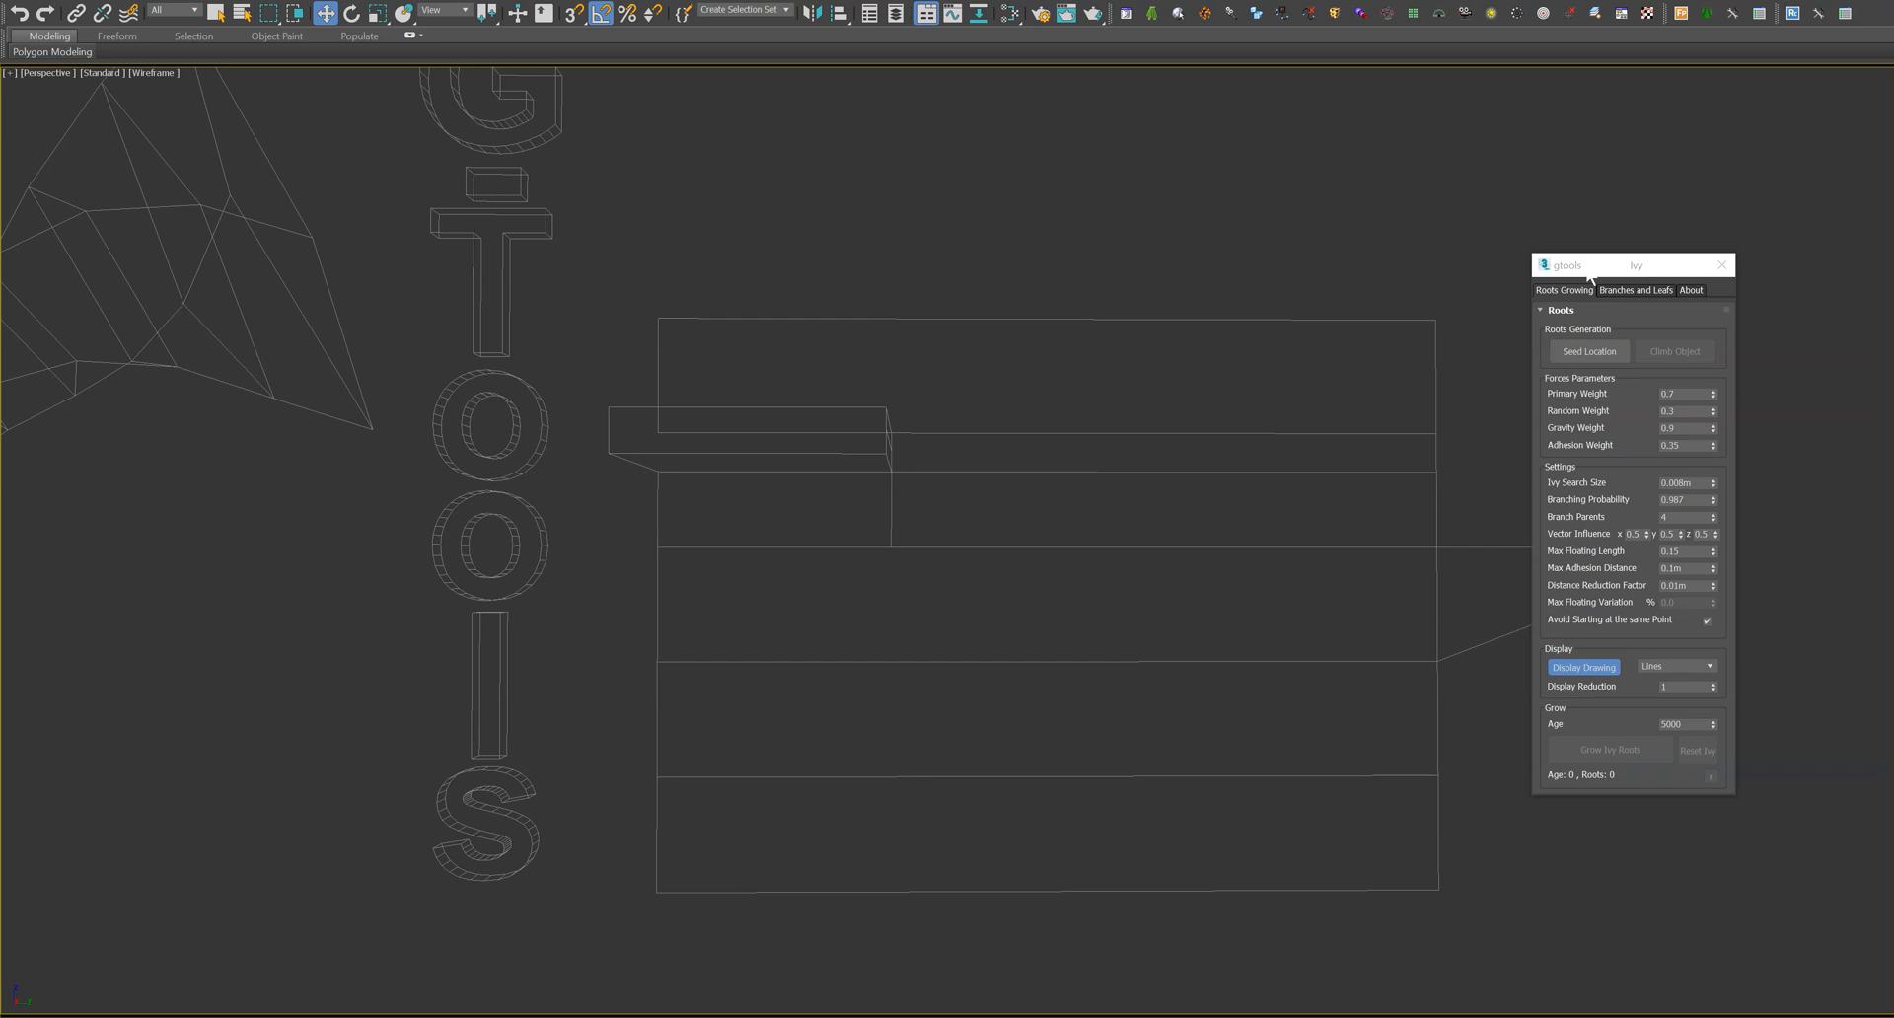
- Reposition the G.Tools Ivy floater and glance at Branches and Leaves before Roots Growing
left_click_drag(1631, 264, 1613, 302)
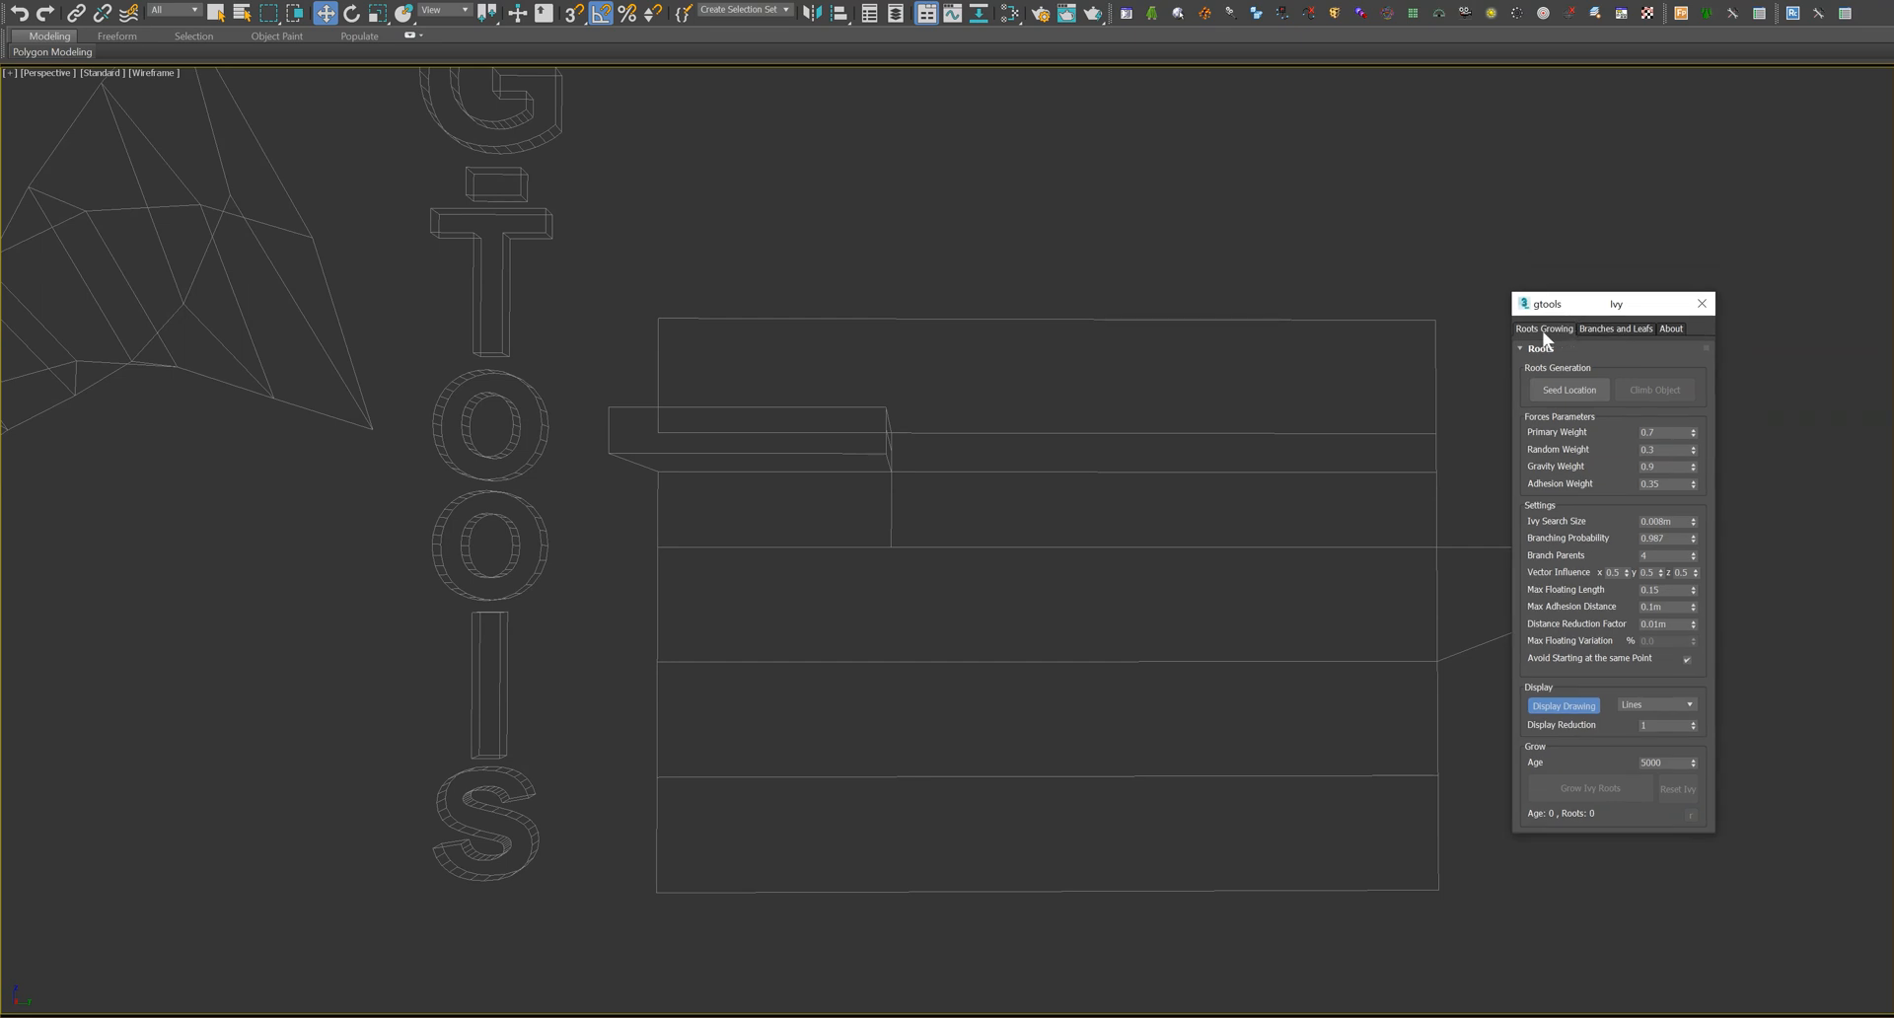
left_click(1615, 328)
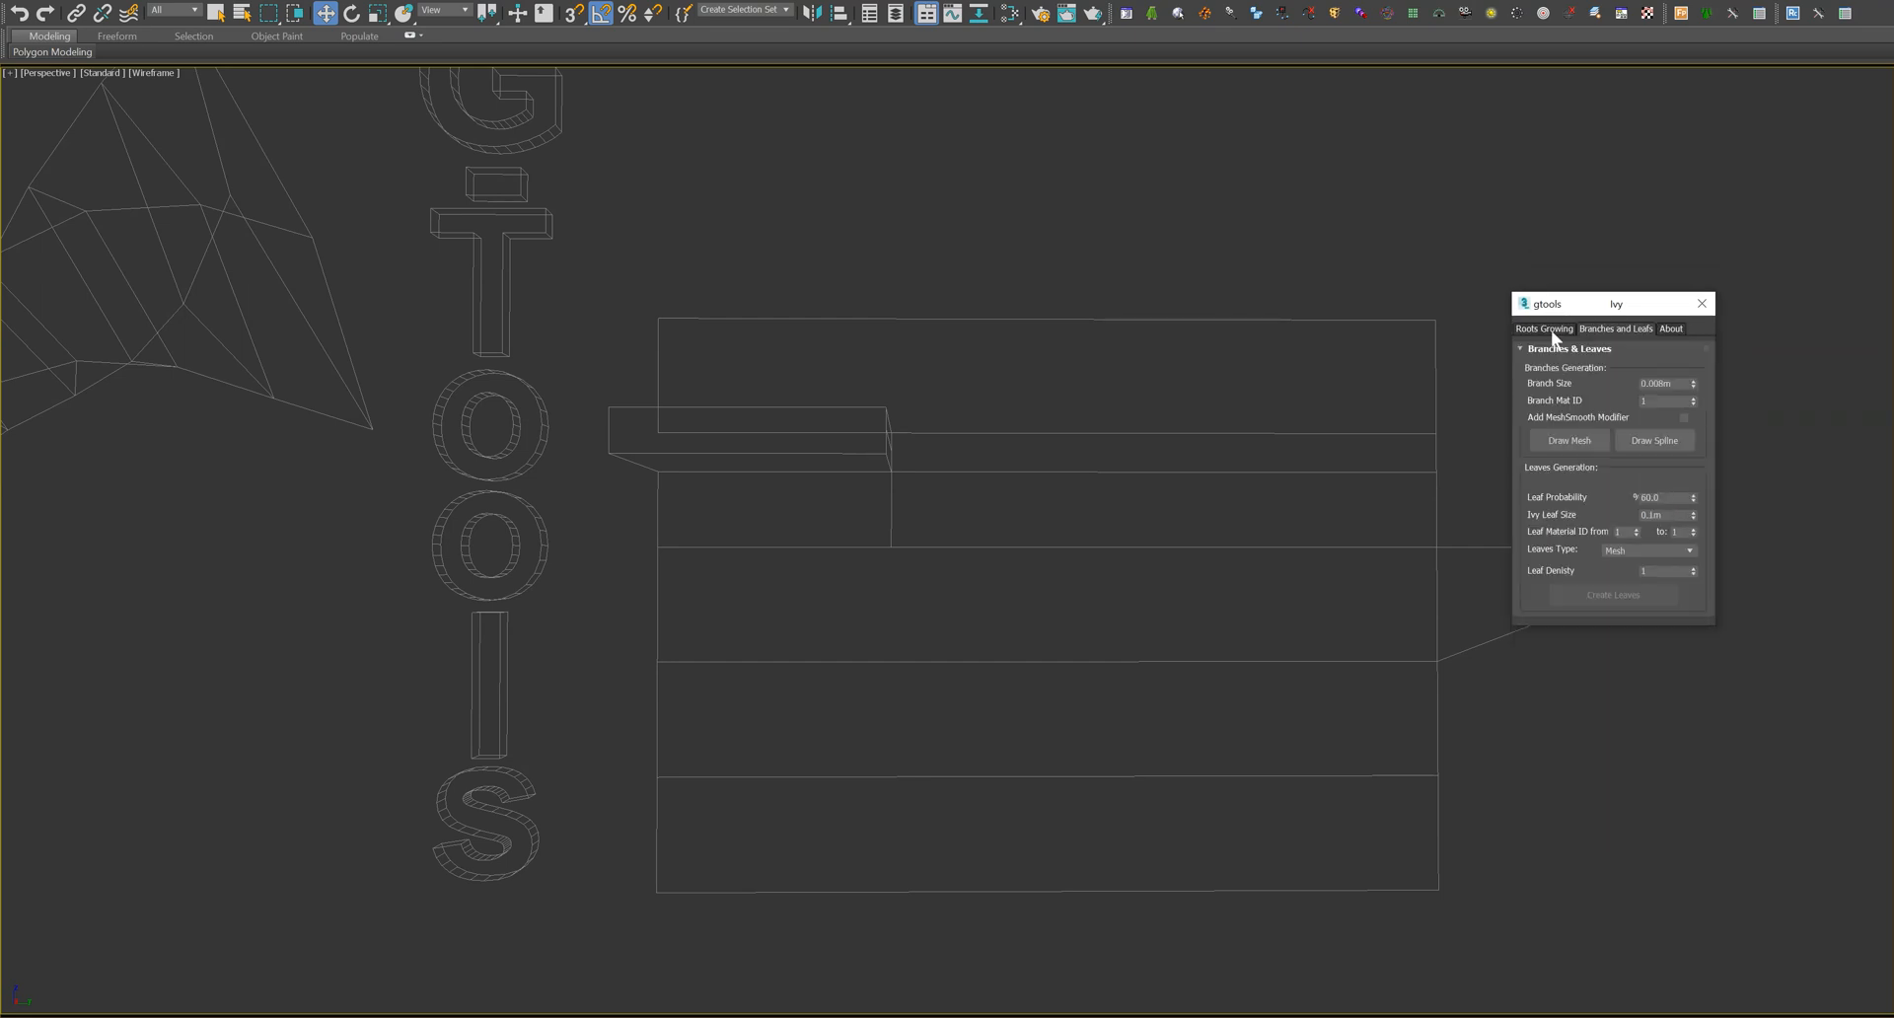
left_click(1544, 329)
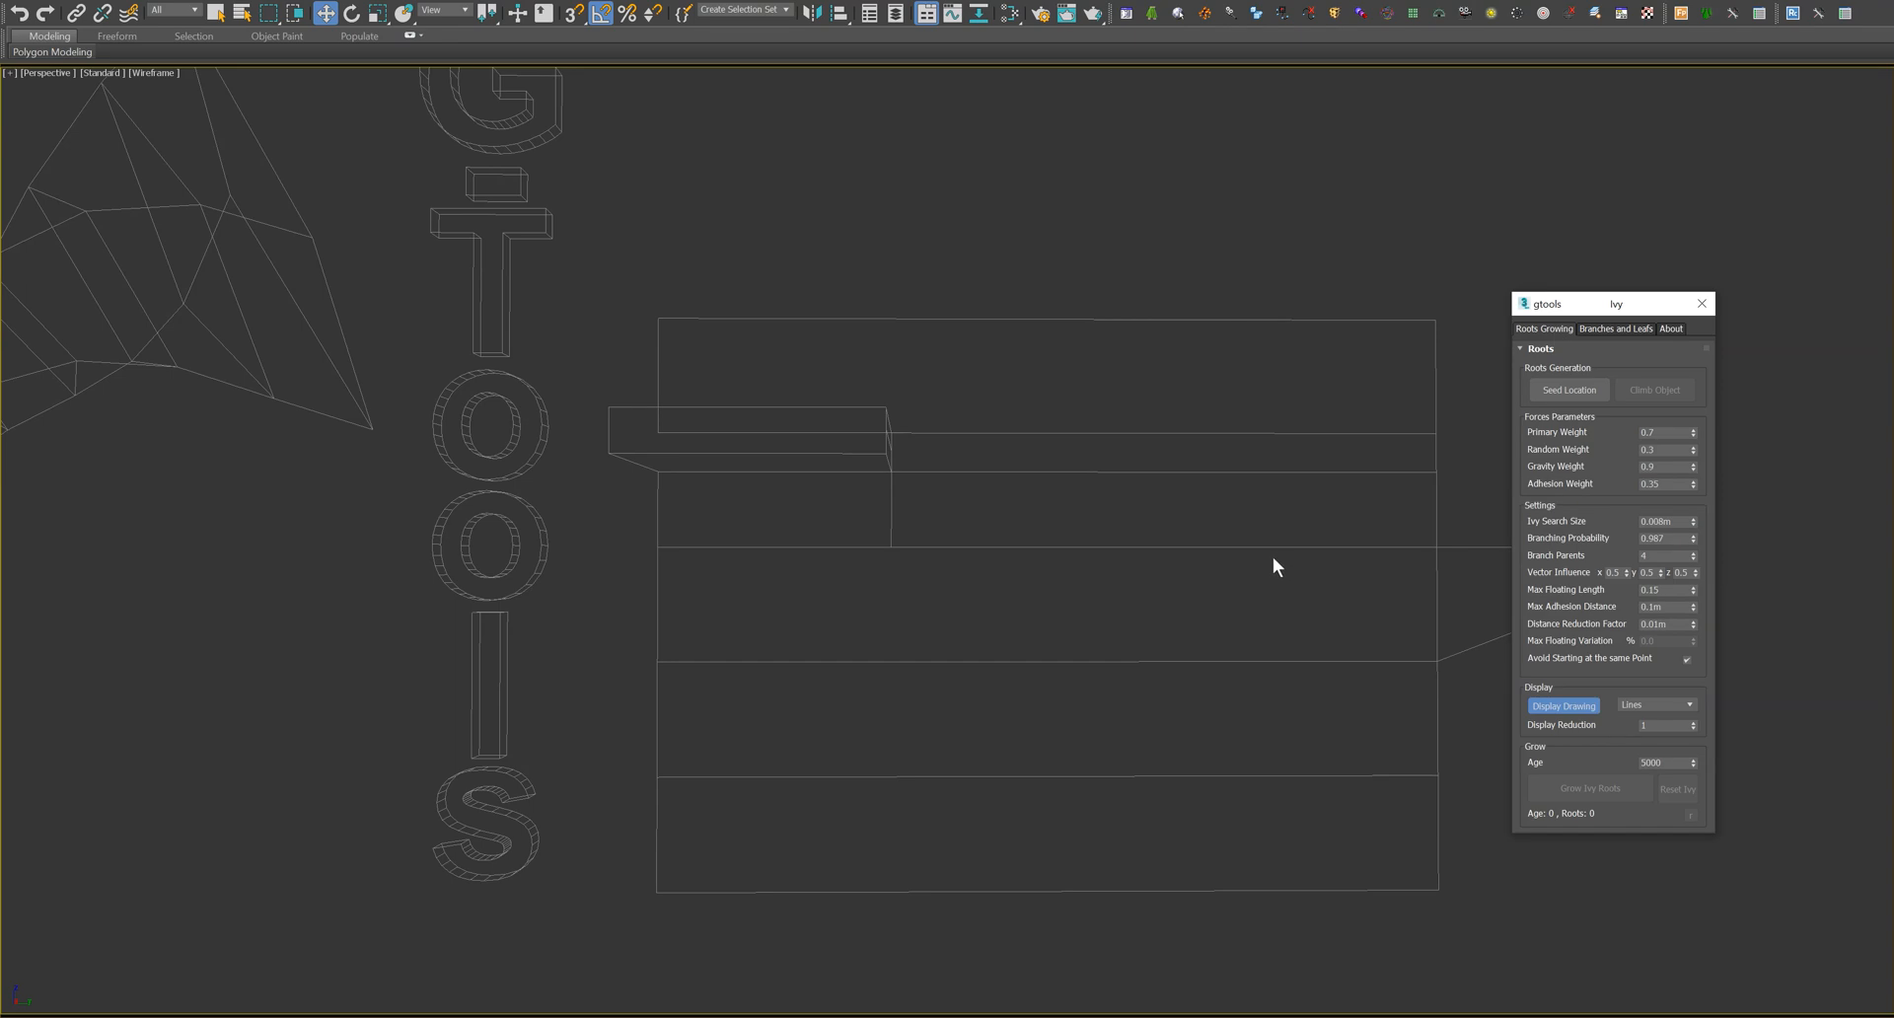
left_click_drag(1276, 567, 1319, 656)
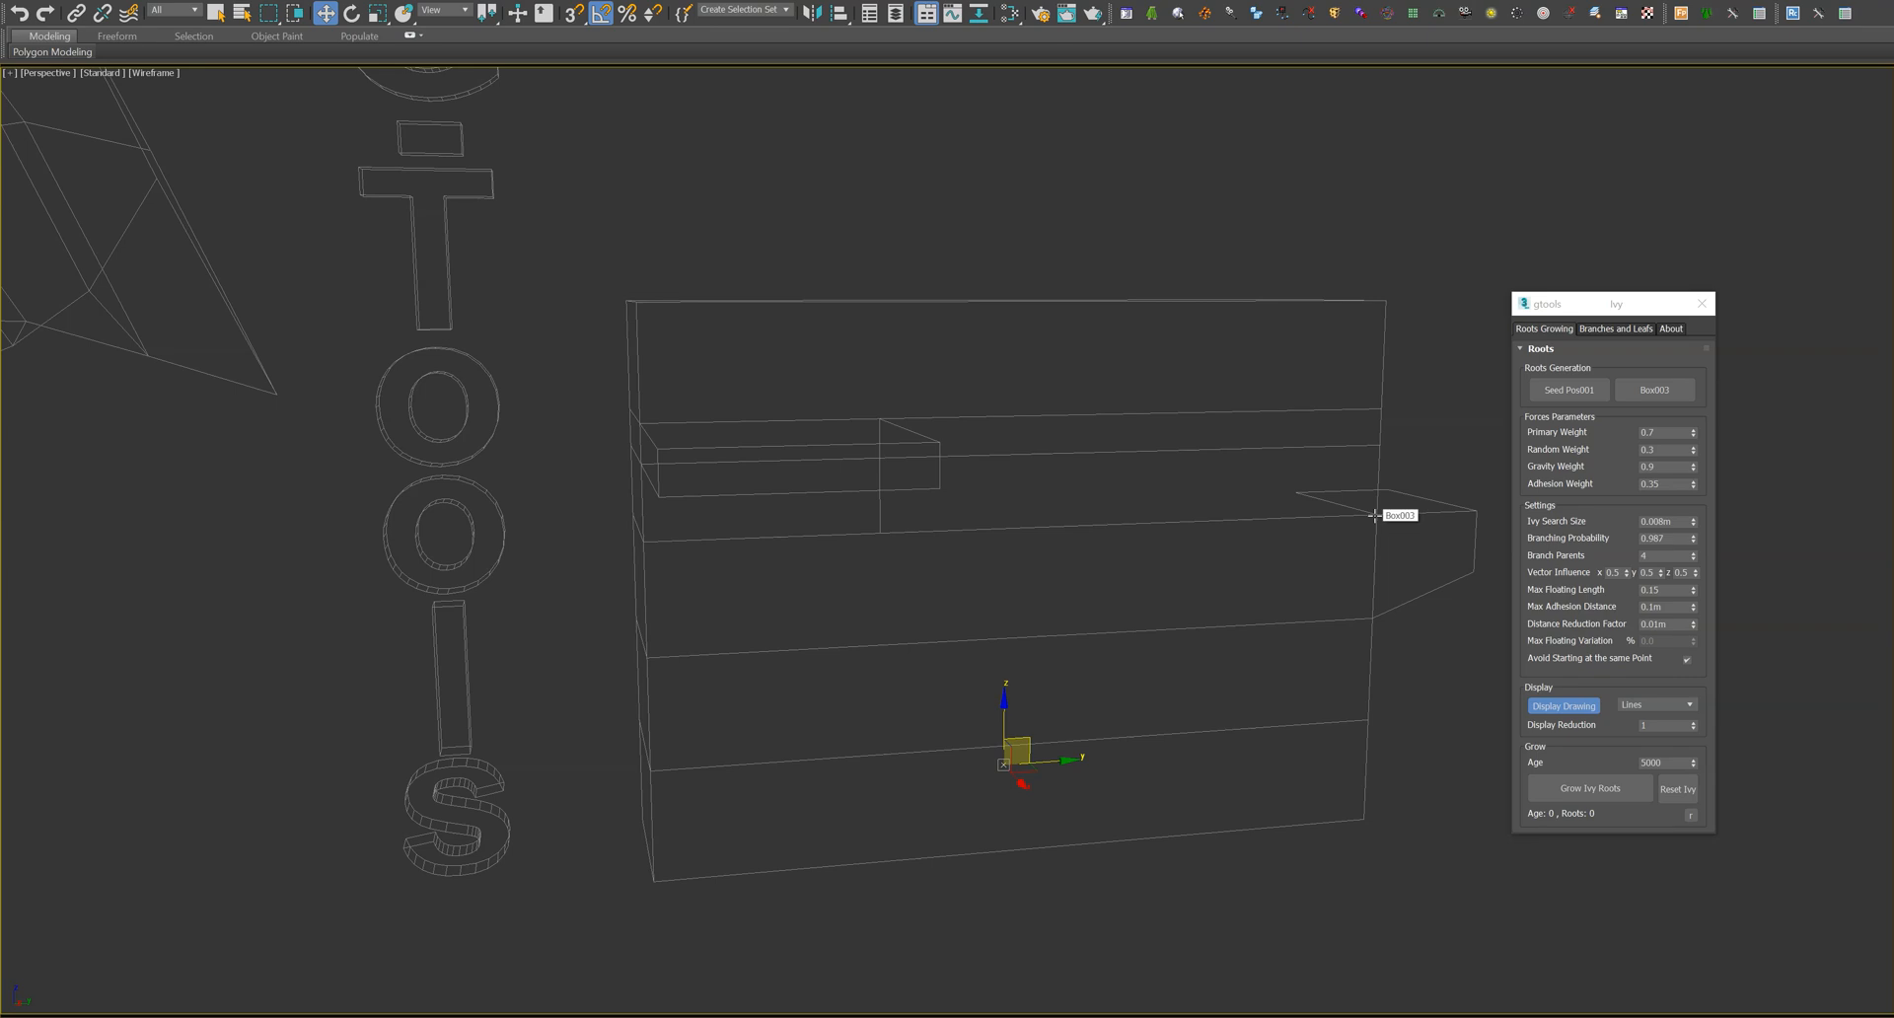
mouse_move(1373, 514)
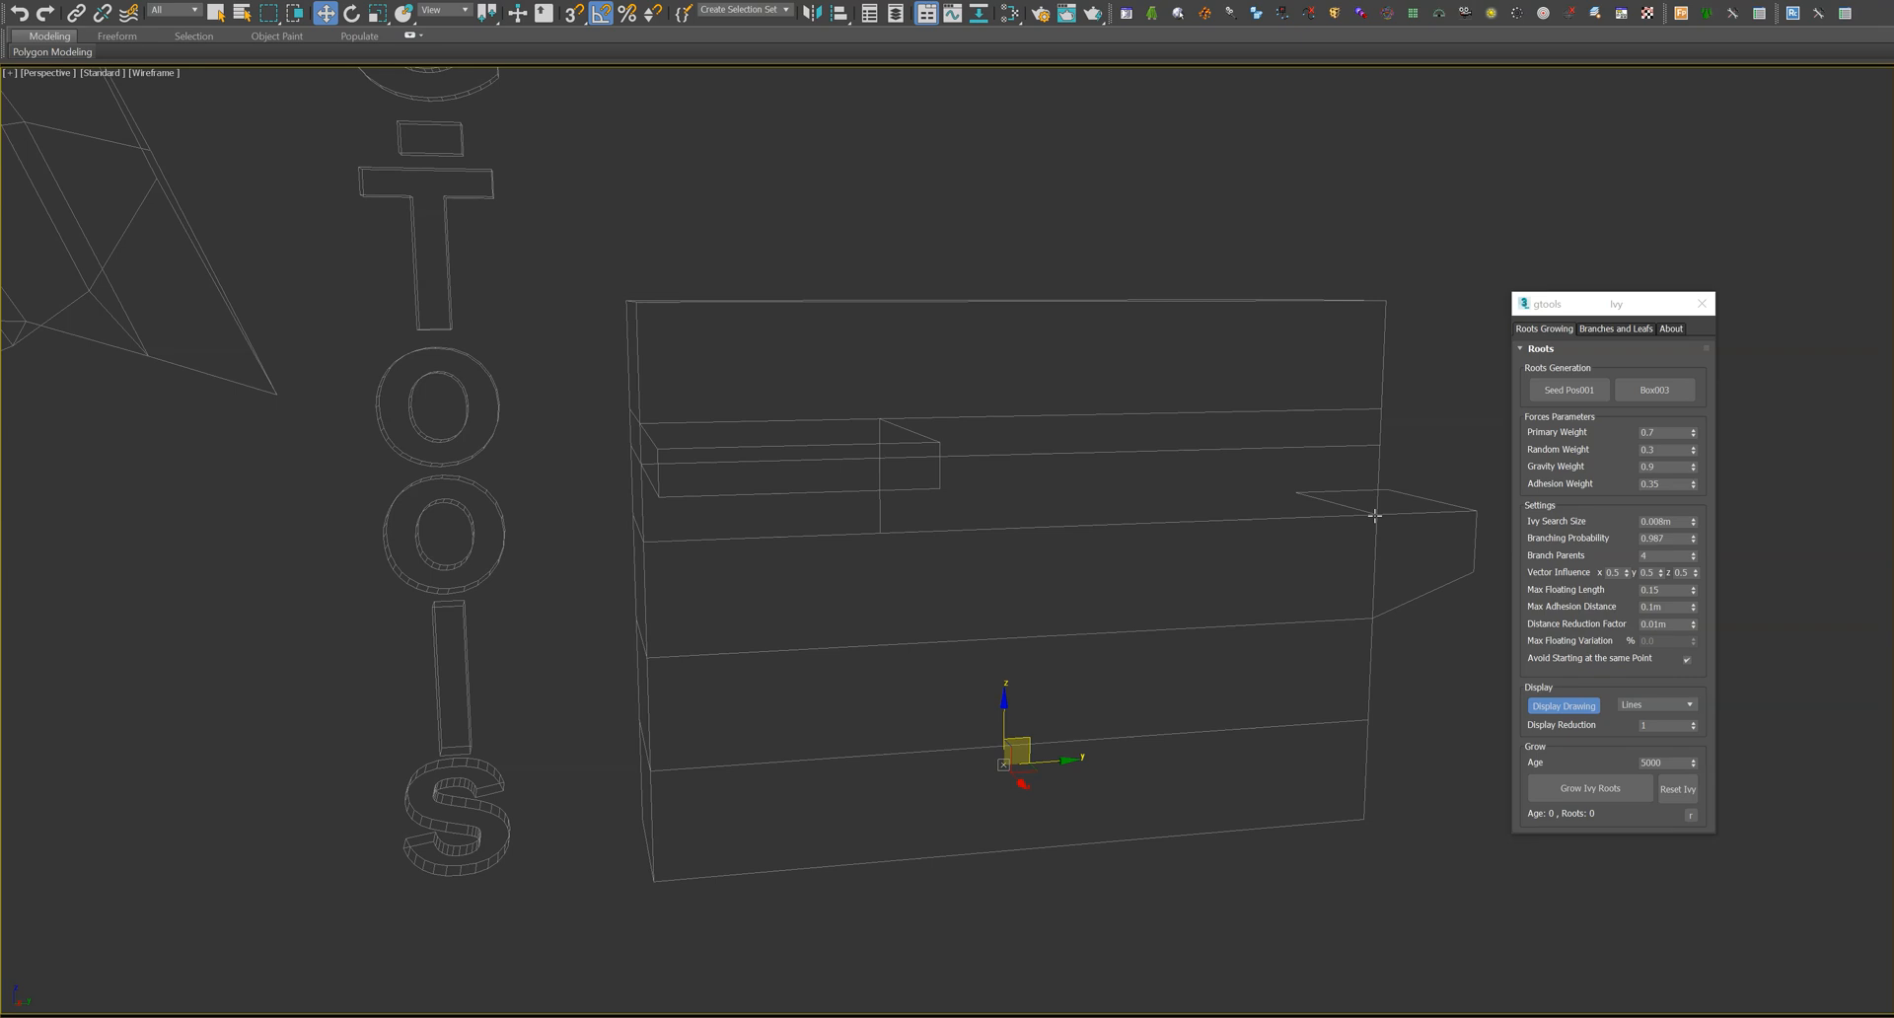
mouse_move(1374, 573)
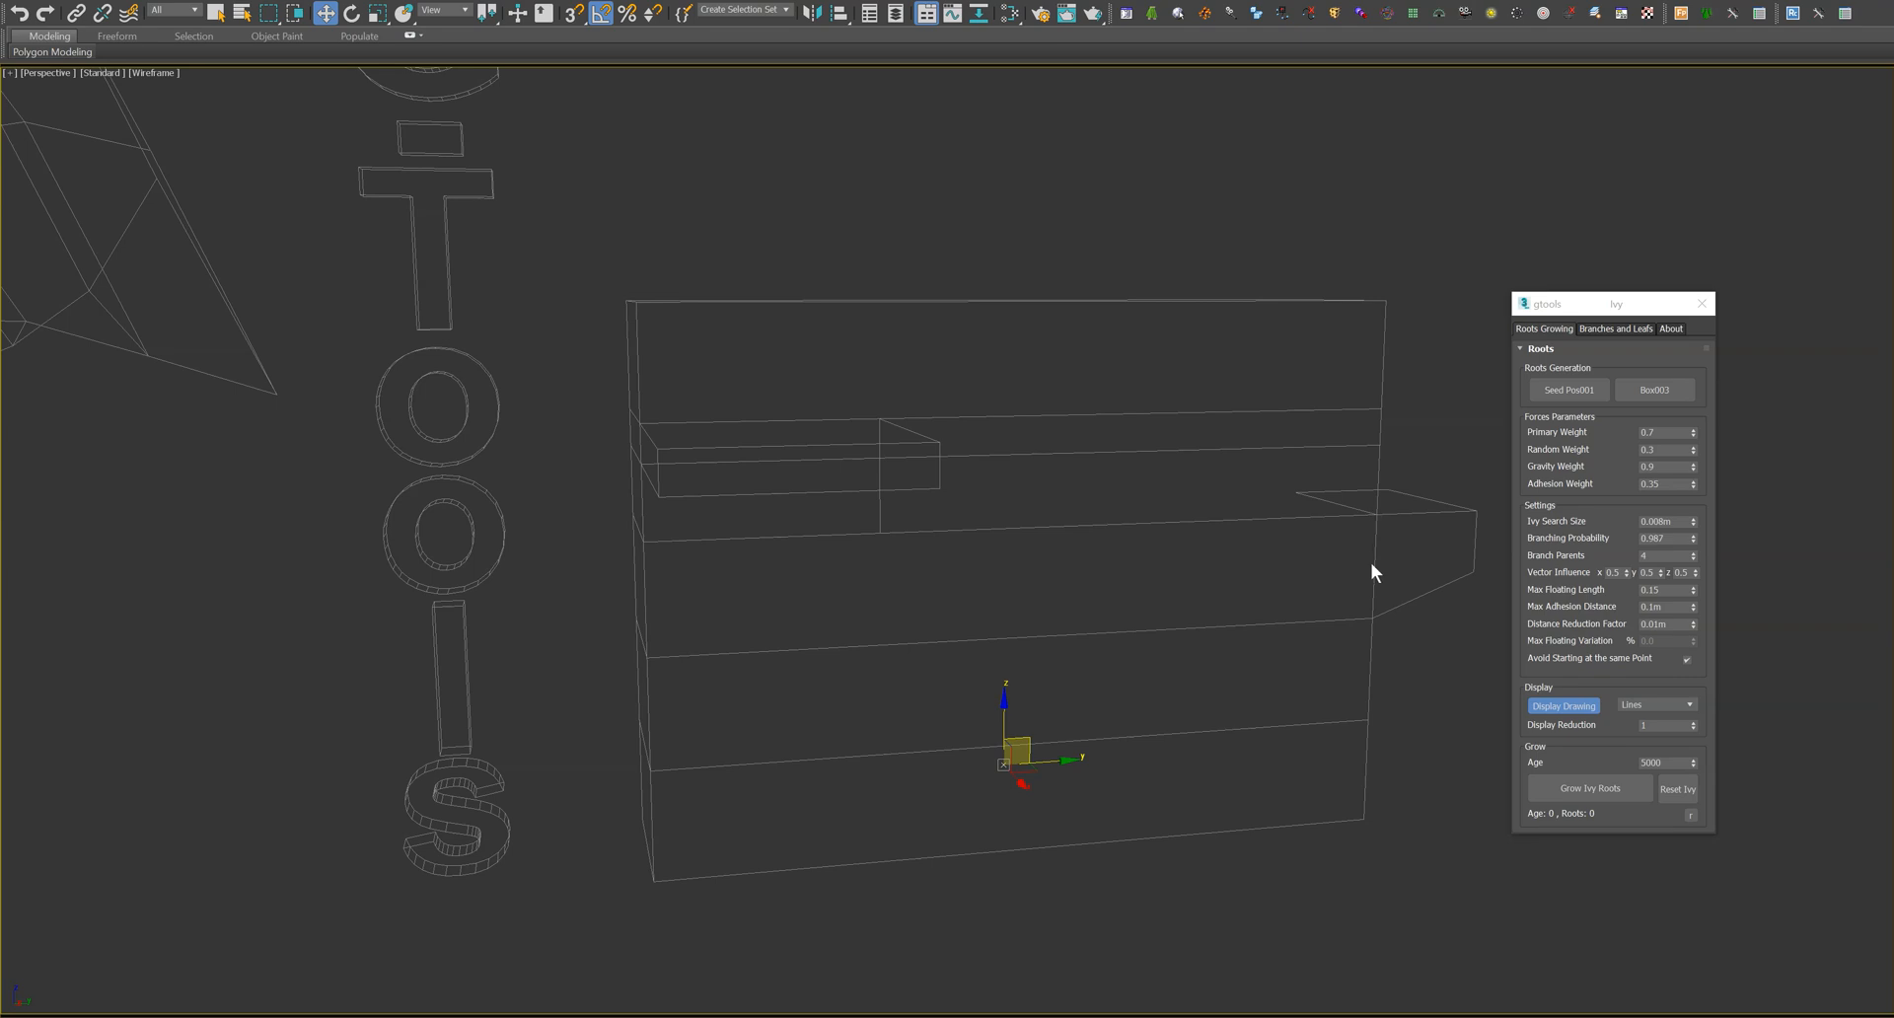
mouse_move(1662, 407)
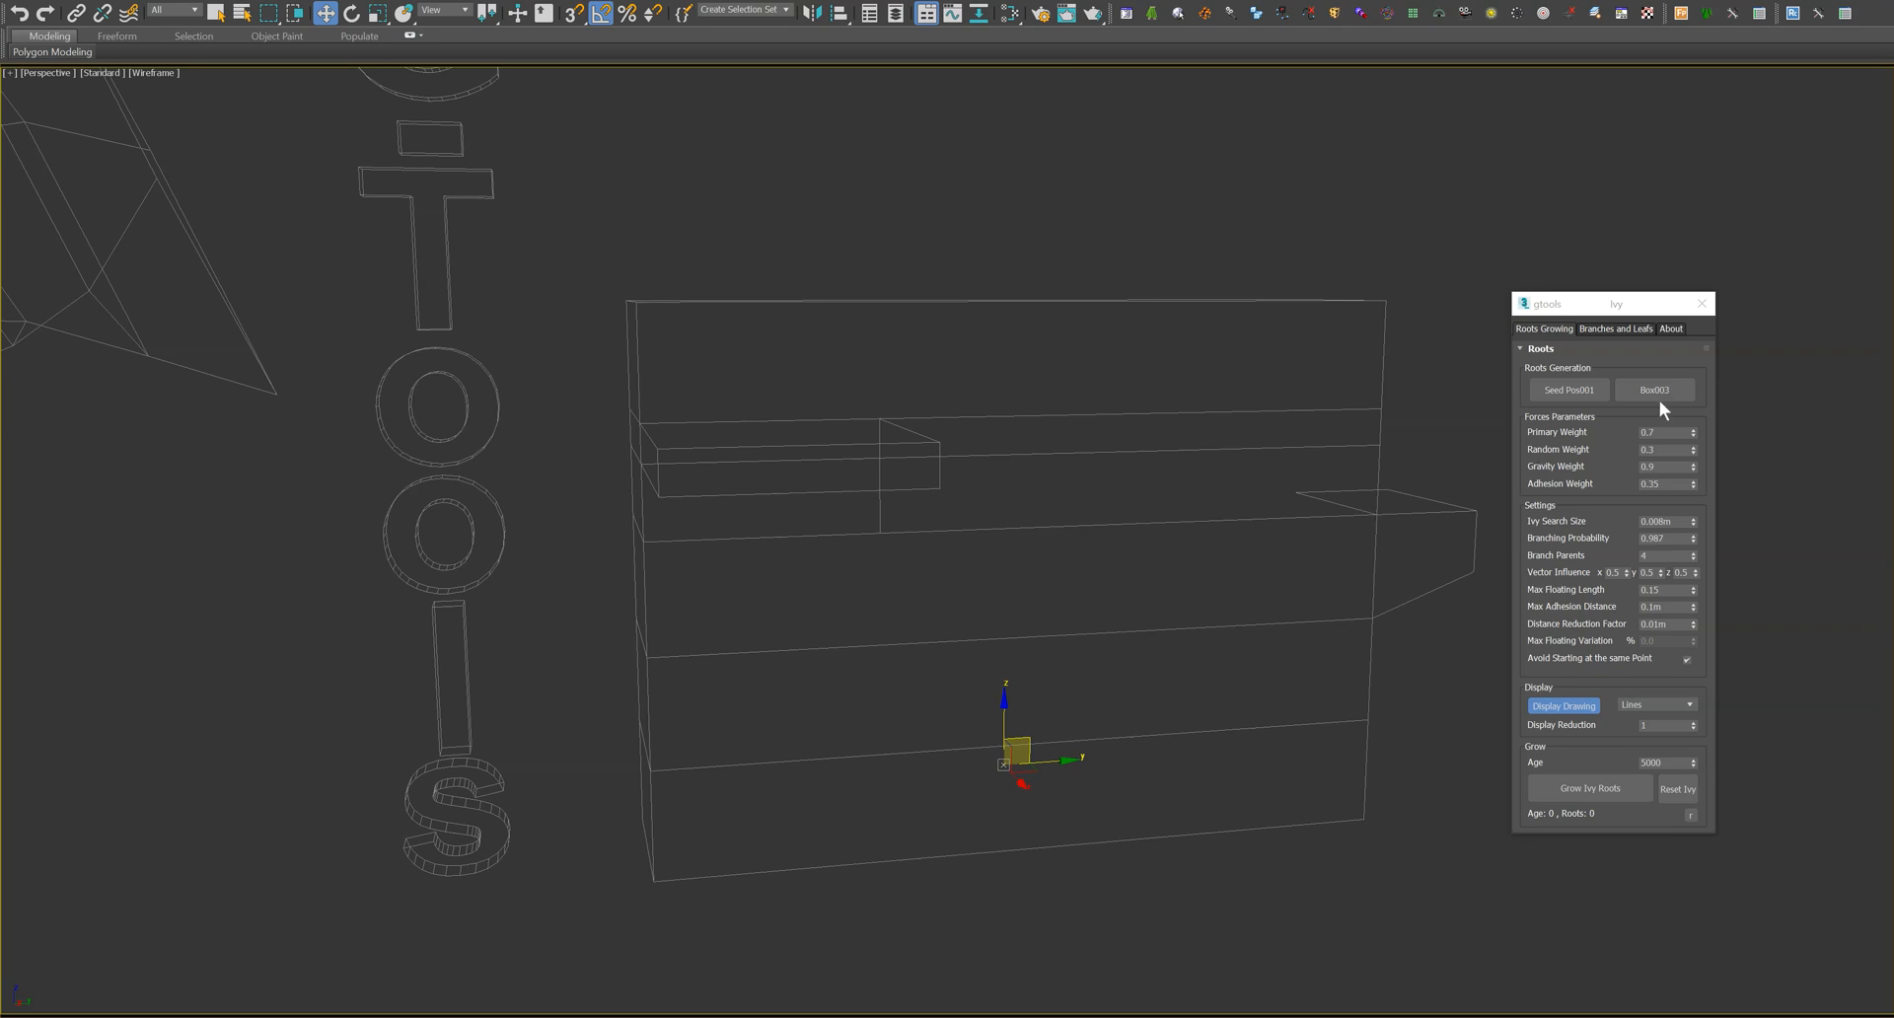
mouse_move(1074, 719)
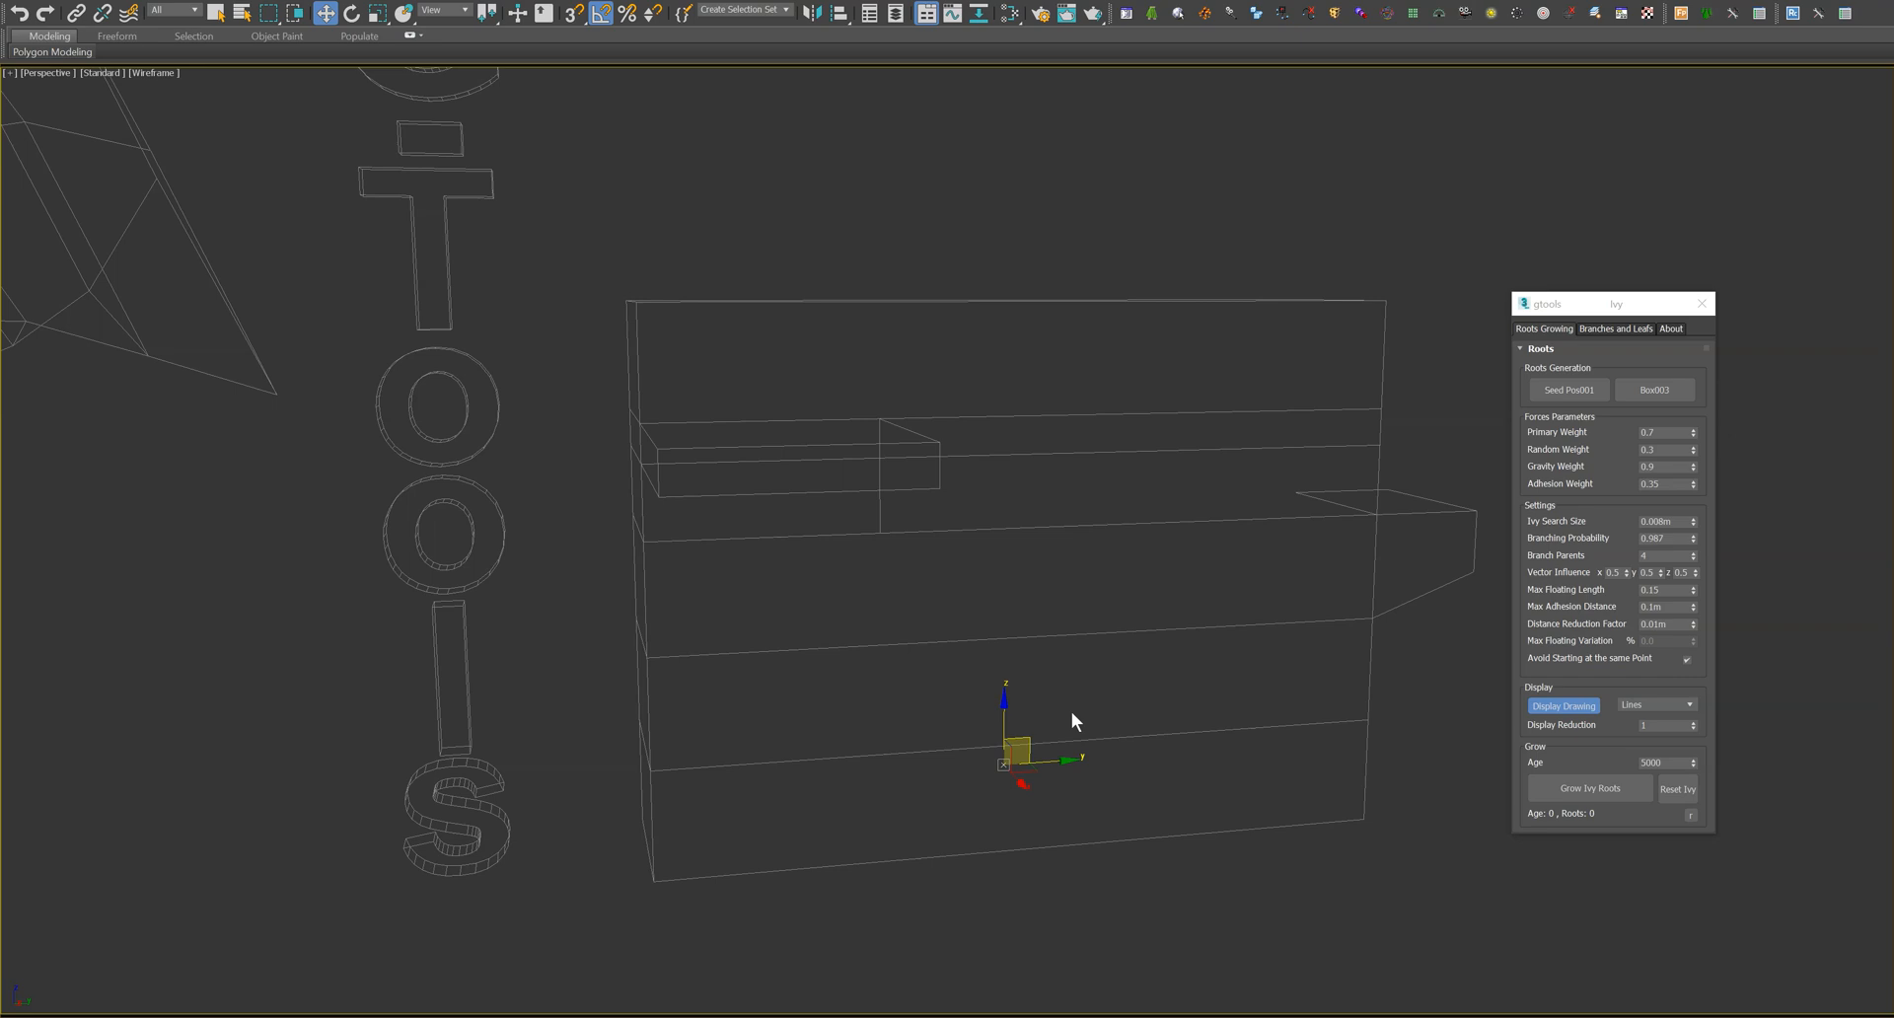
- Orbit the viewport to see Box003 with its seed point from another angle
left_click_drag(1073, 721, 1145, 666)
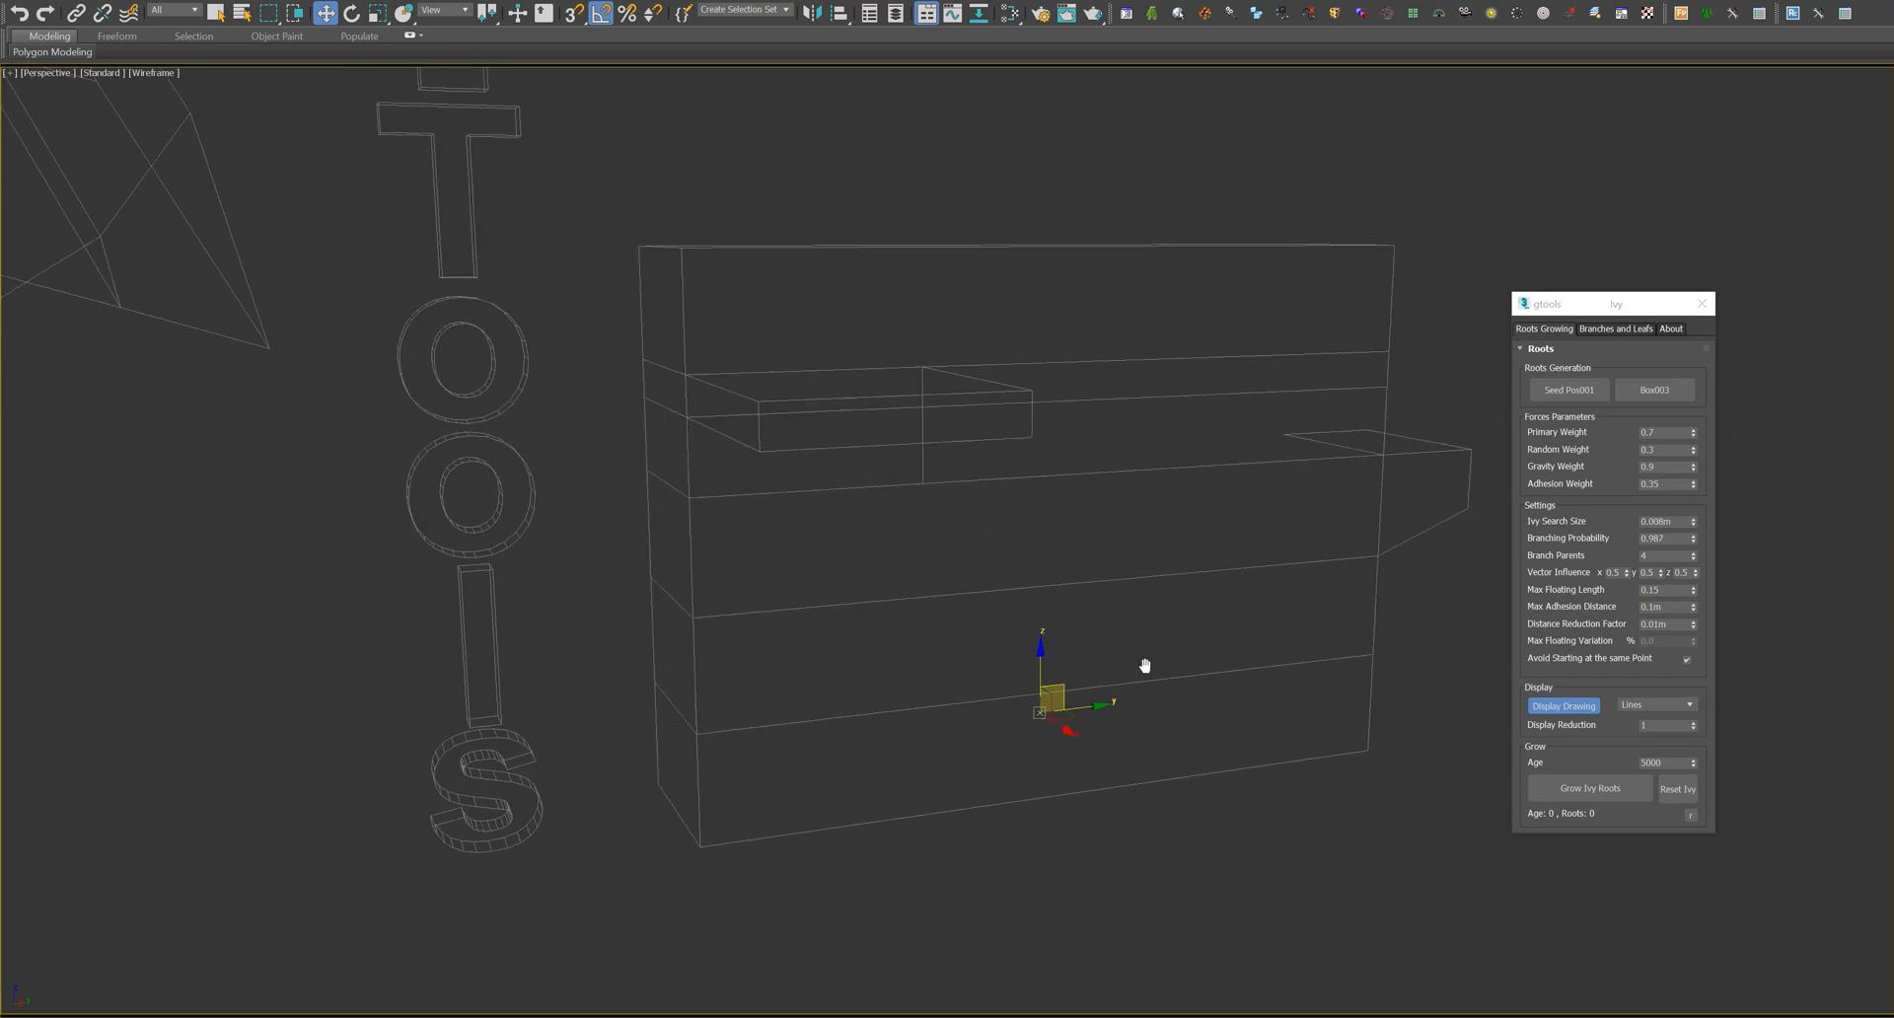
mouse_move(1725, 791)
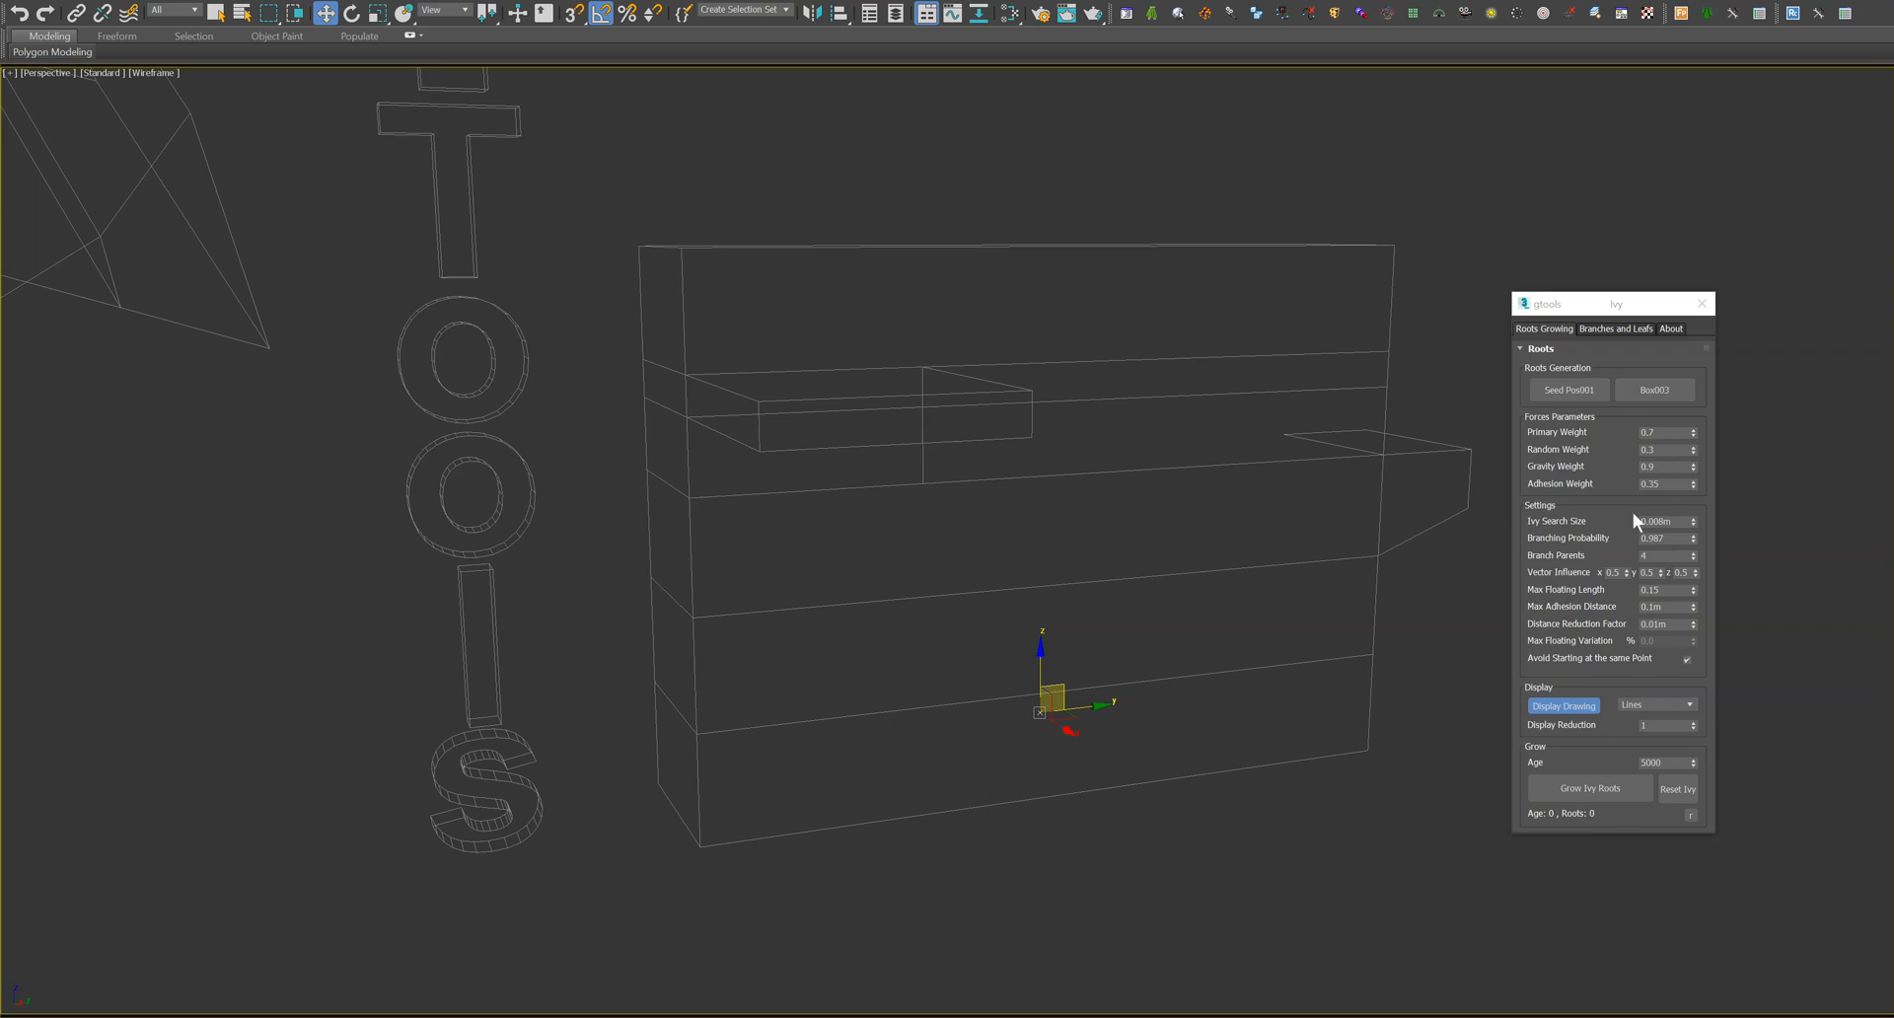
- Reposition and reopen the Ivy panel, then set the seed location at the box base
left_click_drag(1611, 303, 818, 338)
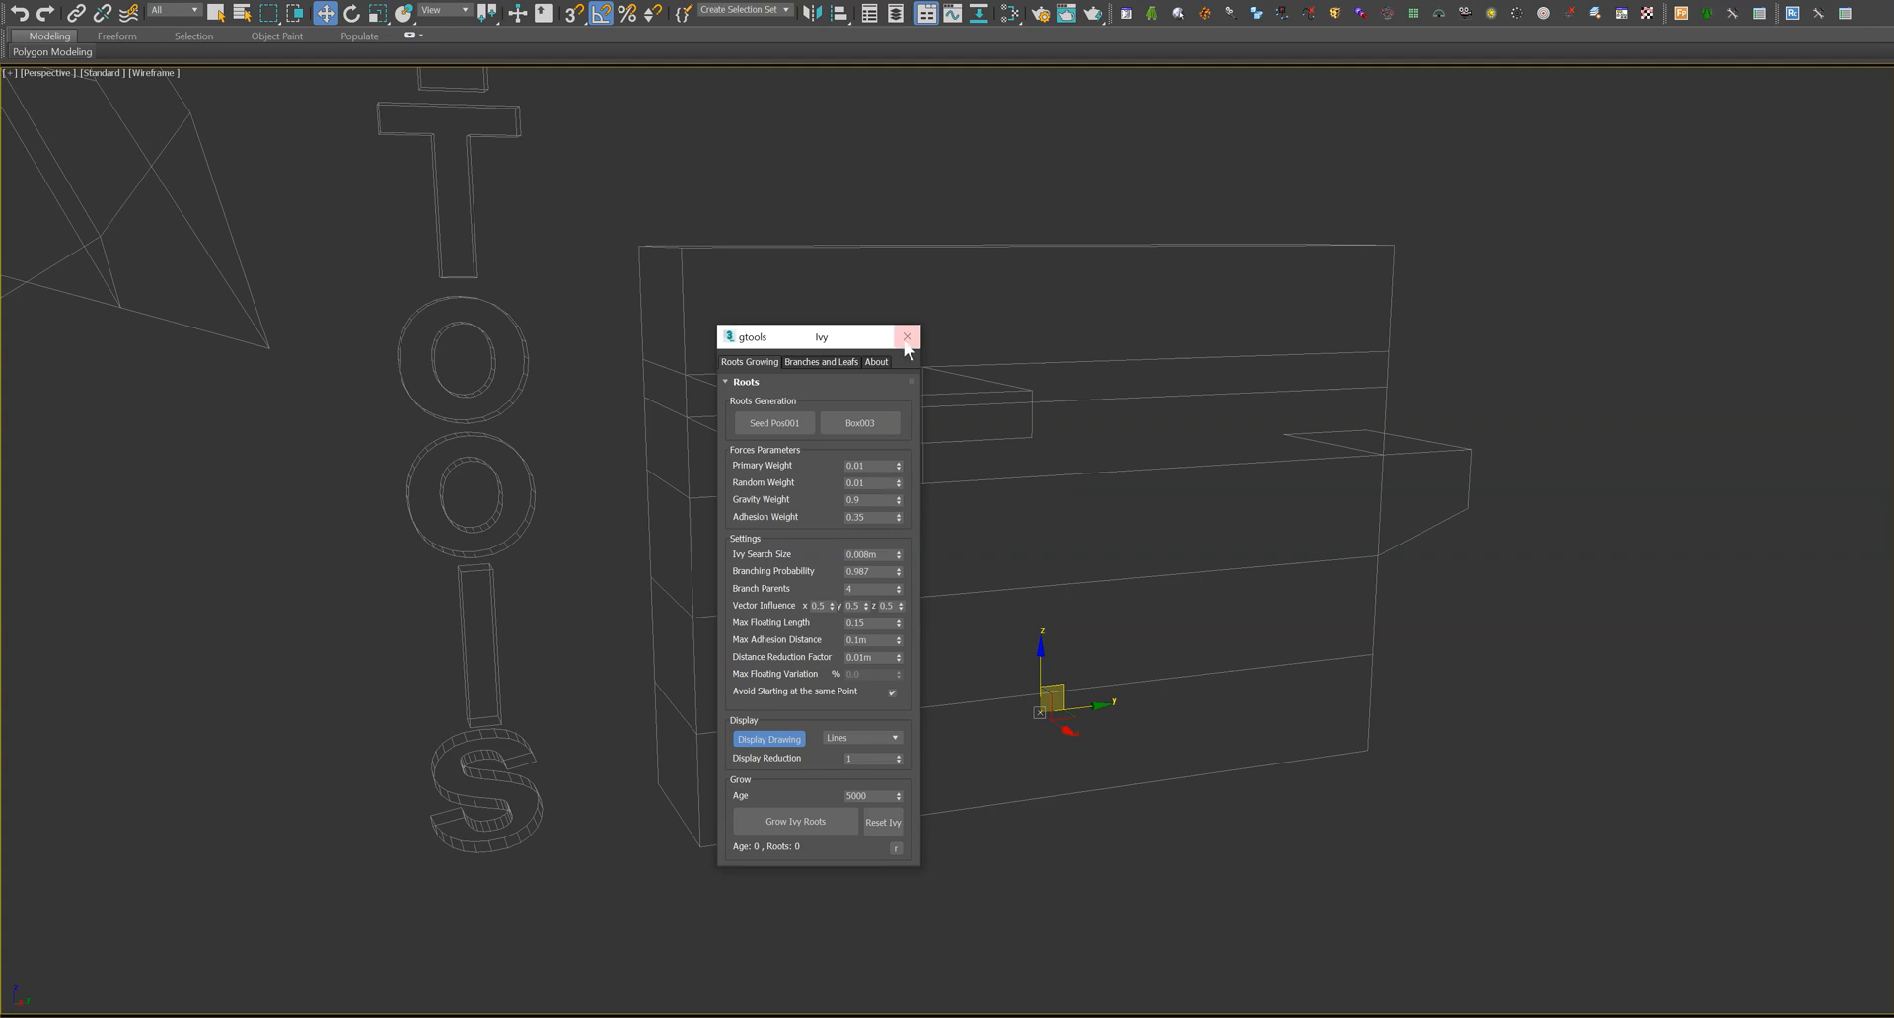
left_click(907, 336)
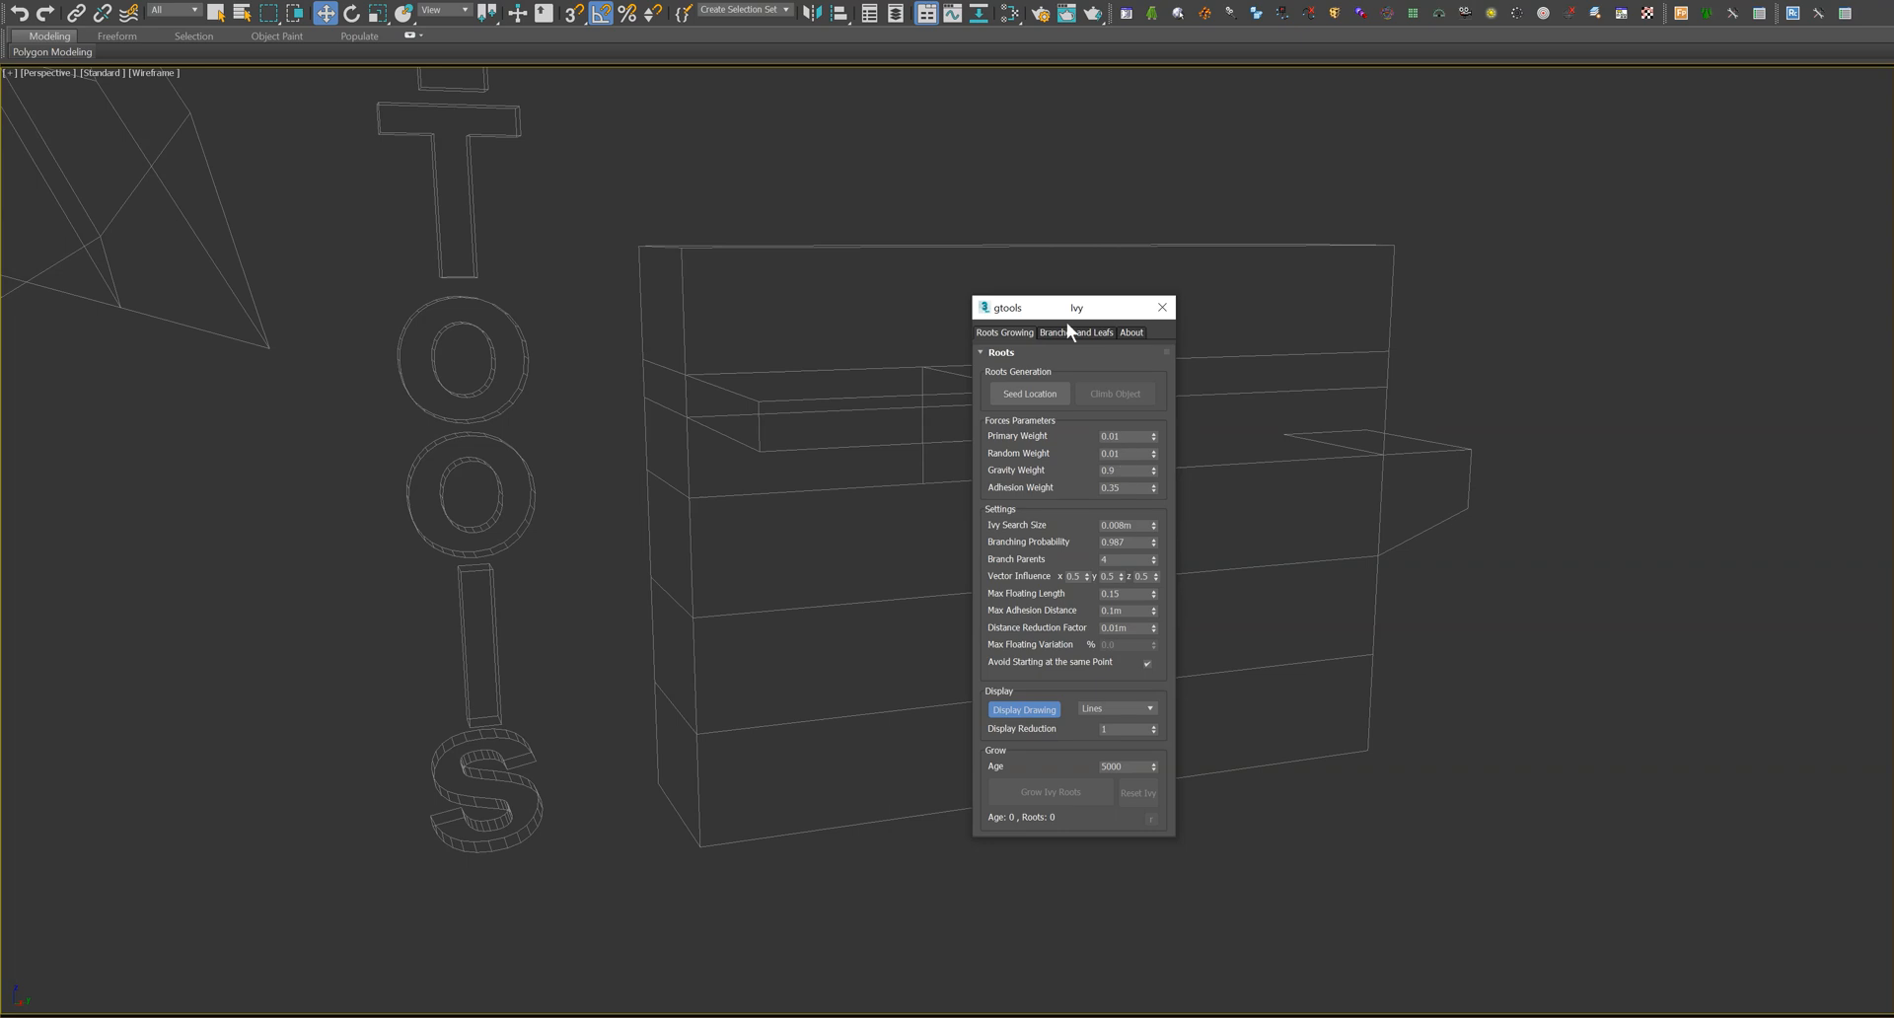
left_click_drag(1072, 307, 1570, 302)
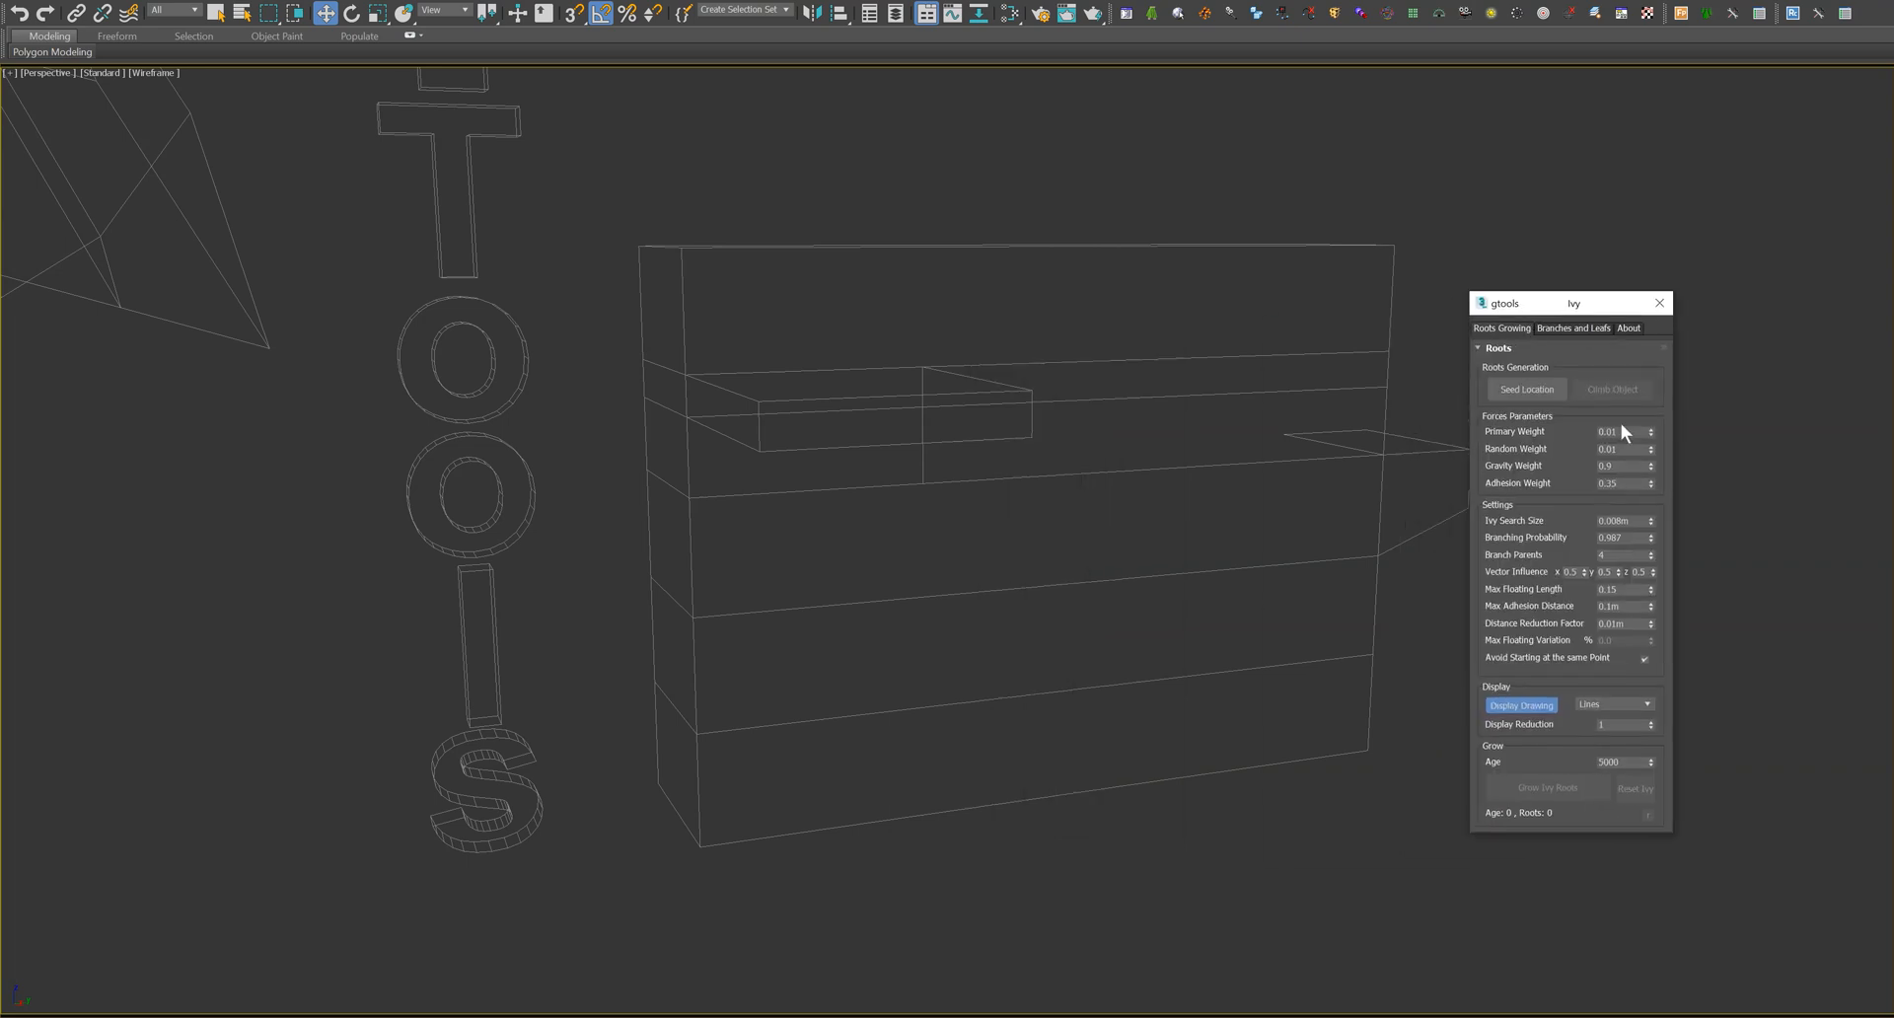
mouse_move(1596, 537)
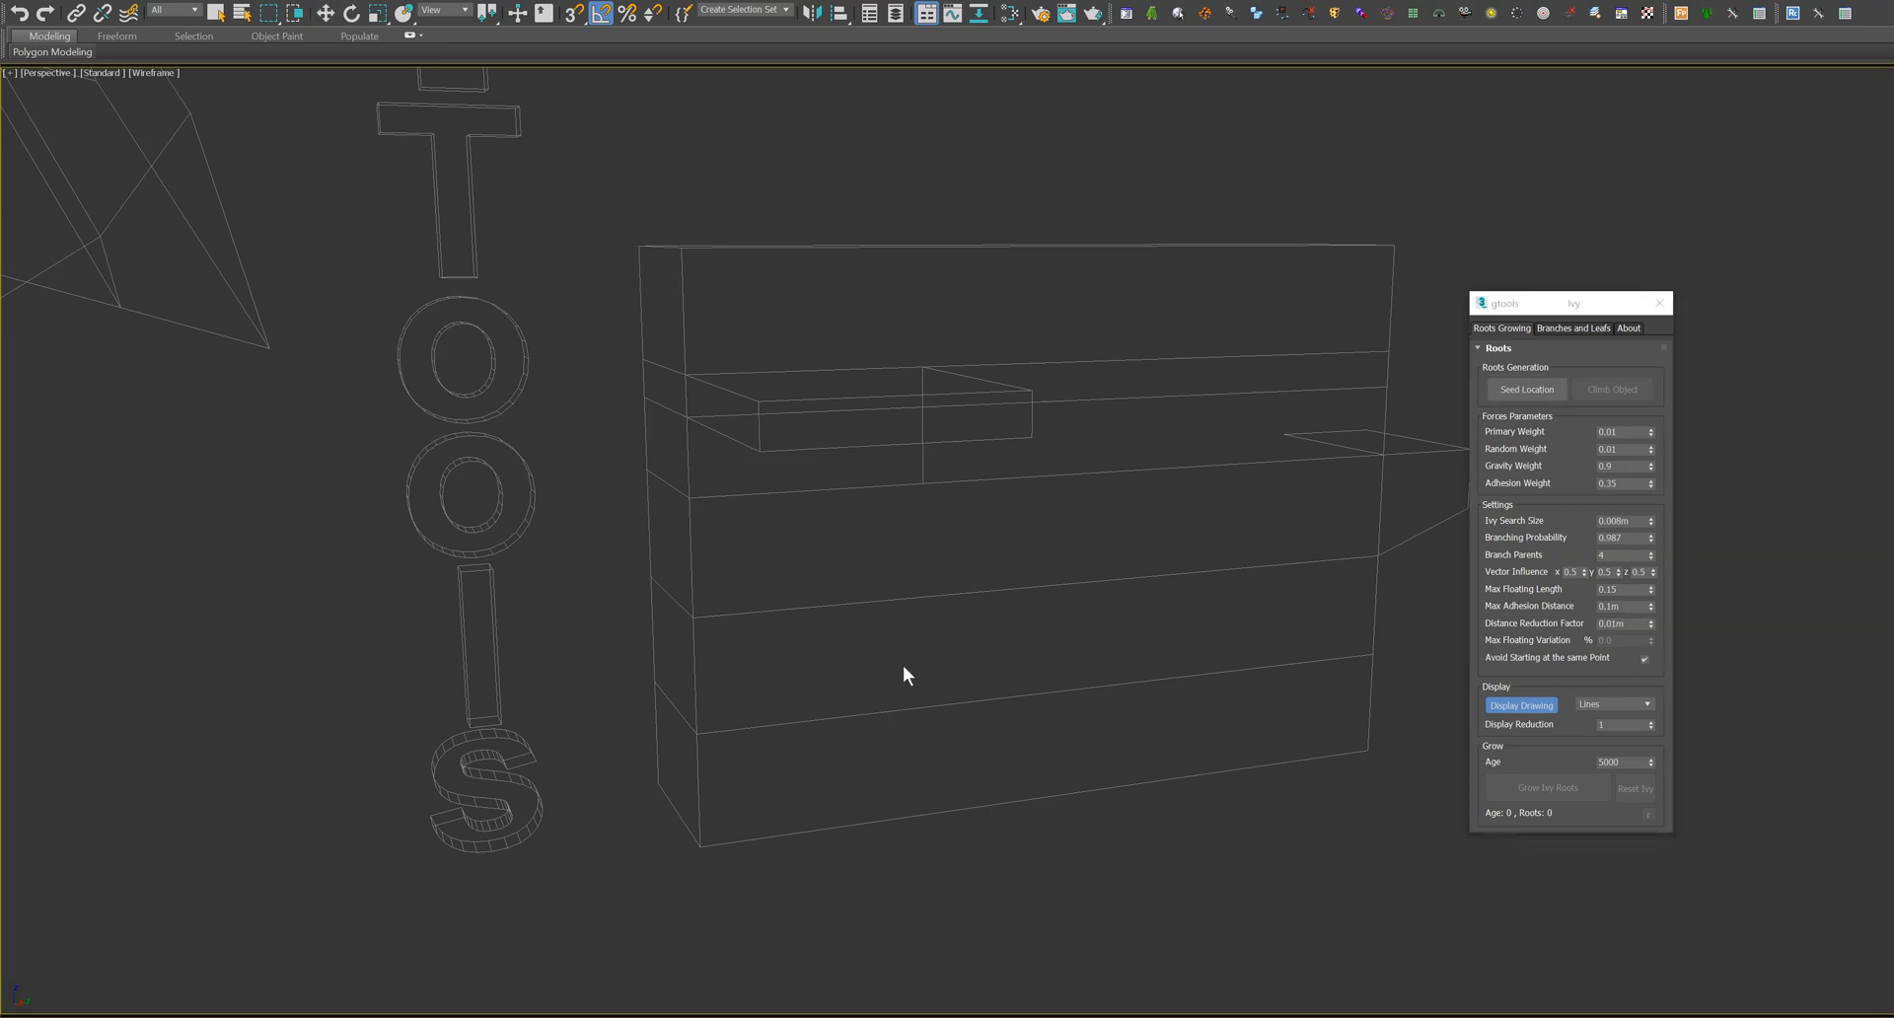
left_click(1527, 388)
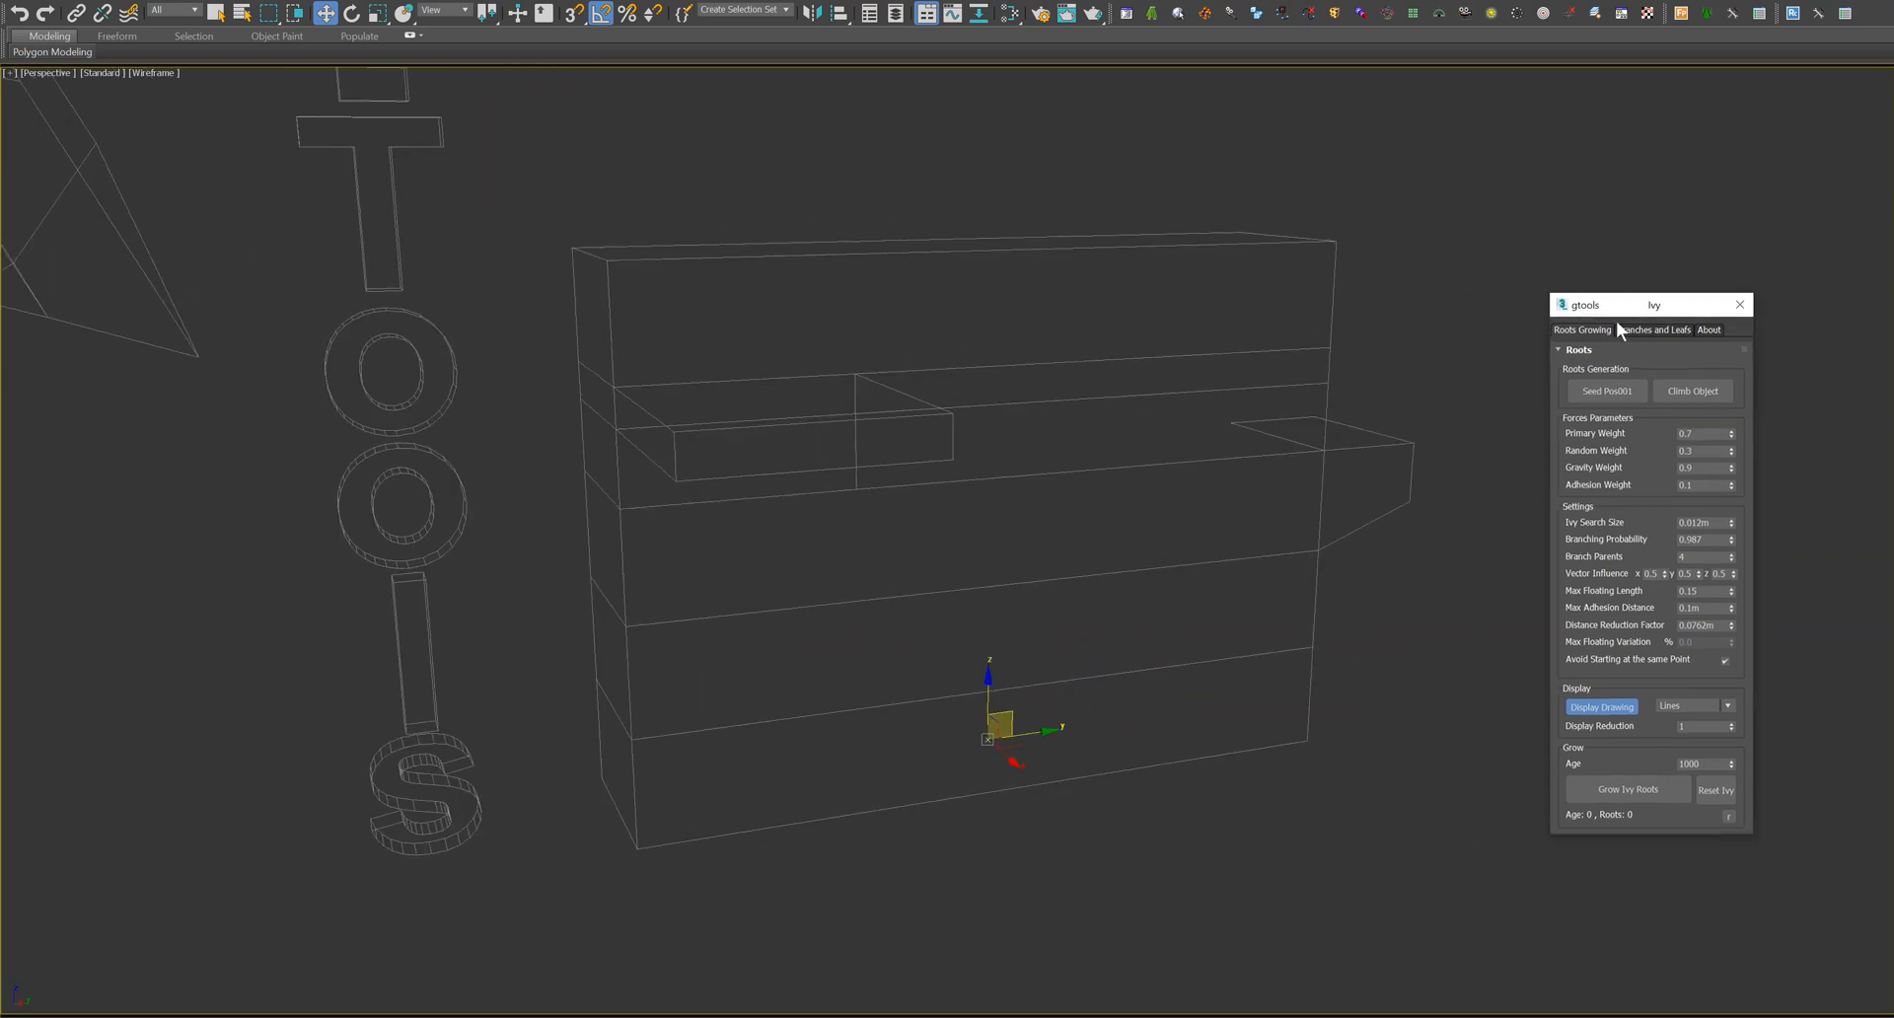
- Open the Ivy plugin post from PROGRAMS on evvisual.com
left_click(1627, 789)
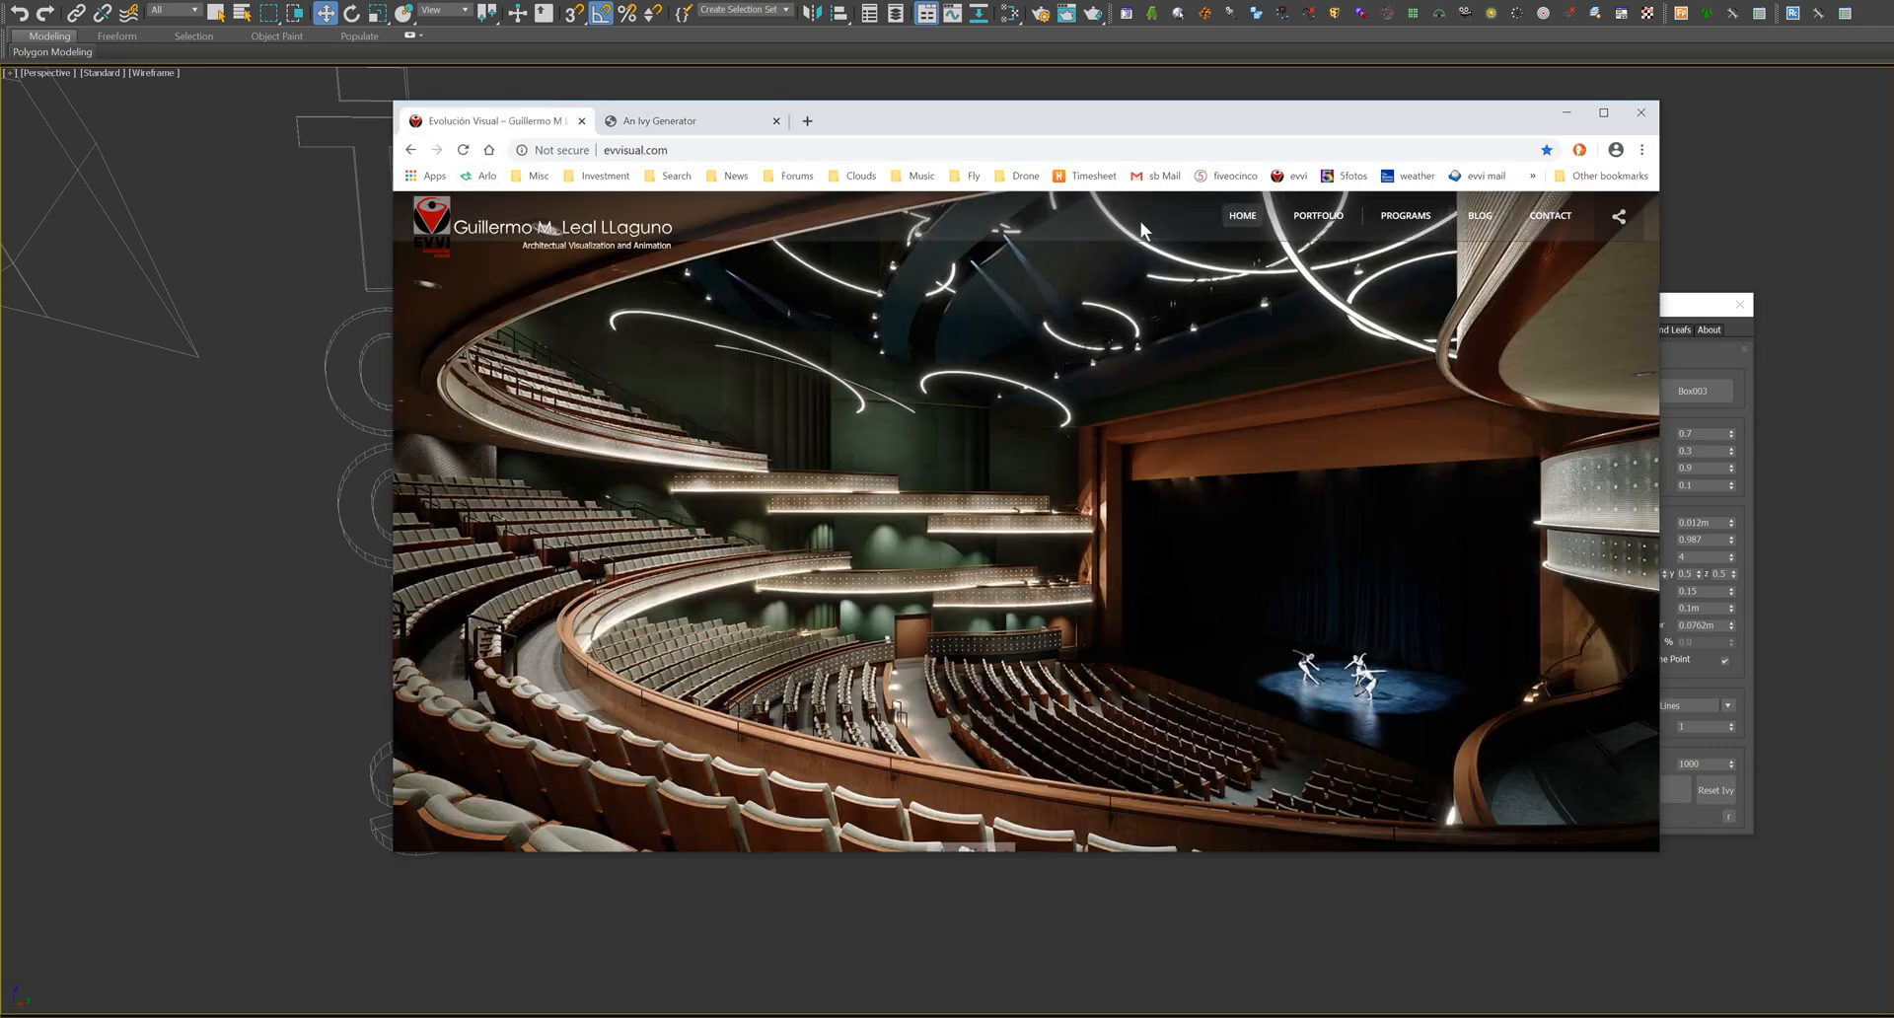
left_click(437, 150)
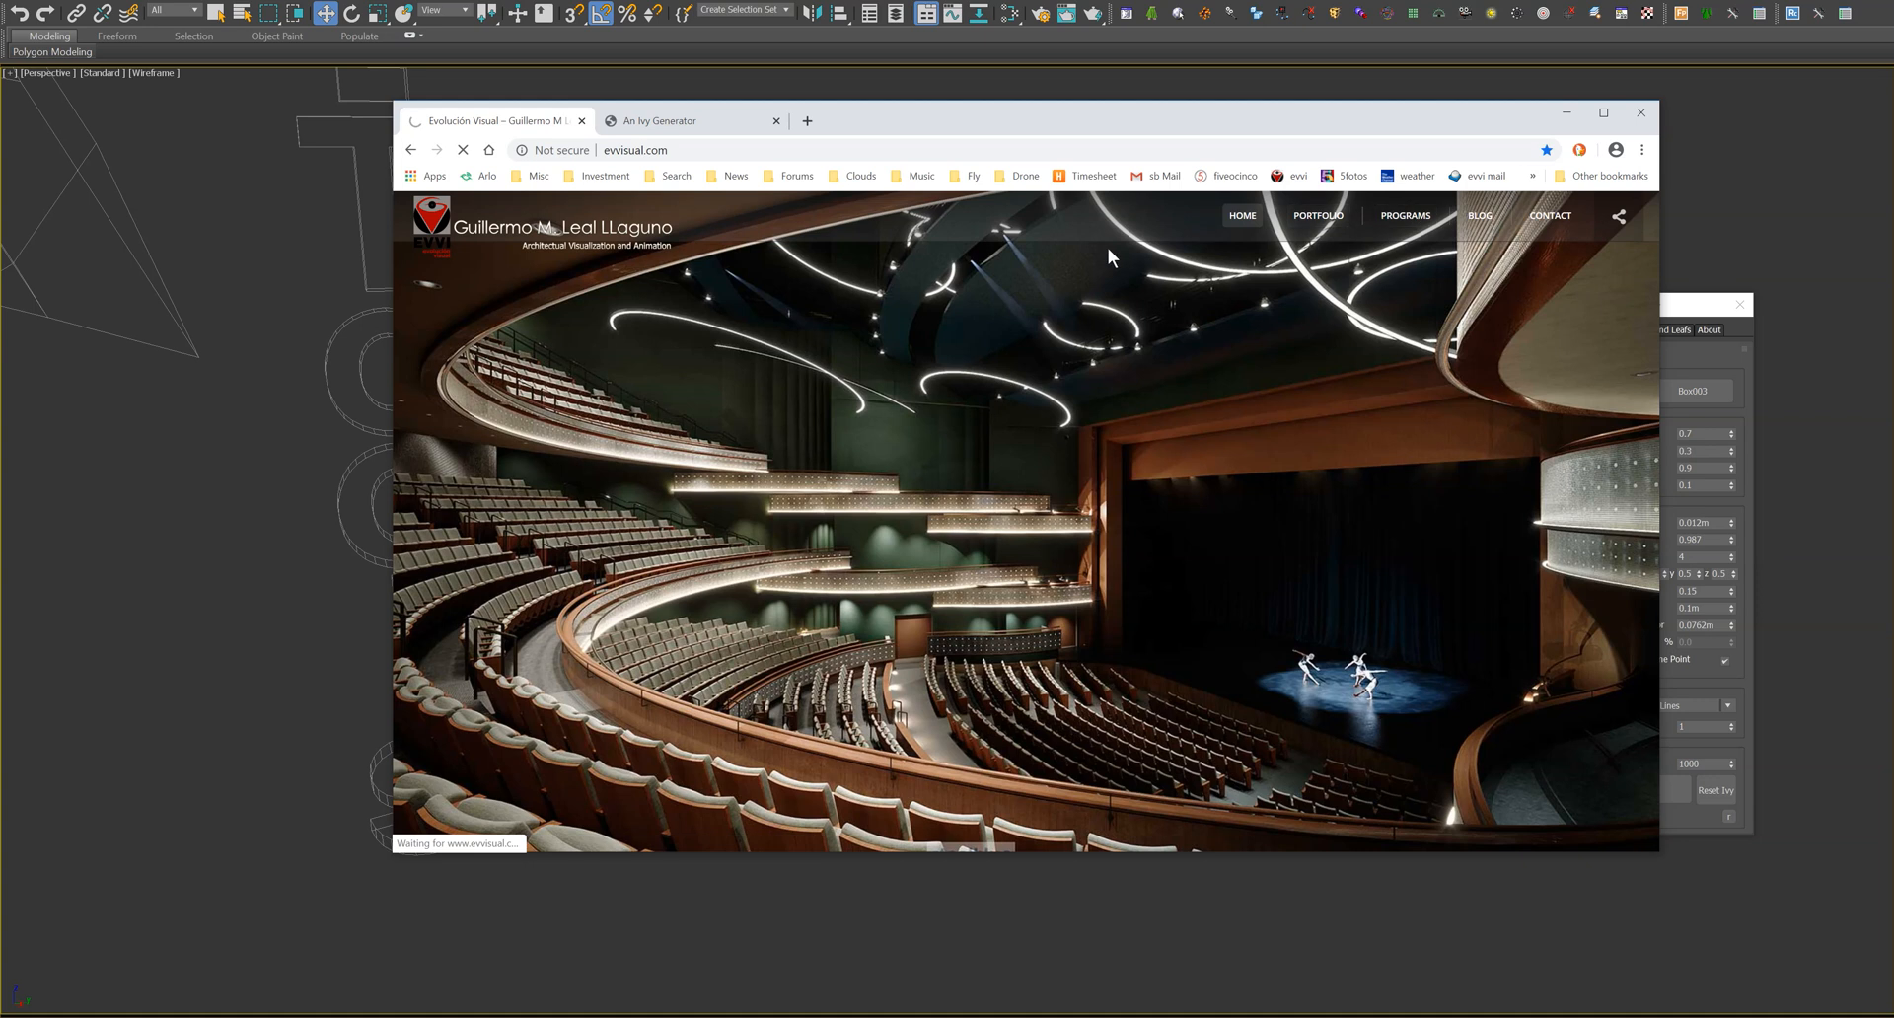
left_click(1405, 215)
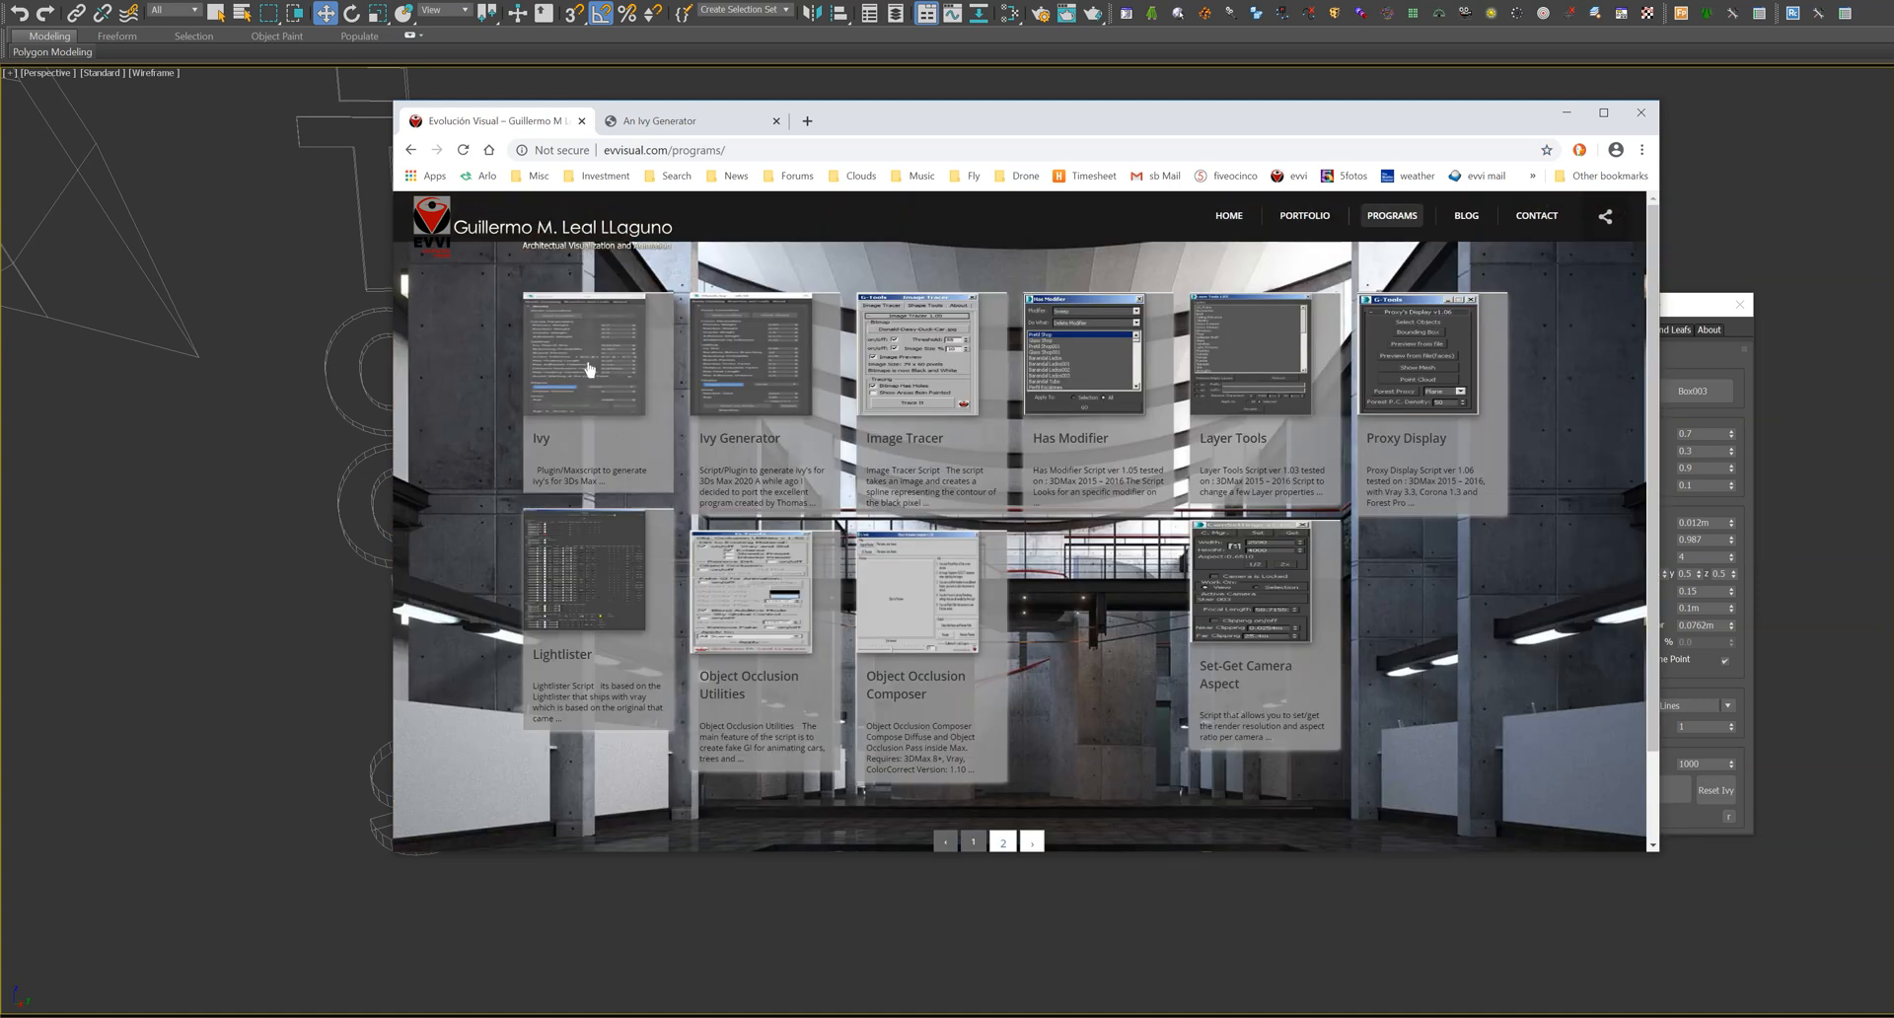
left_click(589, 367)
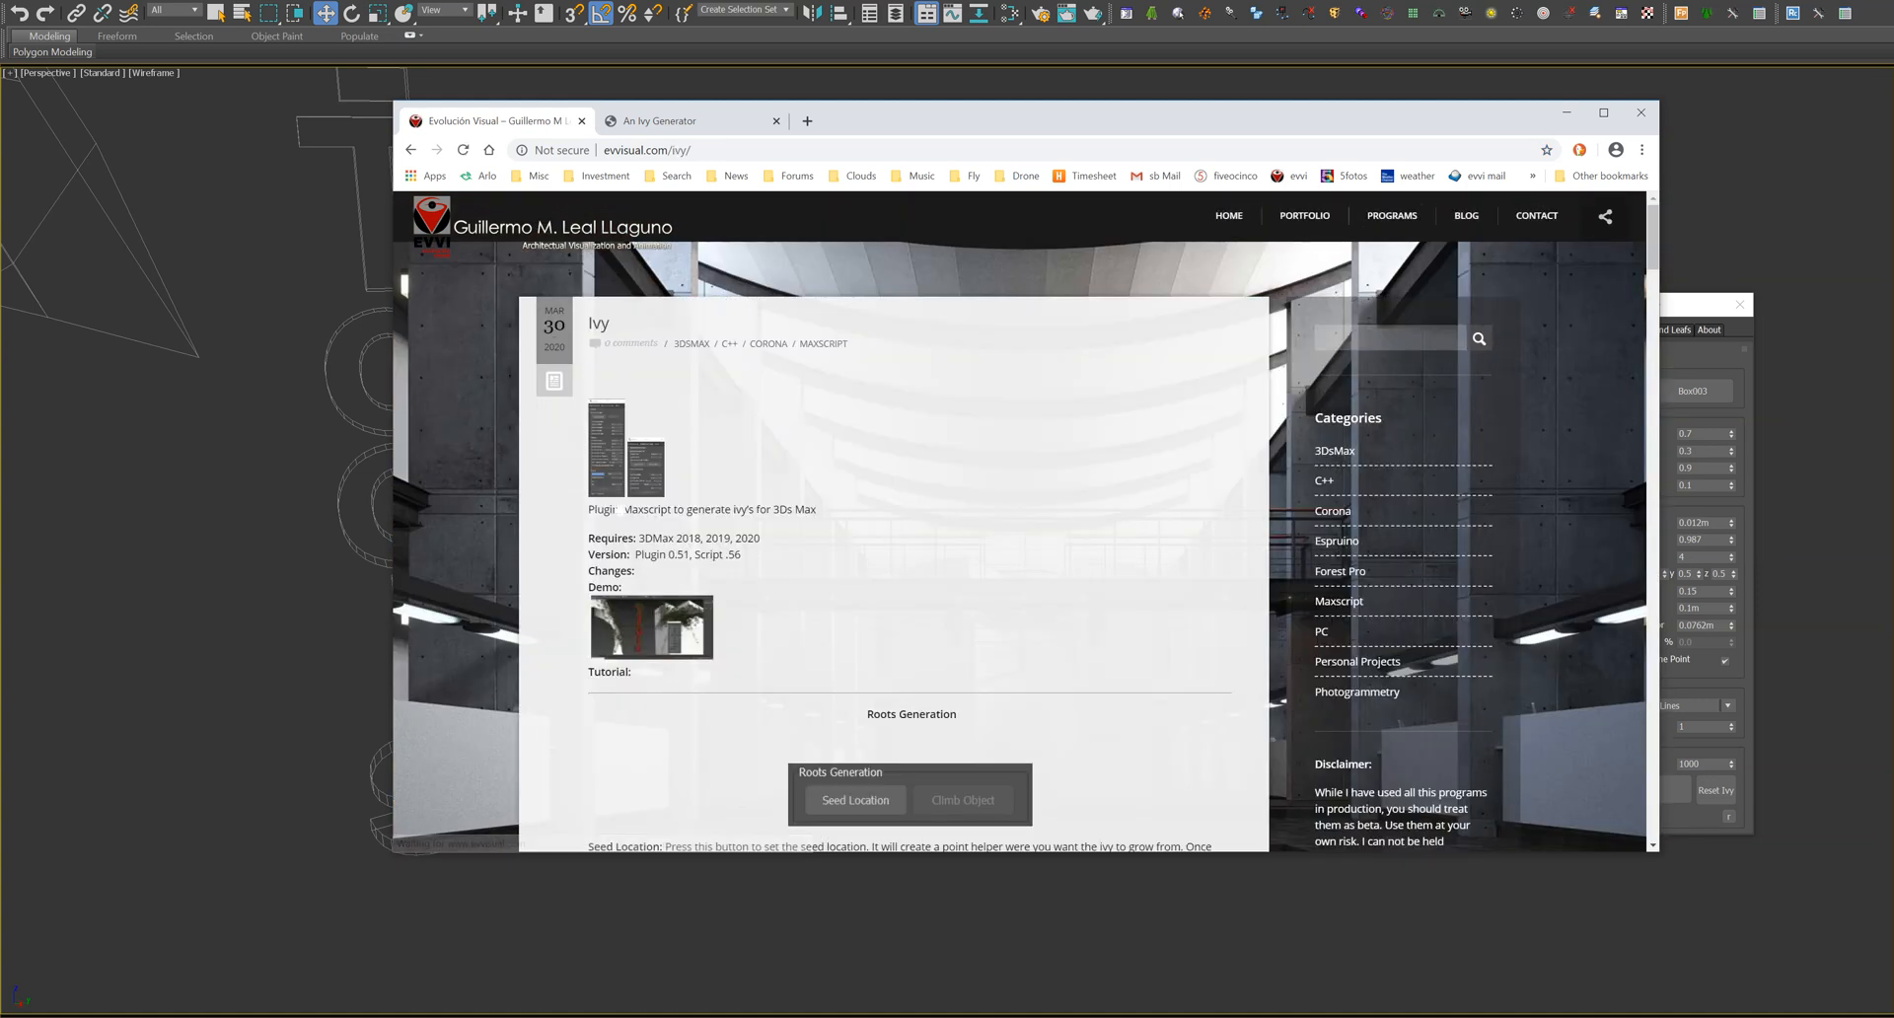
- Scroll through the Ivy post's settings documentation and parameter examples
scroll("down", 3)
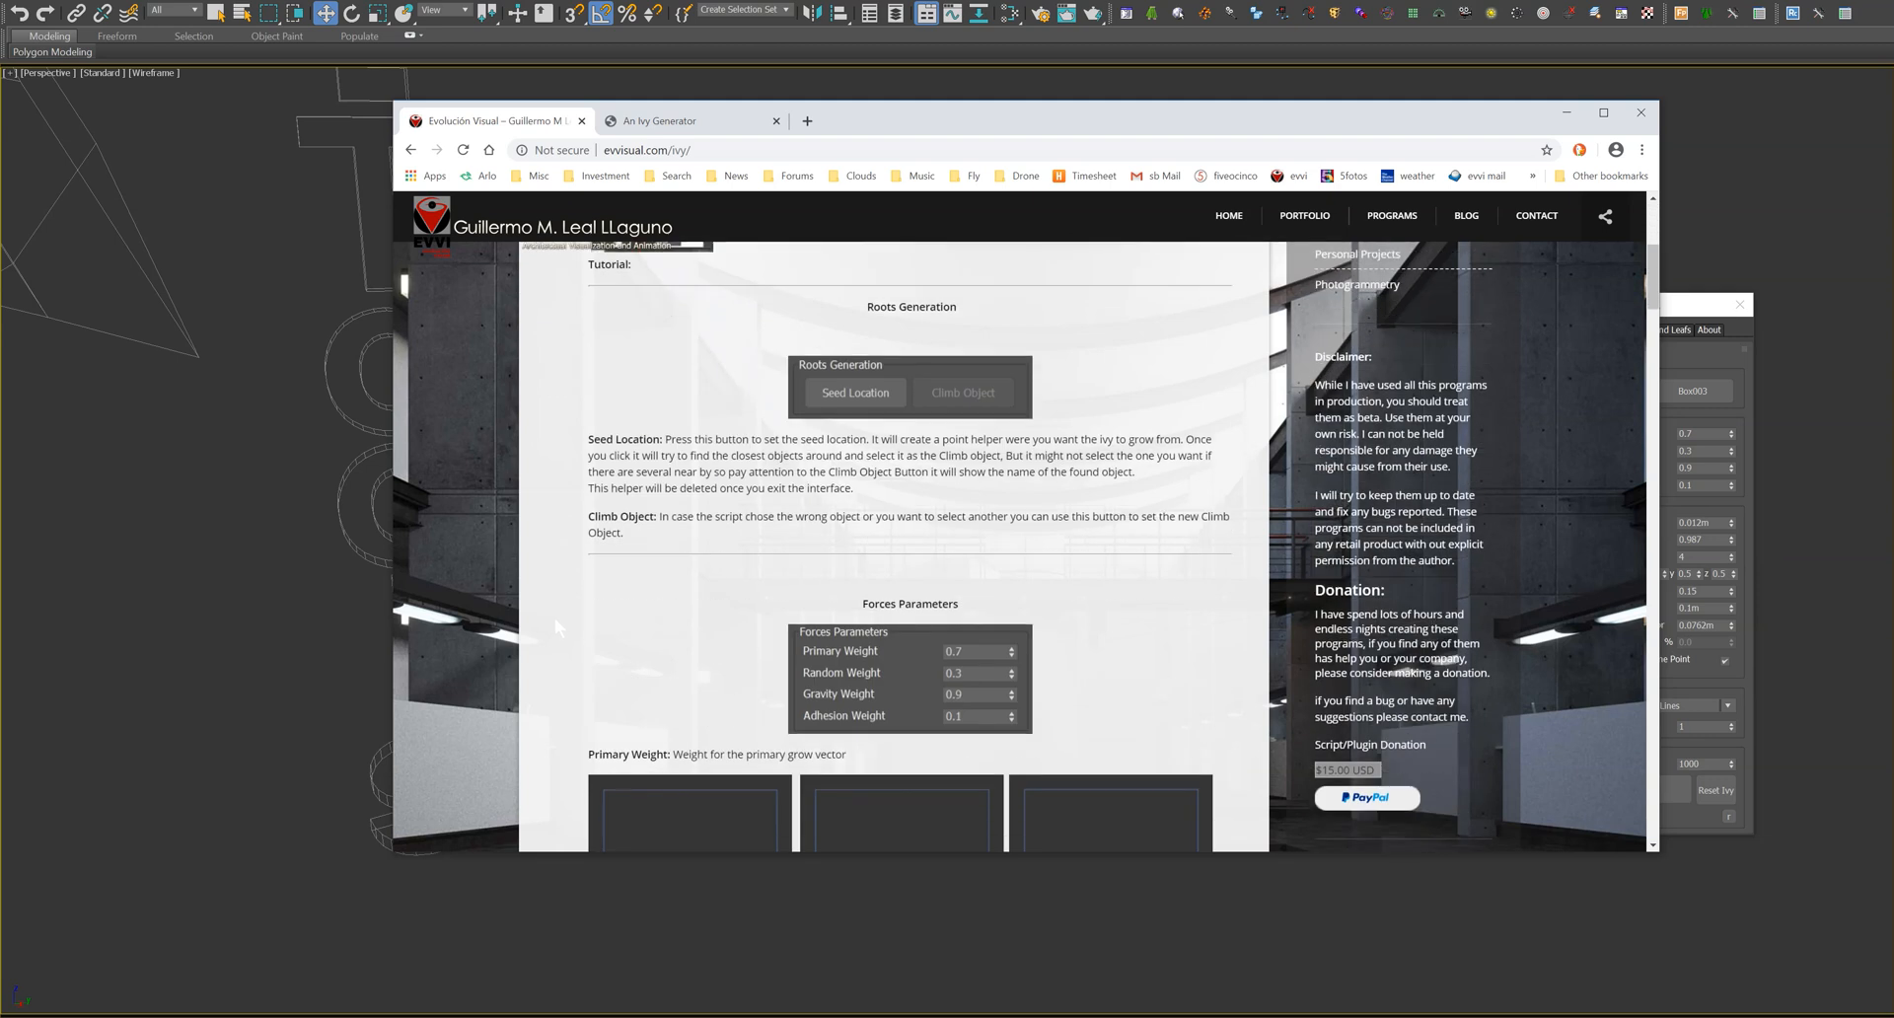
scroll("down", 3)
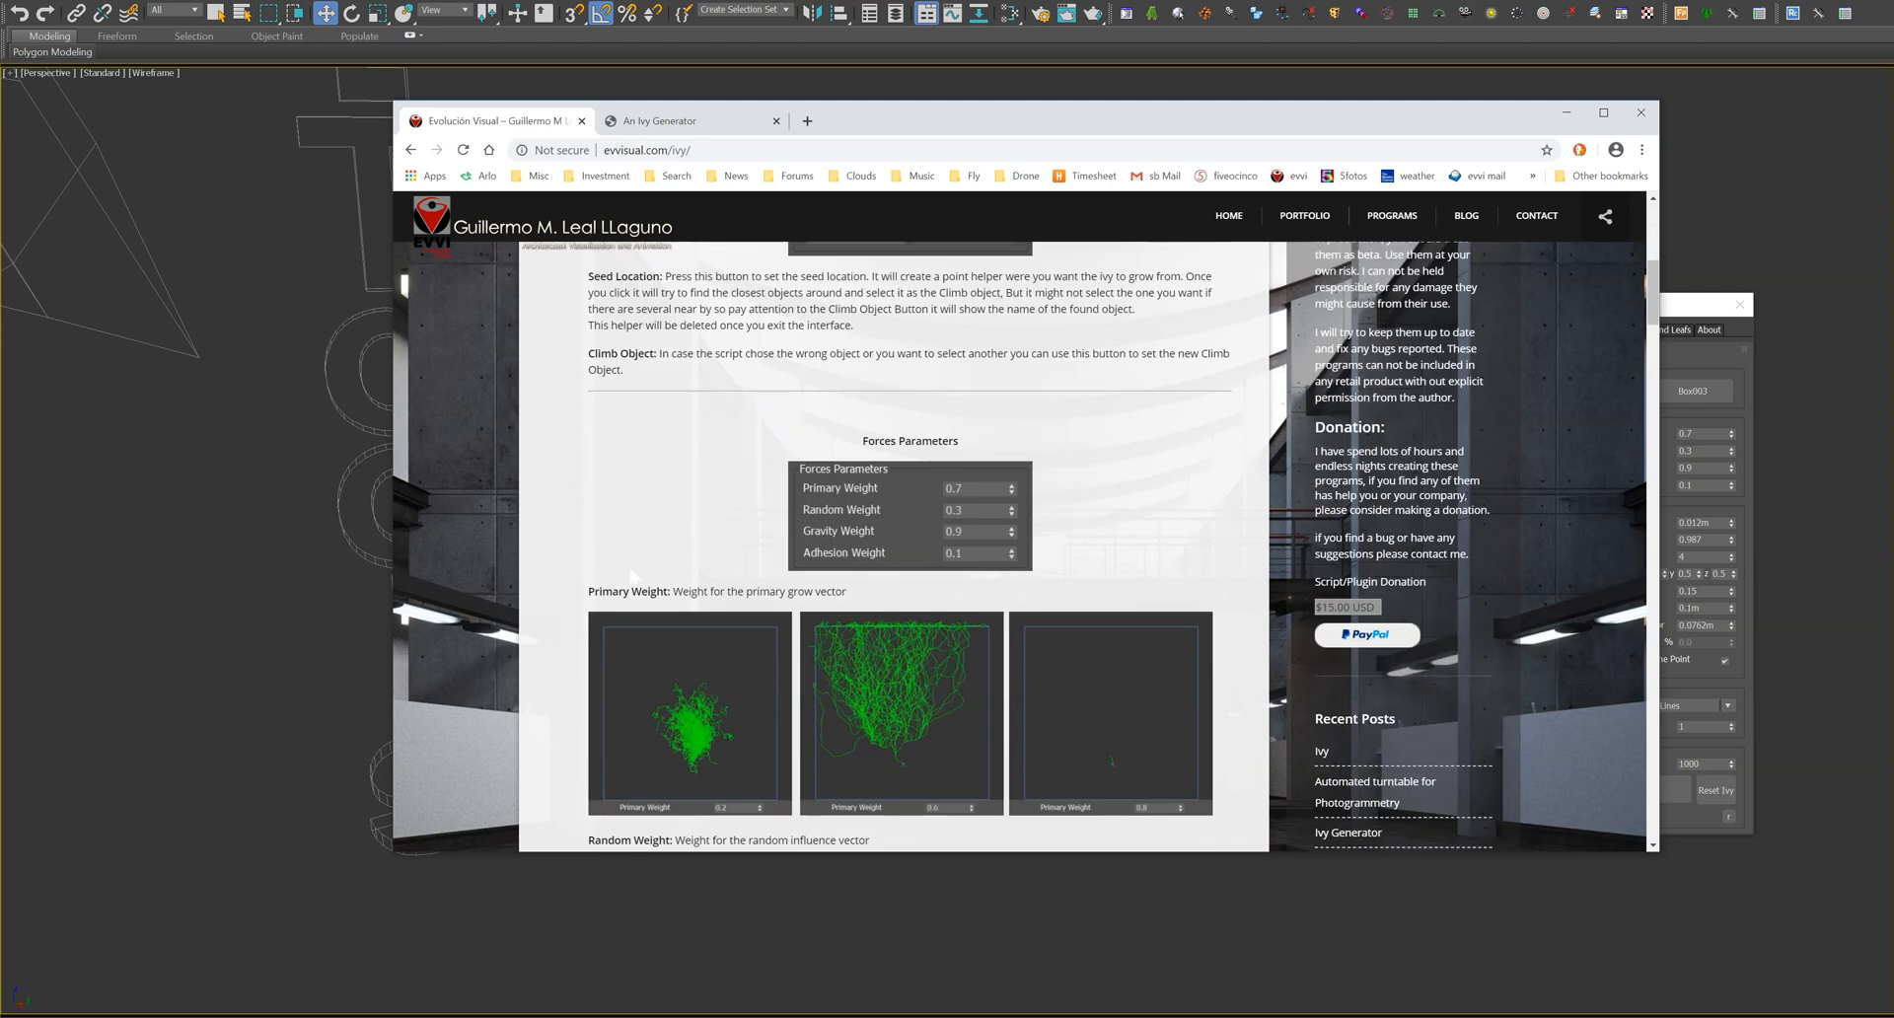
scroll("down", 3)
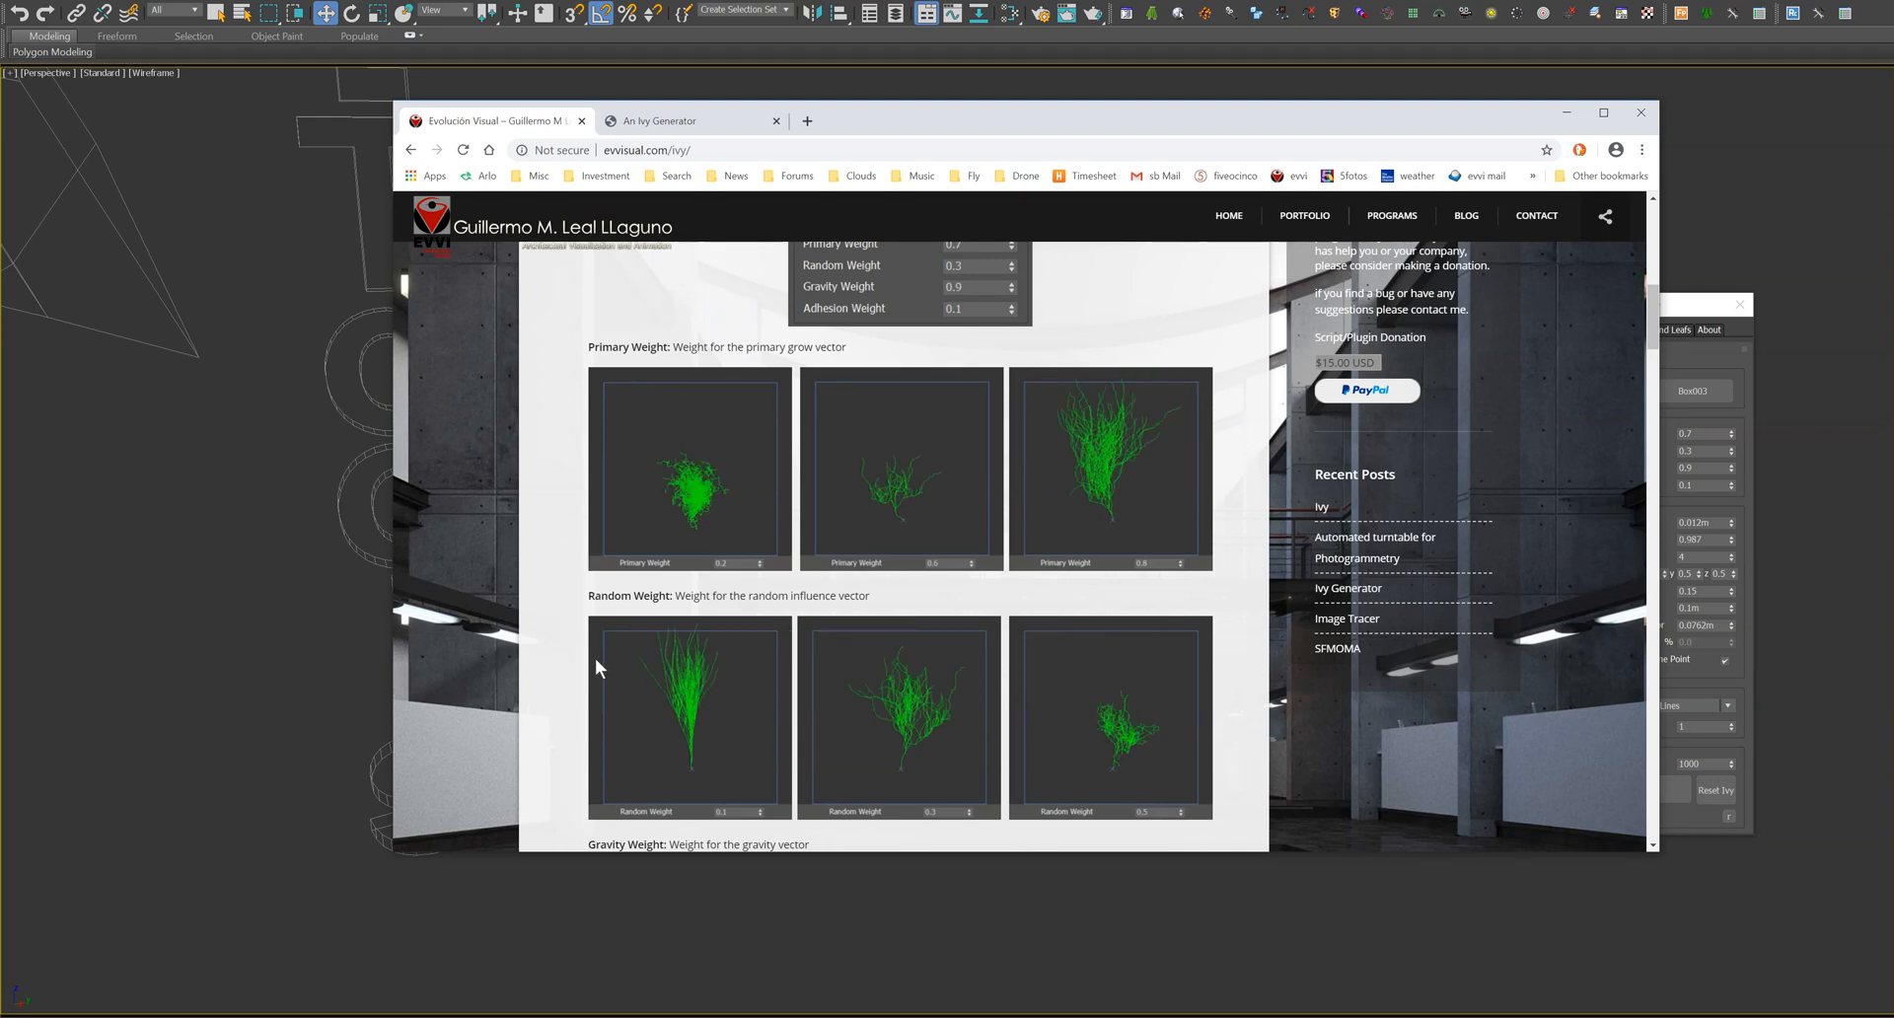
scroll("down", 3)
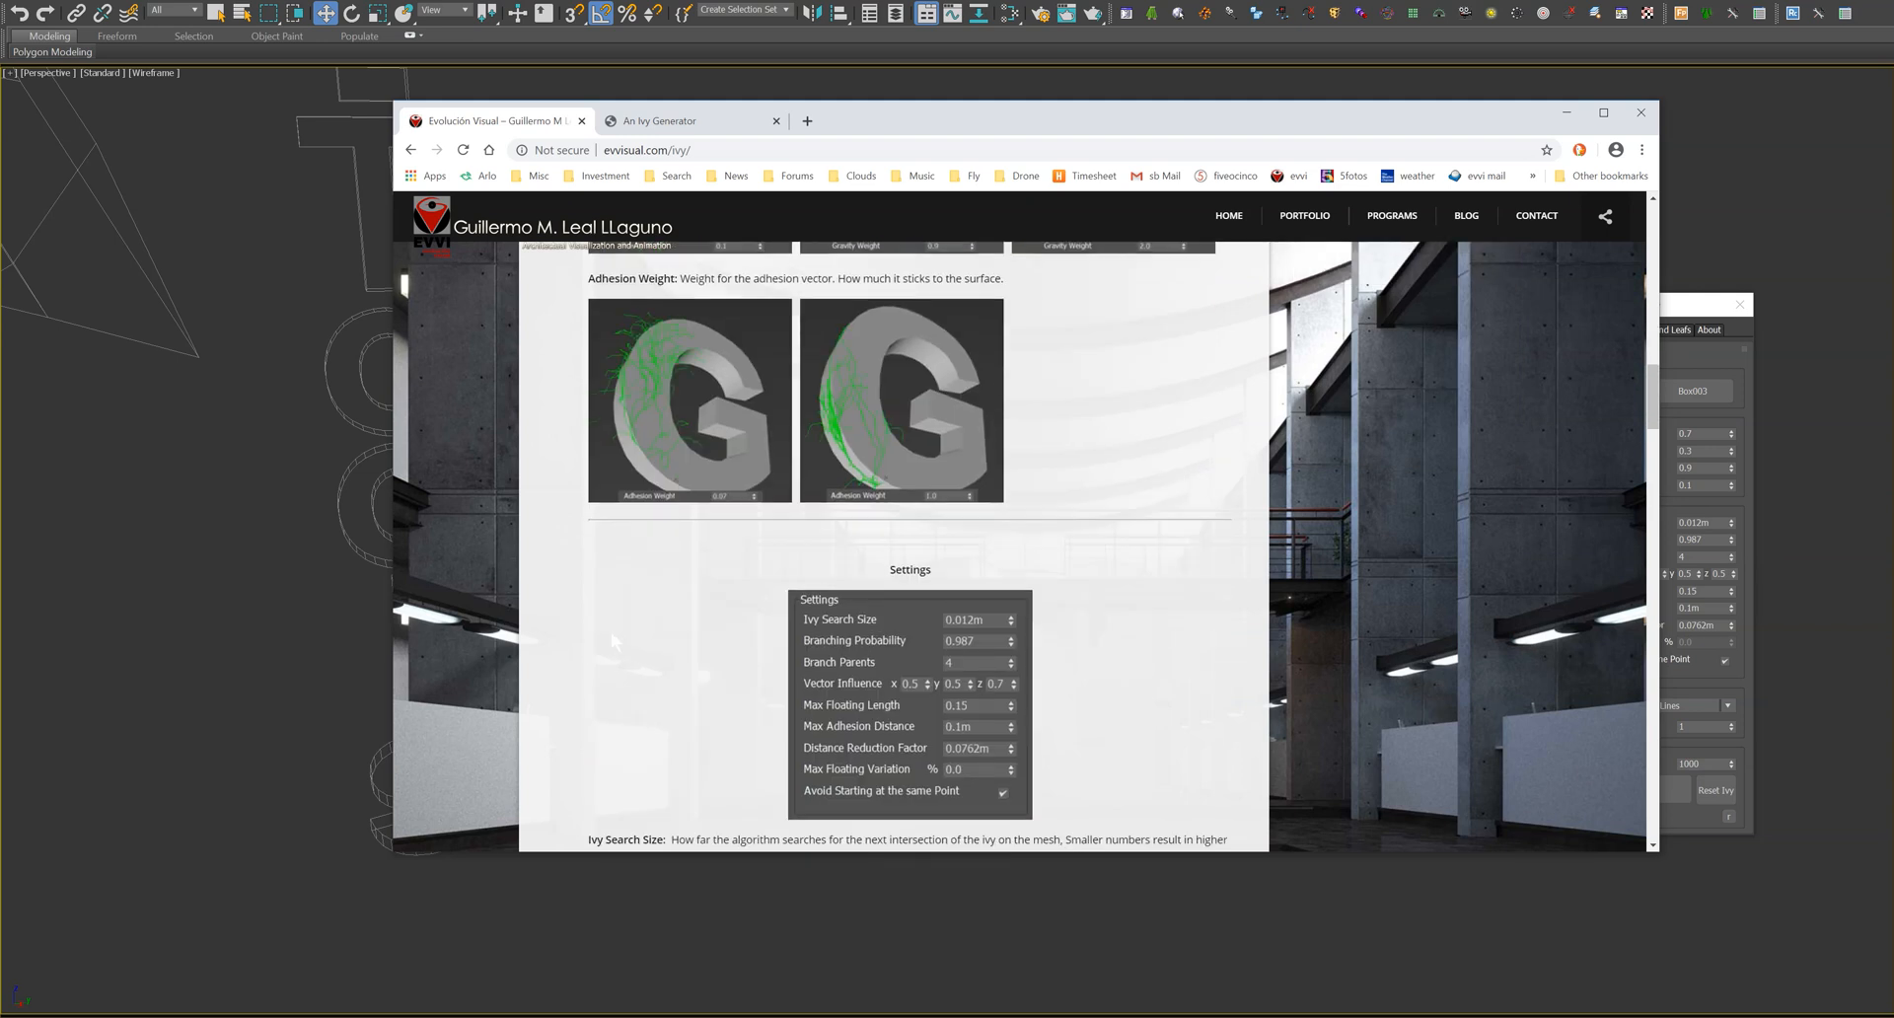
scroll("down", 3)
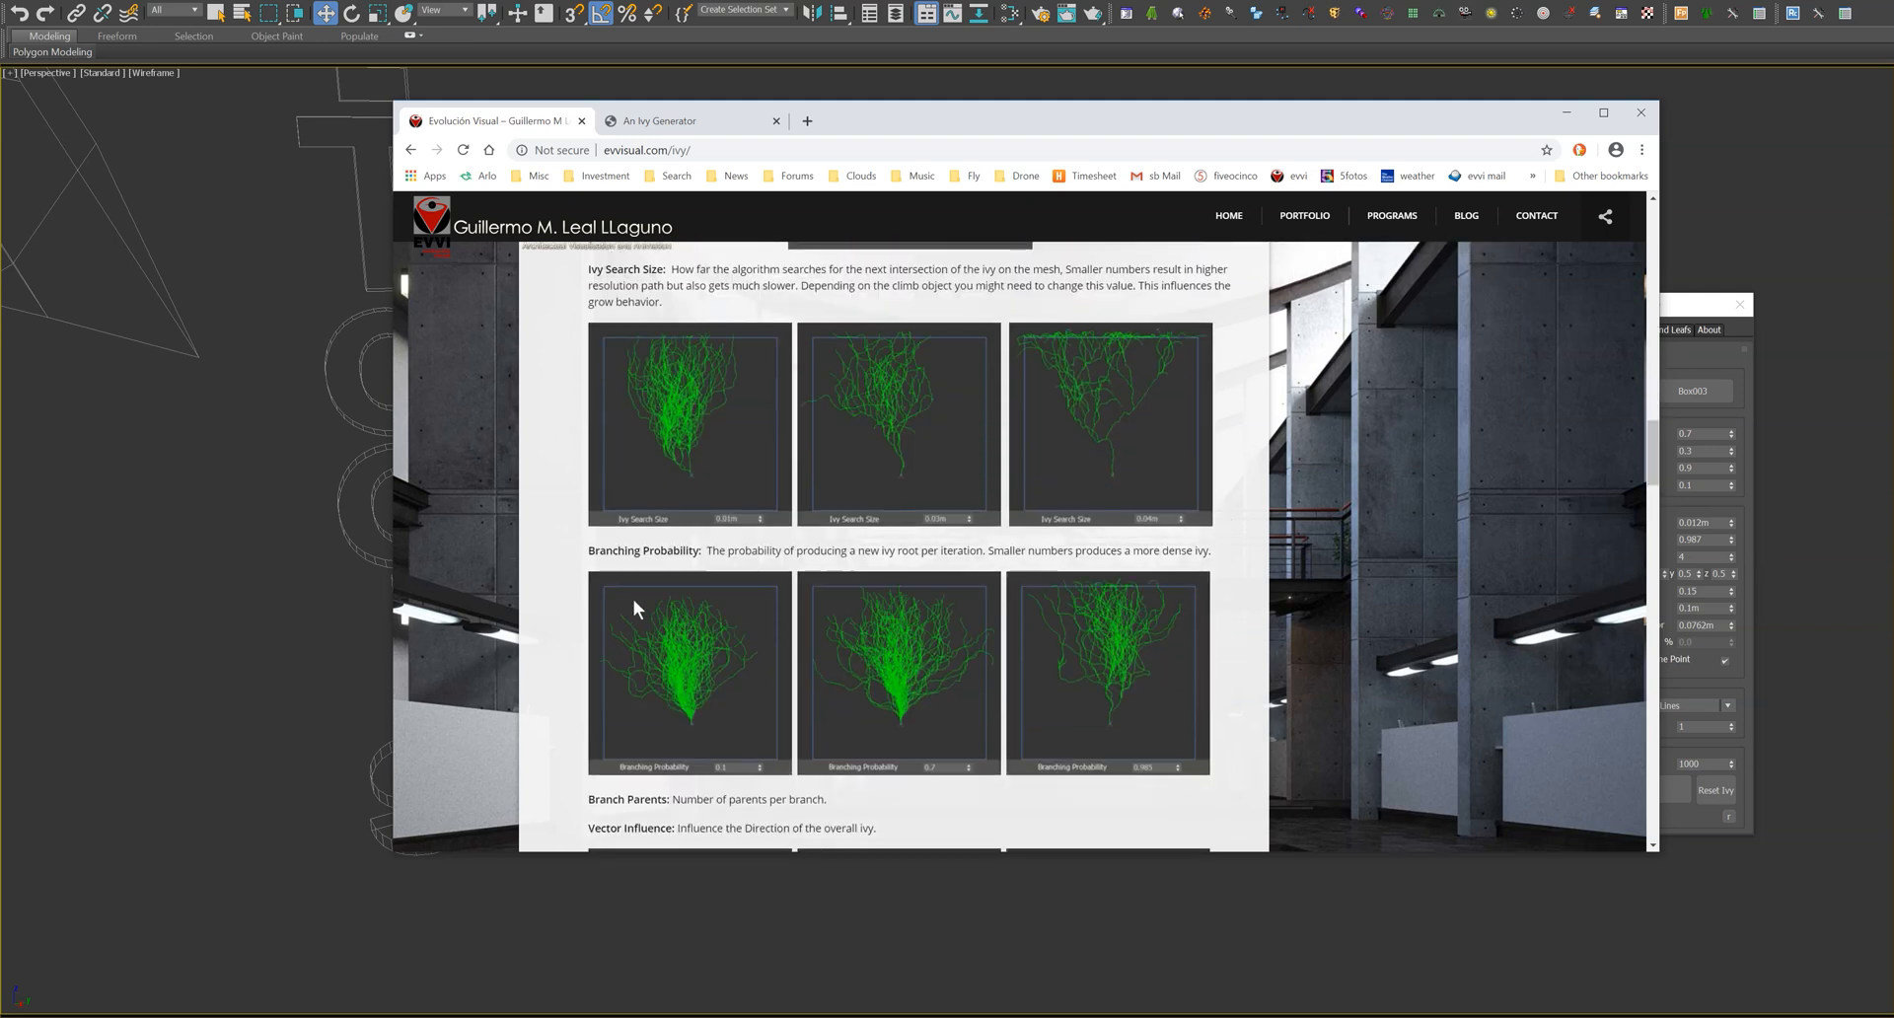
scroll("down", 3)
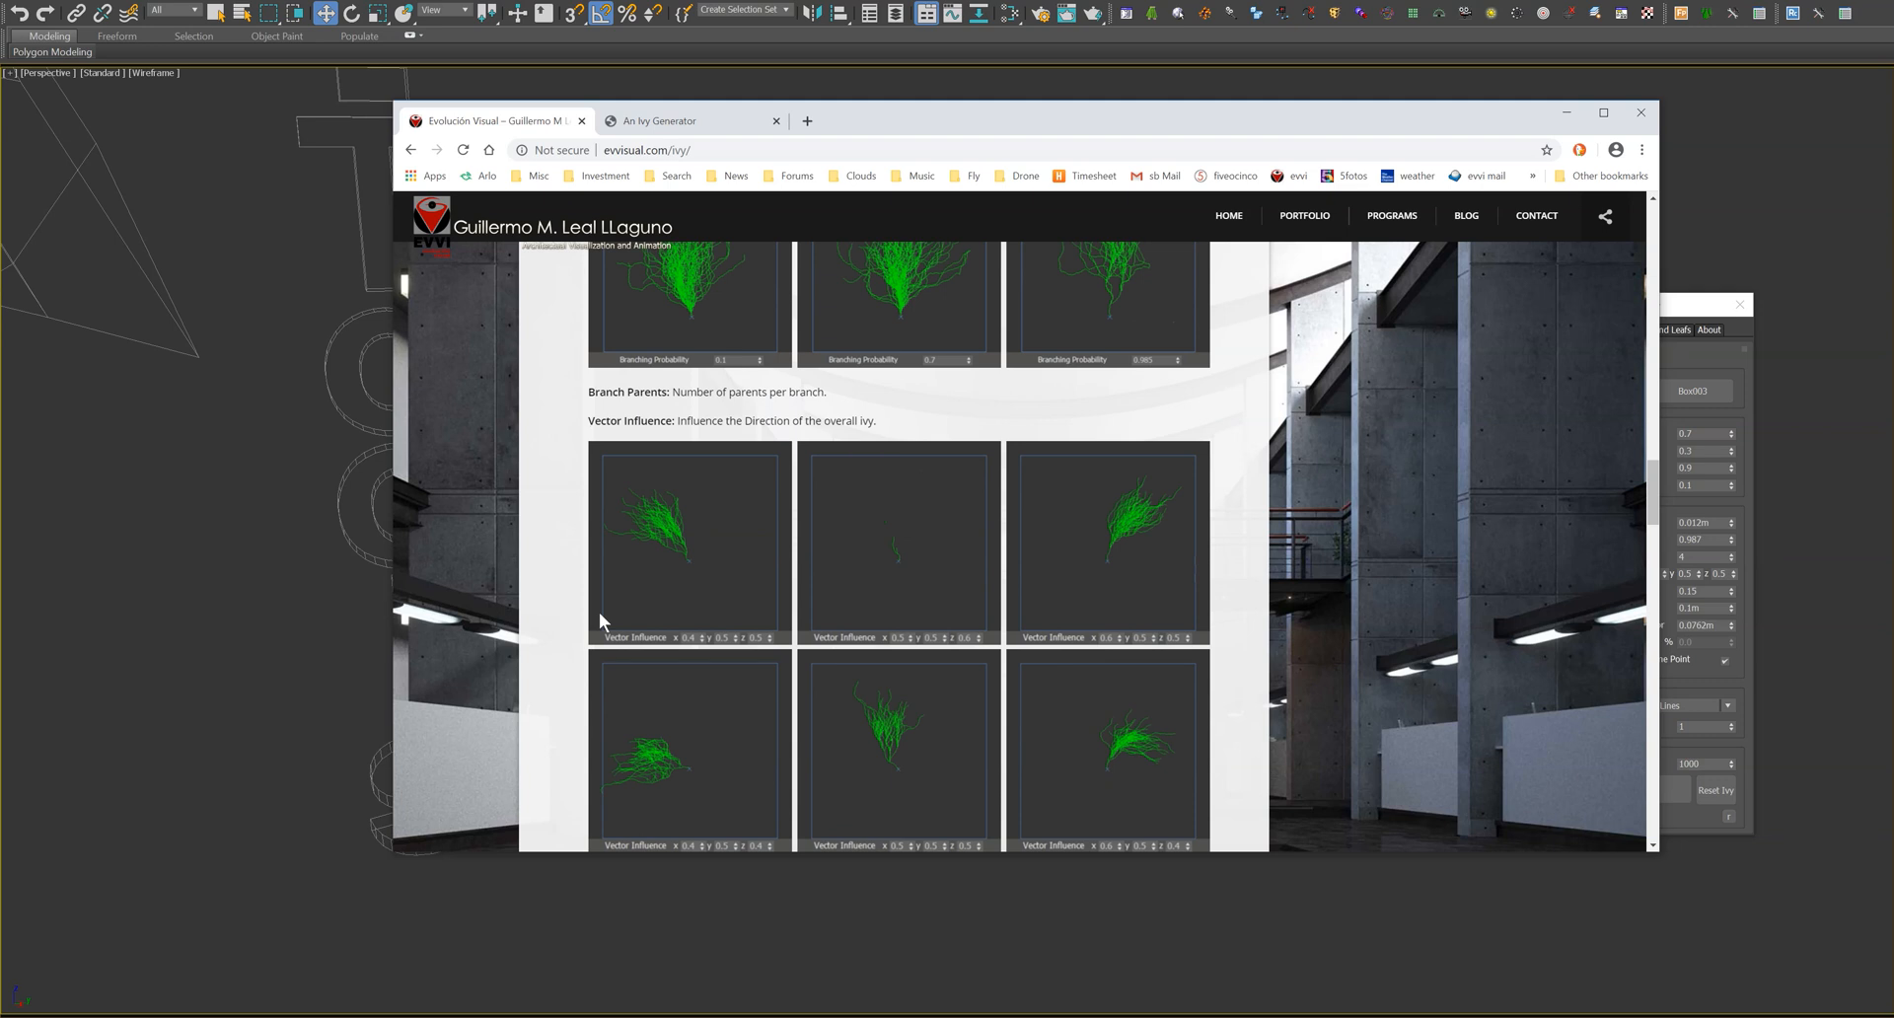
scroll("down", 3)
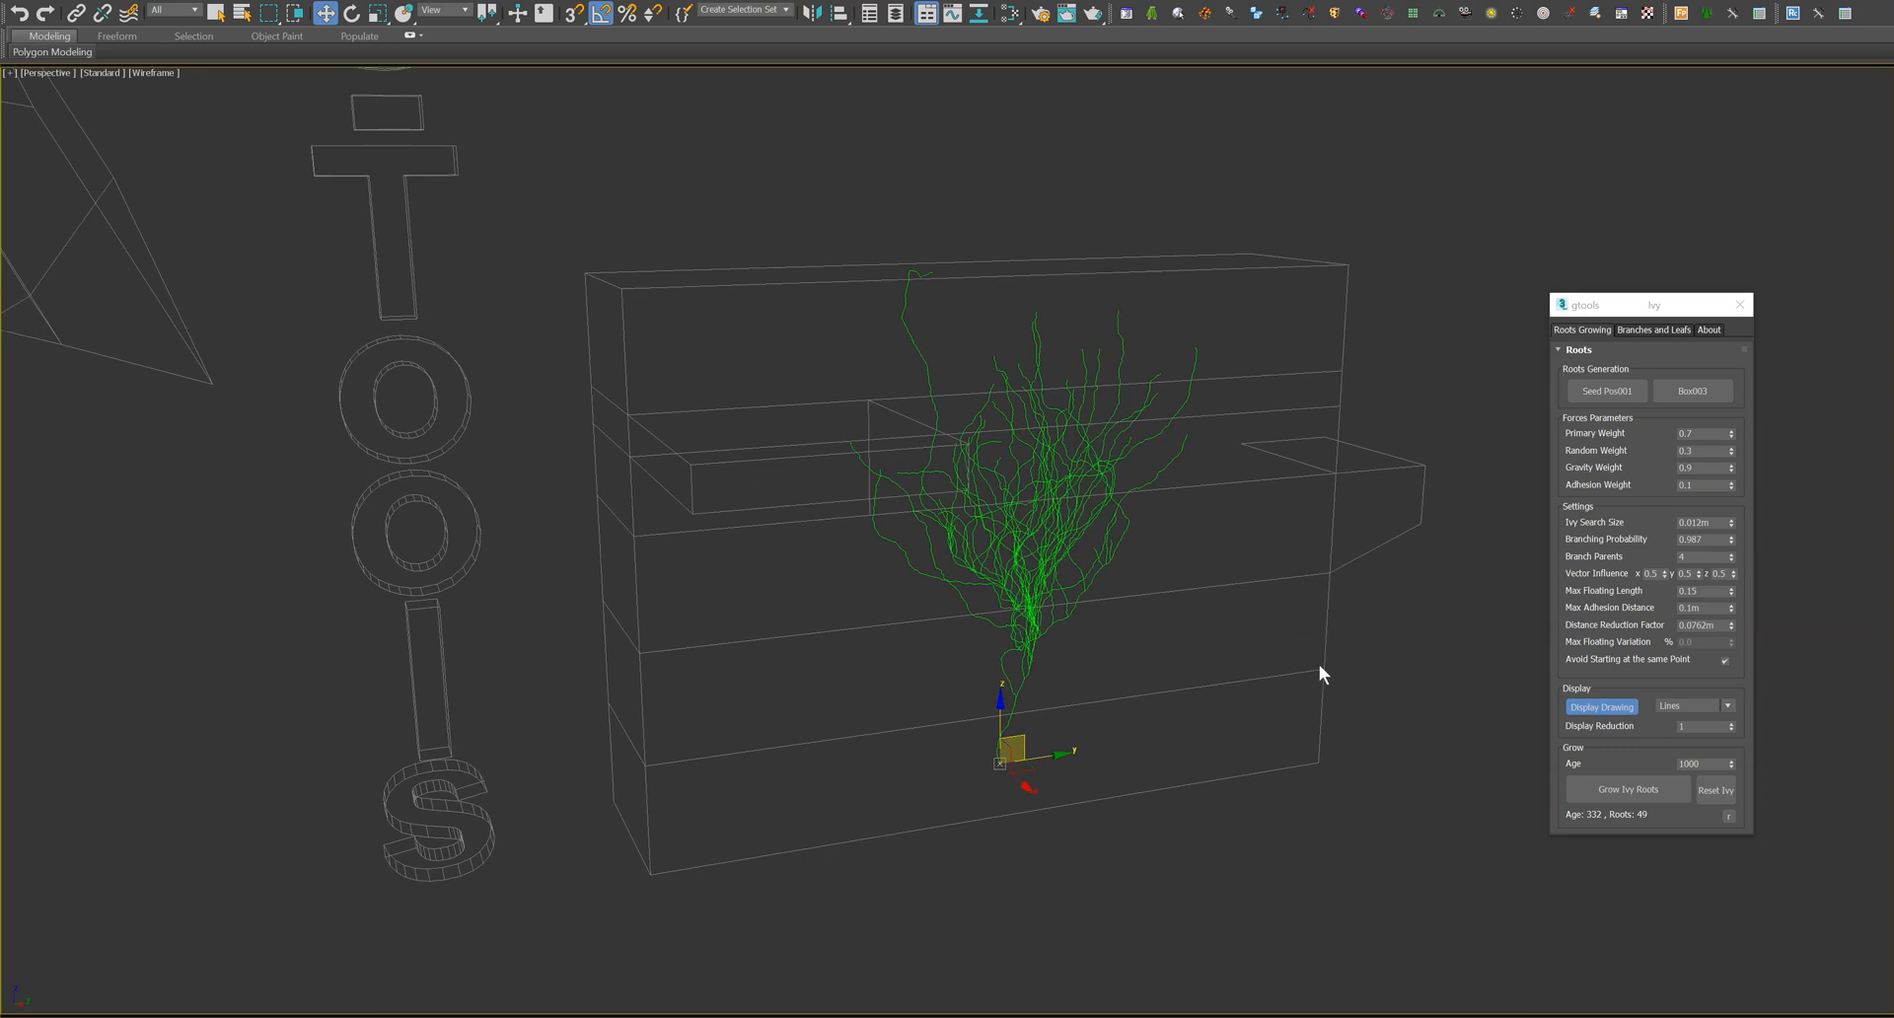
mouse_move(1693, 405)
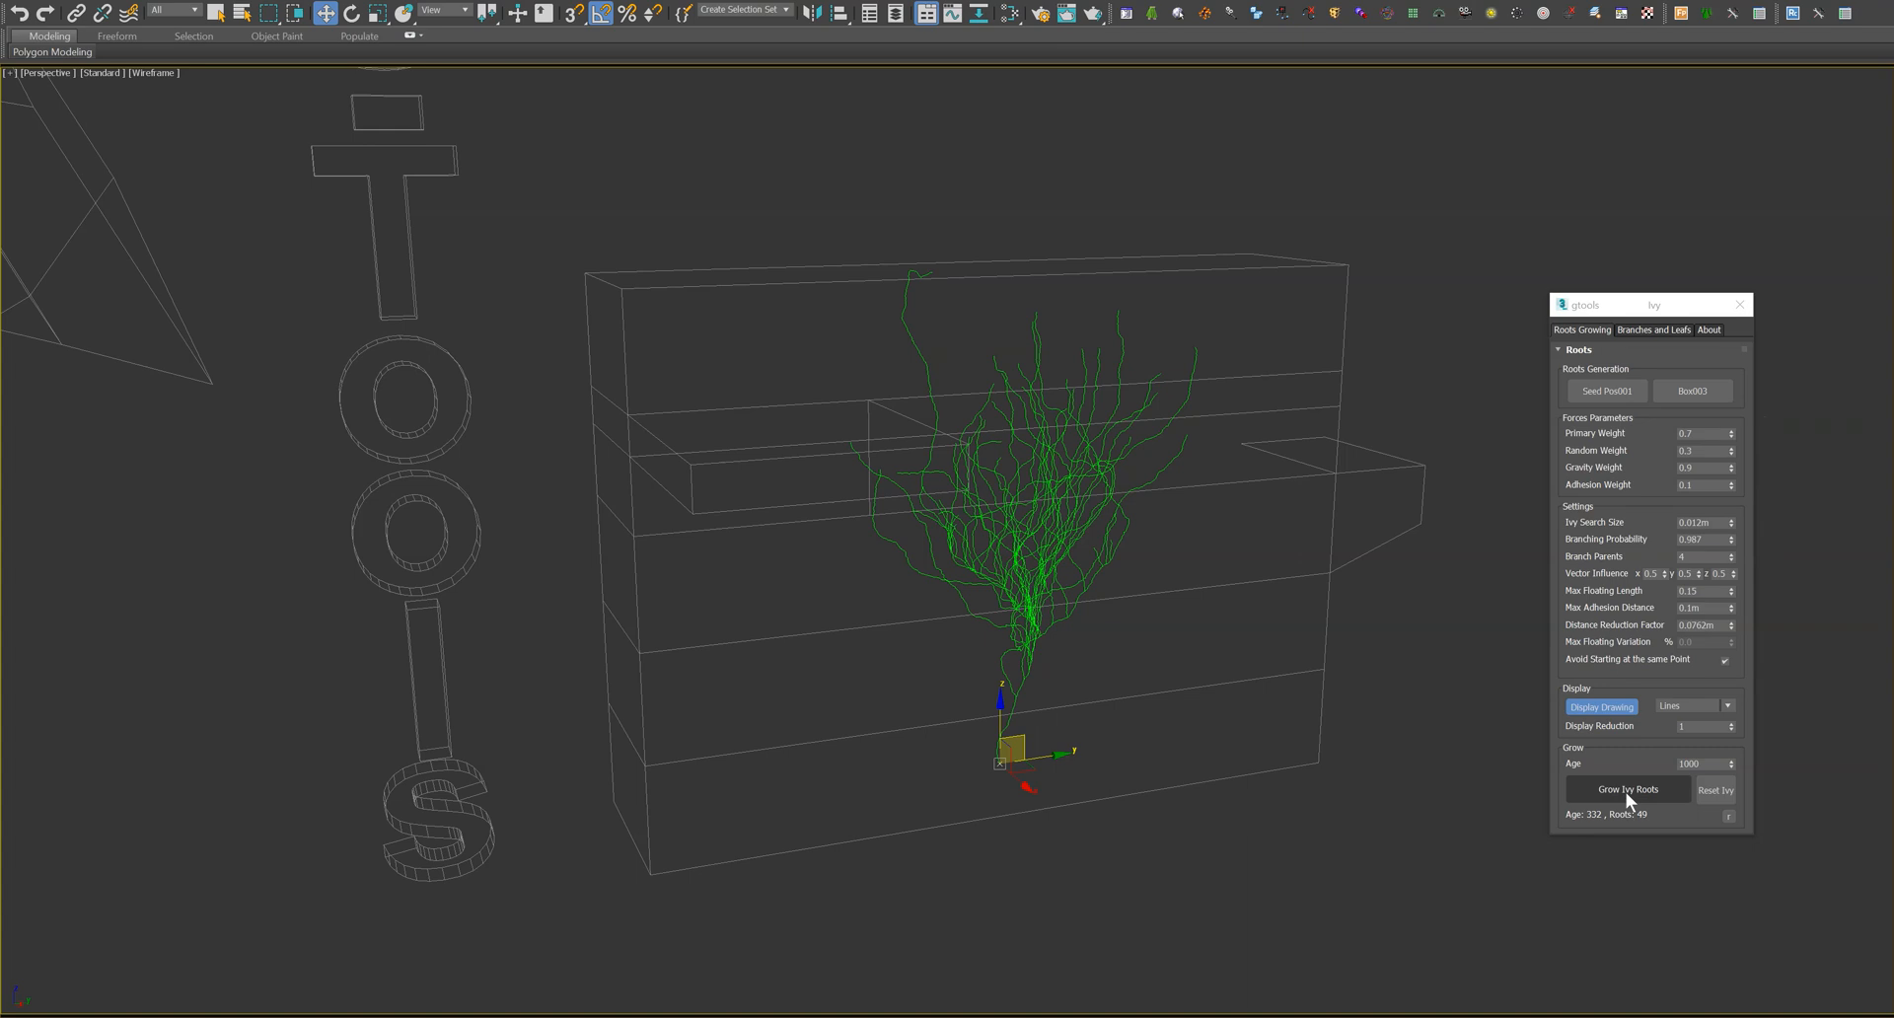
- Grow the roots briefly, then reset and regrow them denser across Box003 (69 roots)
left_click(1627, 789)
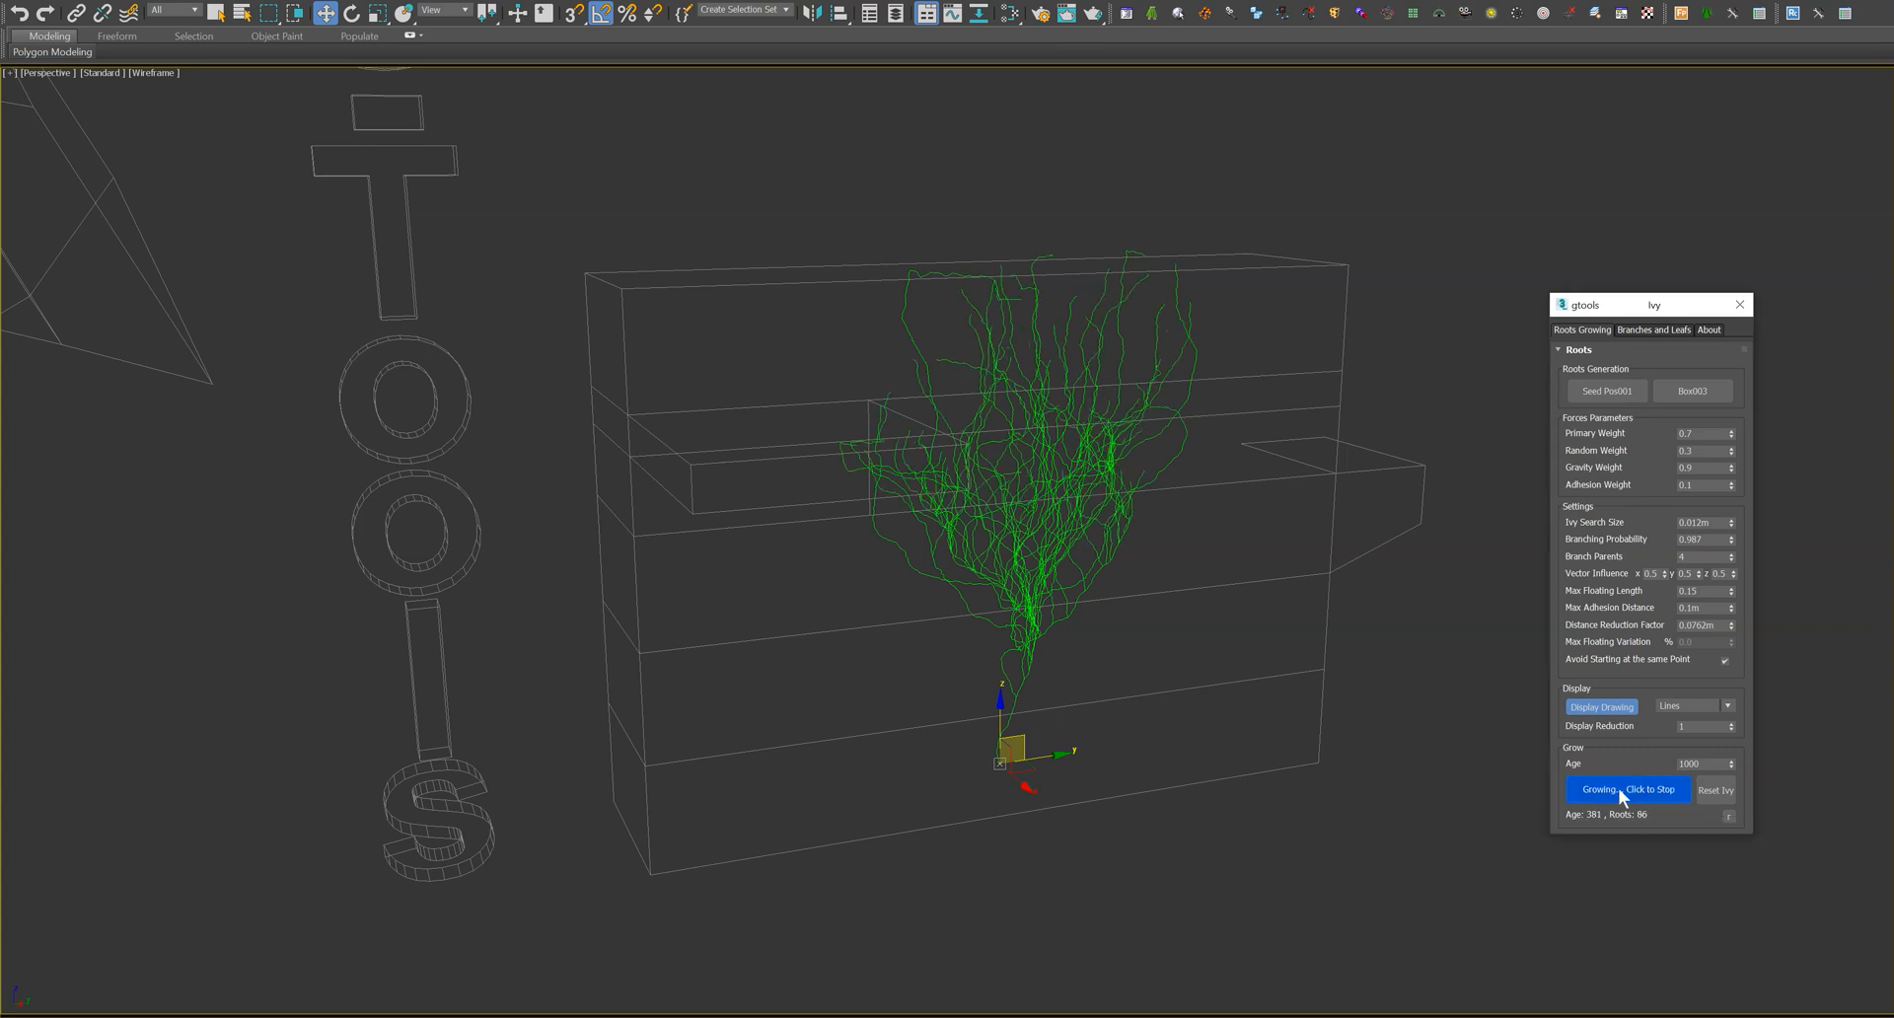
left_click(1628, 789)
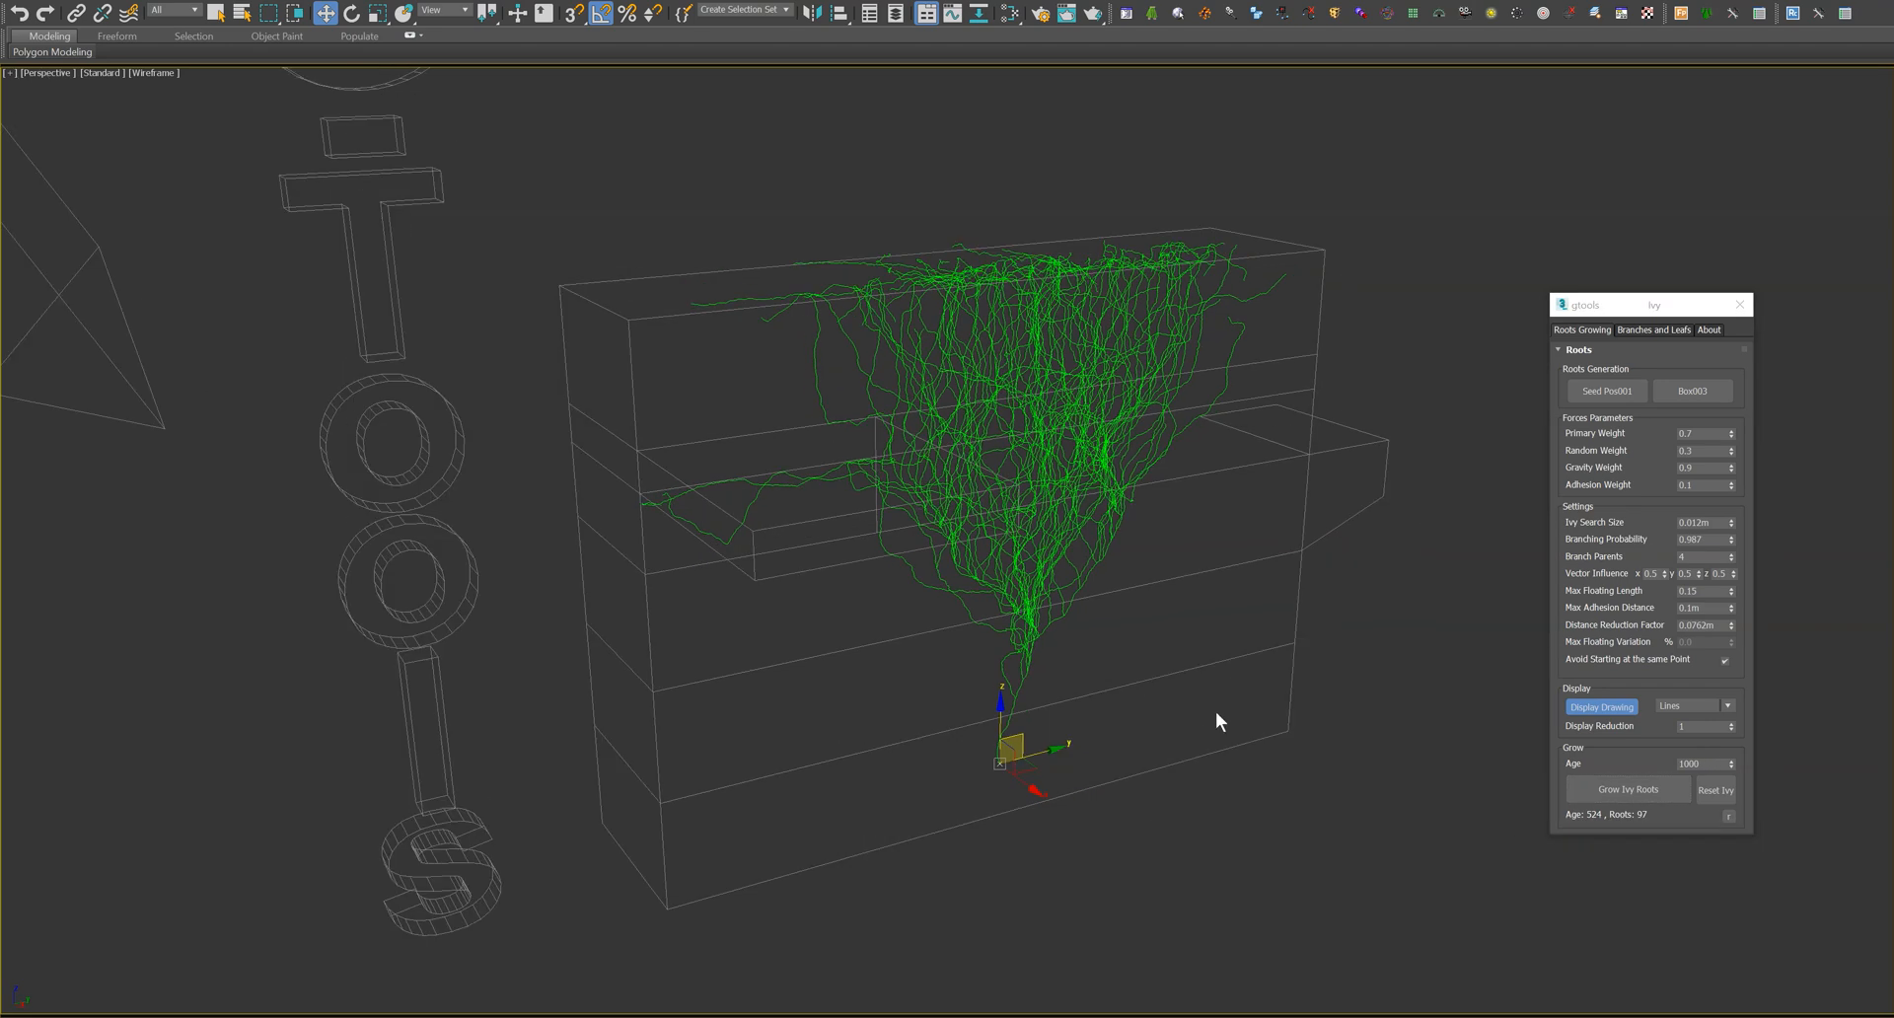
mouse_move(1715, 792)
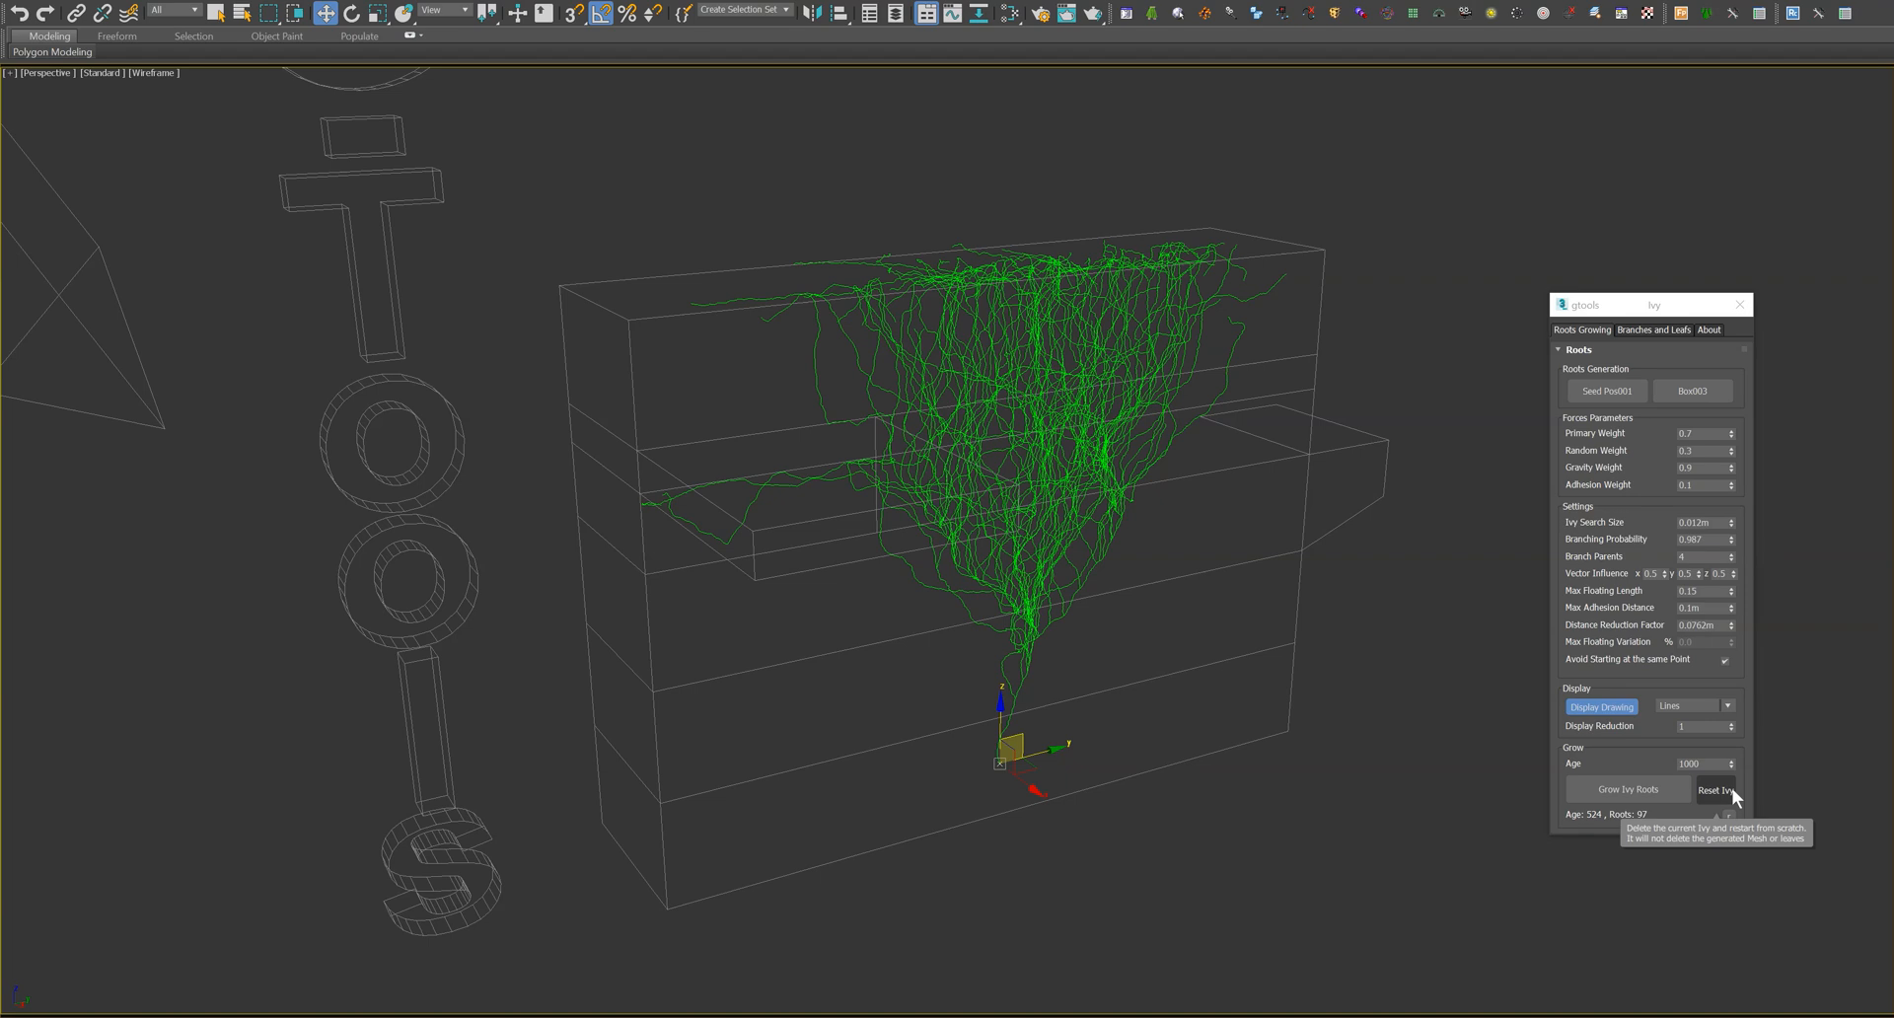
left_click(1717, 789)
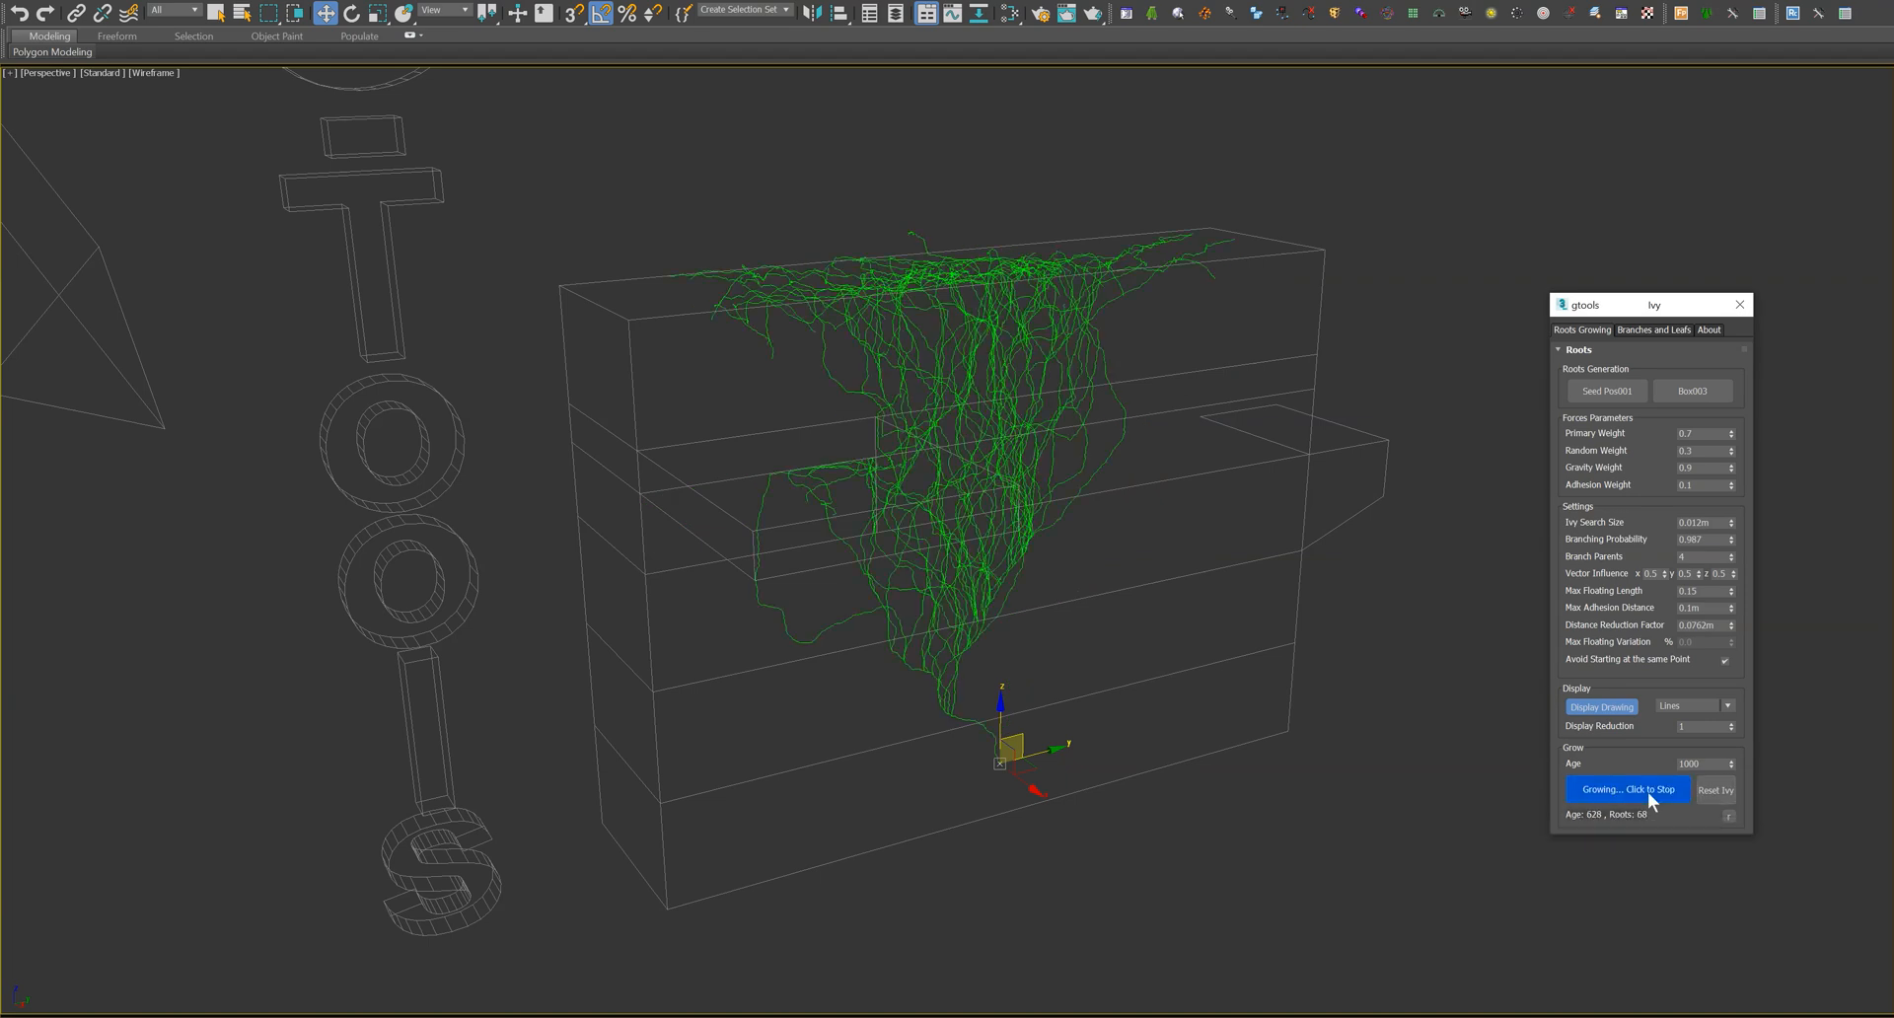
left_click(1628, 790)
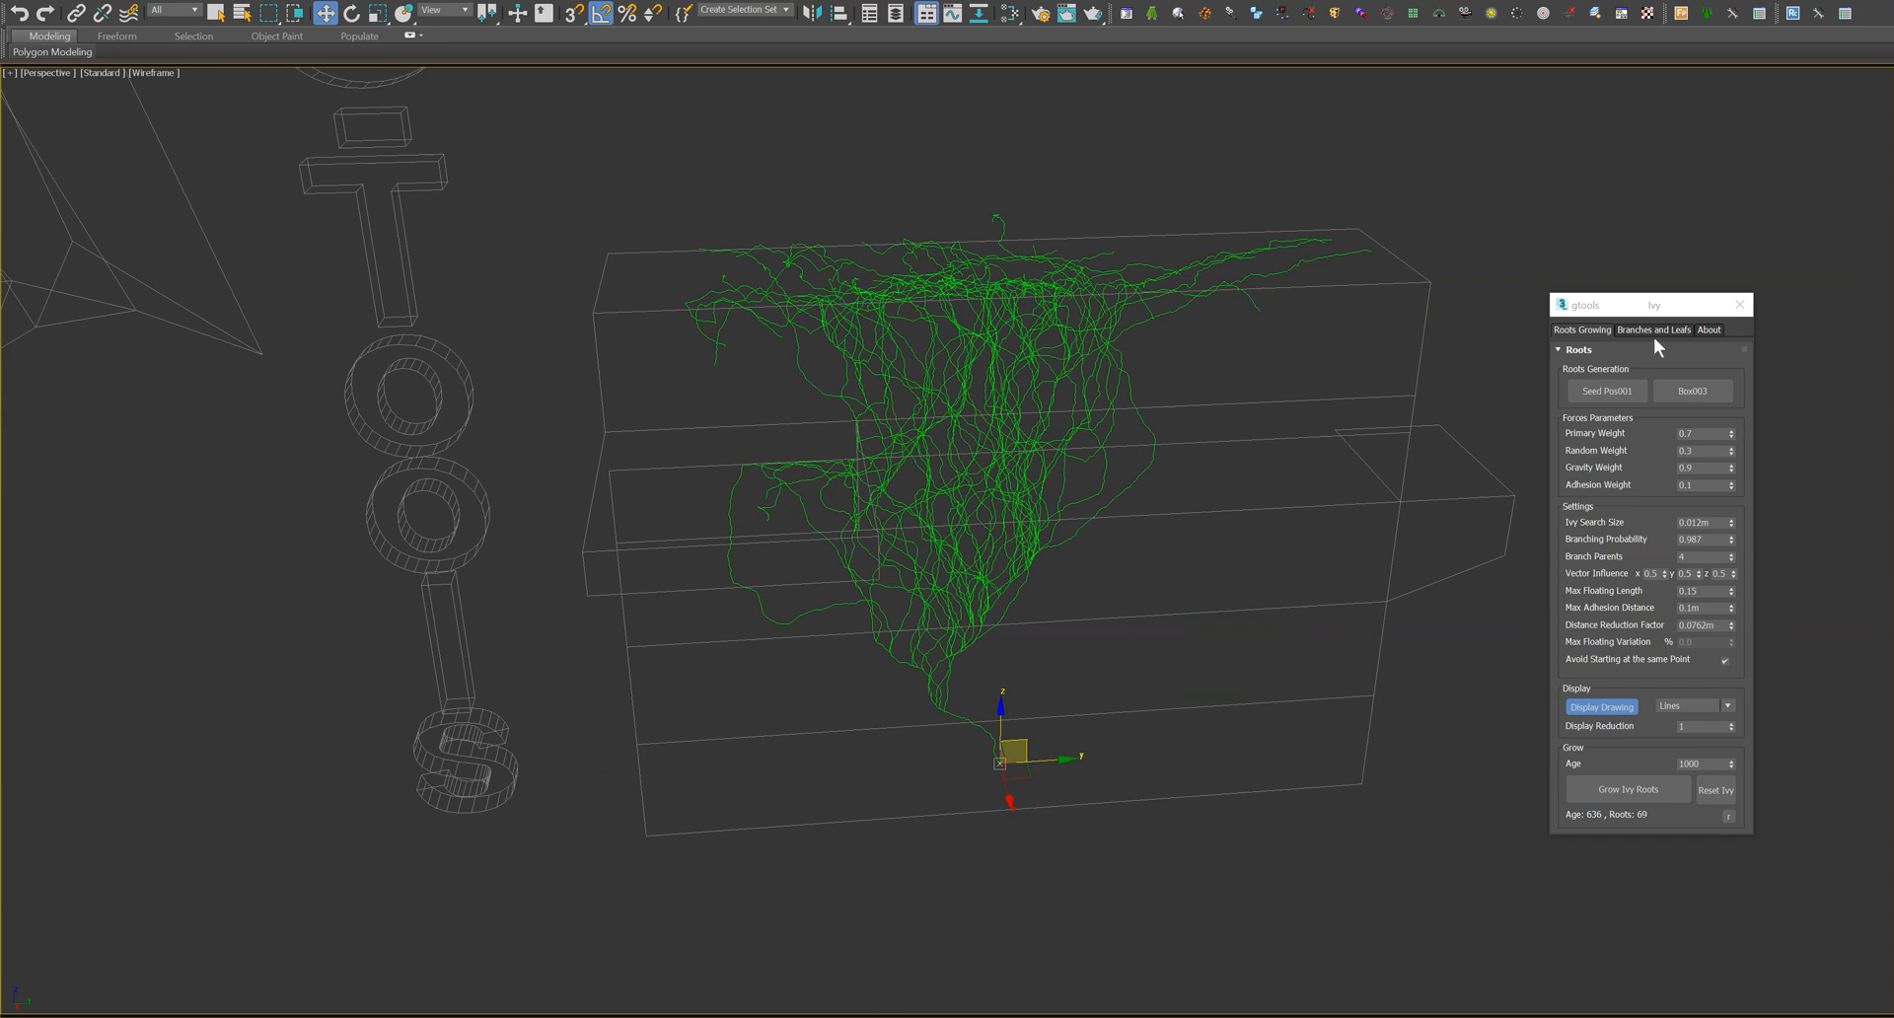
- In Branches and Leafs, try then delete the spline, and draw a 0.005m branch mesh
left_click(1655, 330)
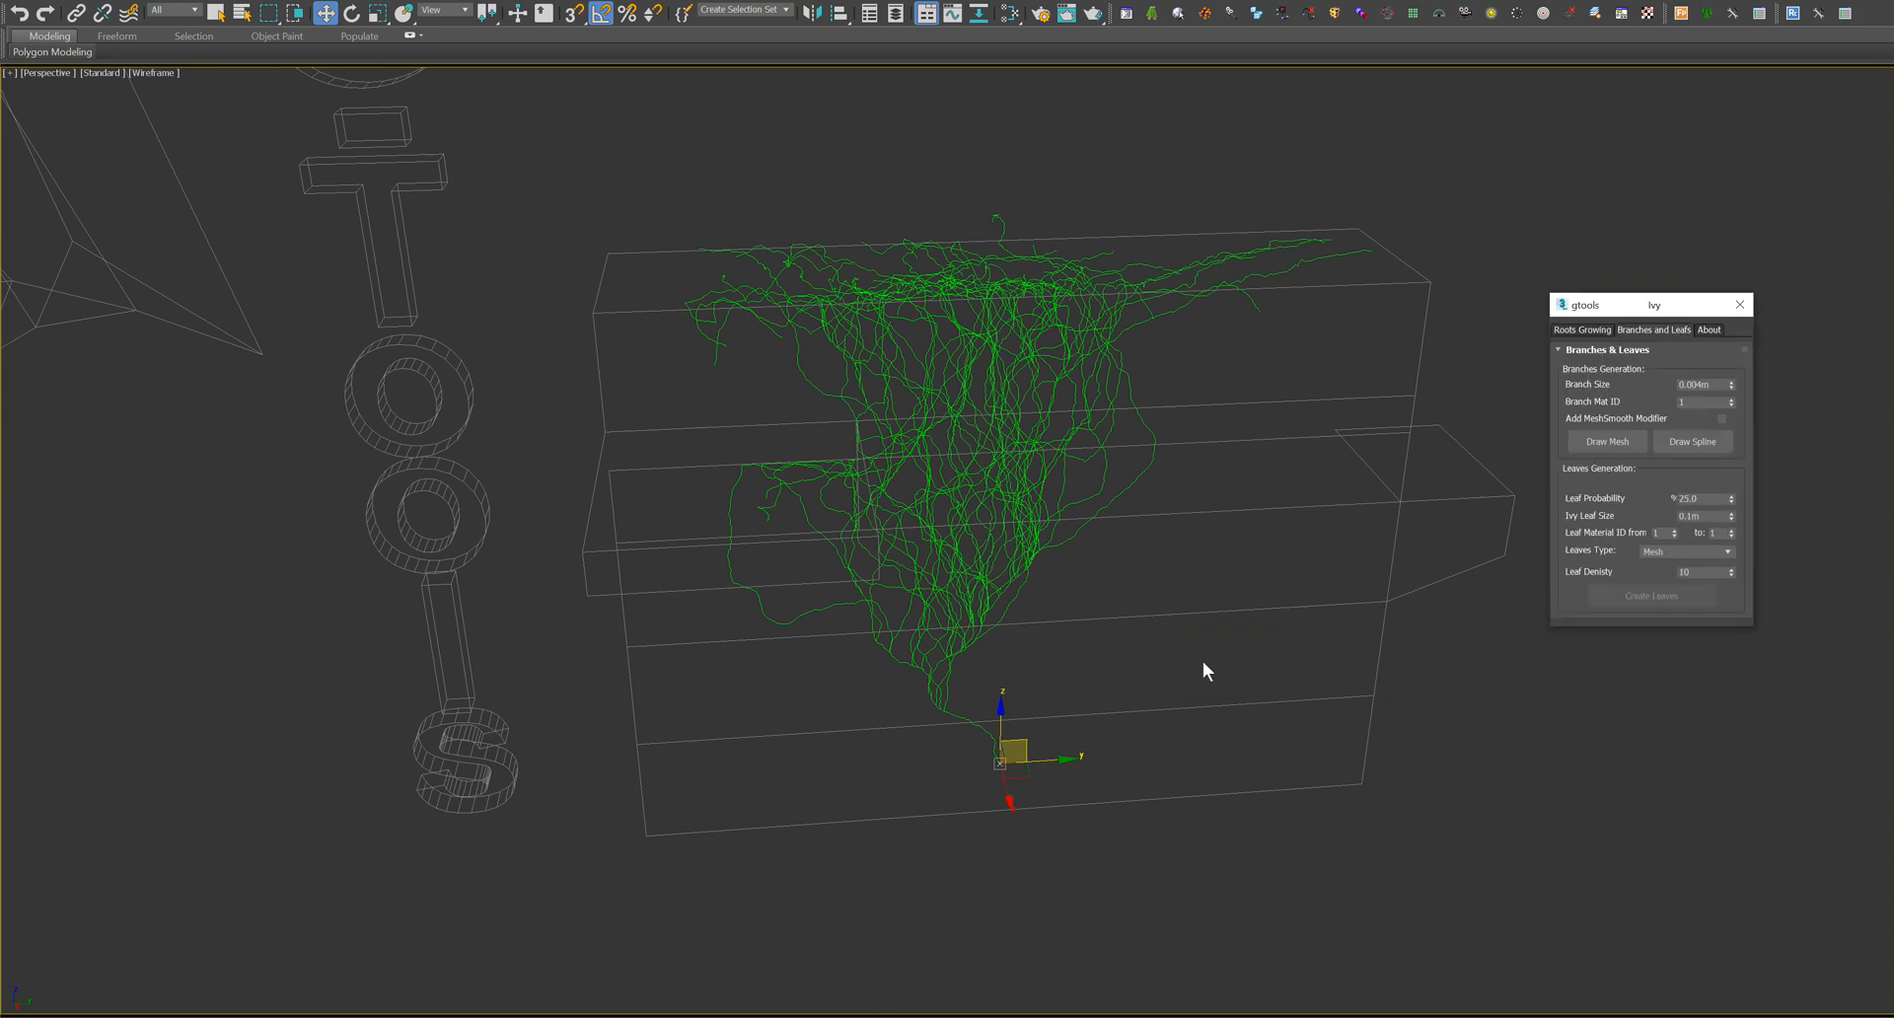
mouse_move(1596, 458)
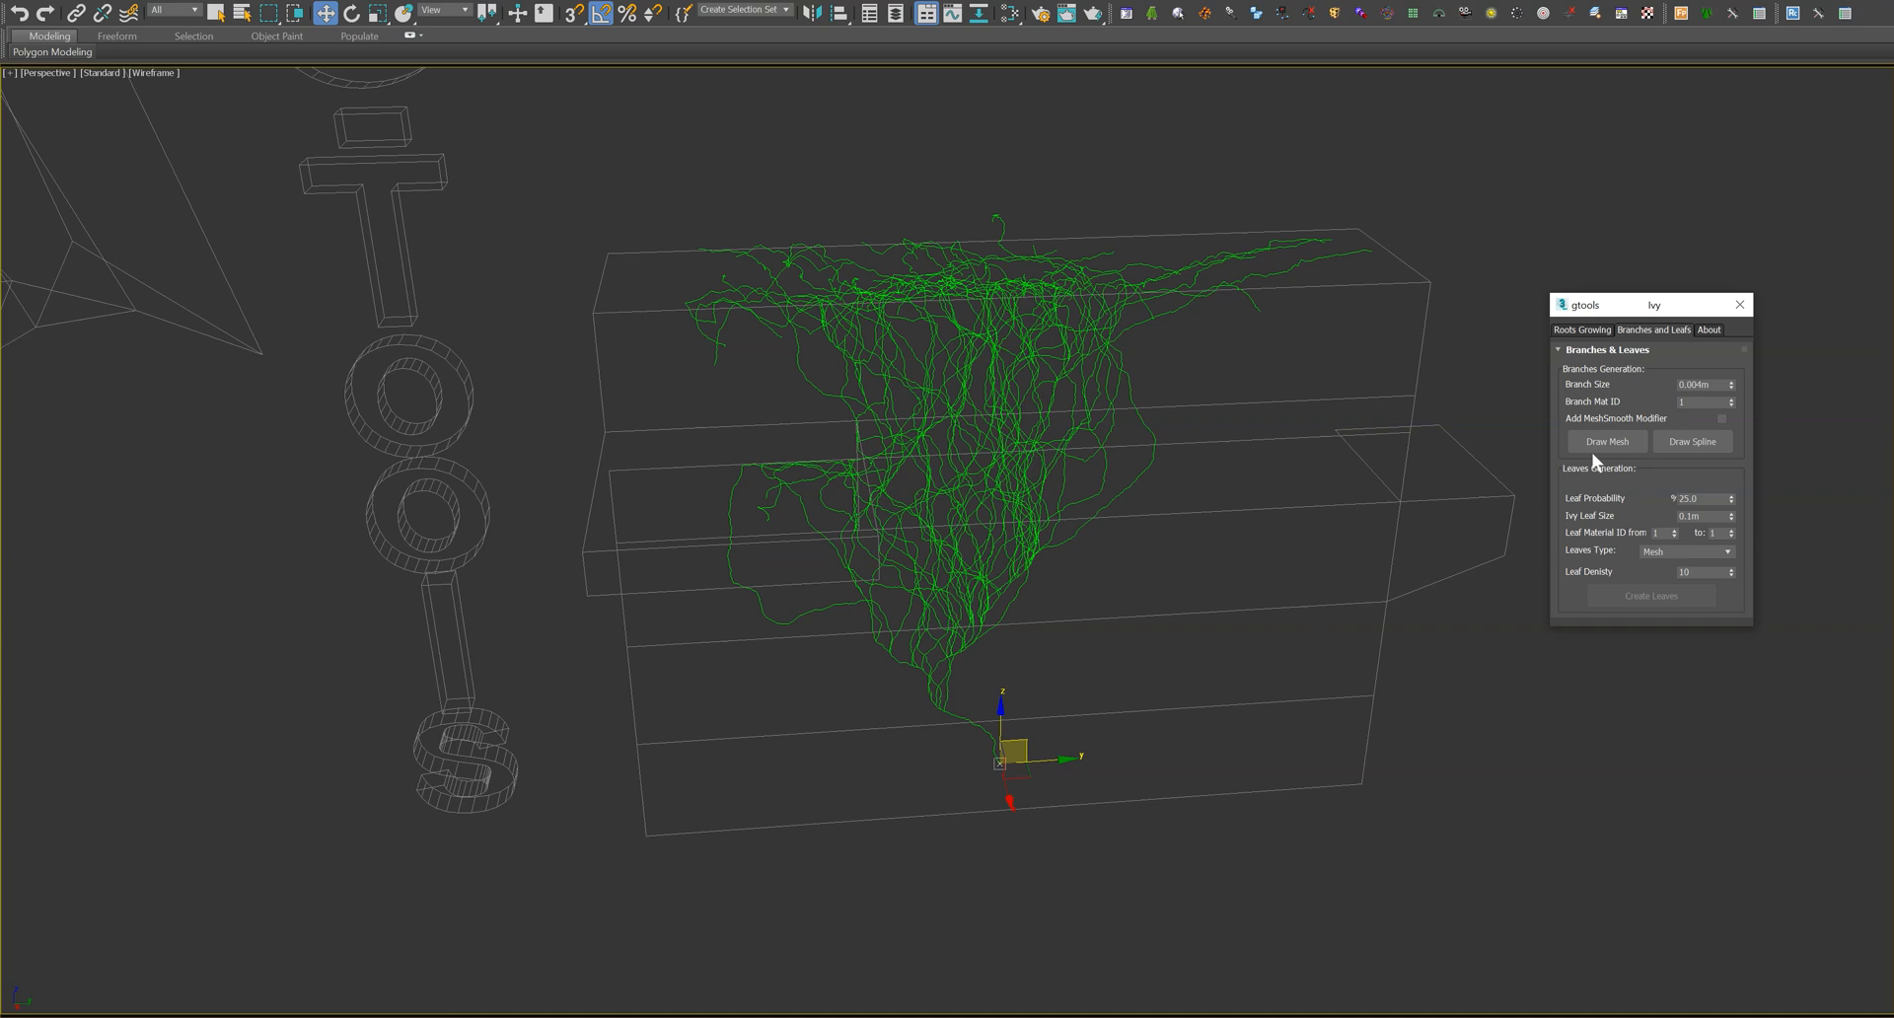
mouse_move(1597, 549)
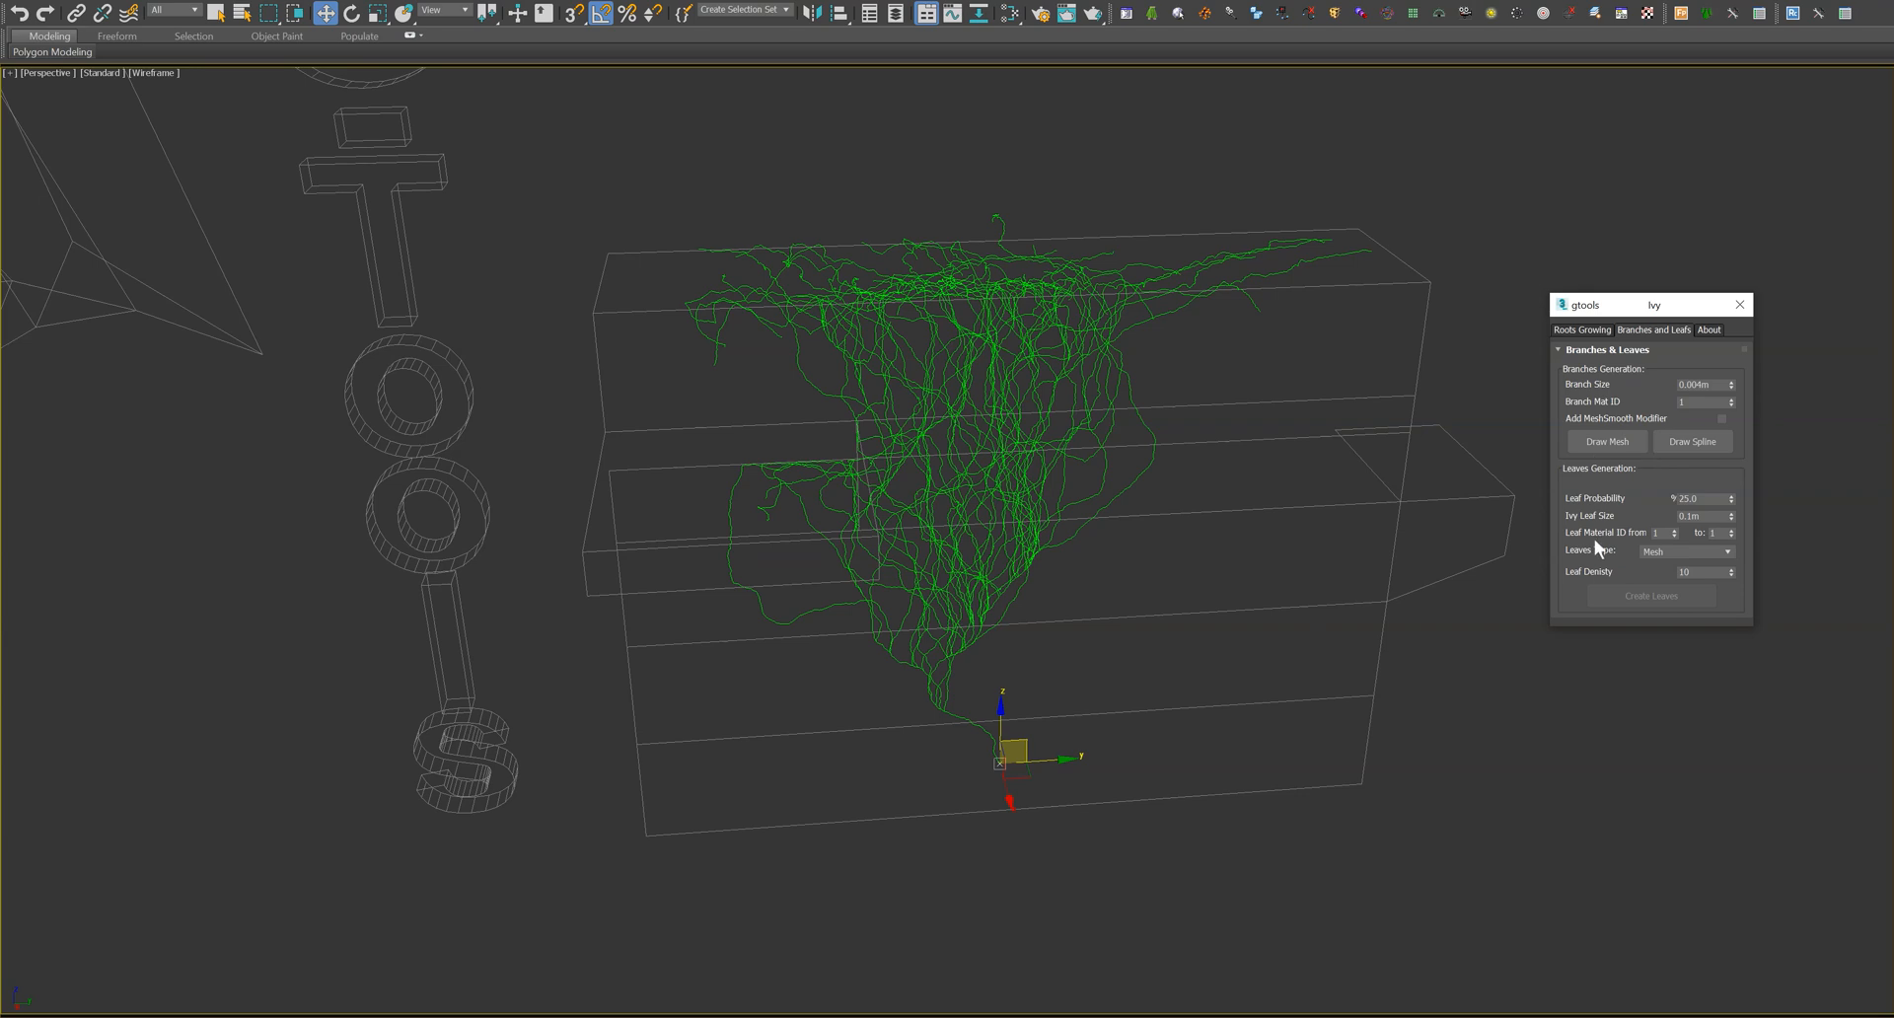
left_click(1694, 441)
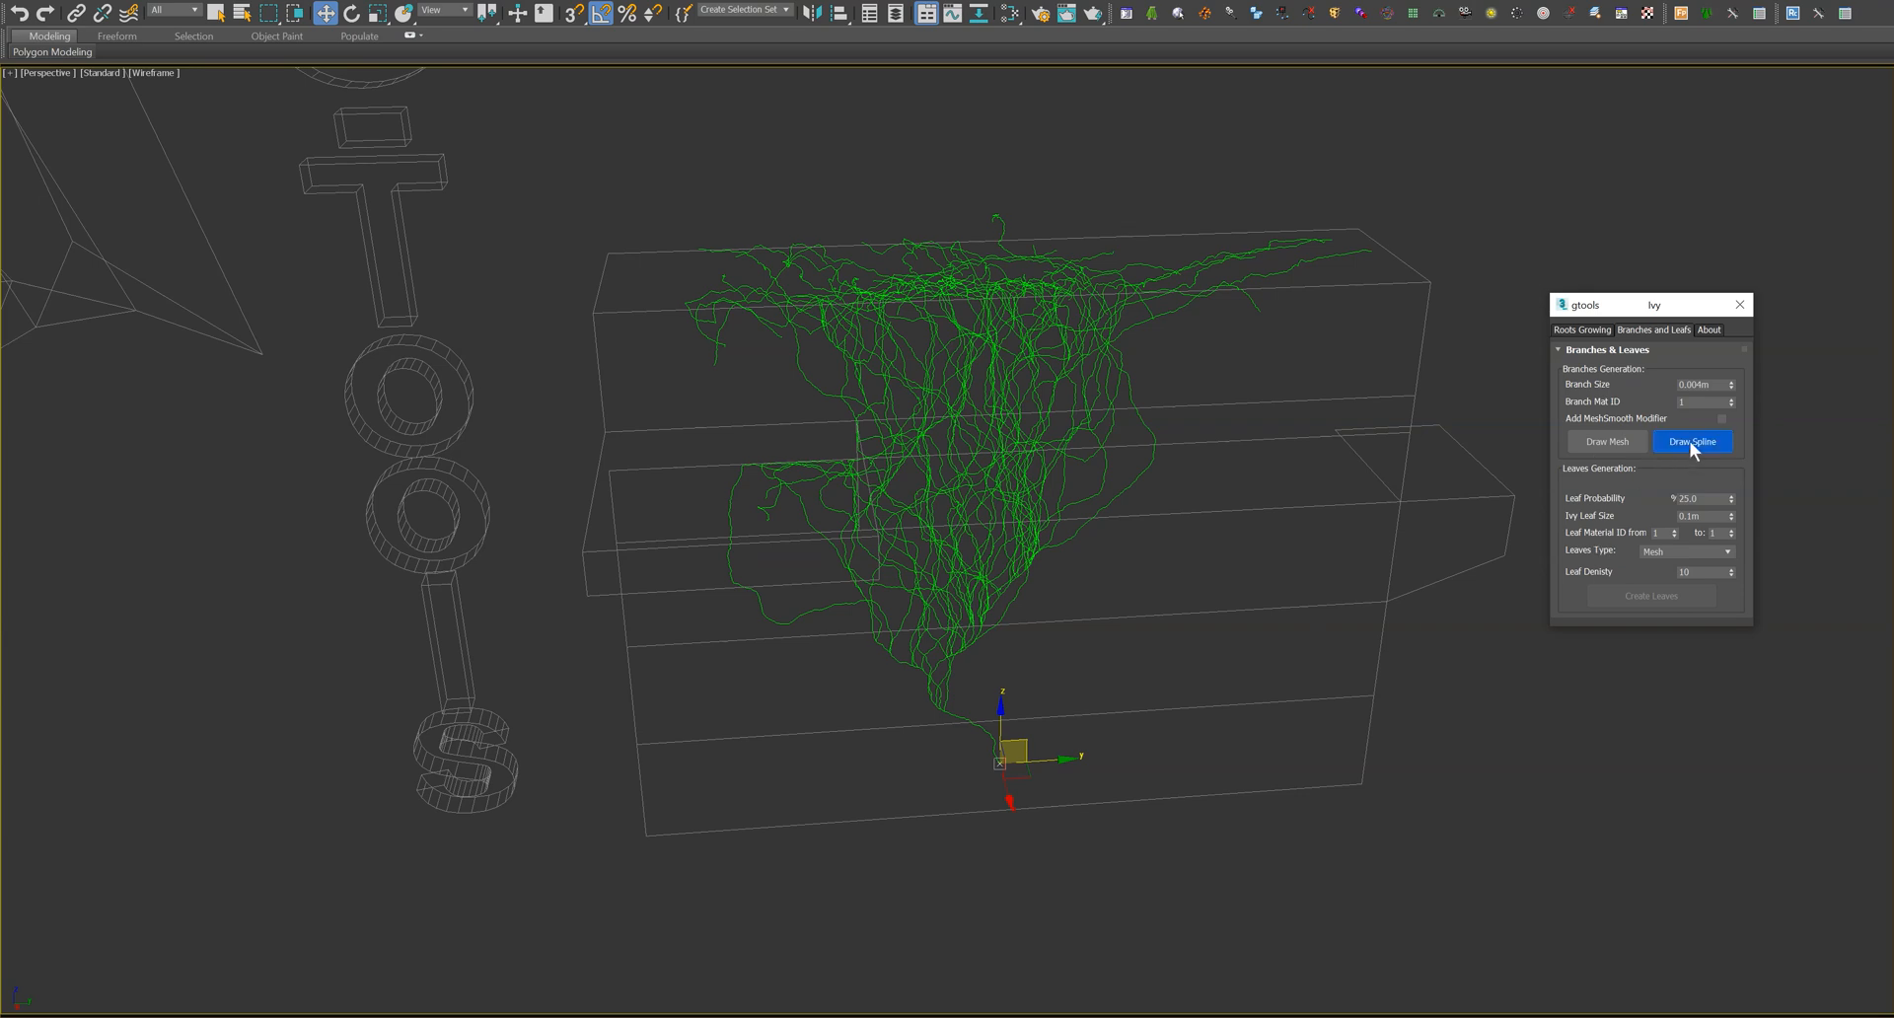
left_click(1693, 441)
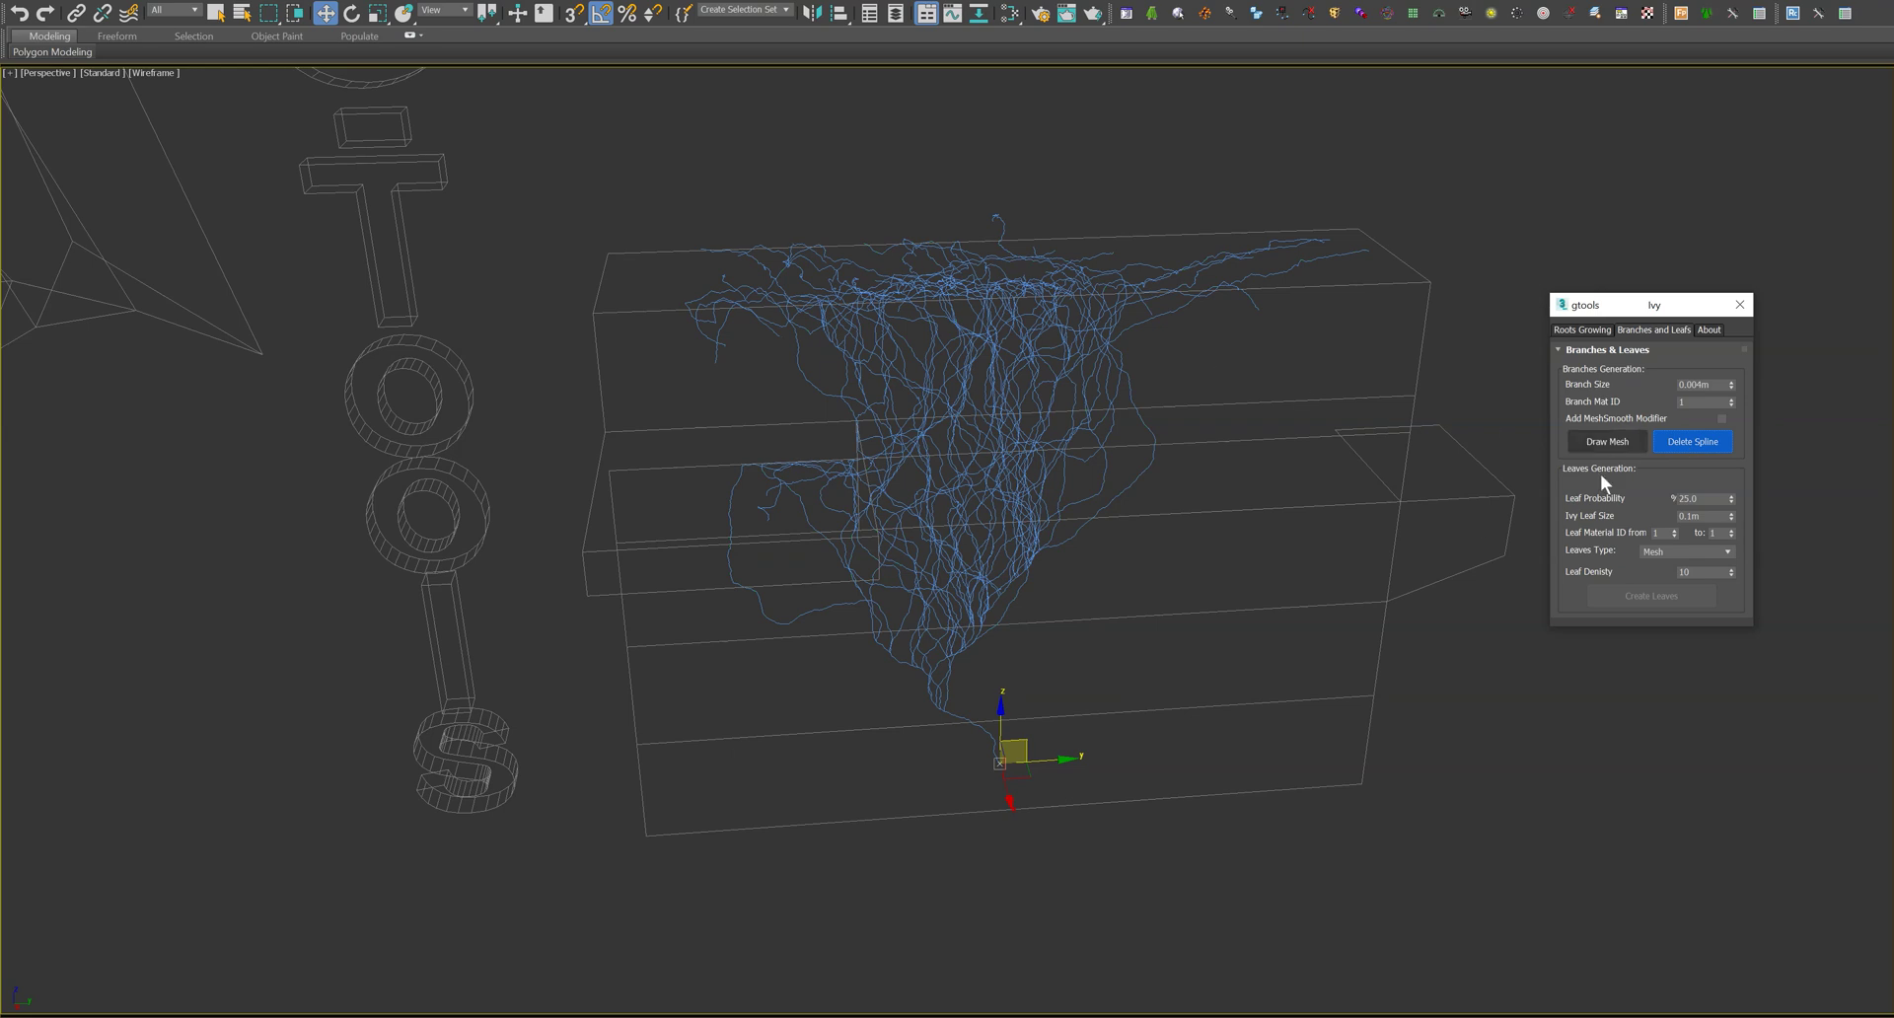
left_click(1693, 441)
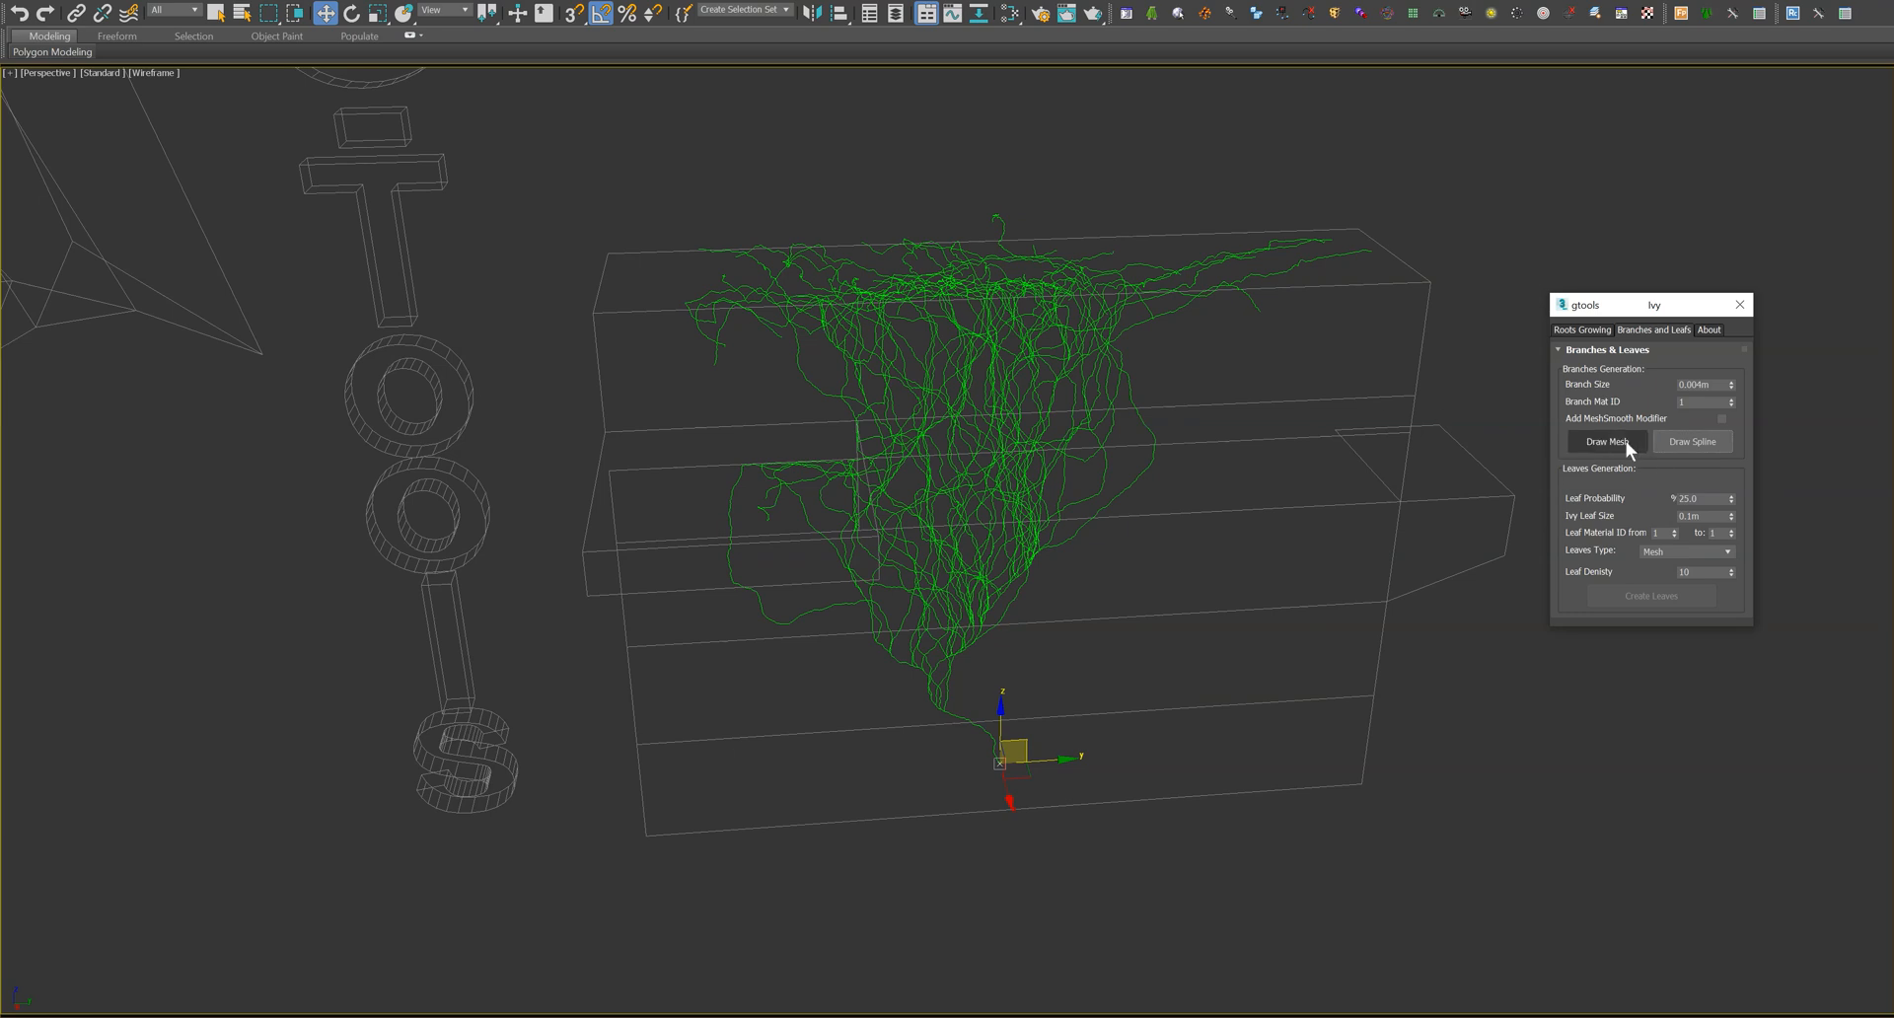
left_click(1606, 441)
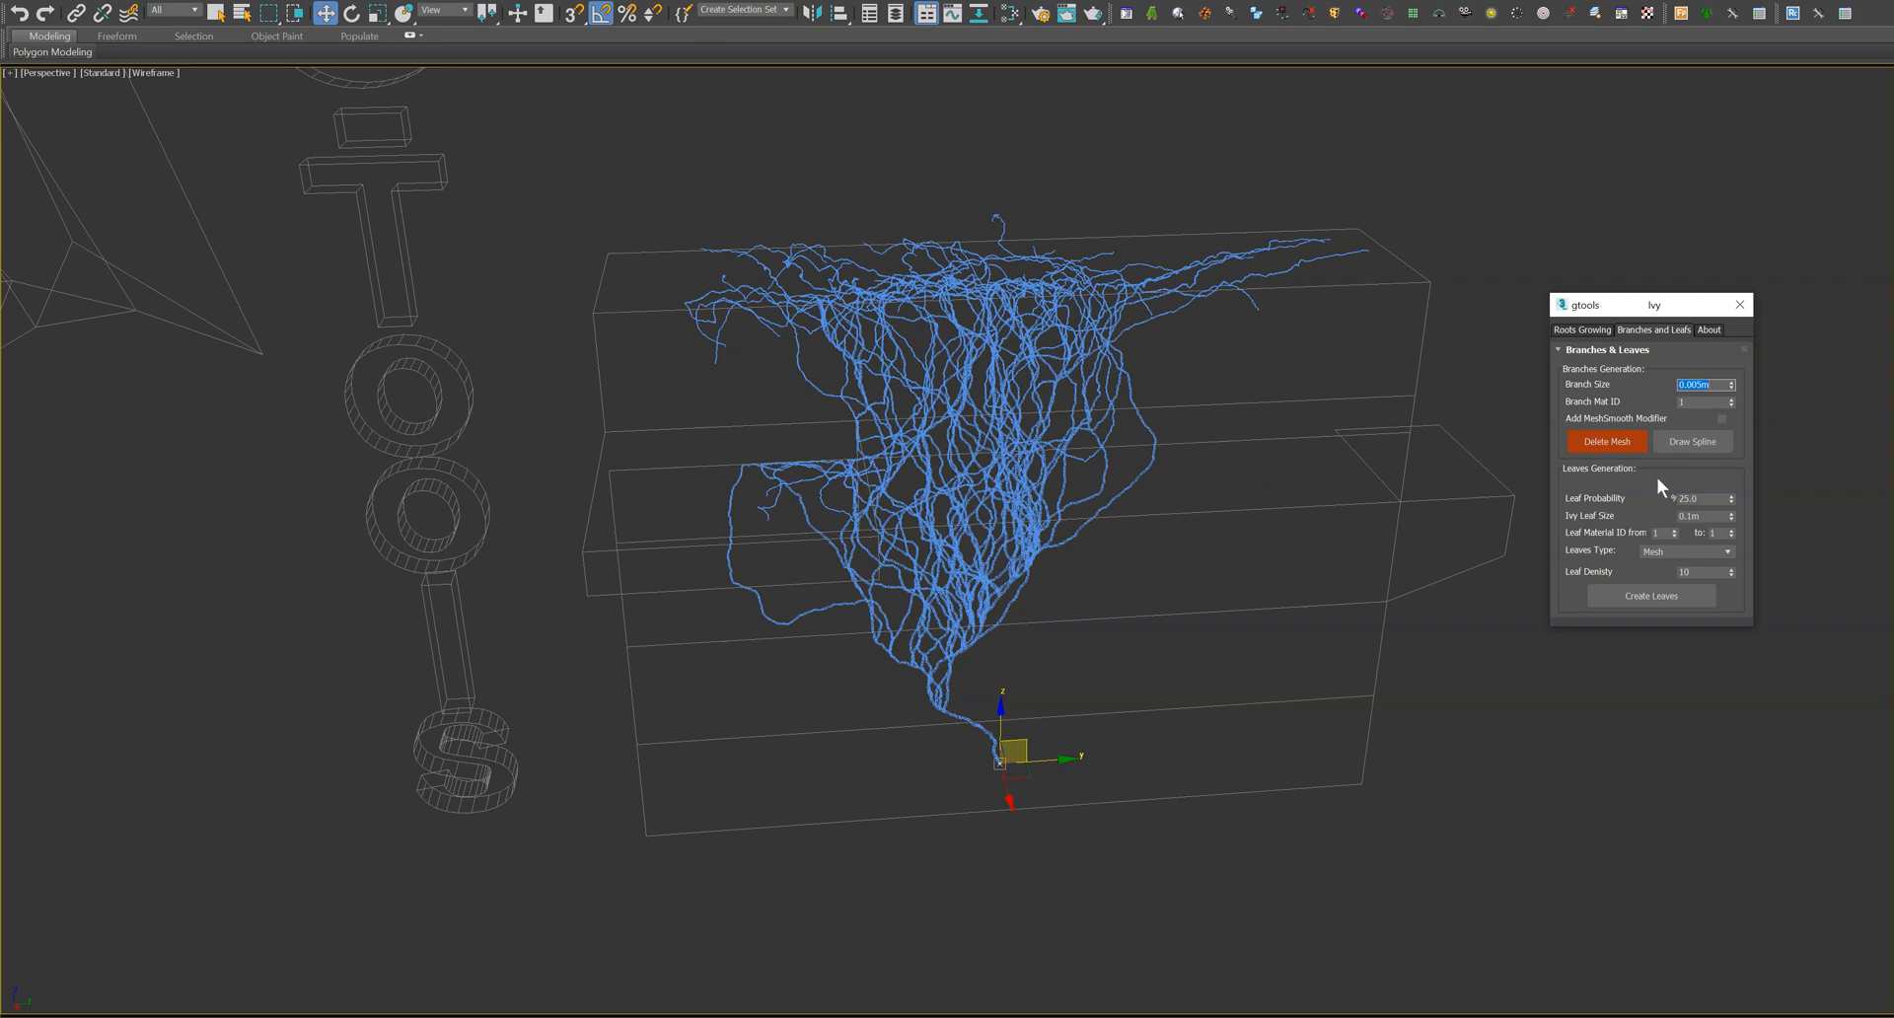
- Create Mesh-type leaves over the upper ivy branches on the box
left_click(1651, 595)
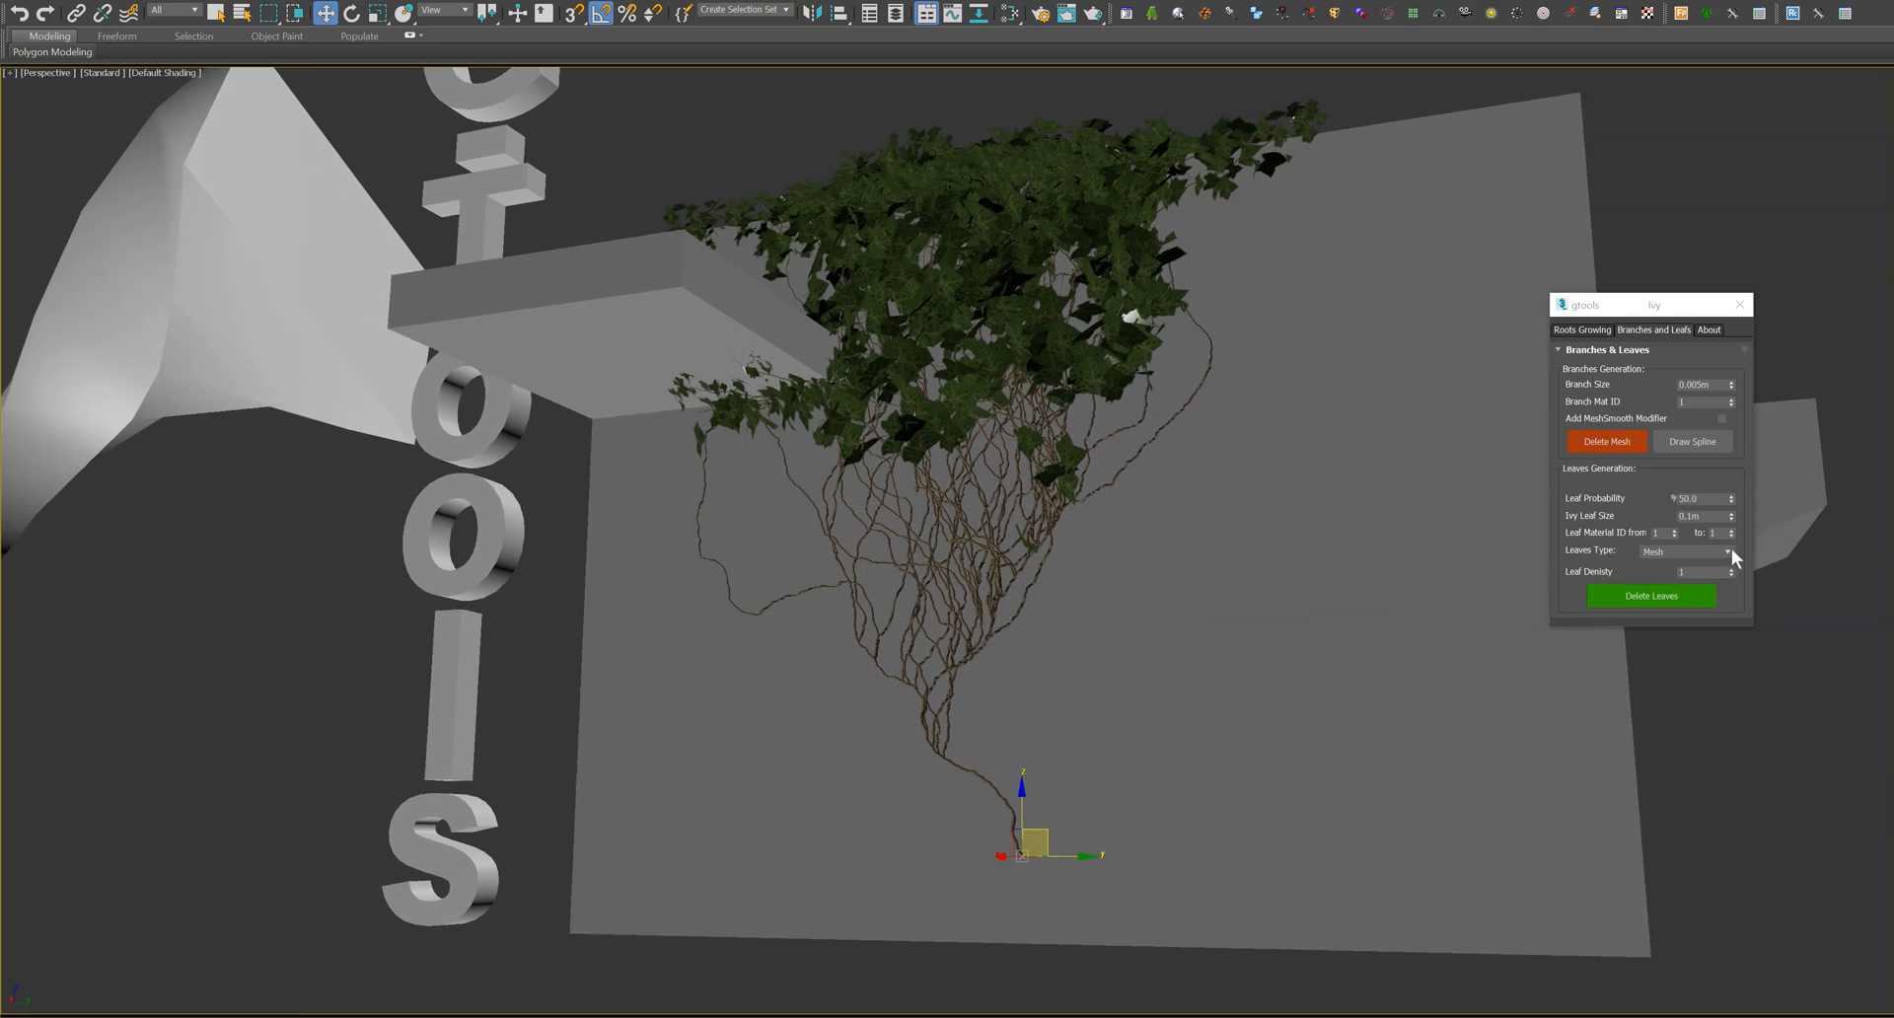
left_click(1729, 552)
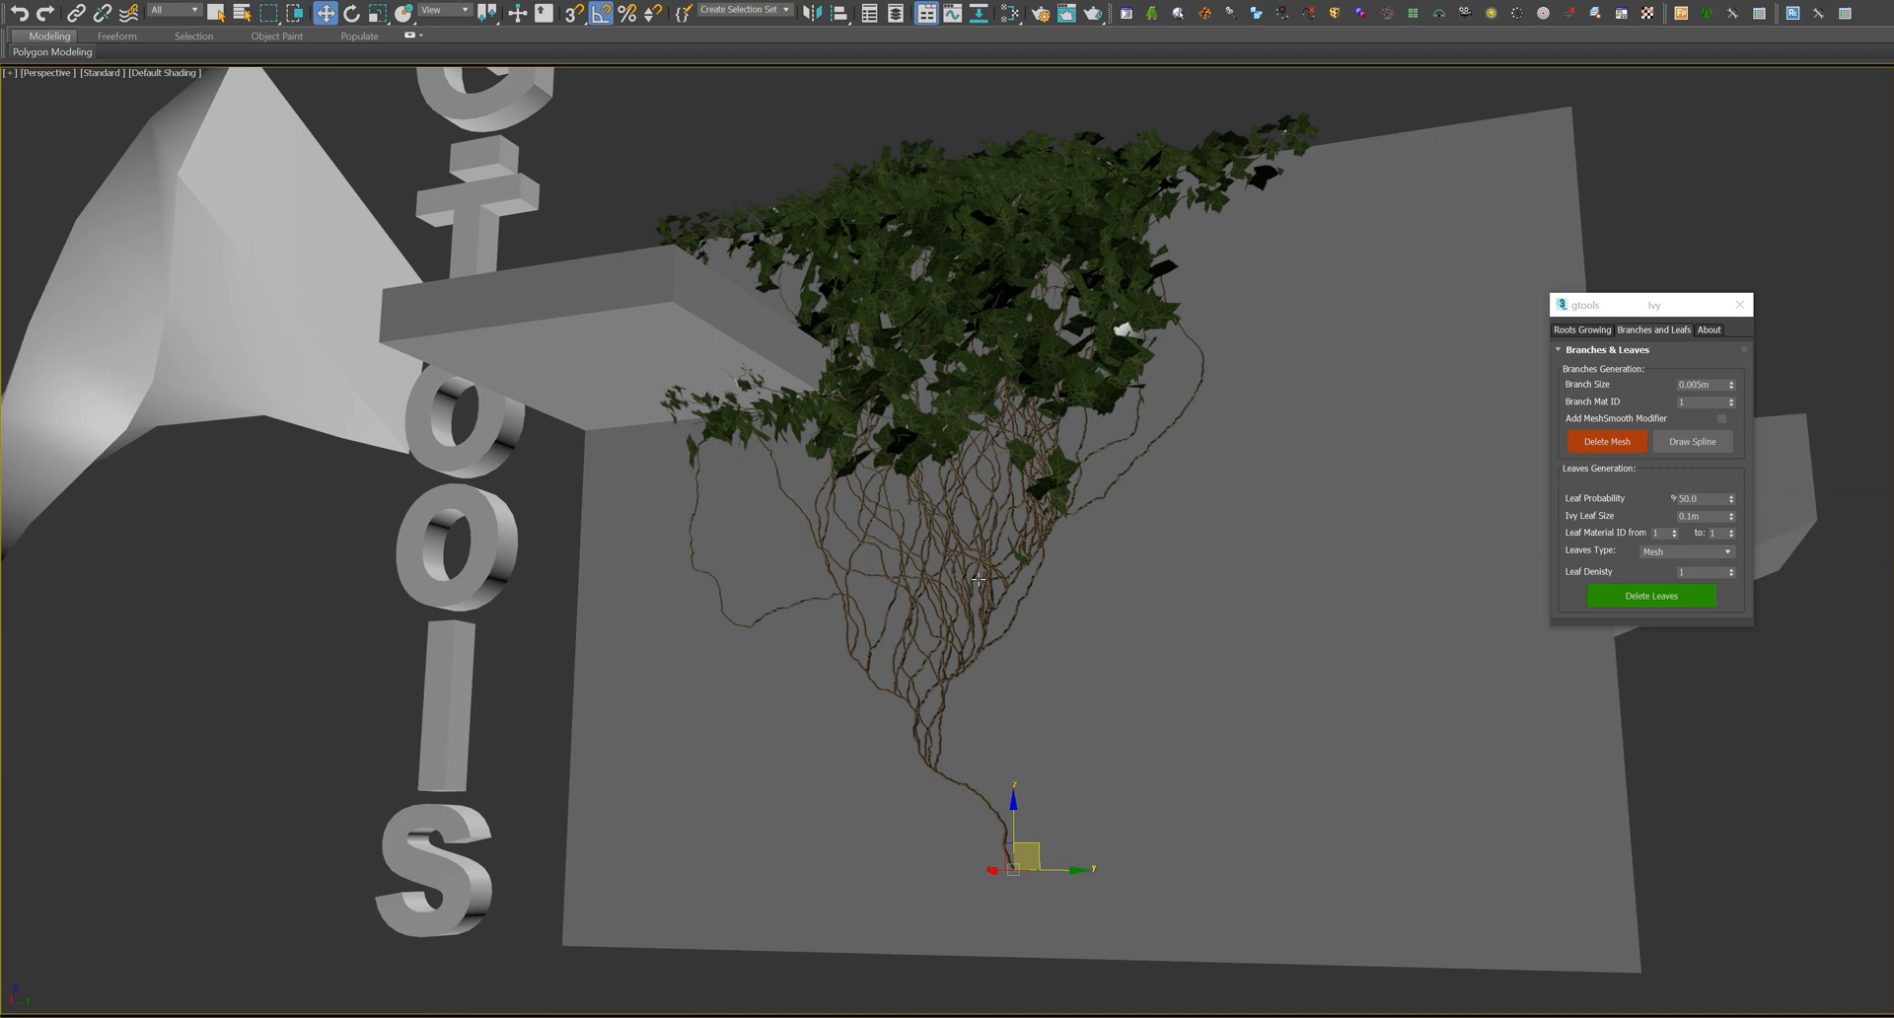
right_click(978, 581)
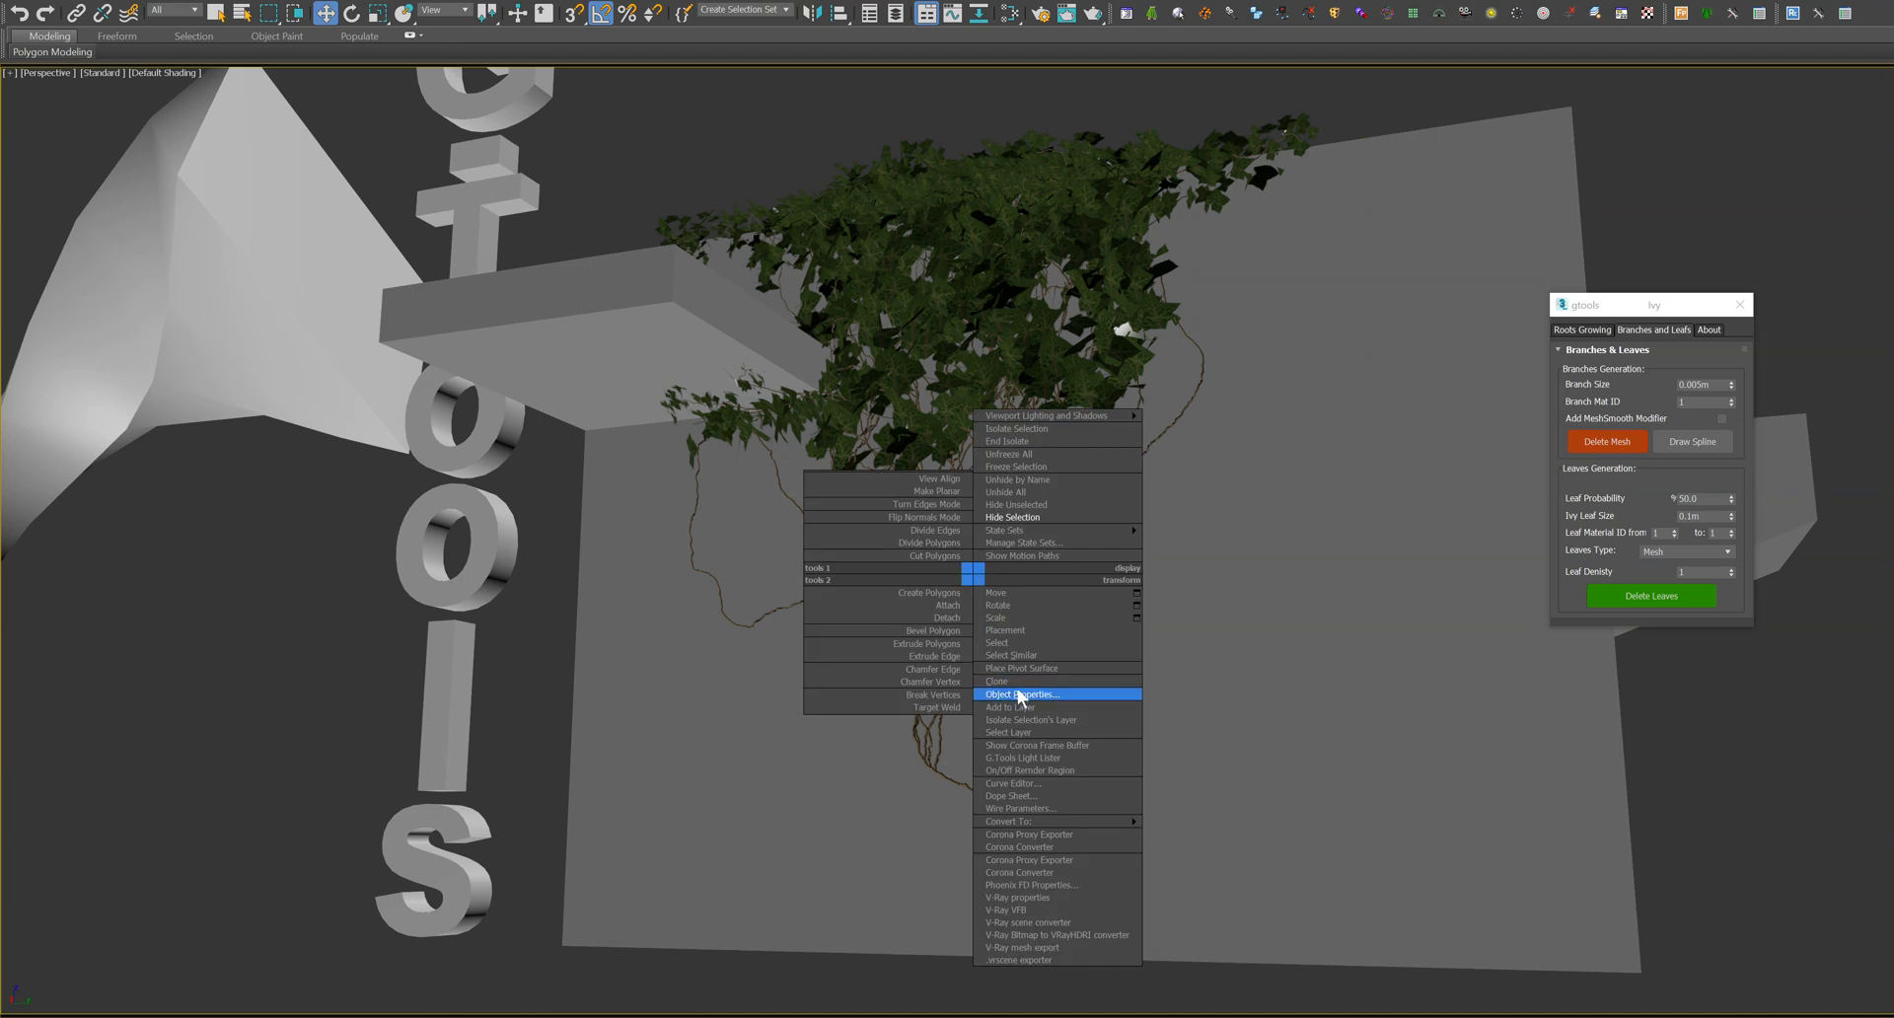
left_click(1023, 695)
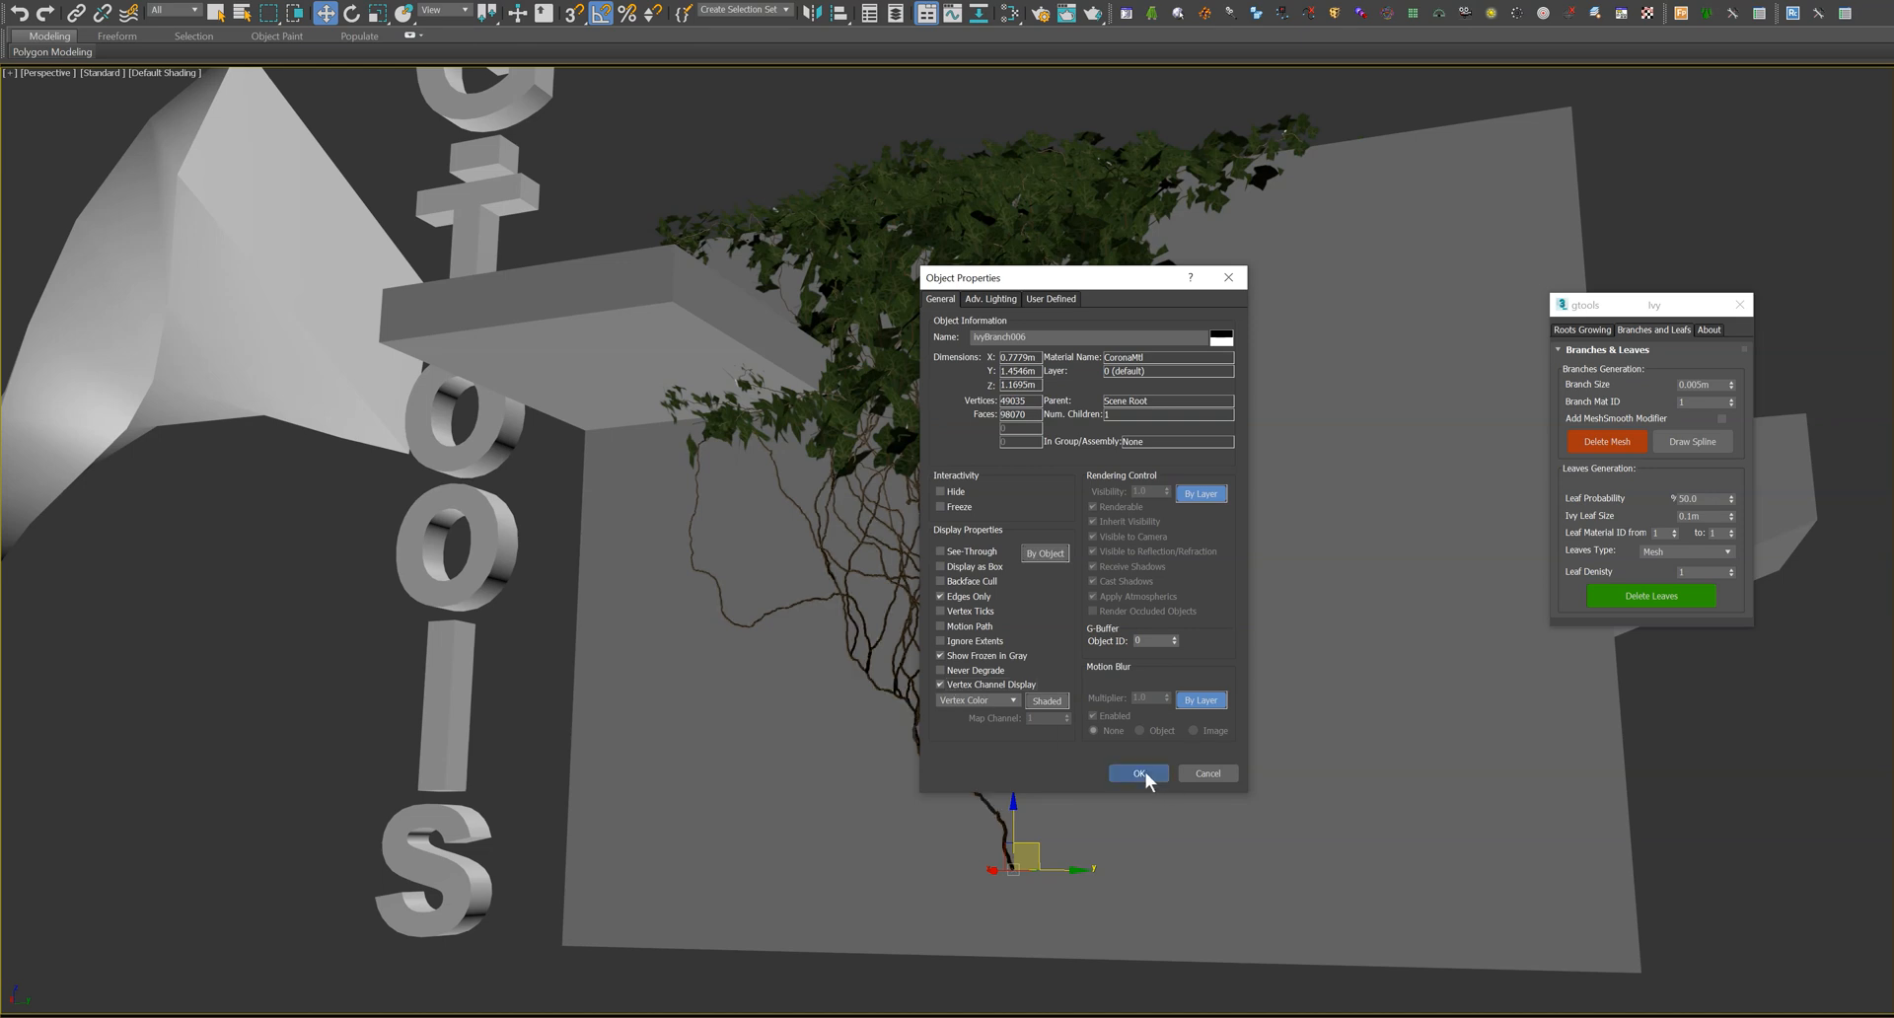
left_click(1137, 773)
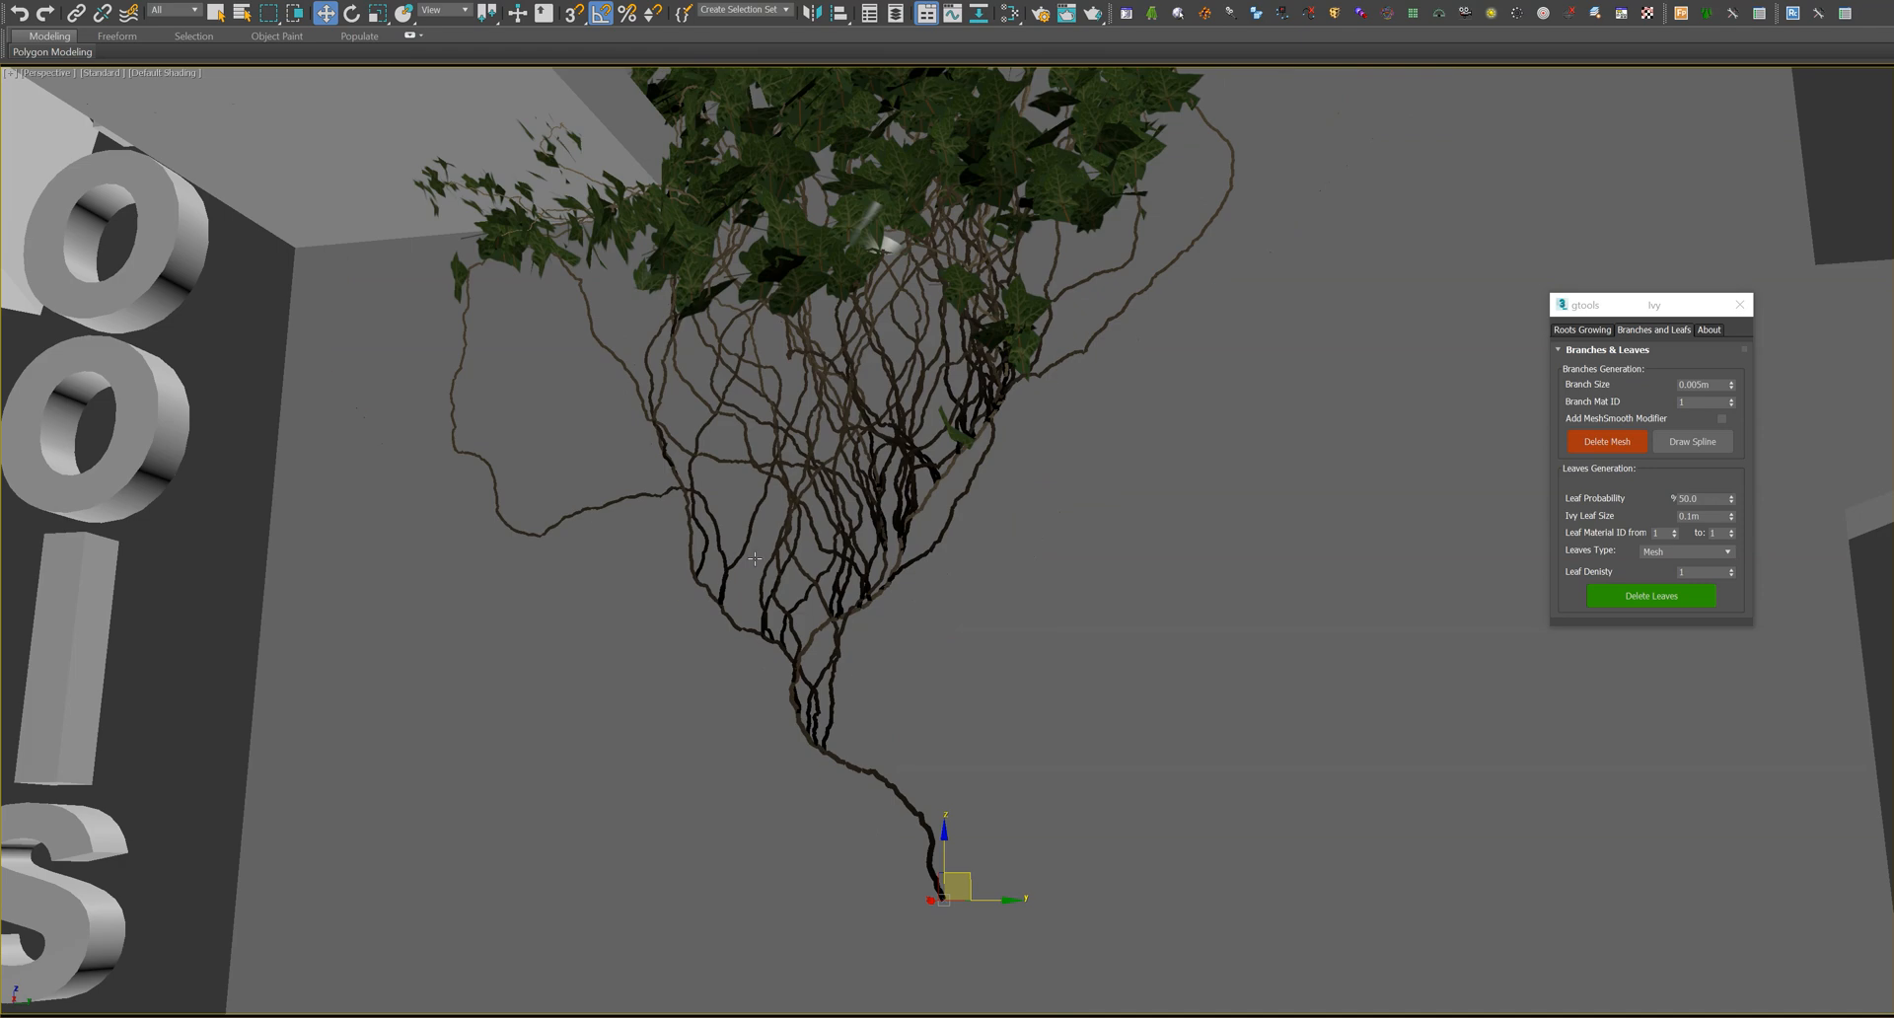
right_click(756, 559)
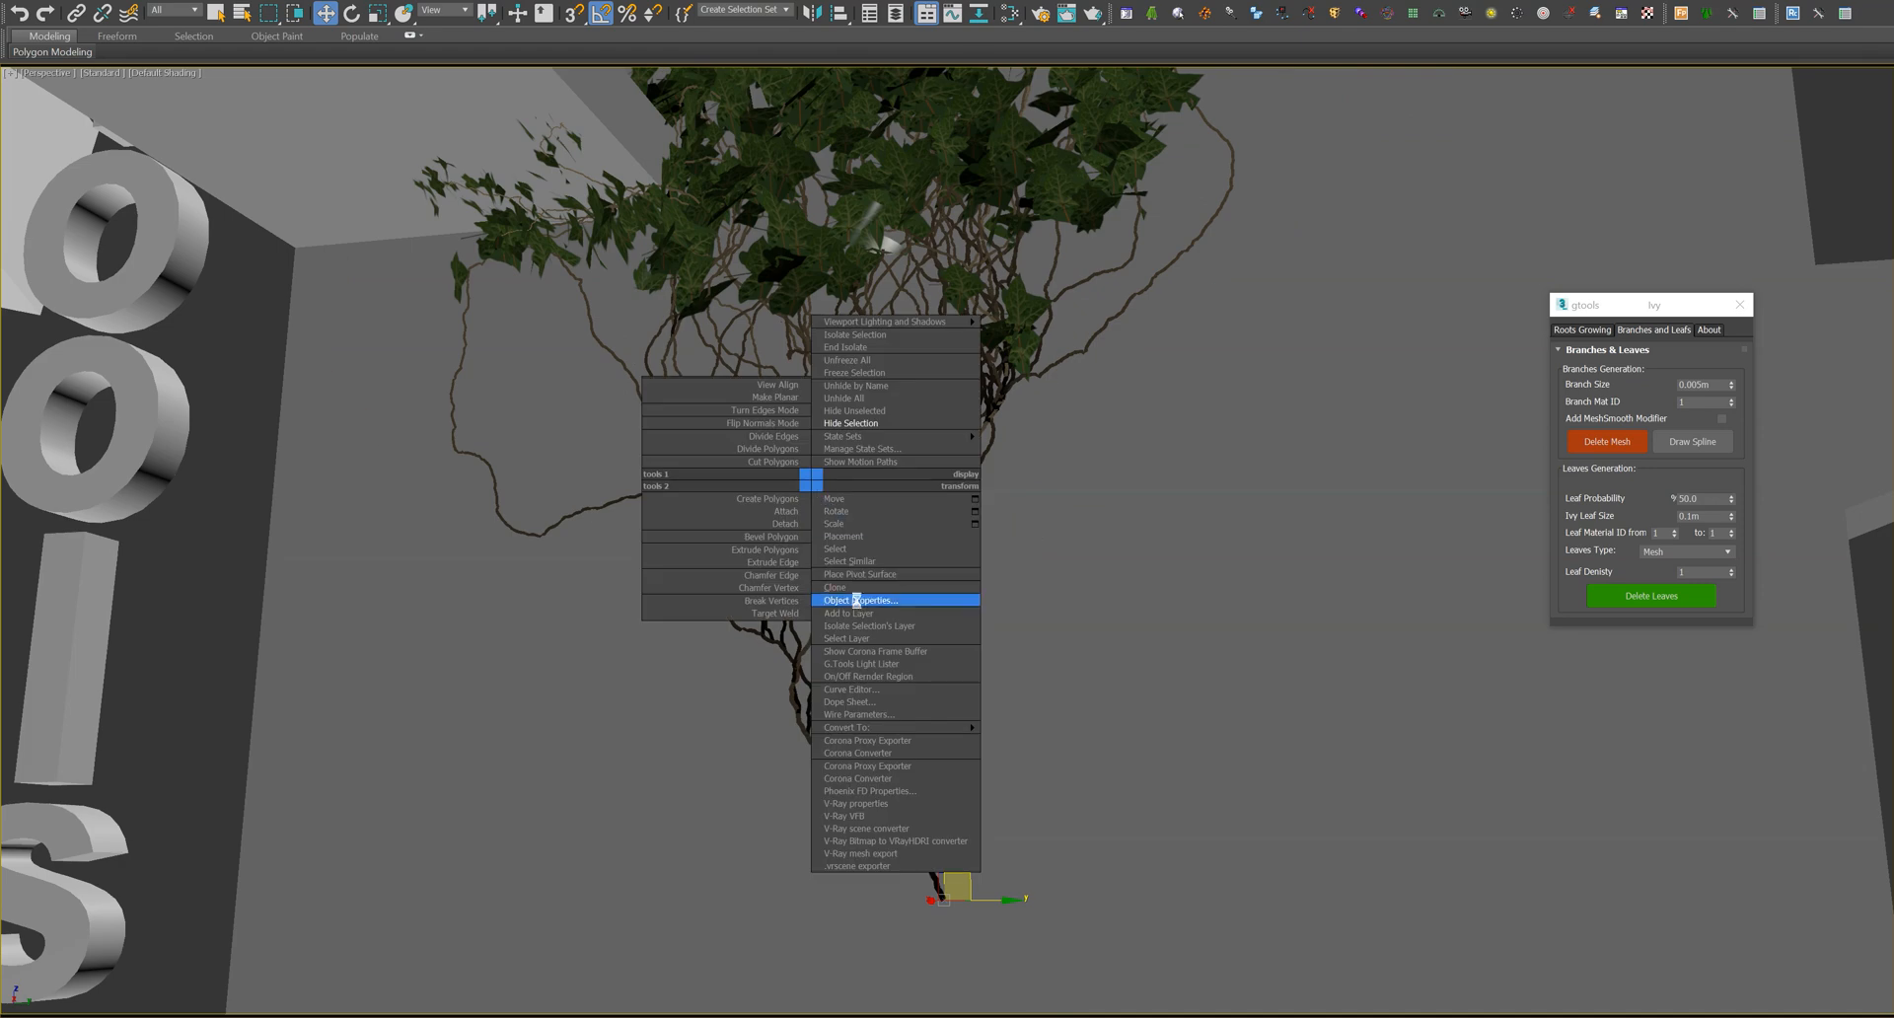
left_click(859, 600)
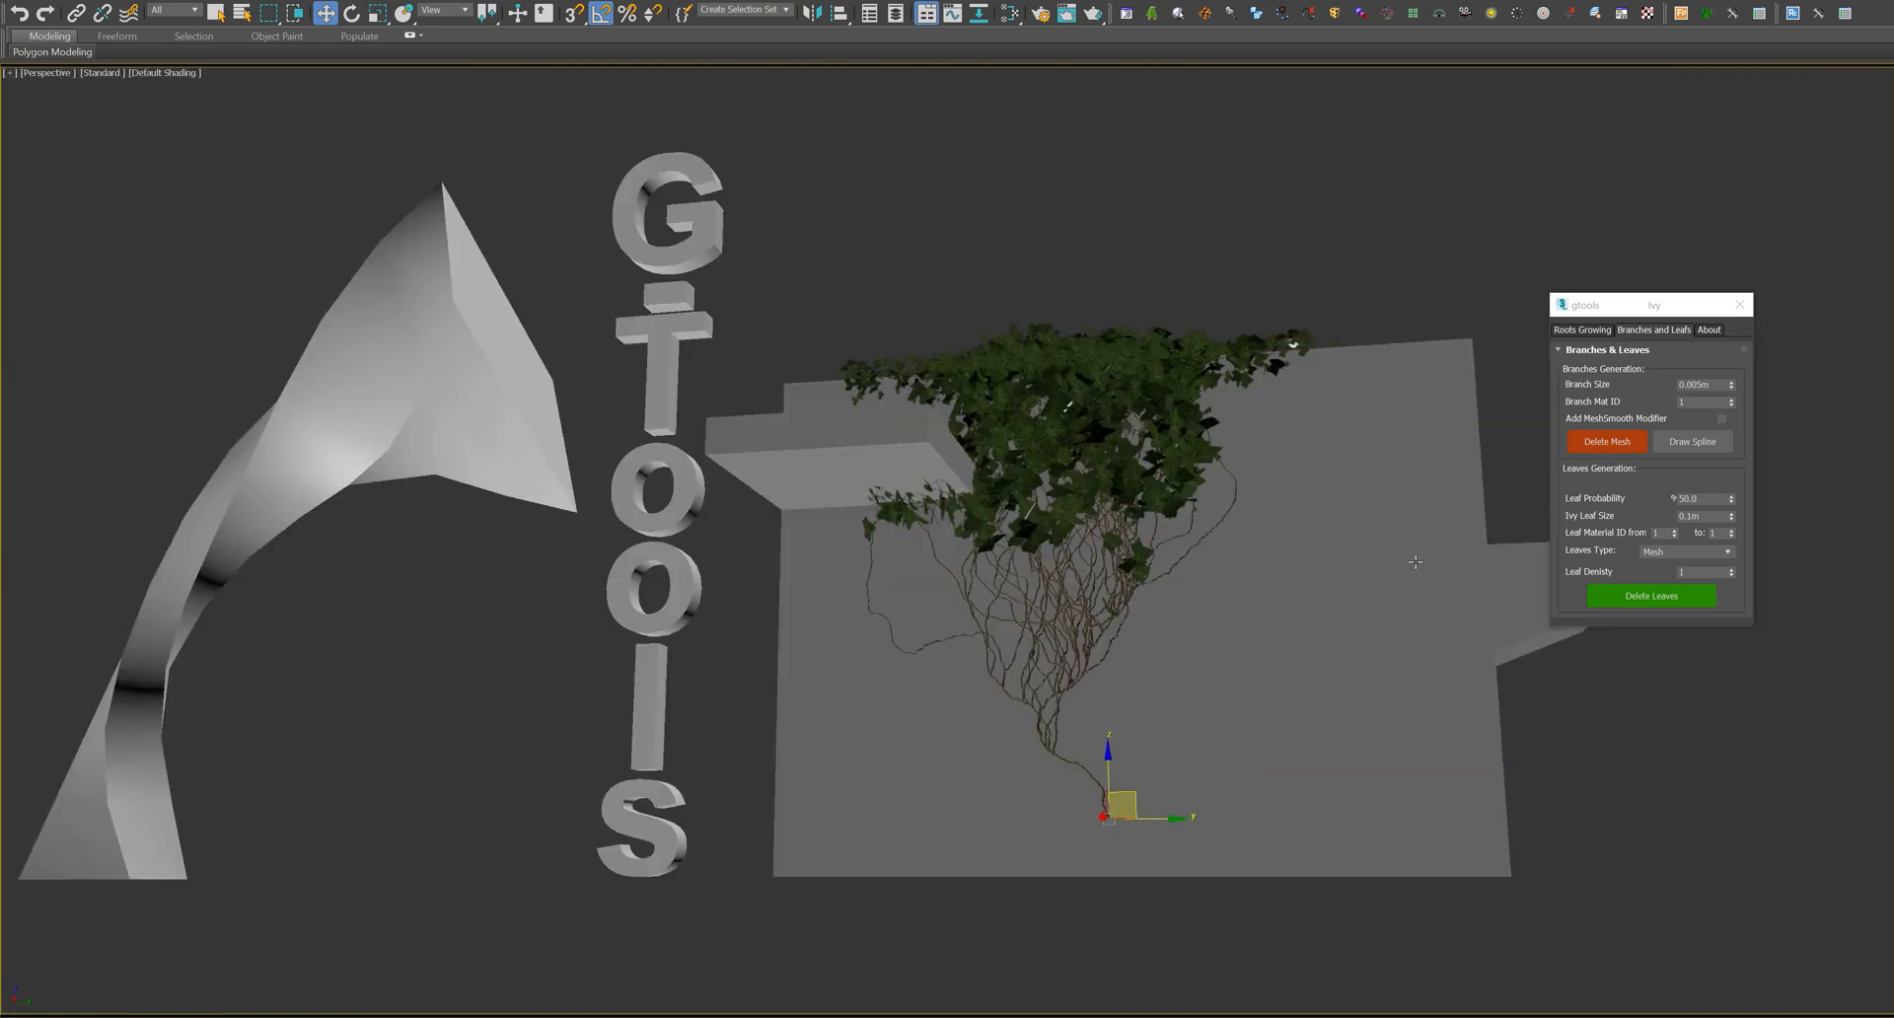
- Set Leaves Type to Corona Scatter, orbit to view the ivy, then revert to Mesh
left_click(1730, 550)
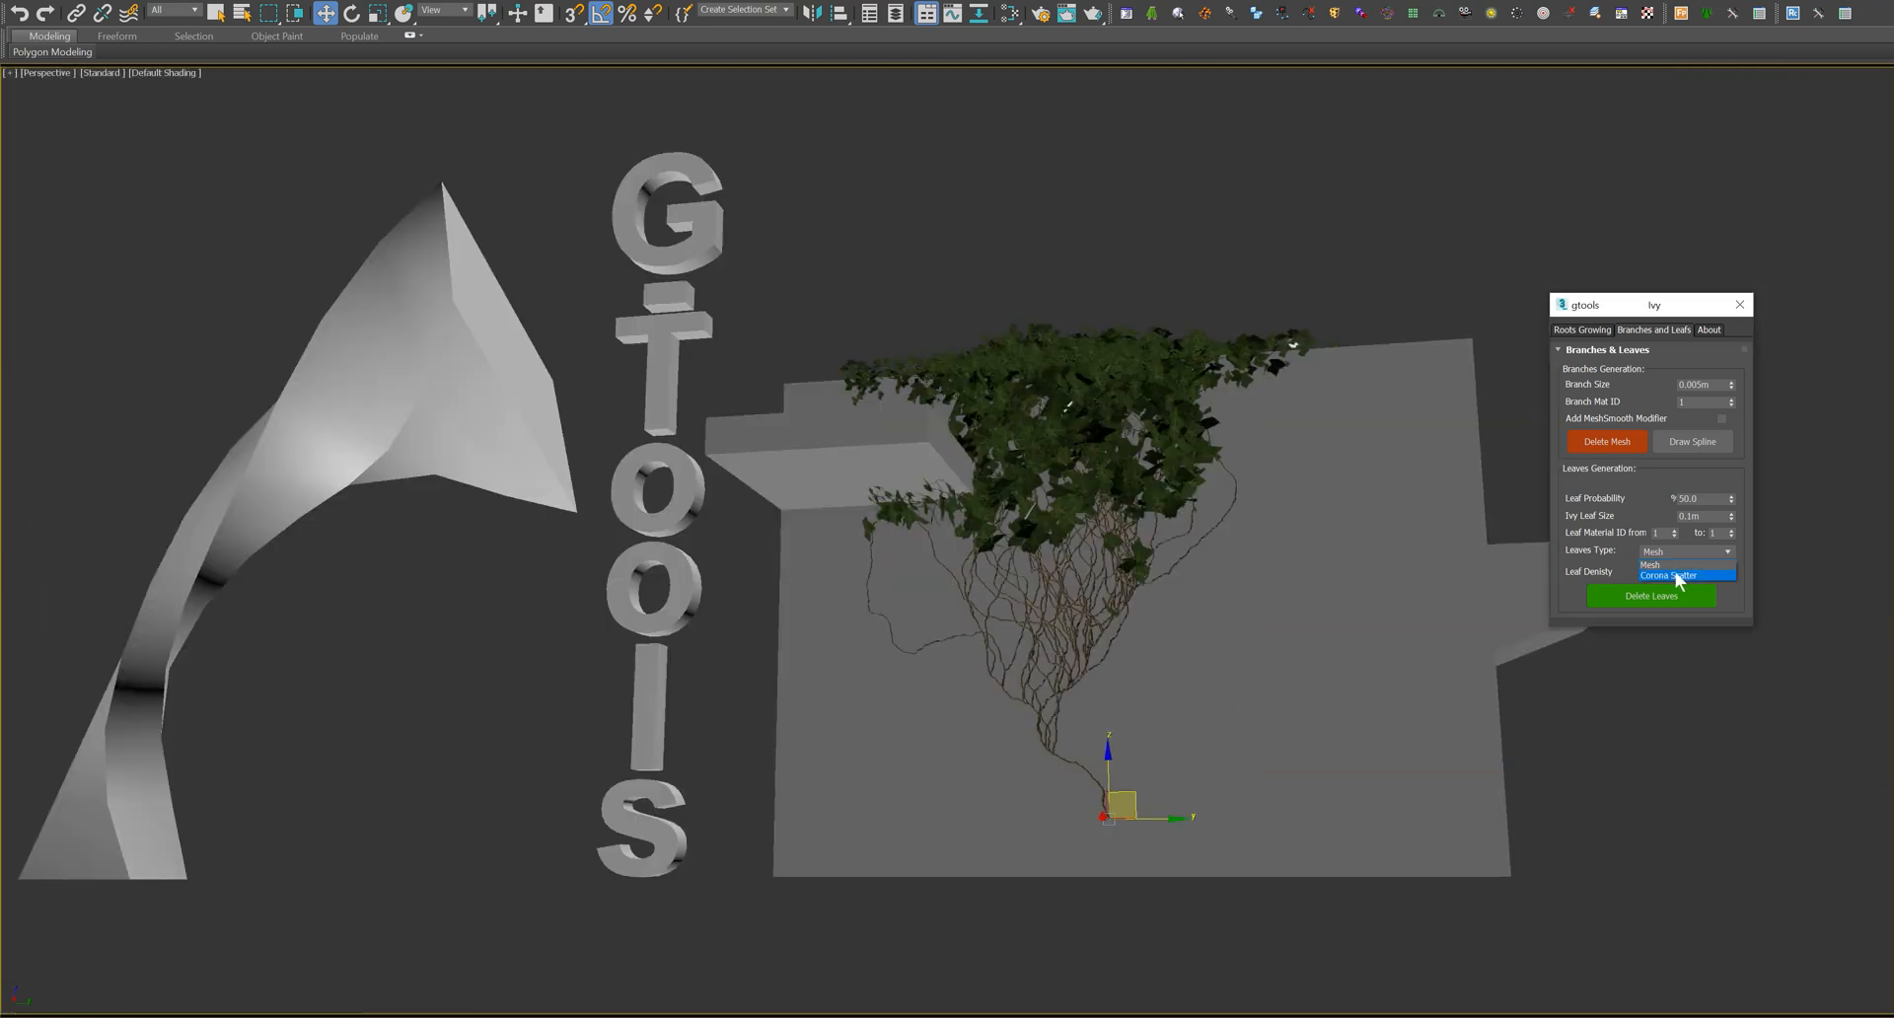
left_click(1679, 576)
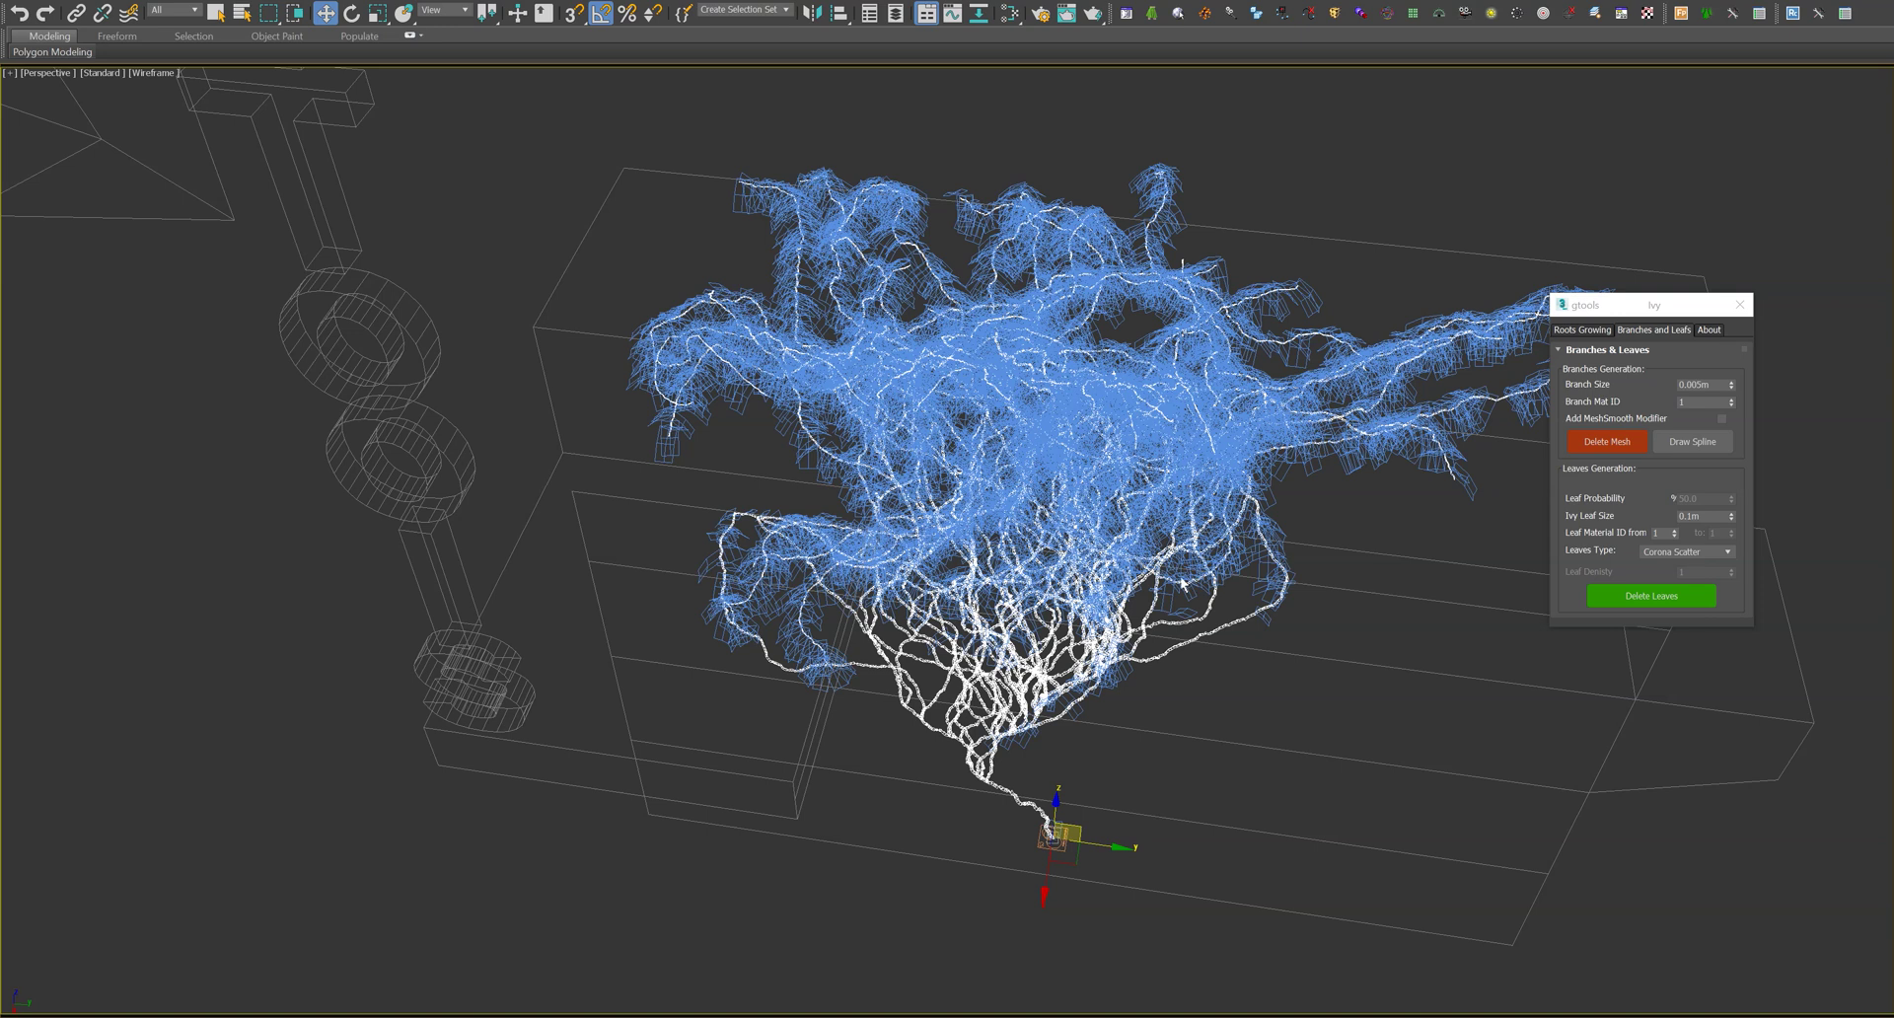
left_click_drag(967, 483, 954, 459)
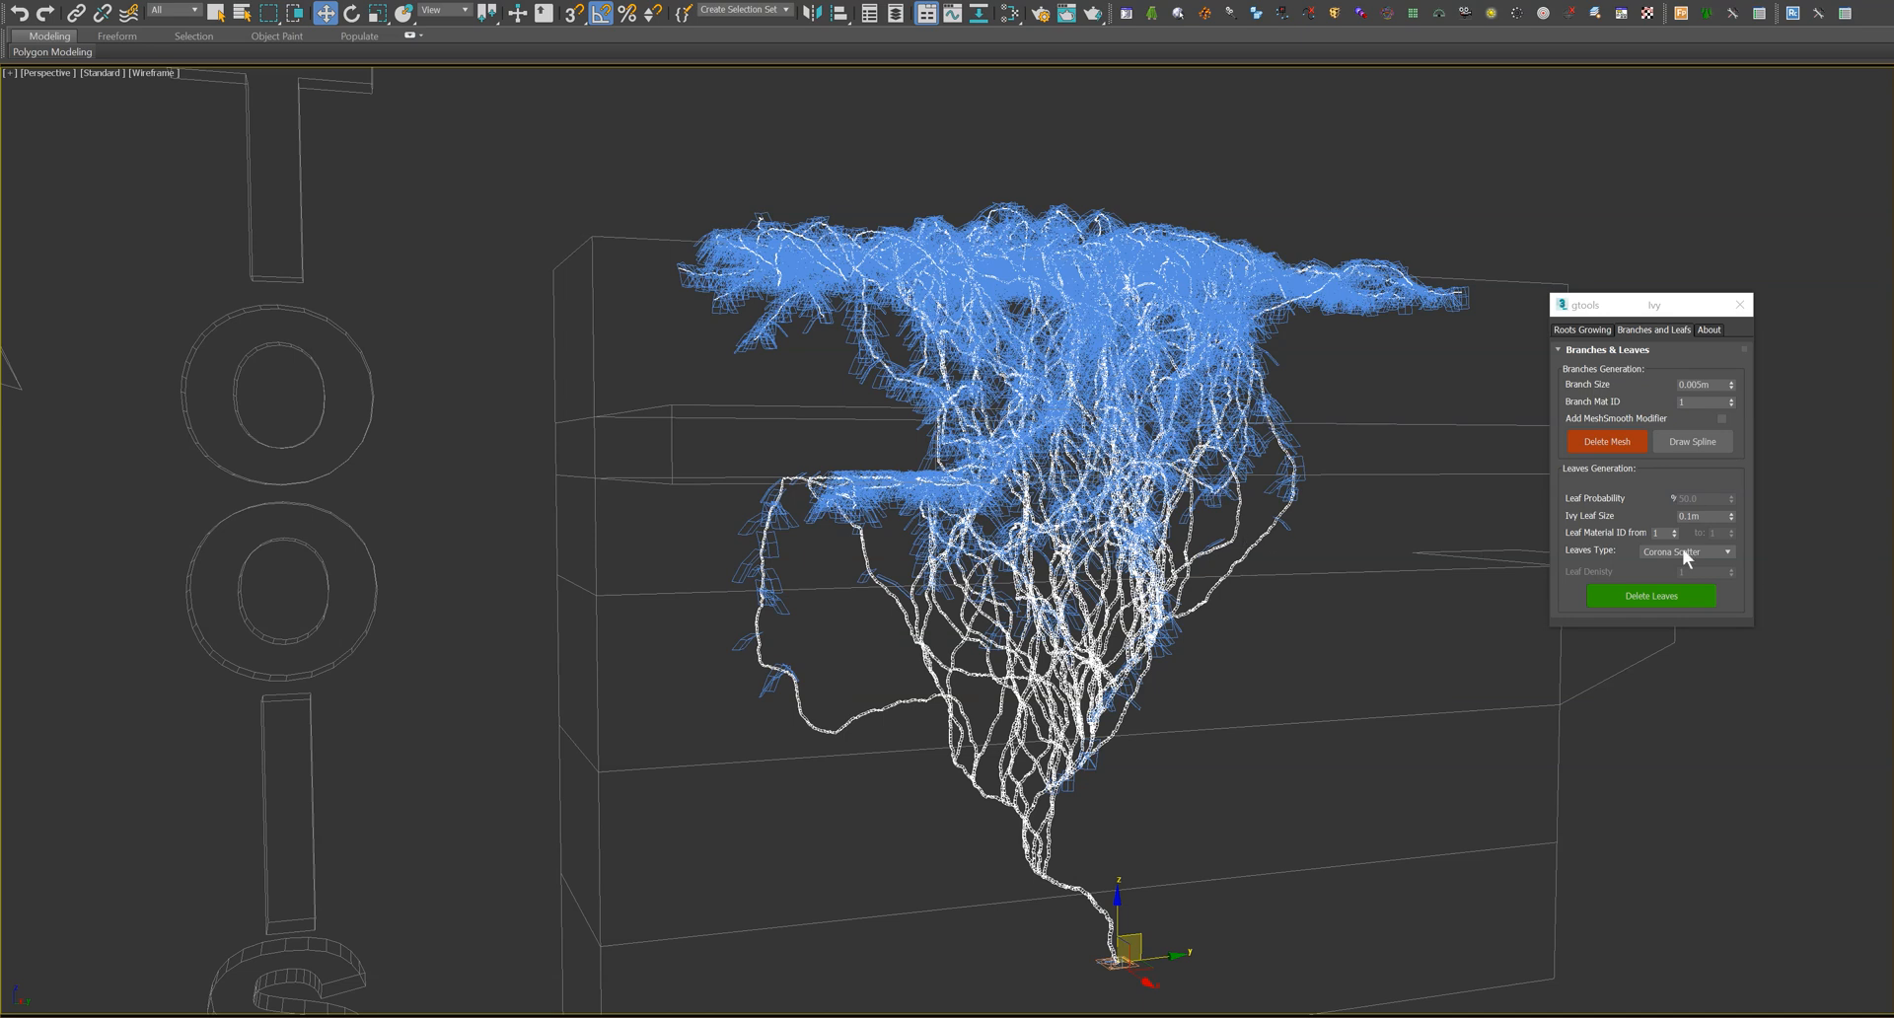
left_click(1729, 551)
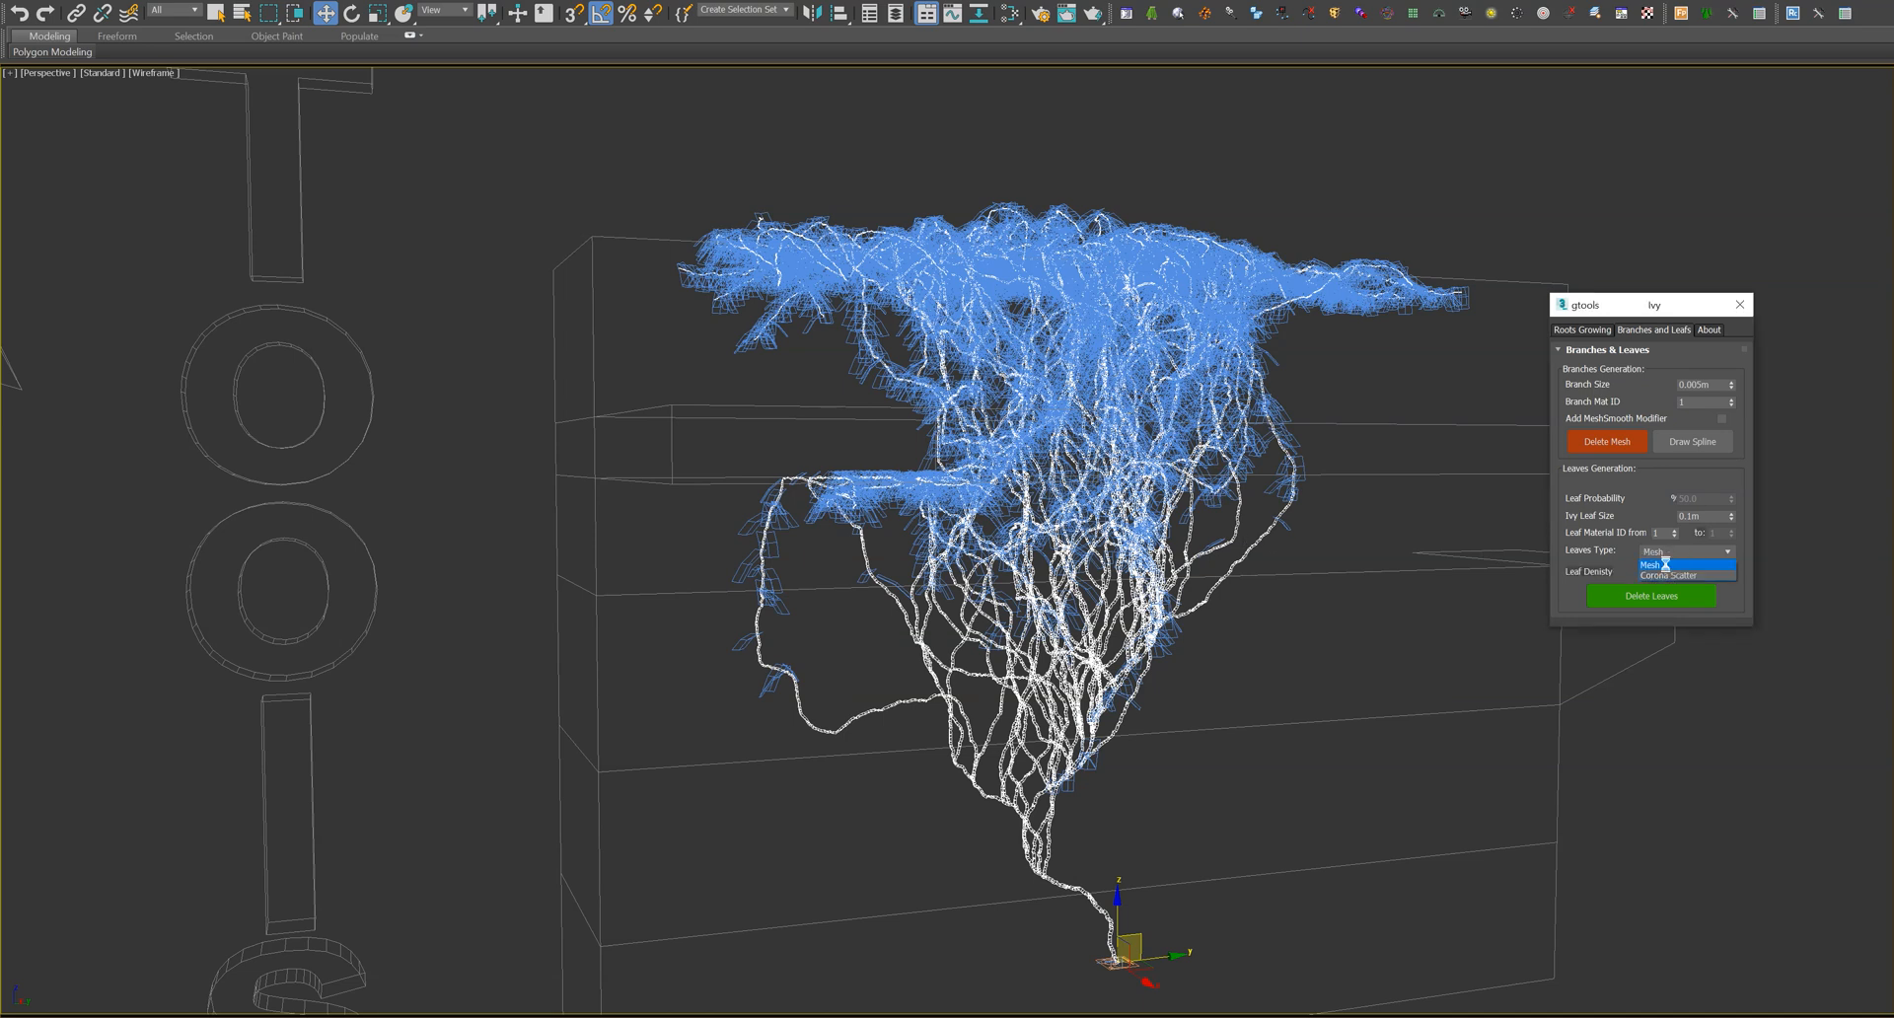
left_click(1663, 566)
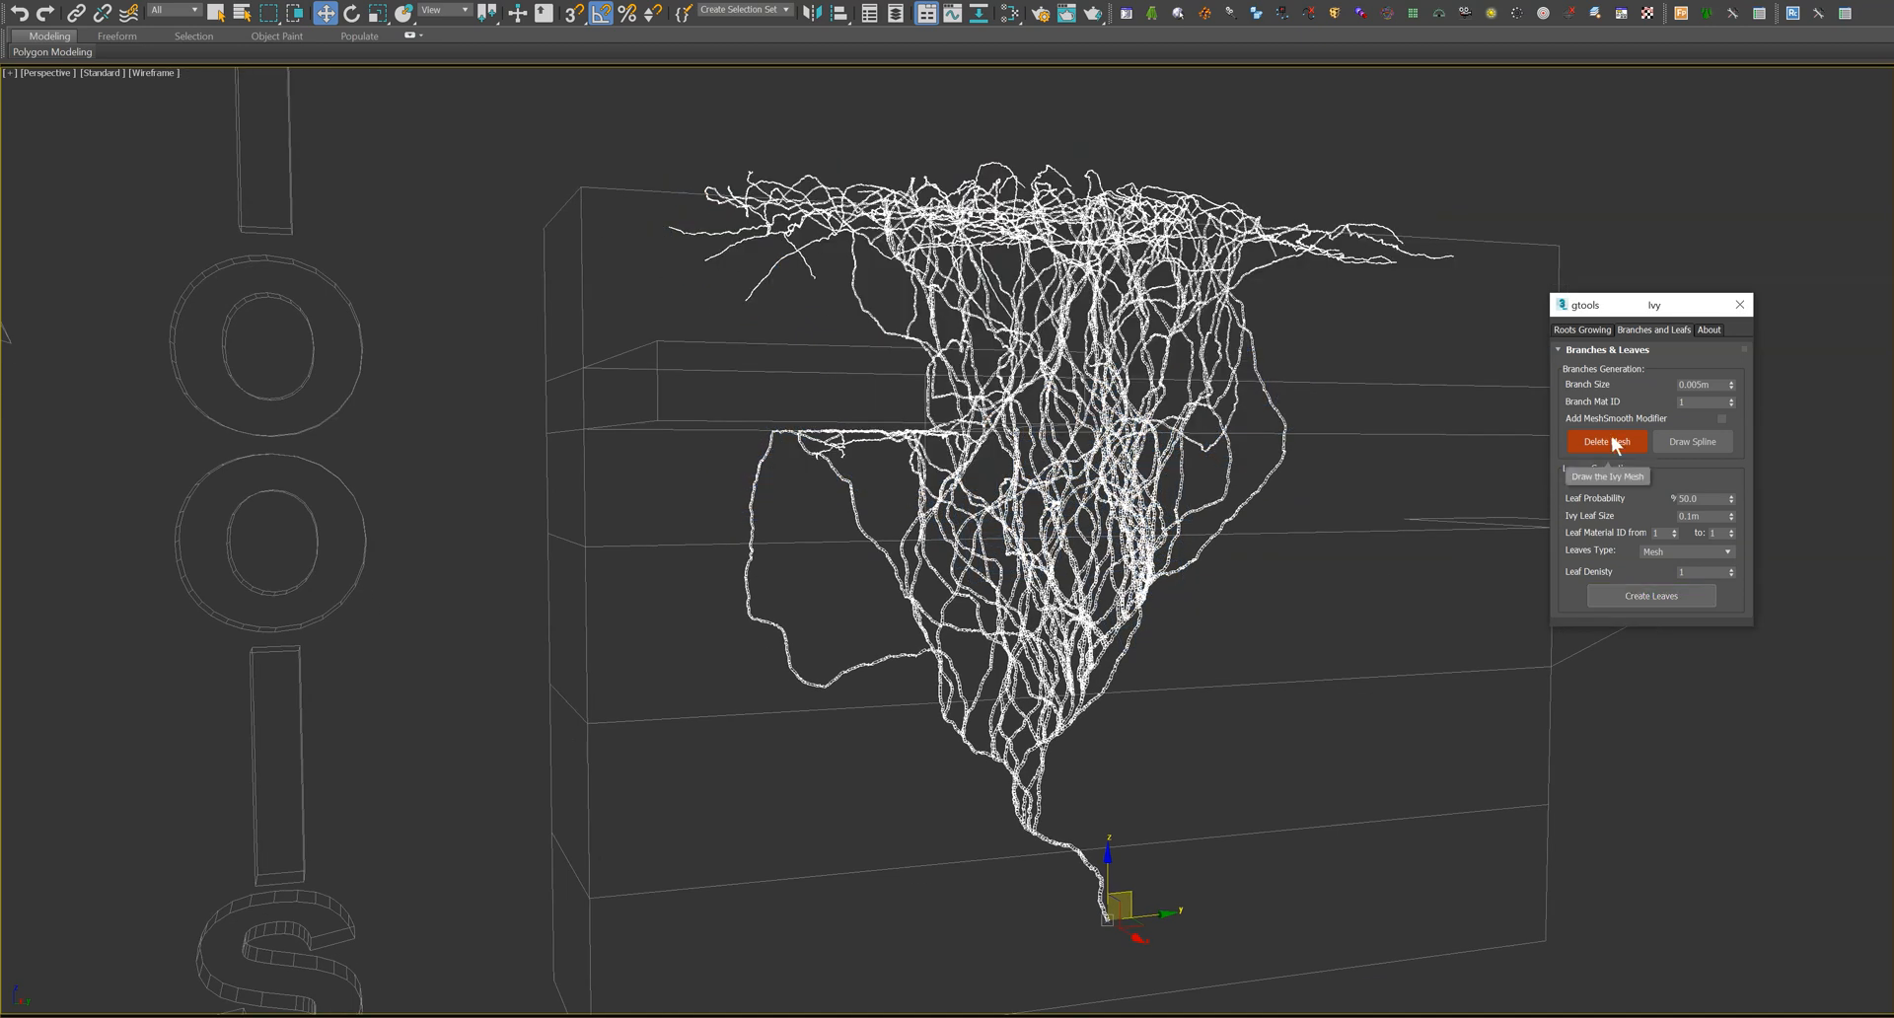
- Delete the ivy branch mesh and raise root Display Reduction to 2
left_click(1607, 441)
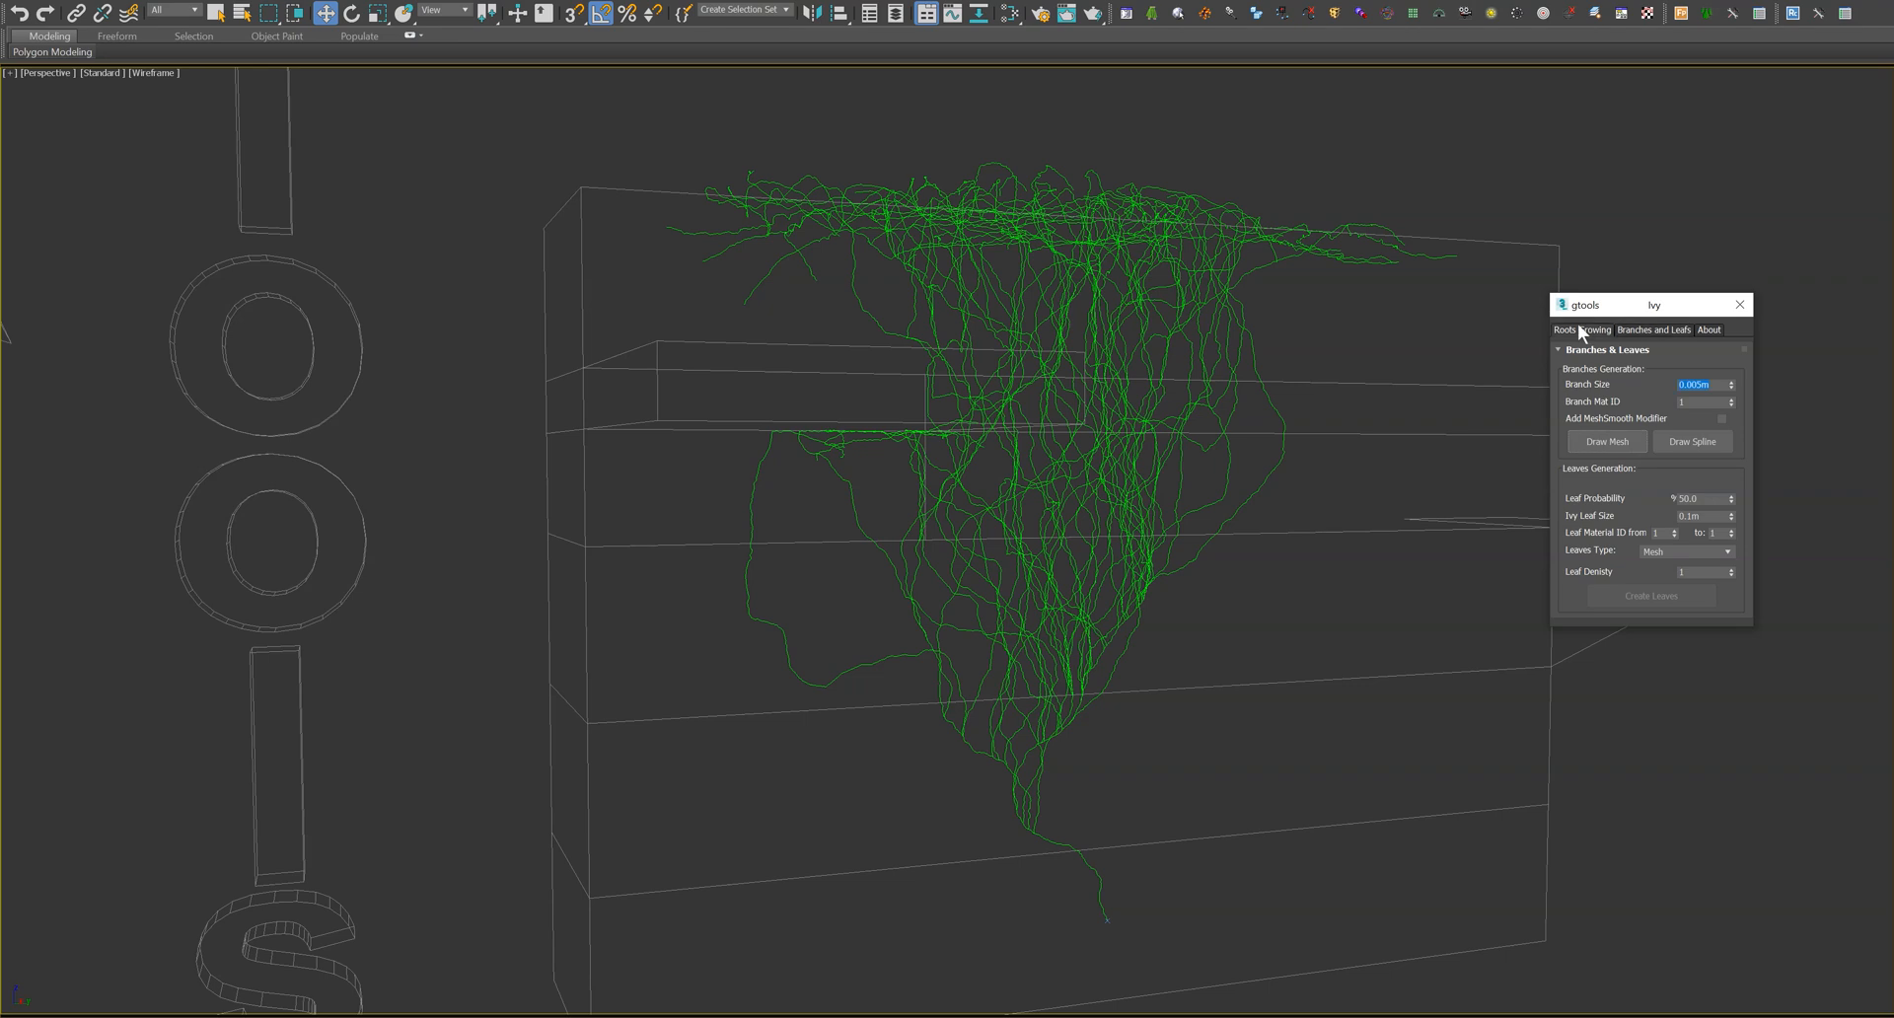
left_click(1582, 330)
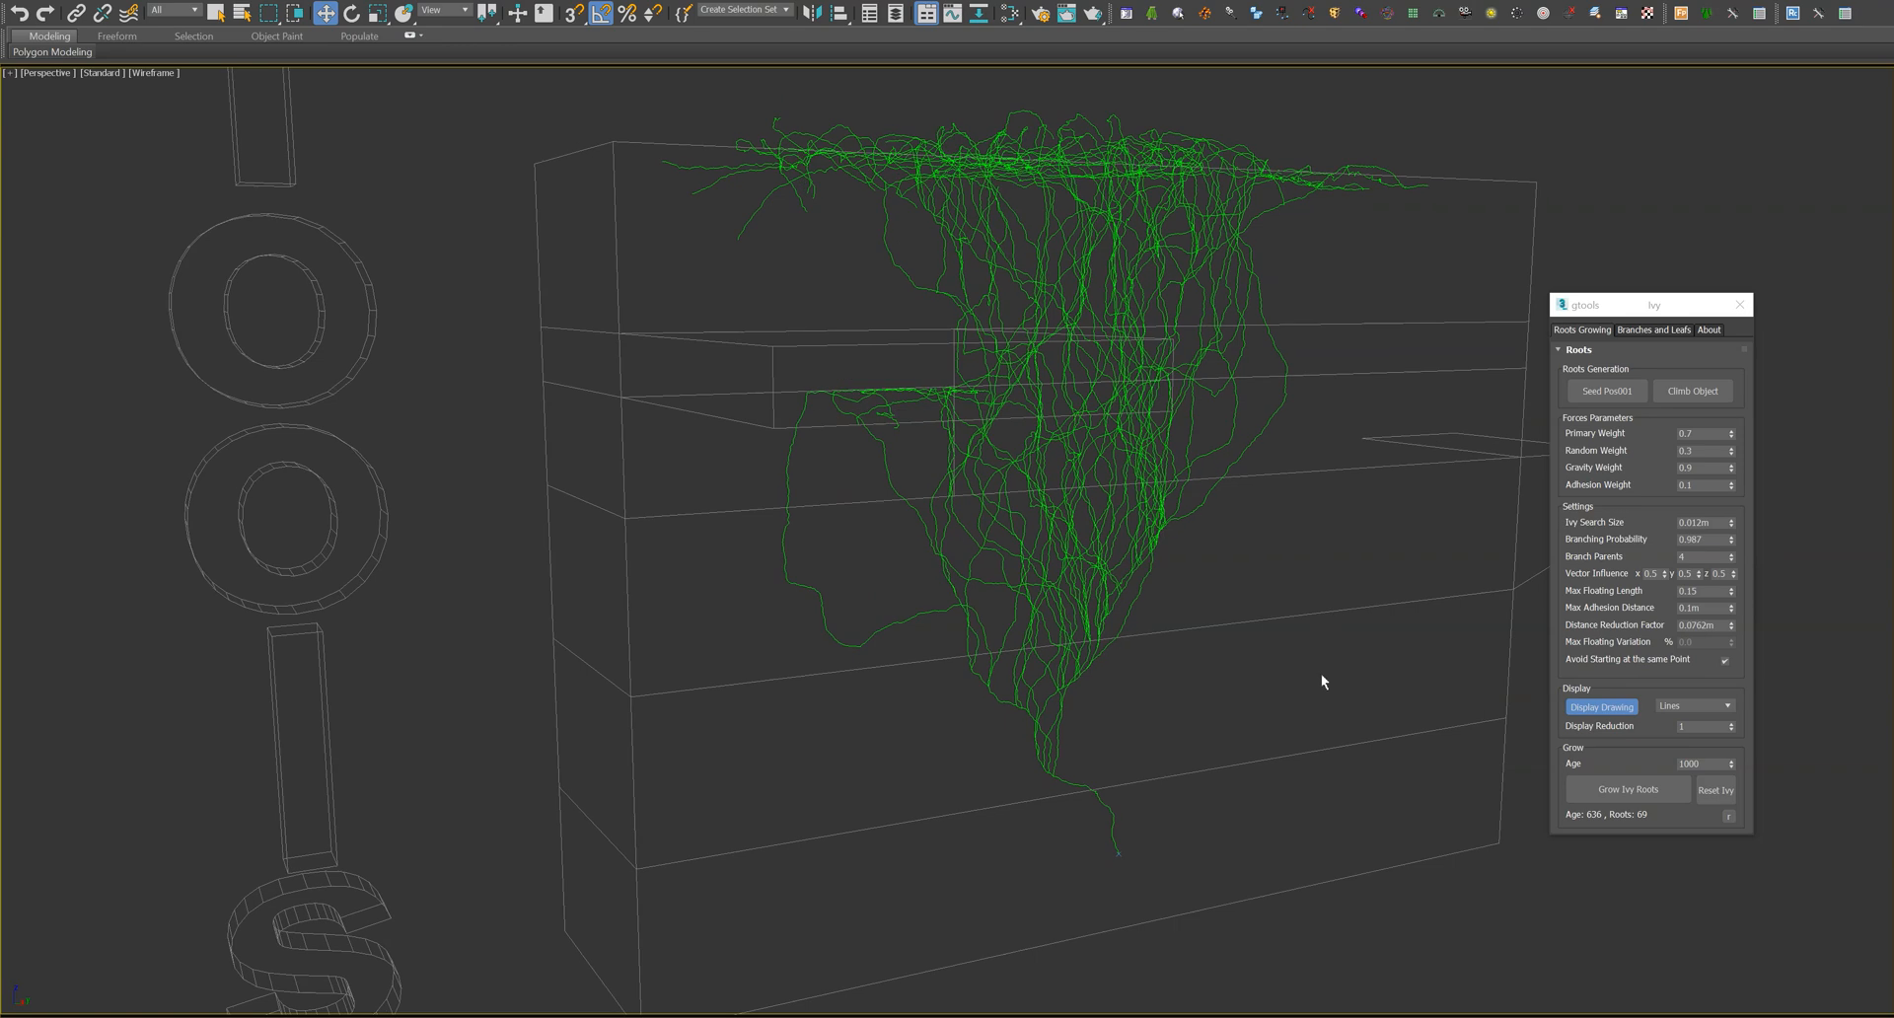
left_click_drag(1323, 680, 1081, 693)
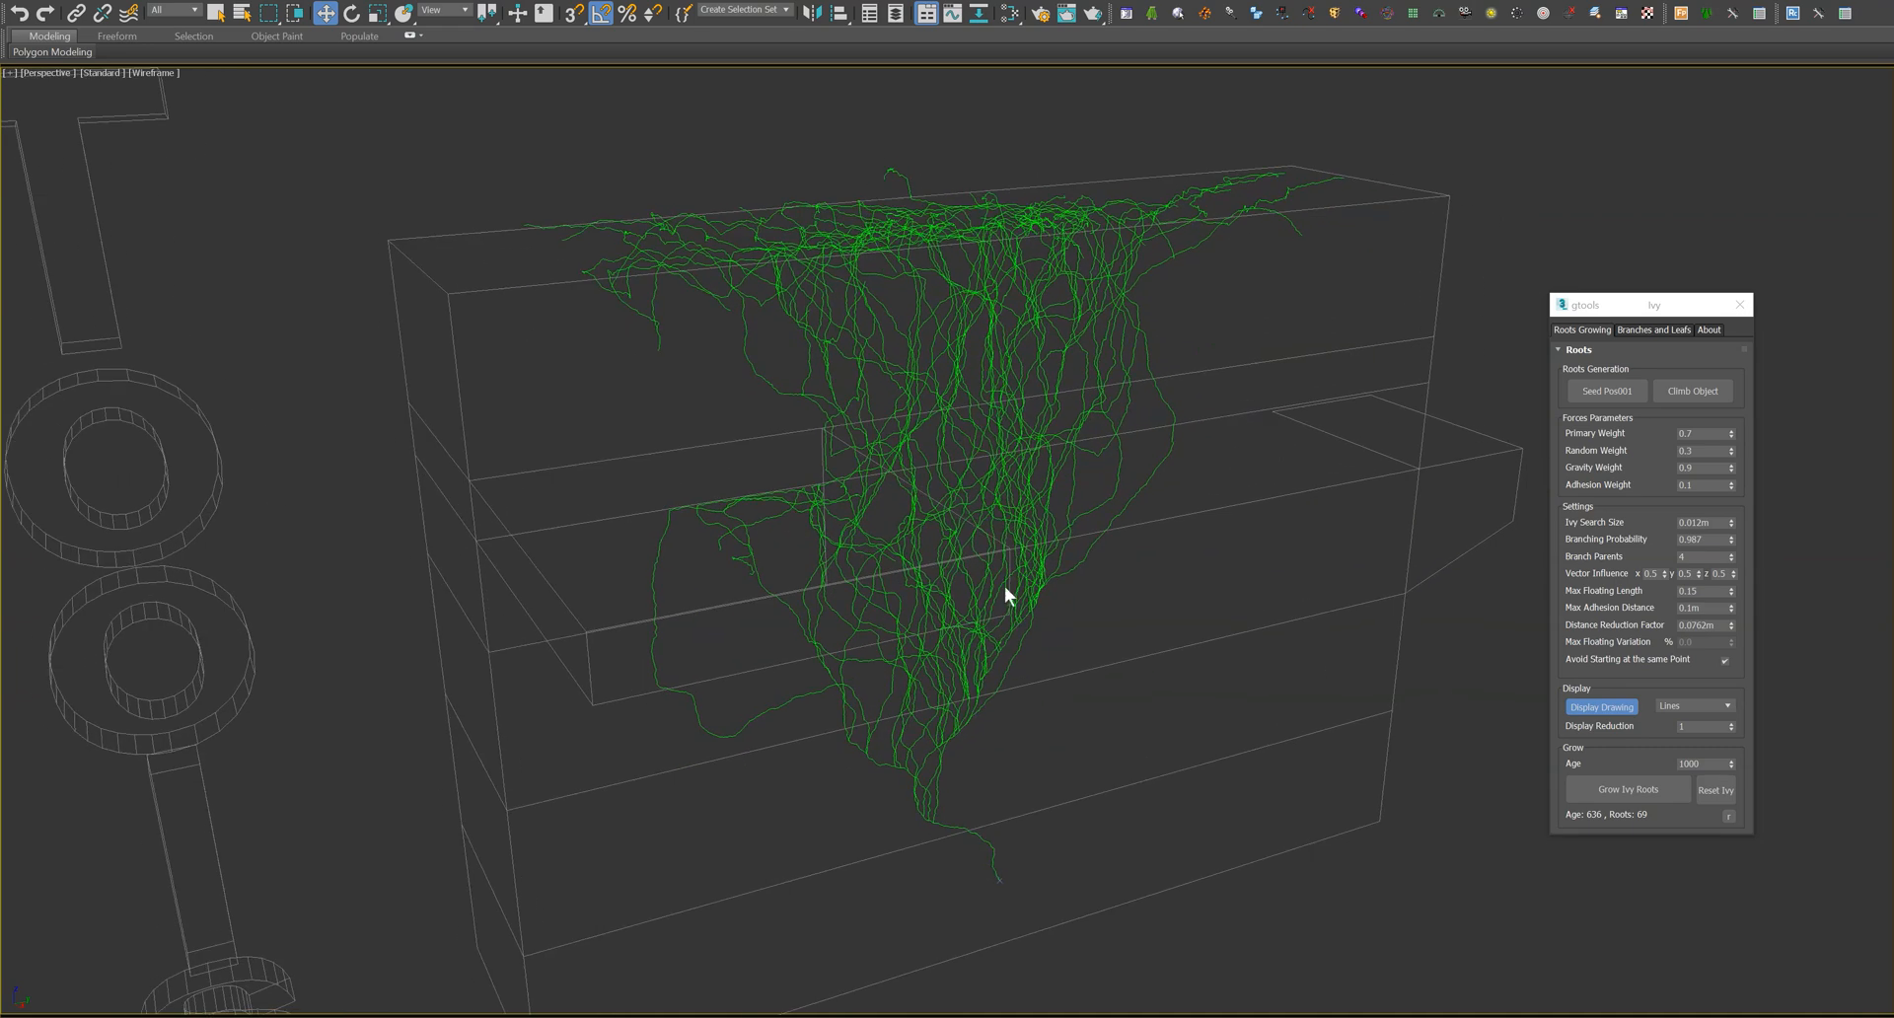
mouse_move(1793, 722)
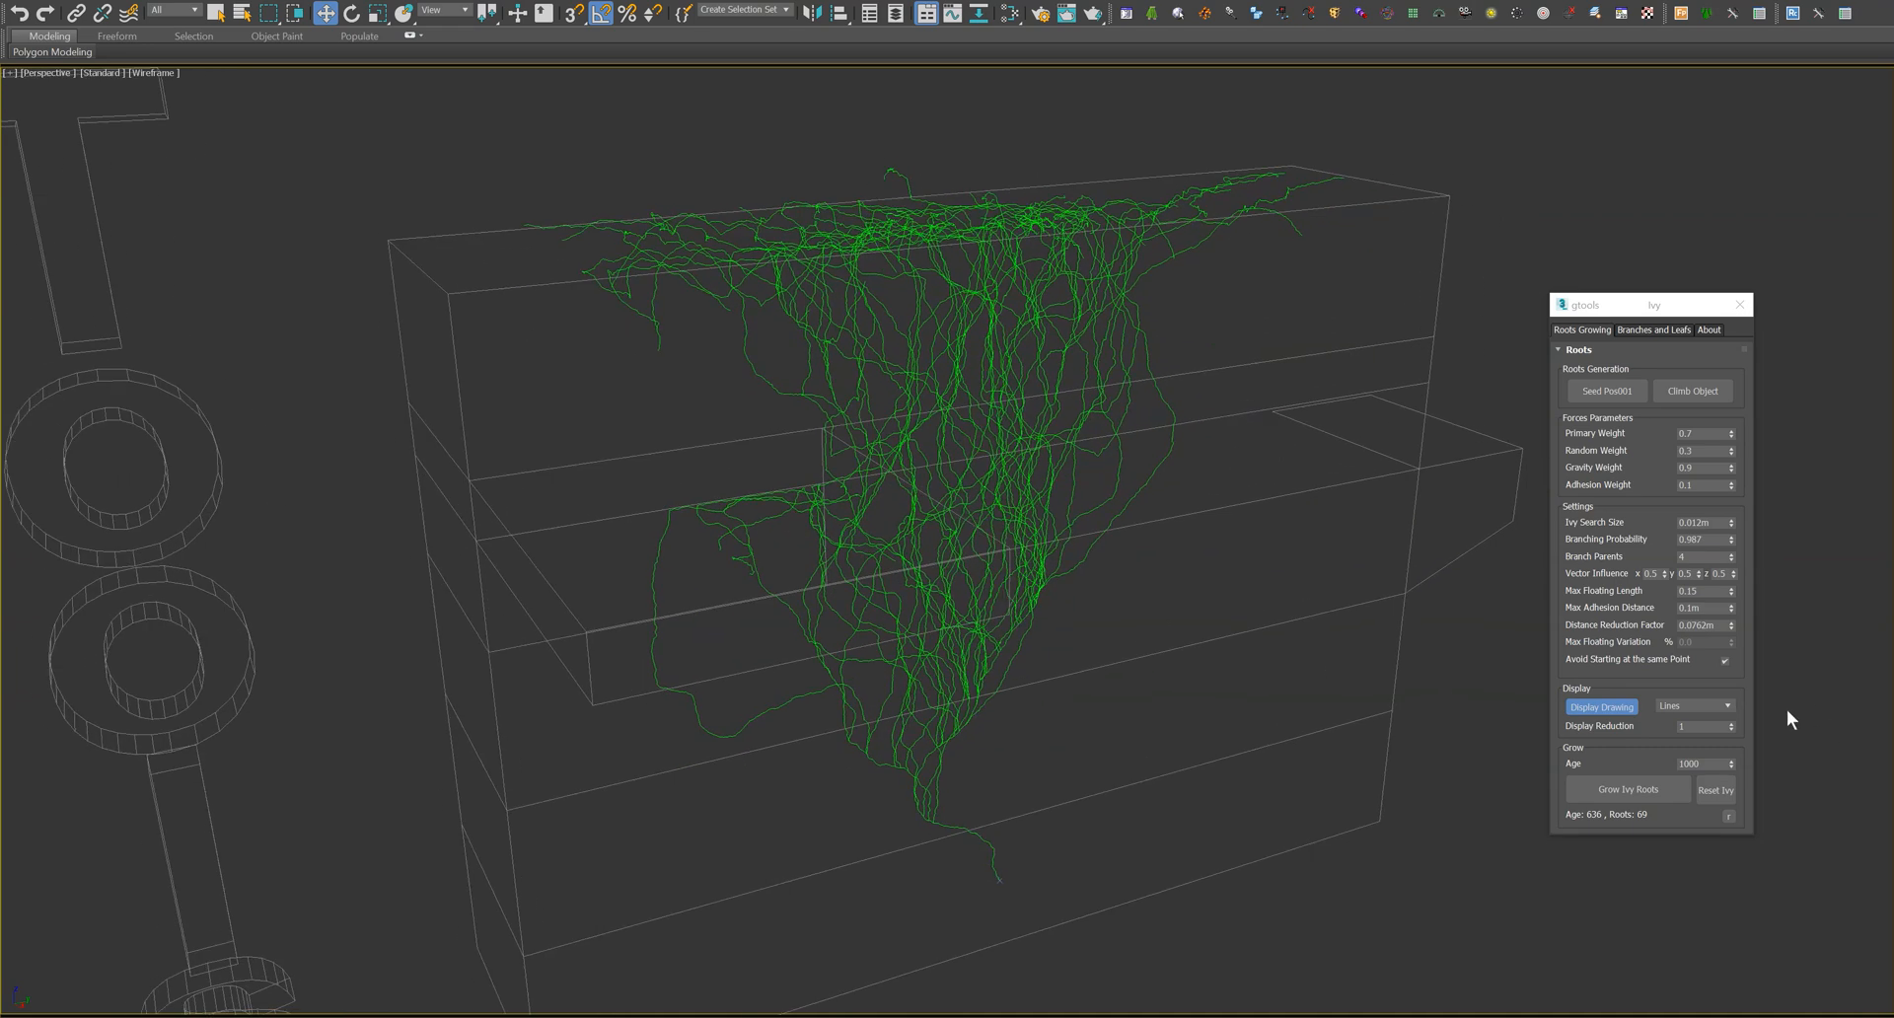
left_click(1729, 722)
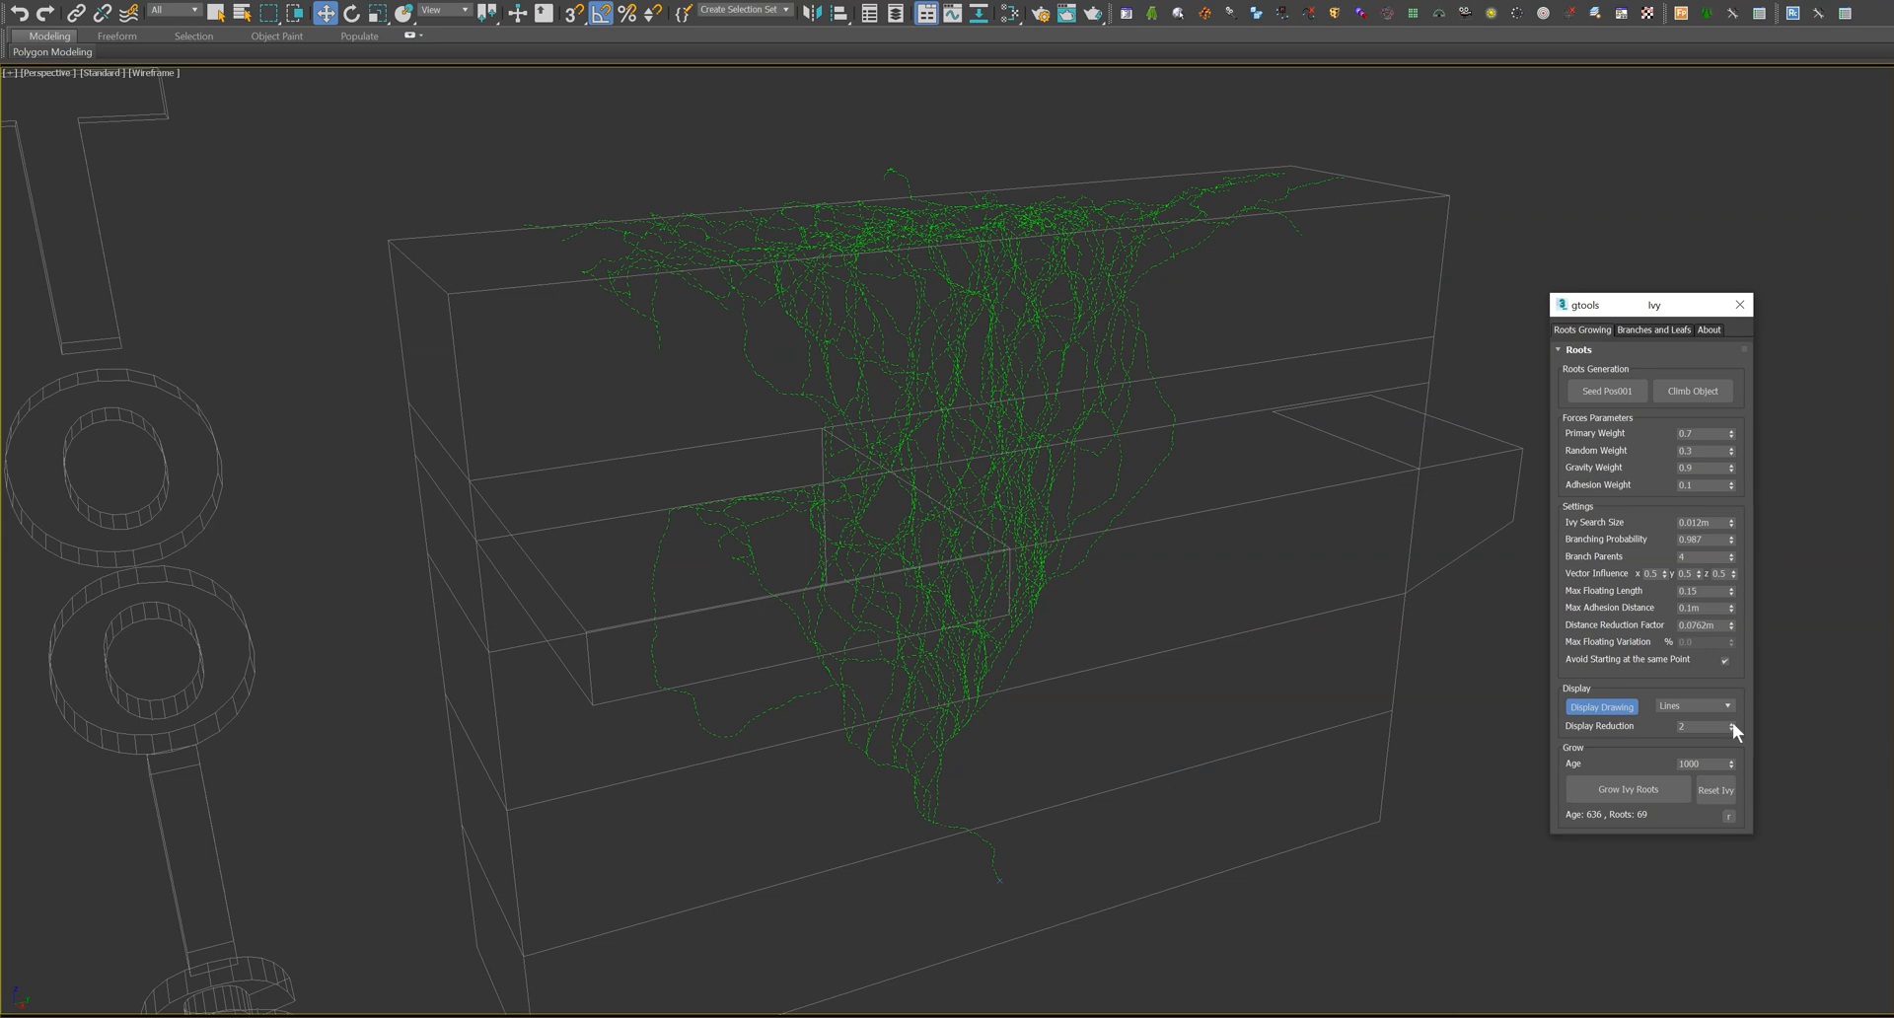
- Raise Display Reduction to 3, then toggle the root Display Drawing off and back on
left_click(1729, 723)
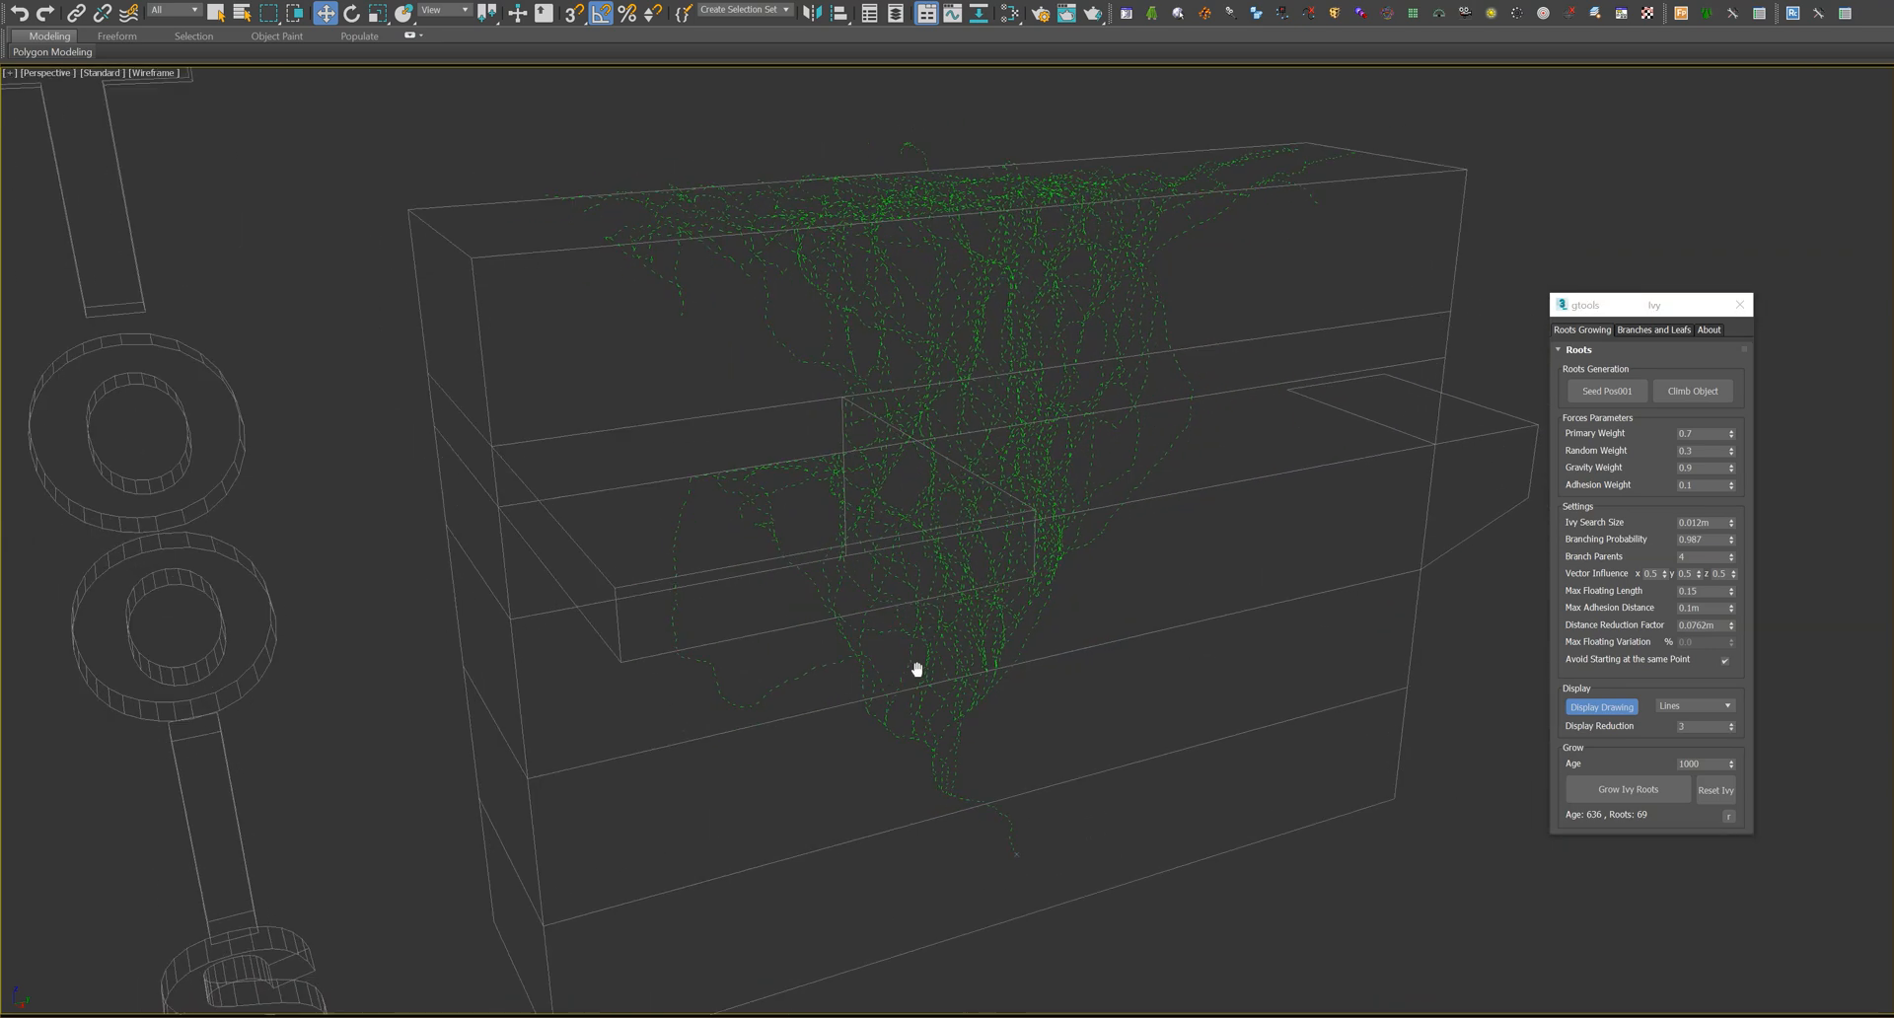
left_click(1730, 729)
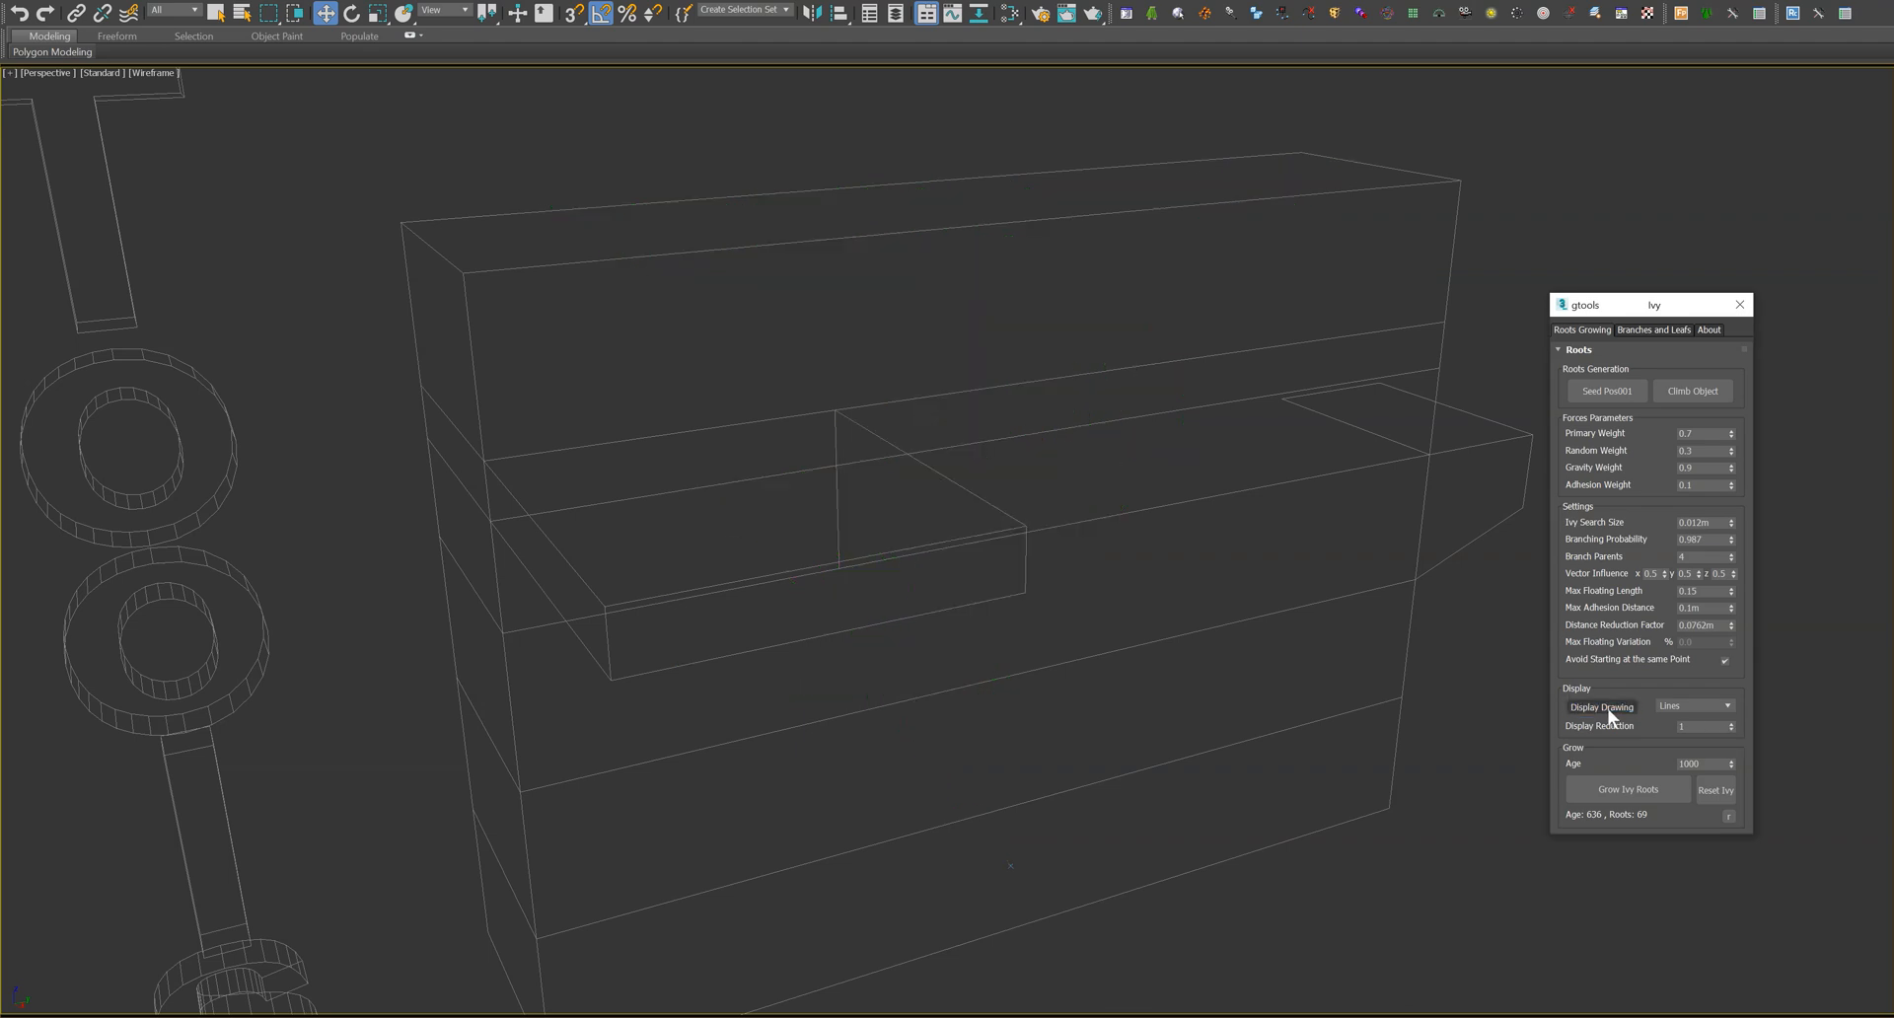
left_click(1601, 707)
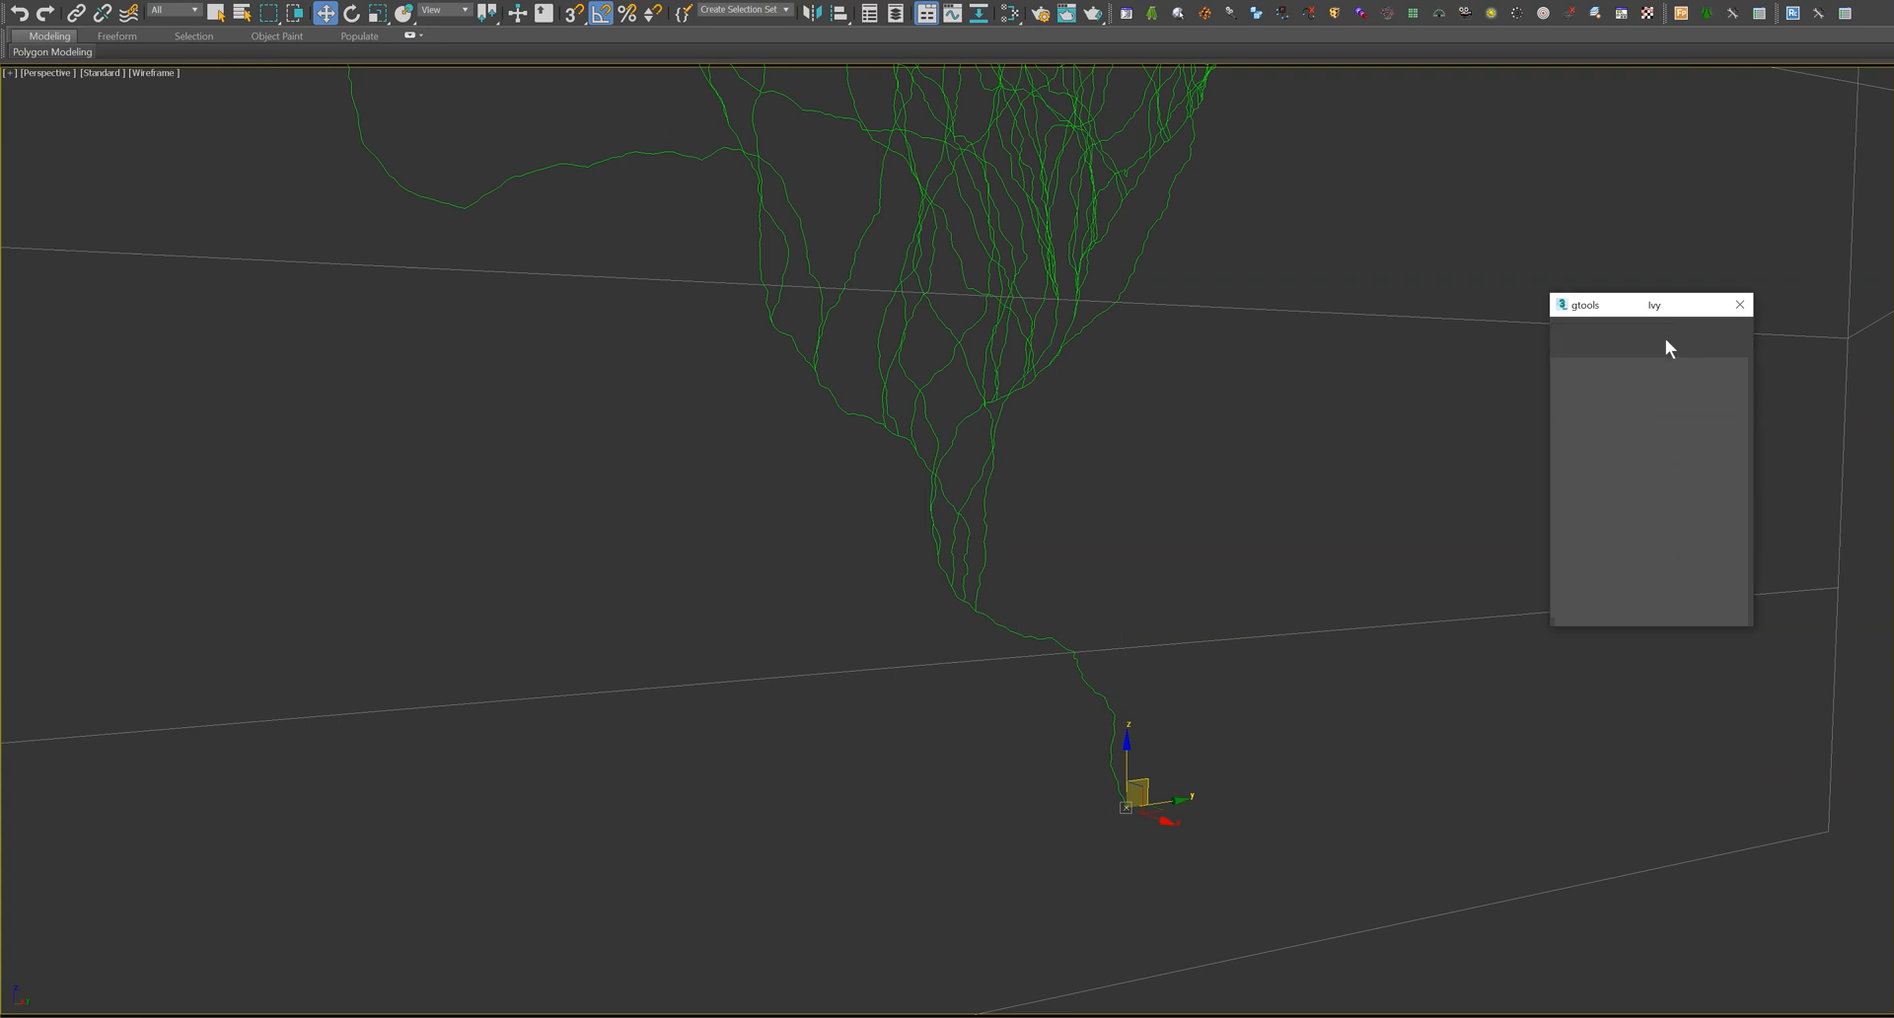
- Start regrowing the ivy roots with Ivy Search Size set to 0.005m
left_click(1653, 329)
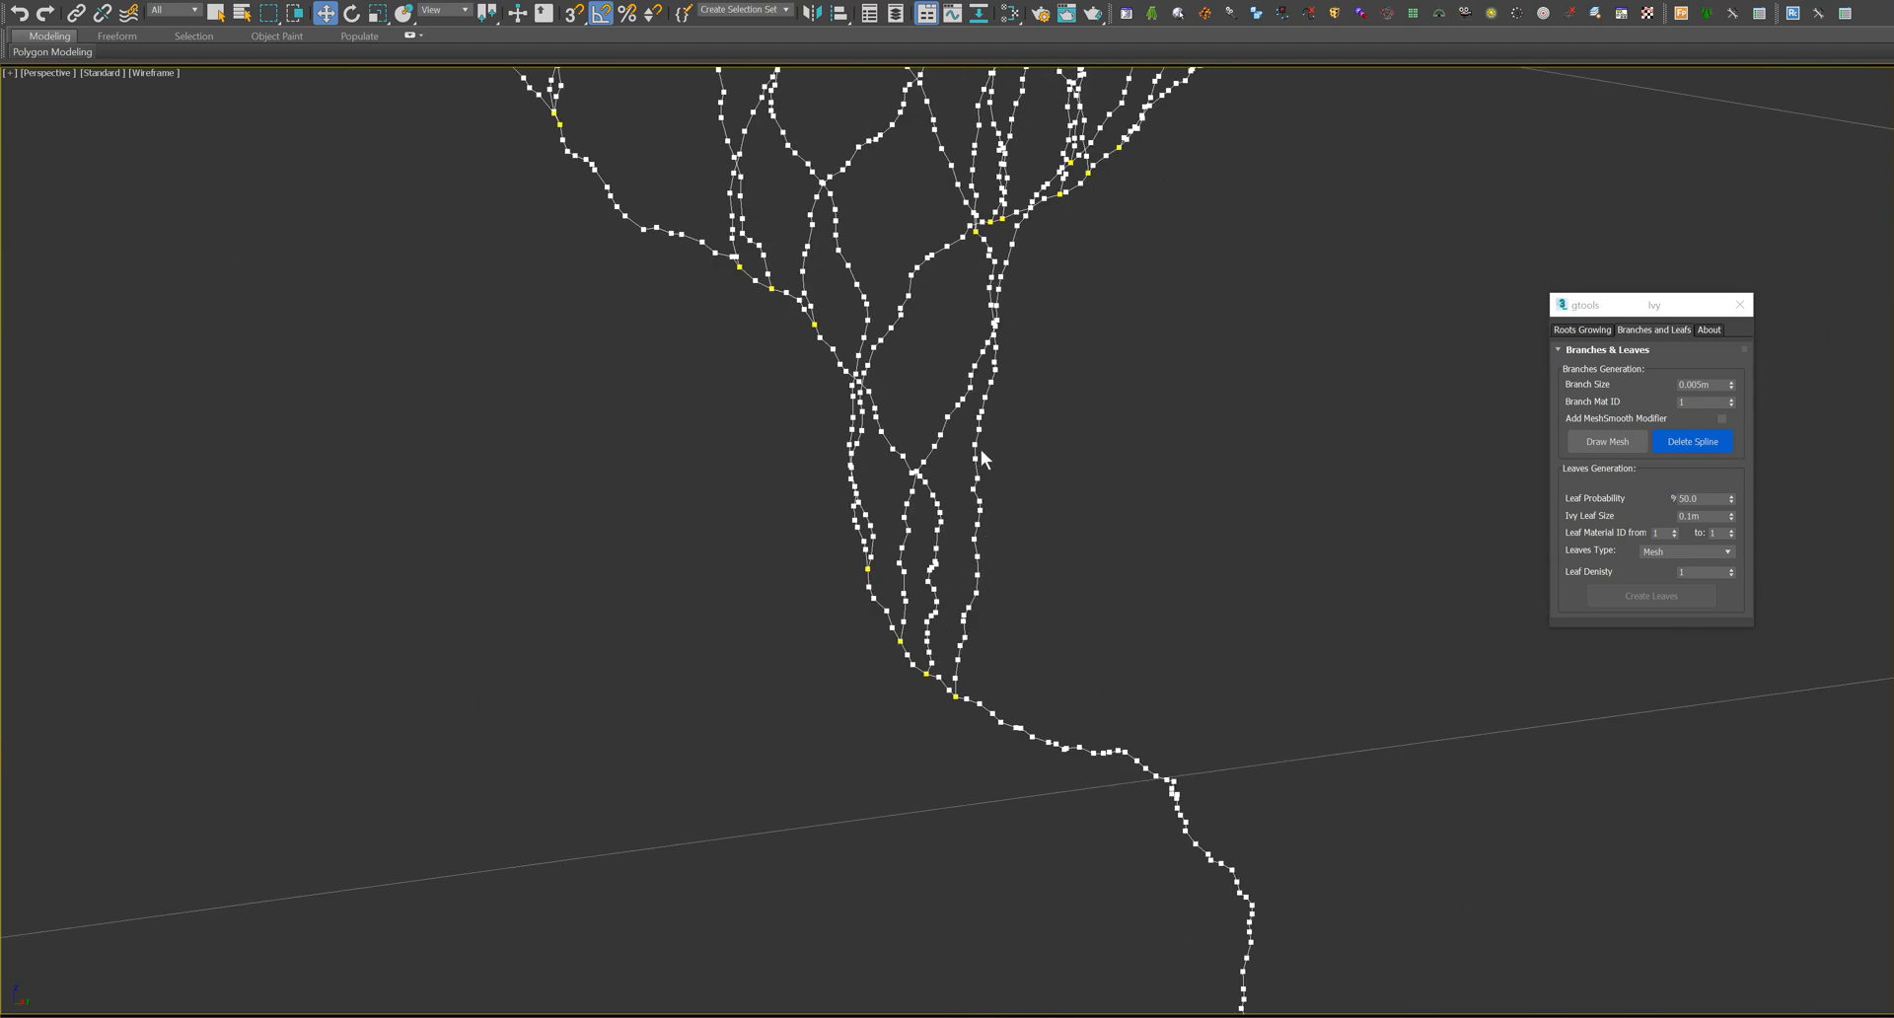
mouse_move(1021, 533)
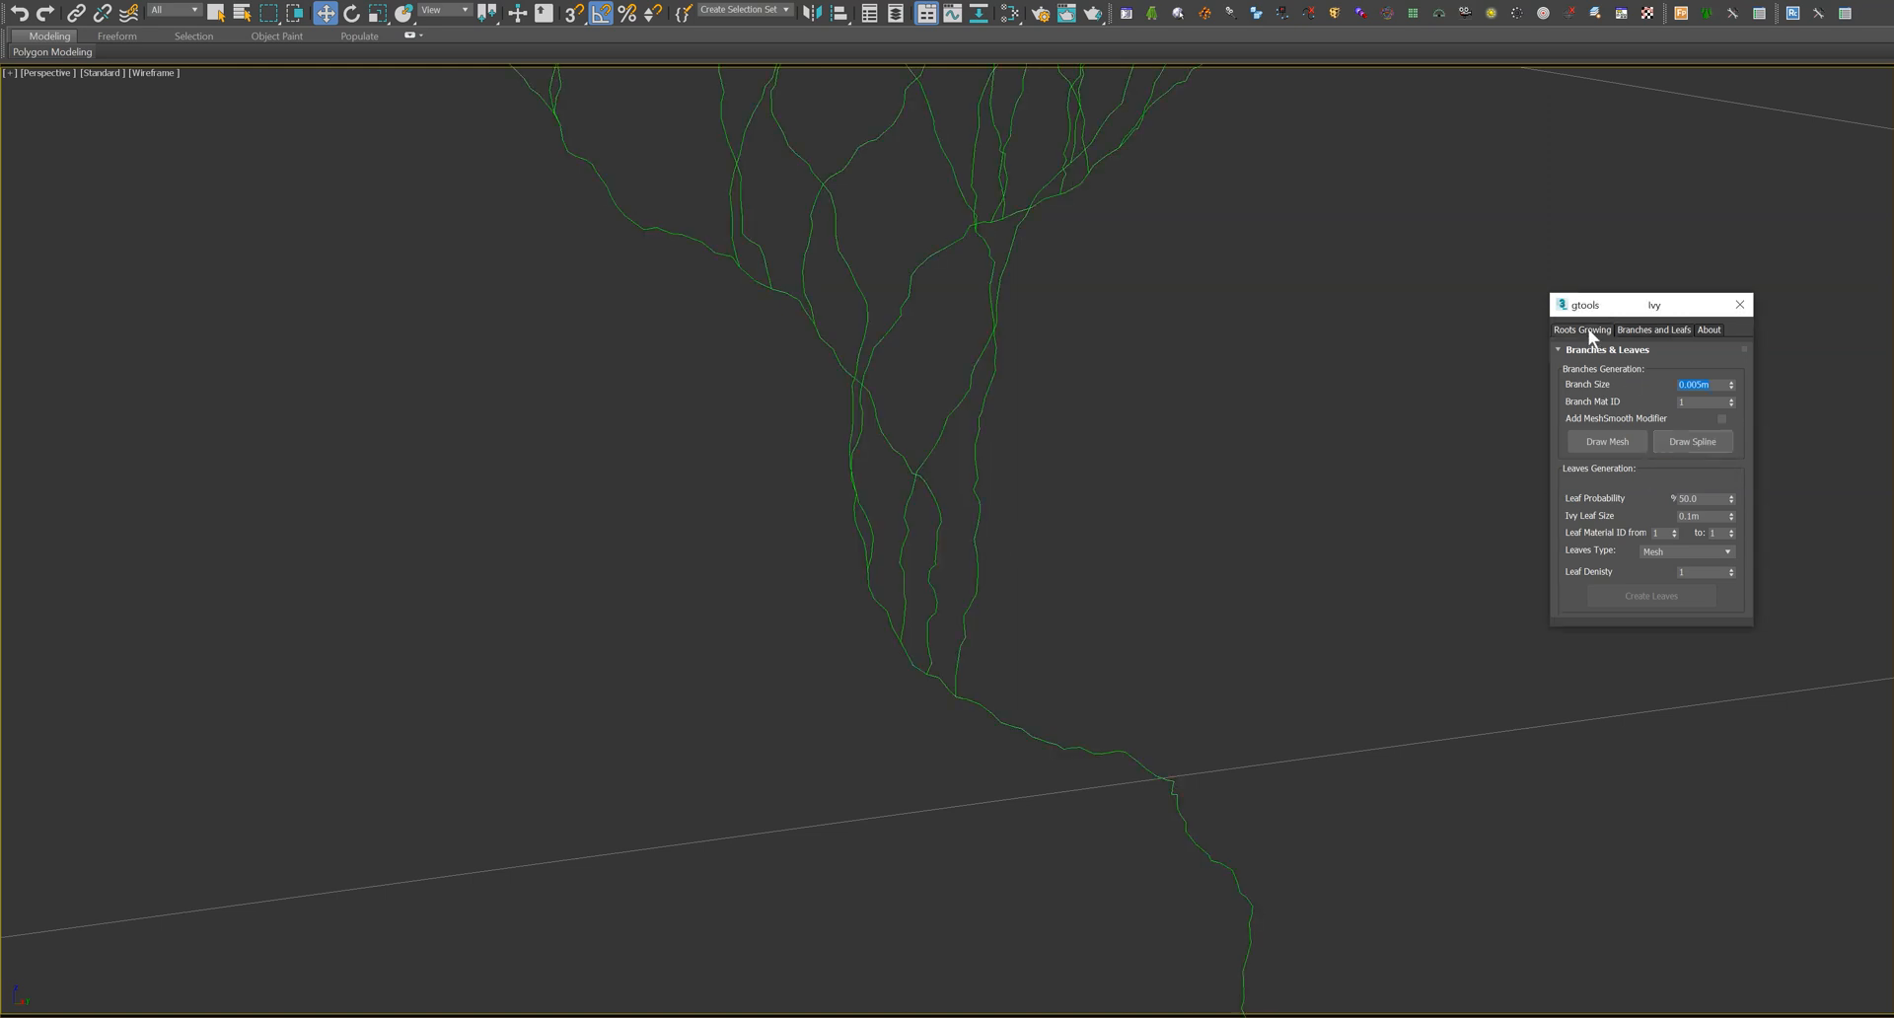
left_click(1581, 330)
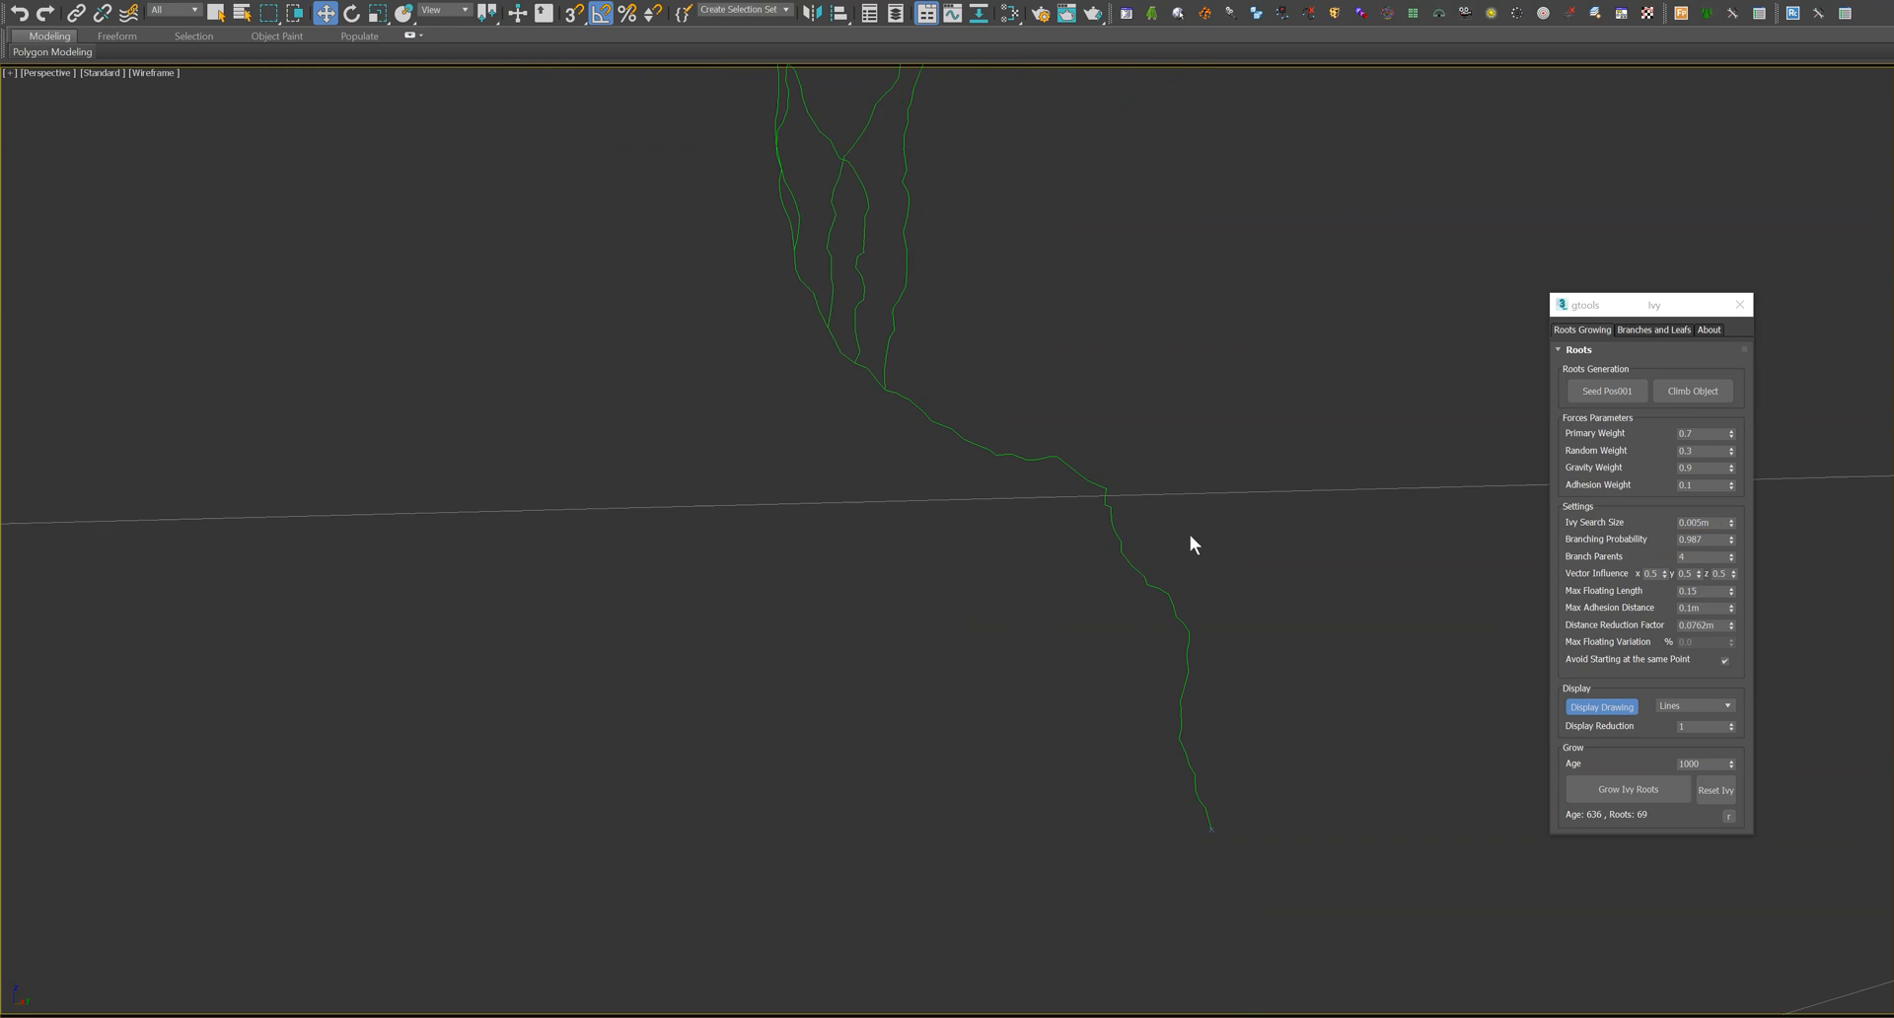
left_click(1628, 788)
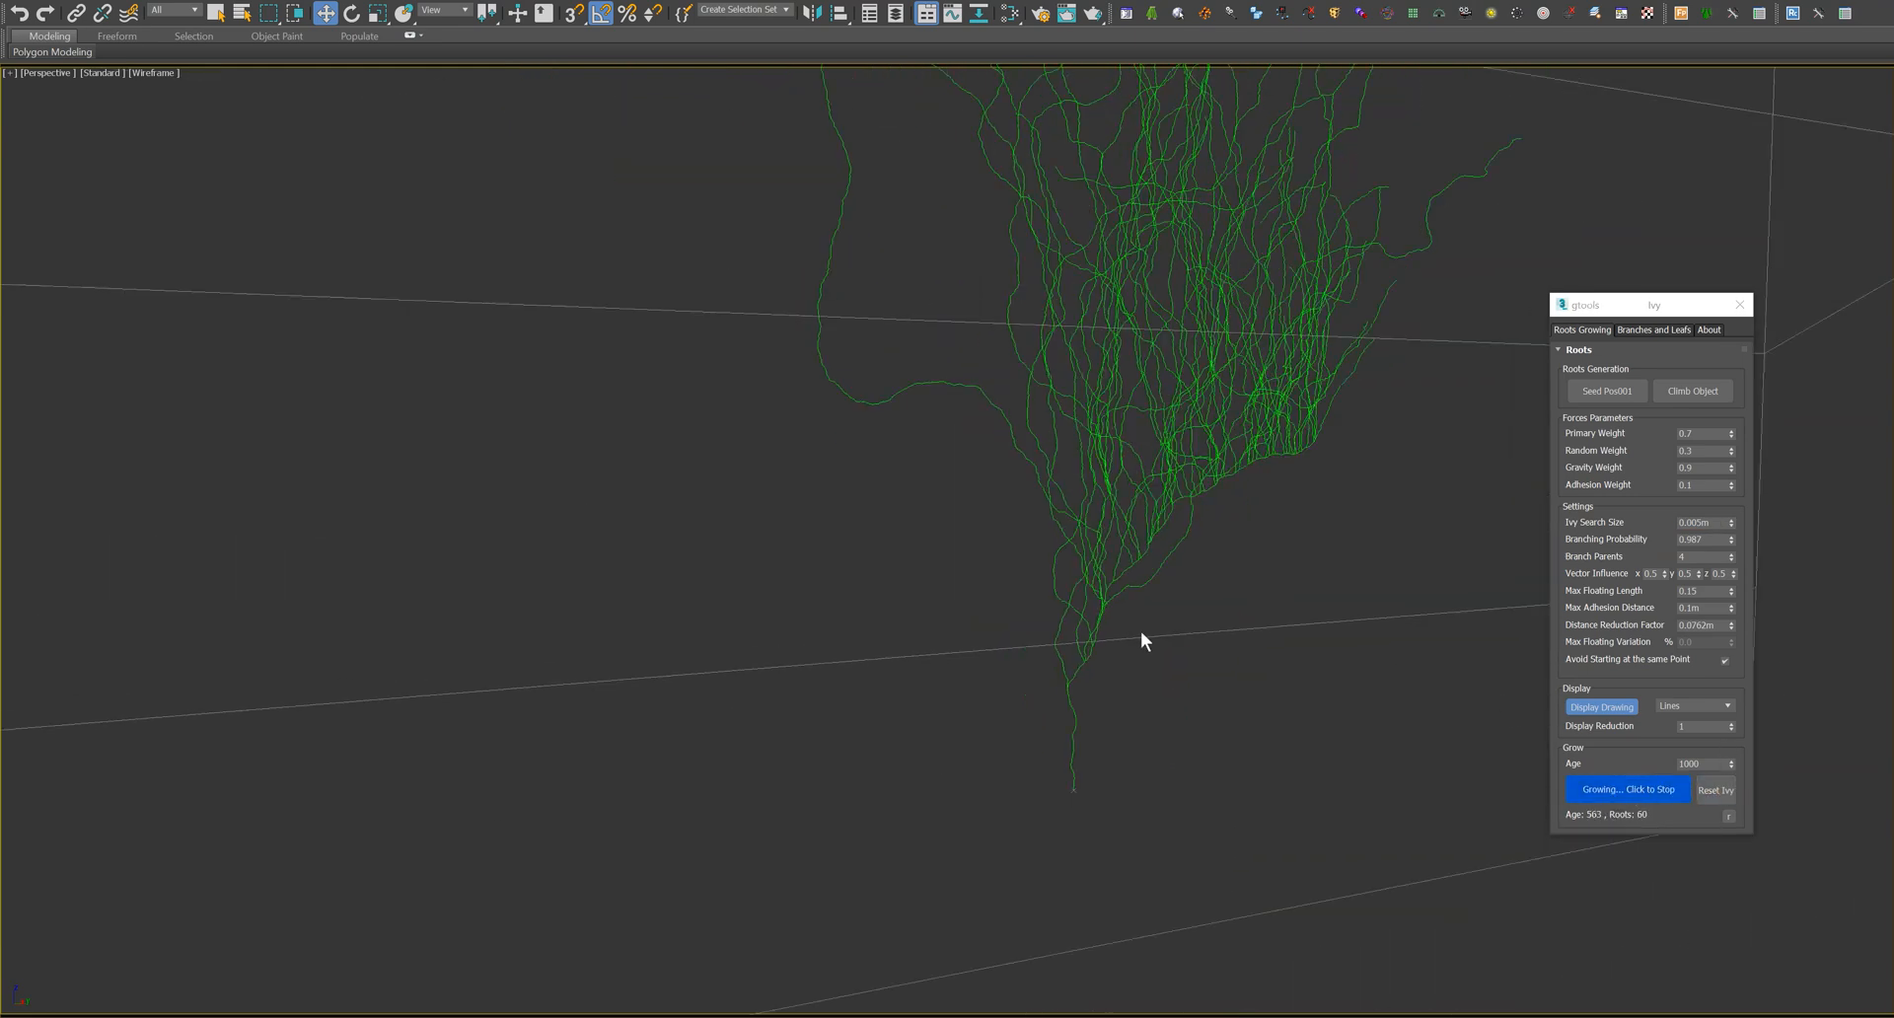
- Stop the root regrowth at age 684 with 66 roots and return to Roots Growing
left_click(1628, 790)
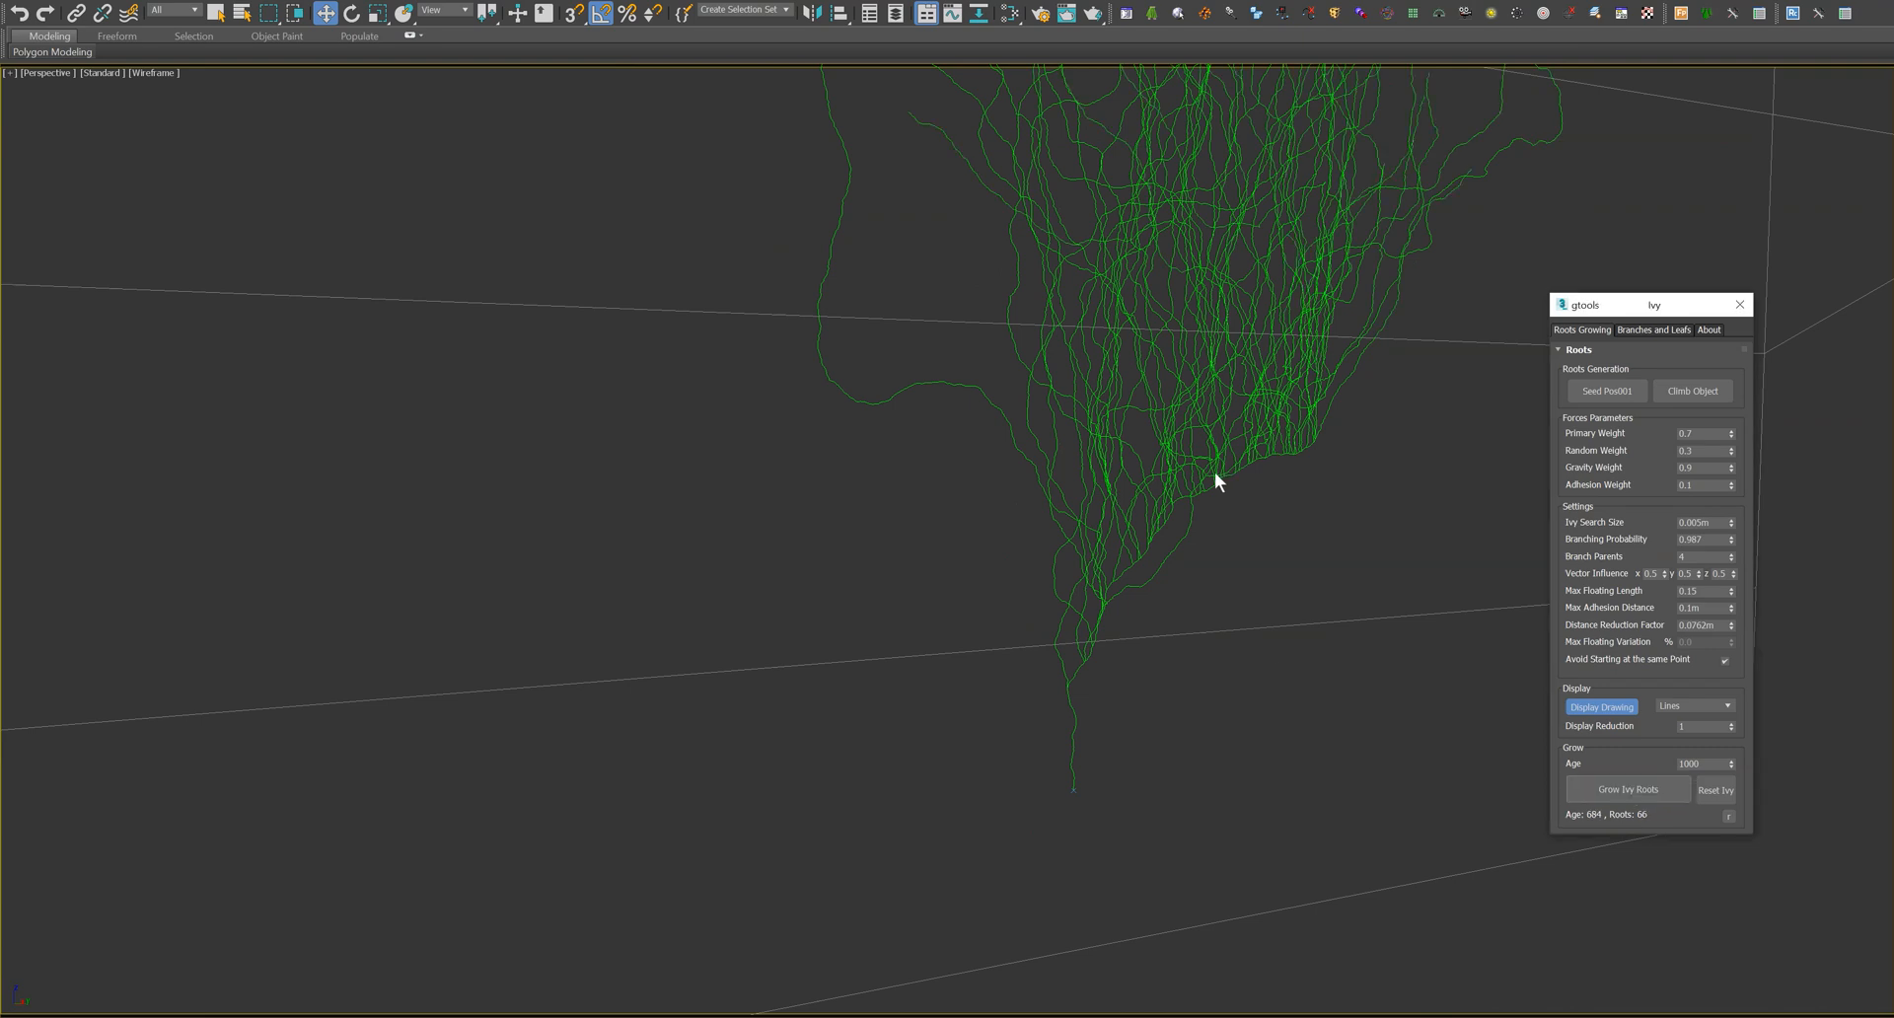
left_click(1655, 330)
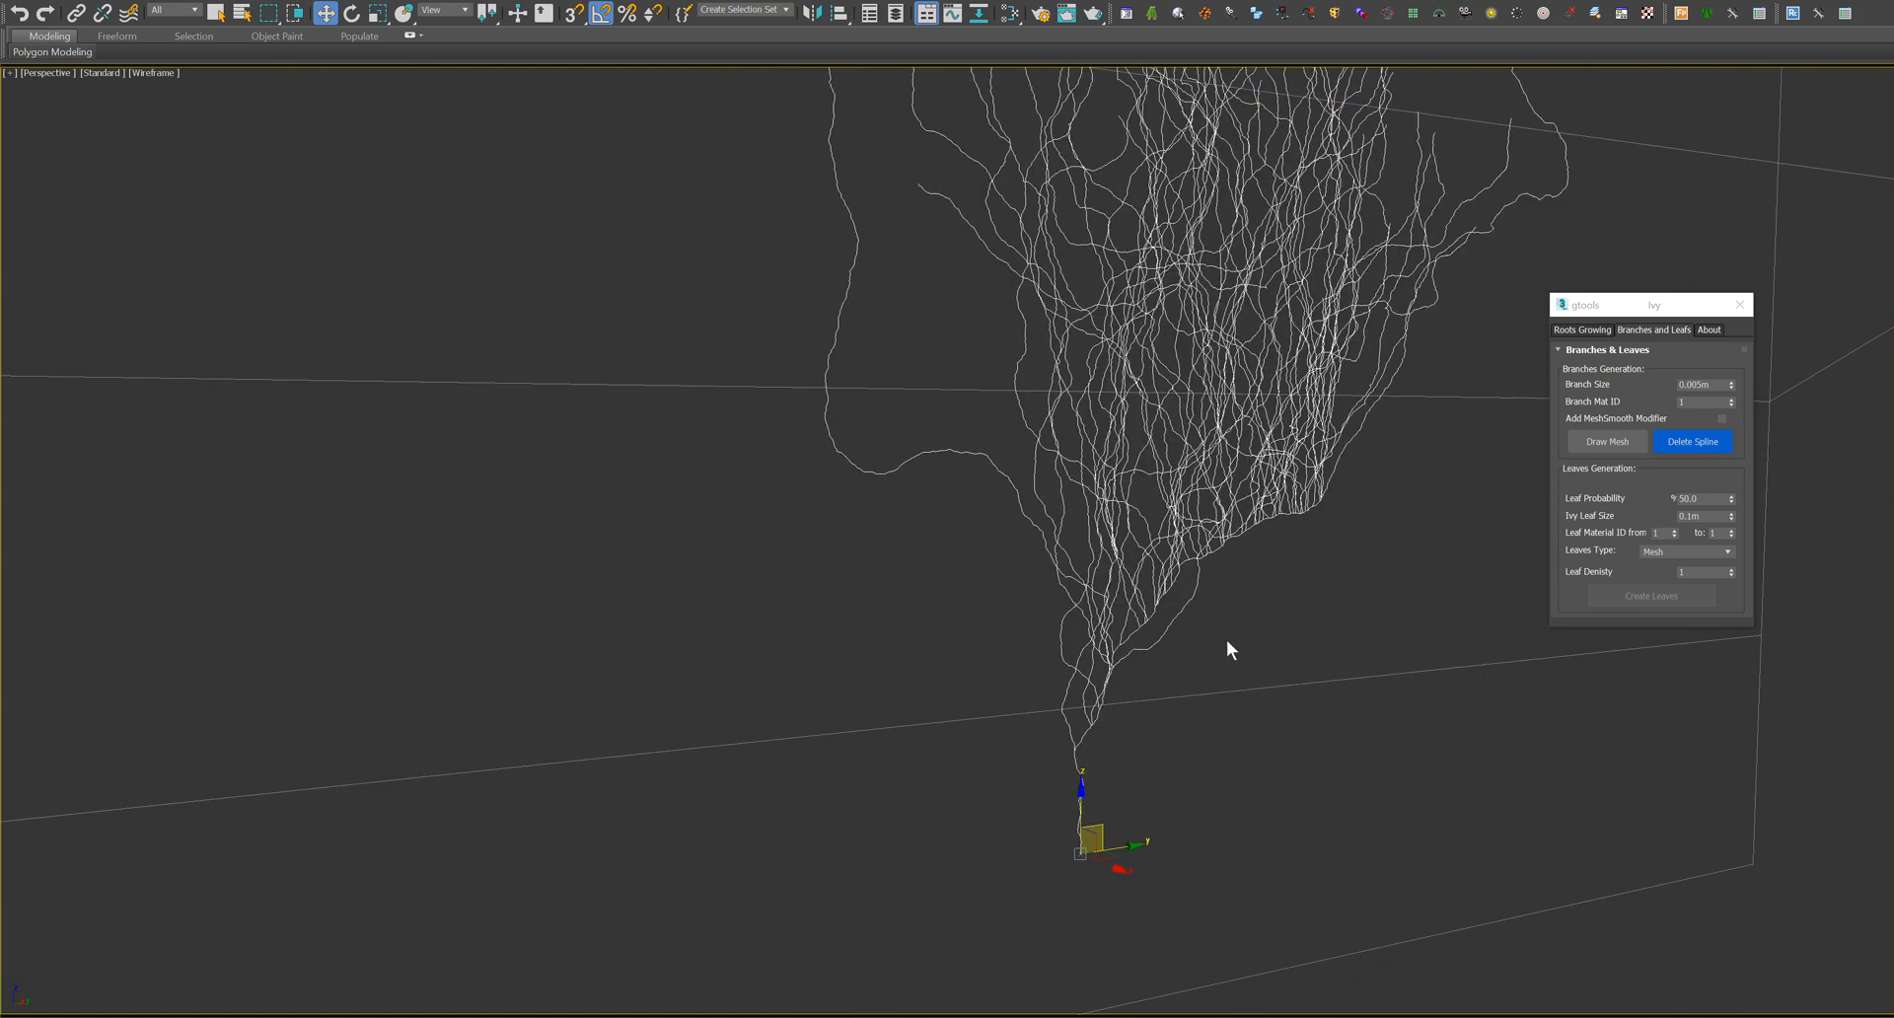
mouse_move(1271, 638)
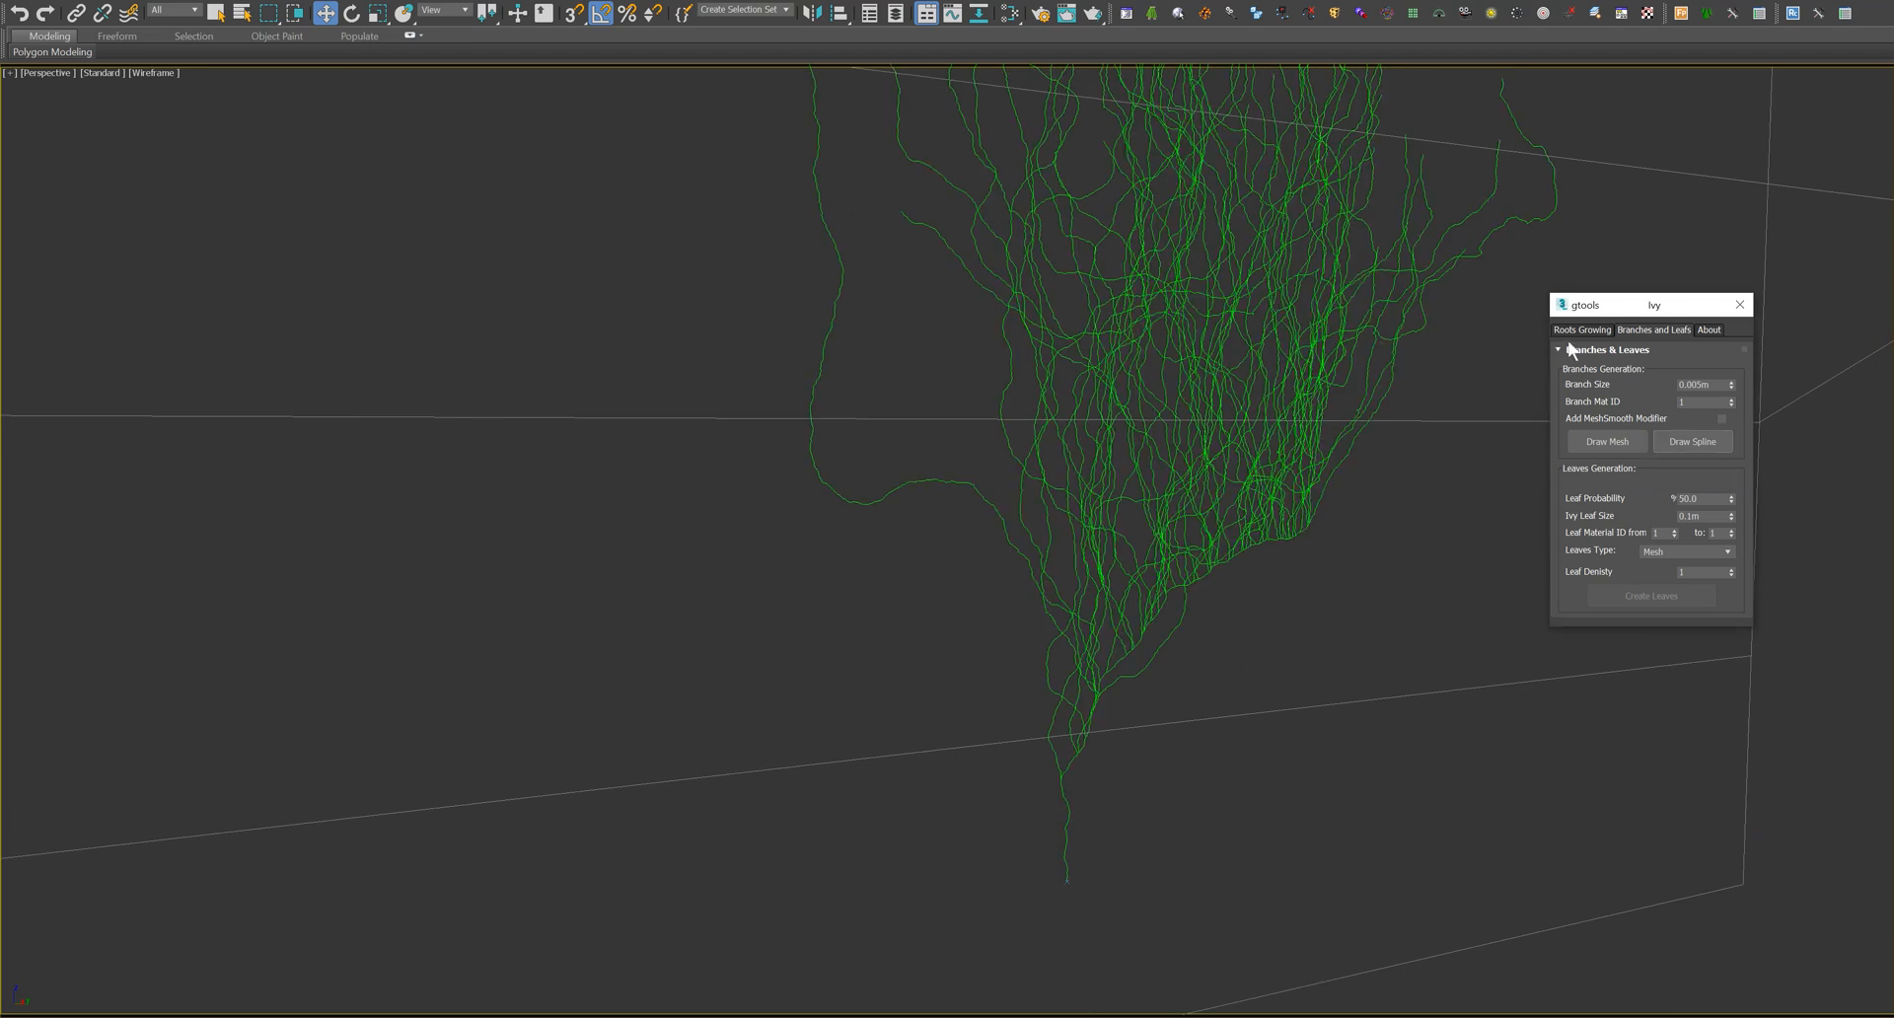
left_click(1582, 329)
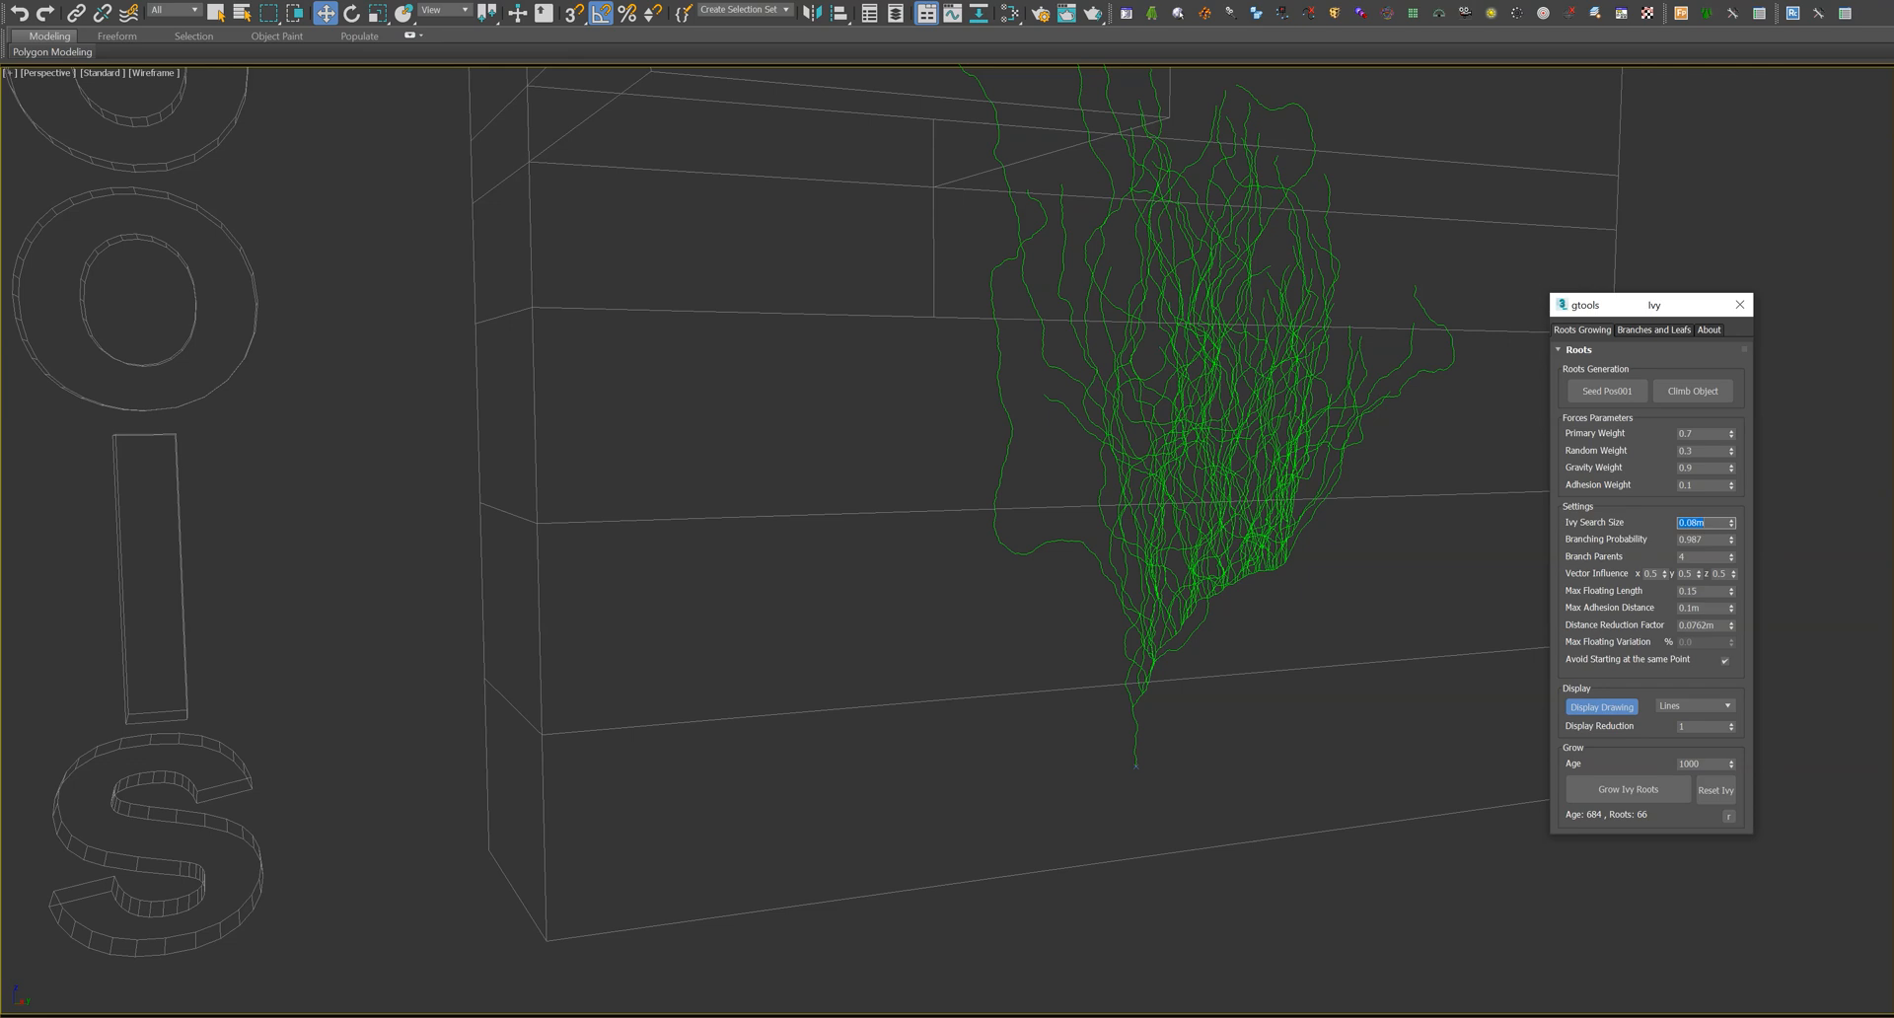
- Reset the ivy and regrow roots up the box at 0.008m search size
left_click(1716, 789)
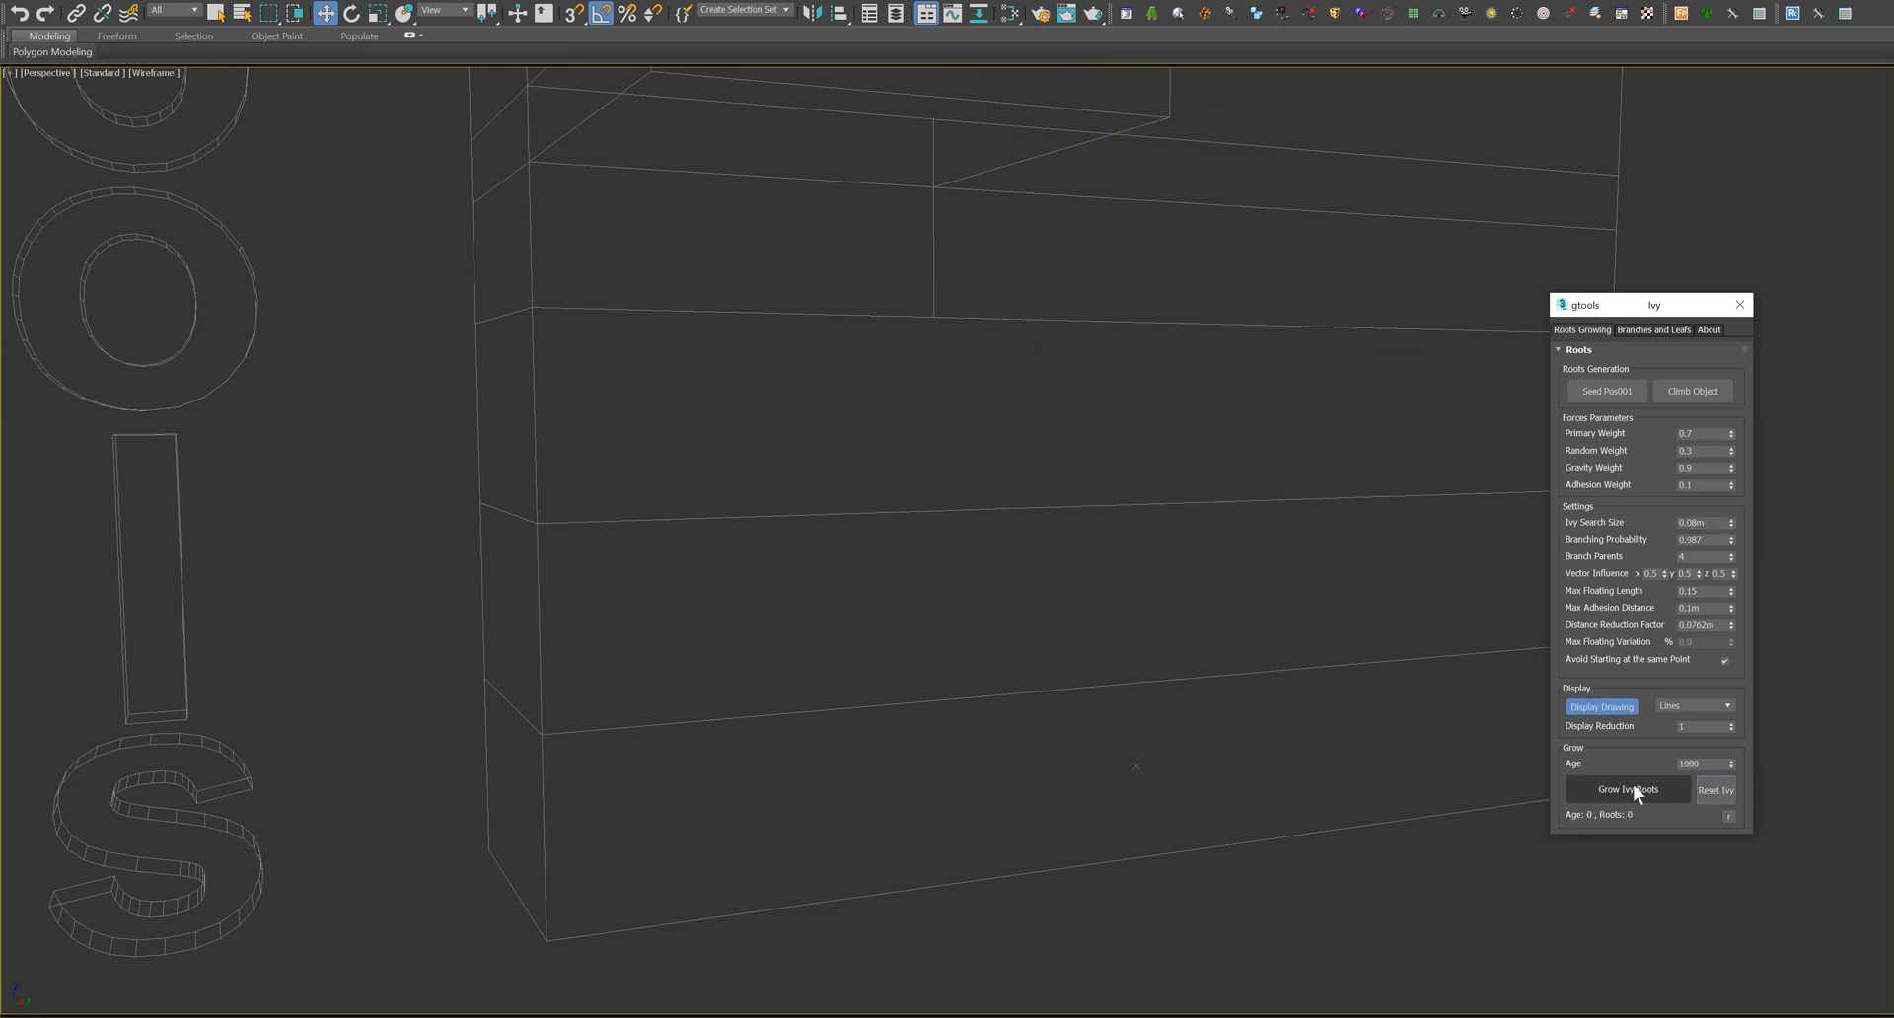
mouse_move(1673, 798)
type("0")
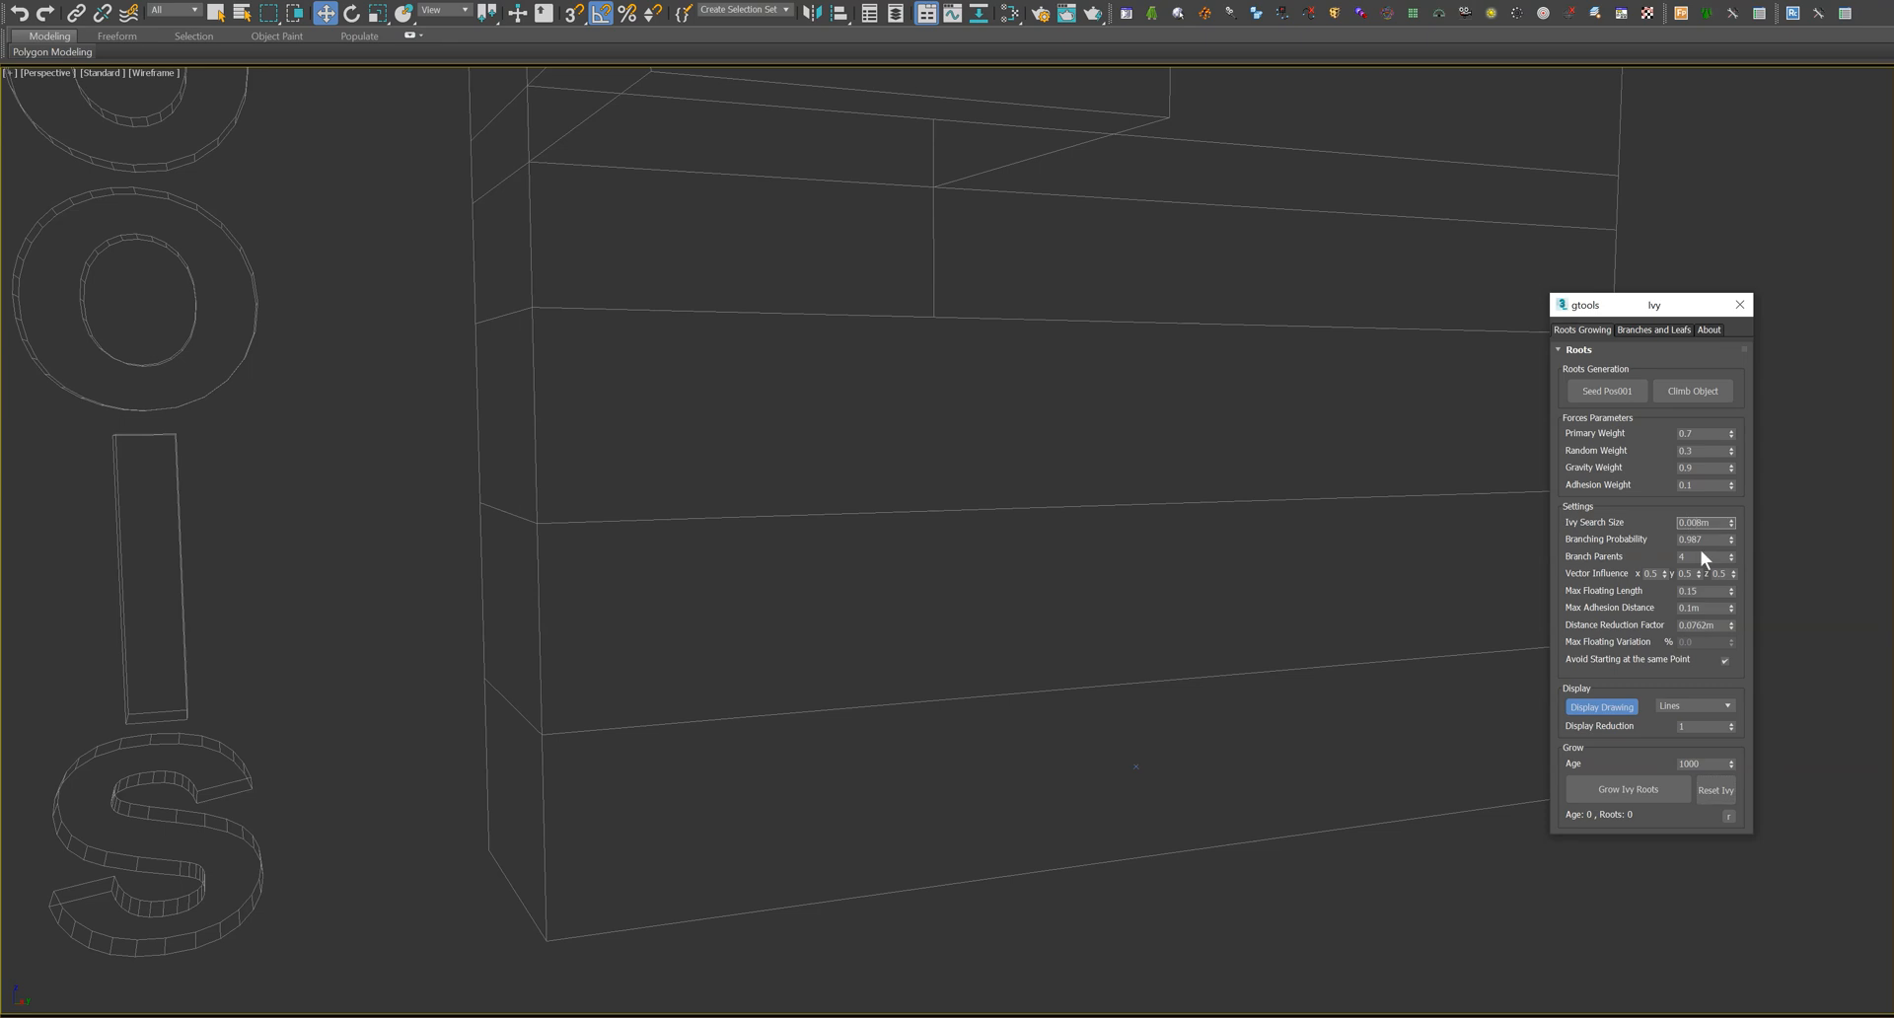
left_click(1628, 789)
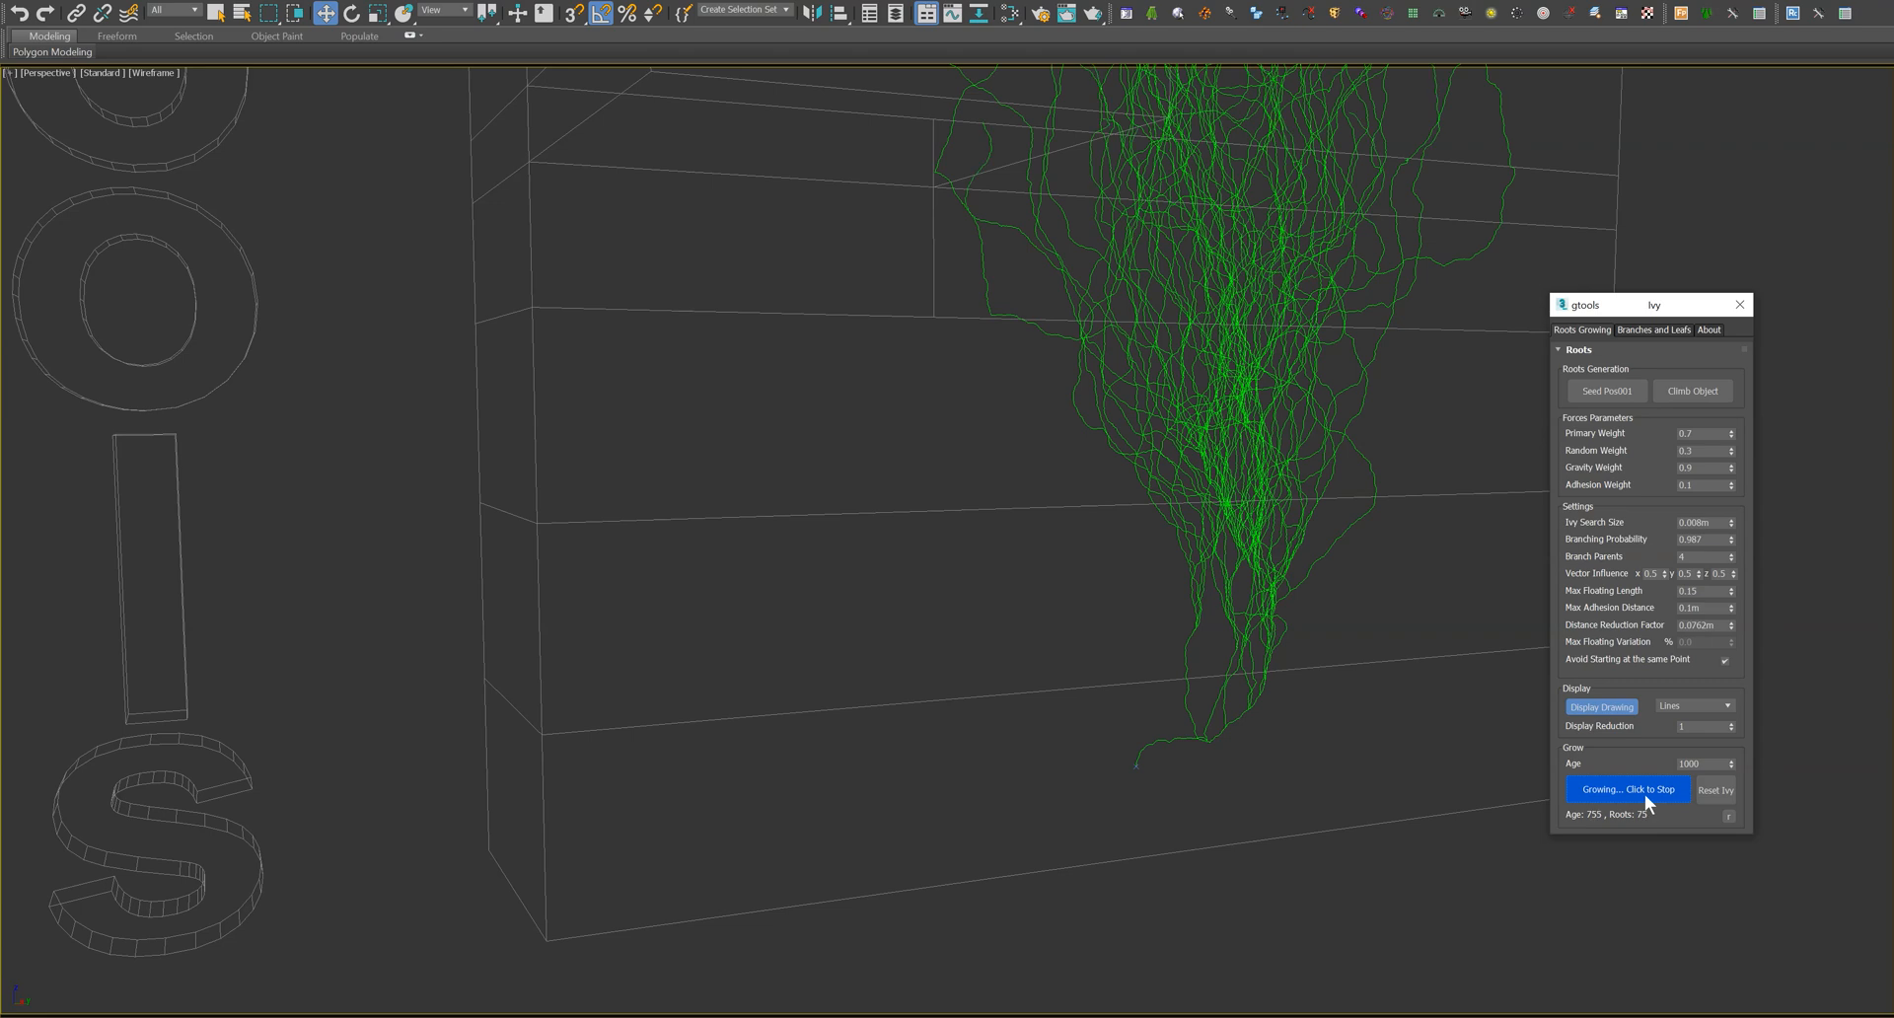
left_click(1629, 789)
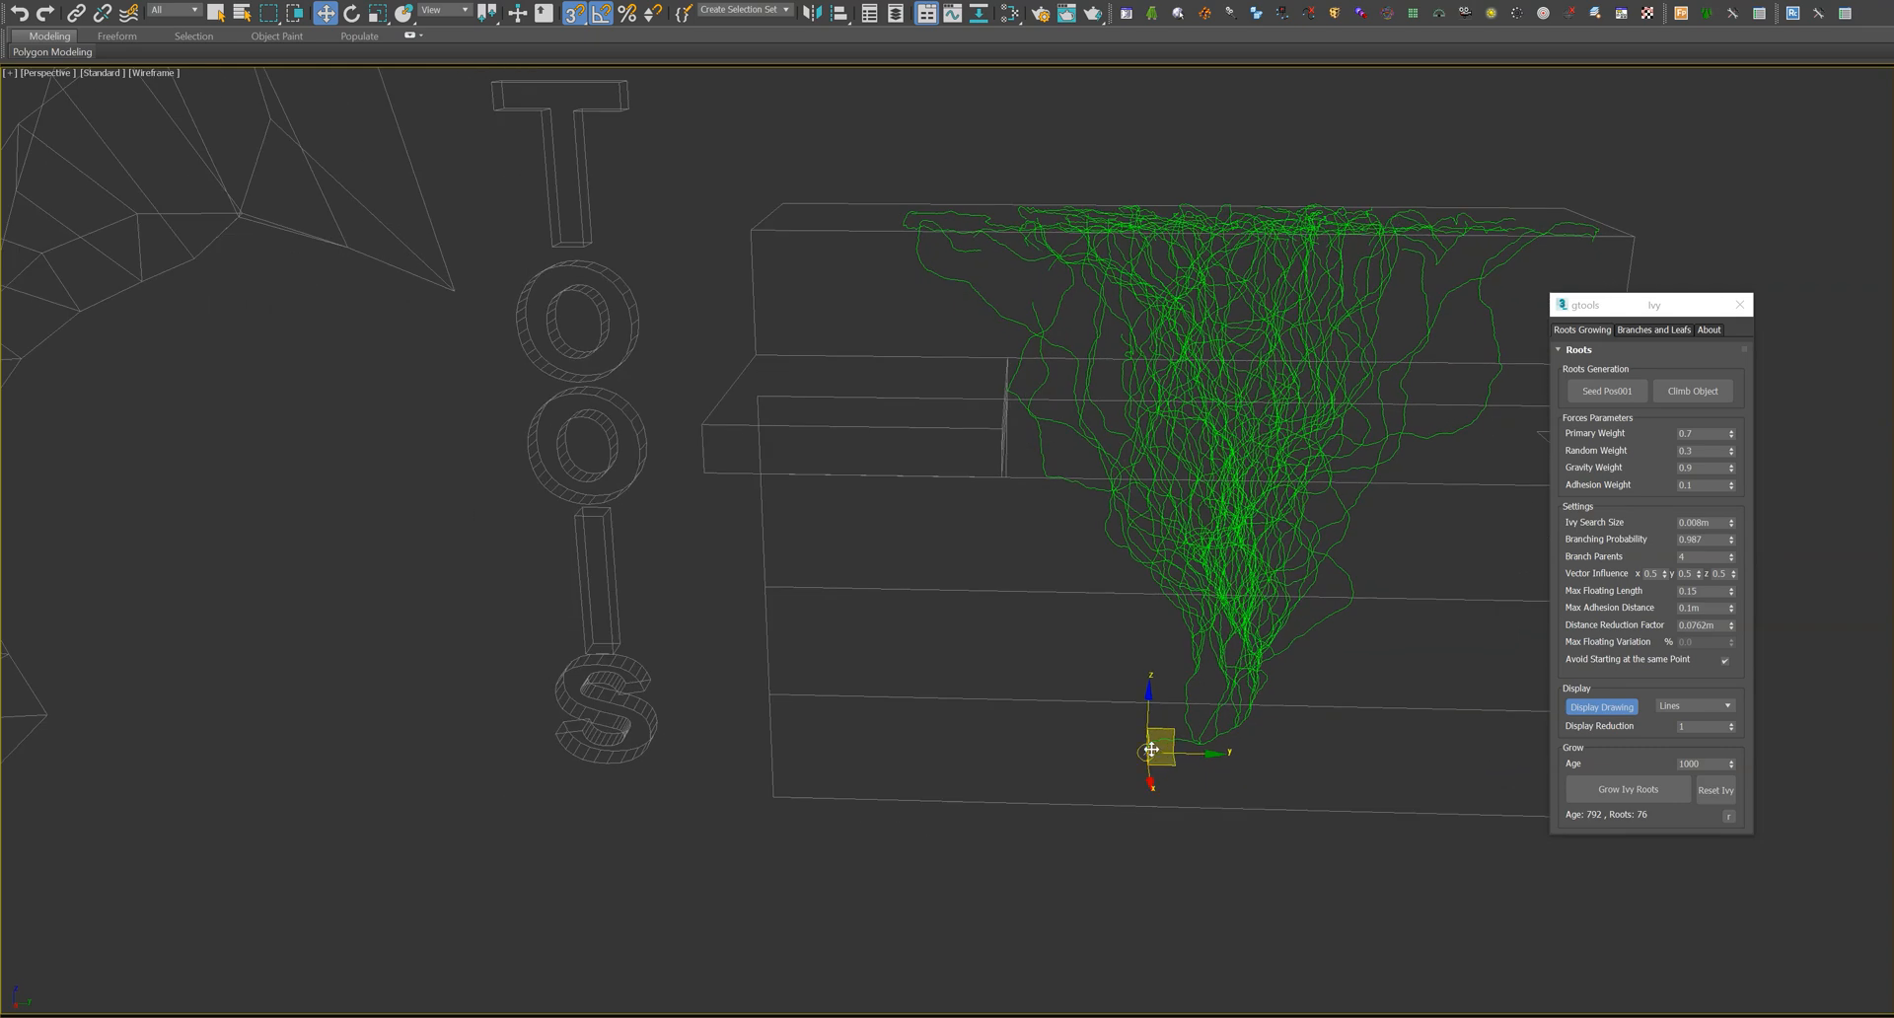
- Move the seed point onto the letter S, reset, and grow then stop roots
left_click_drag(1150, 751, 652, 718)
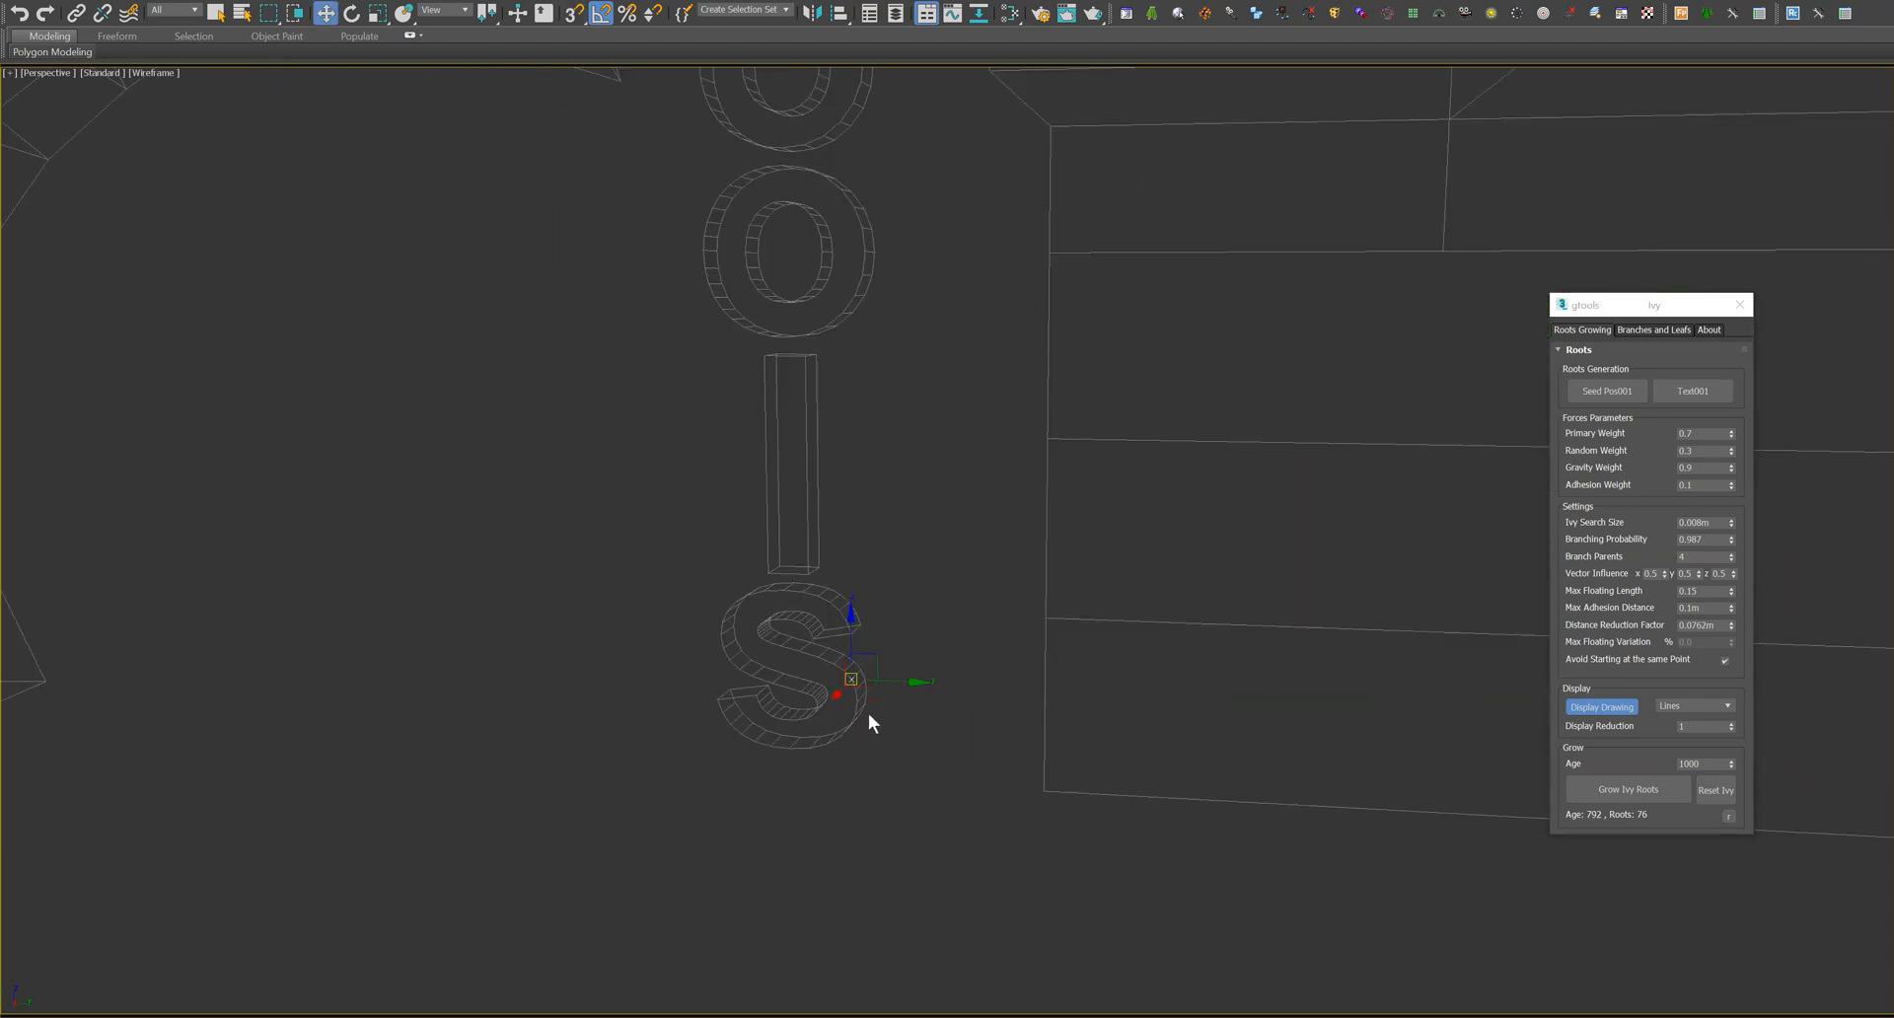
left_click(1628, 790)
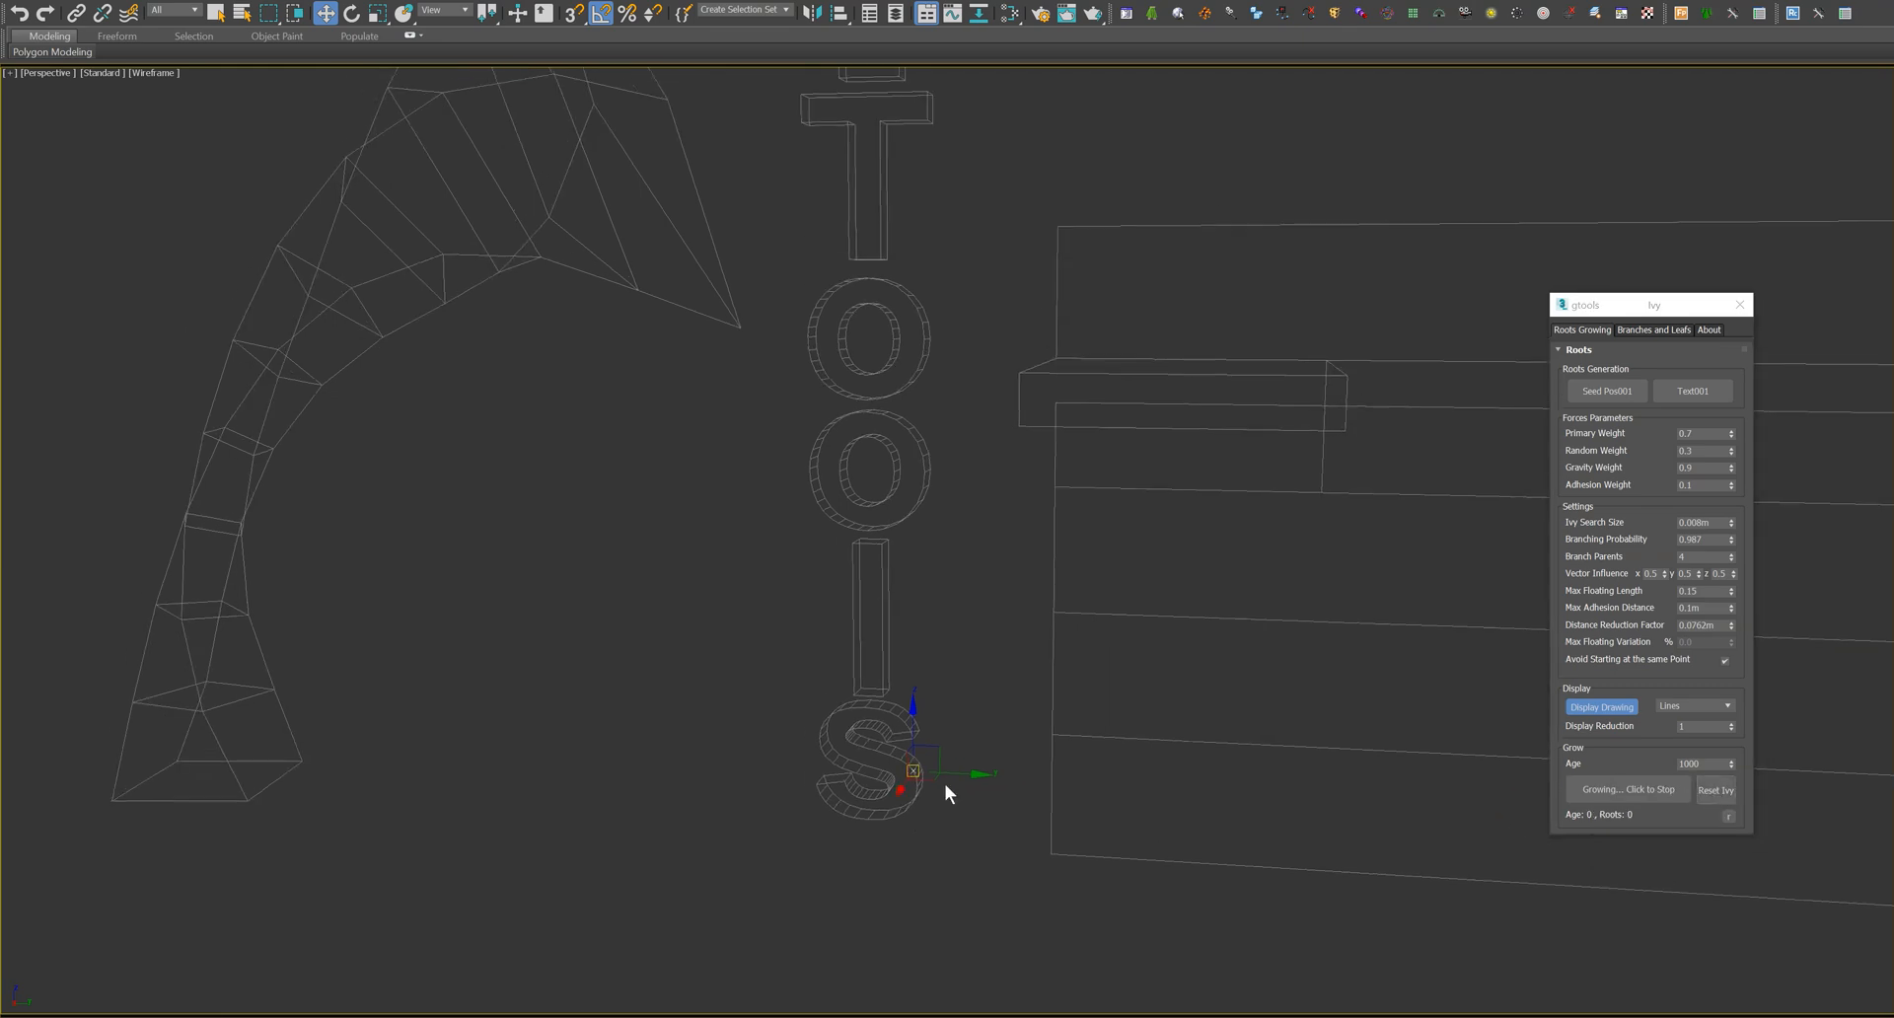
left_click(1628, 789)
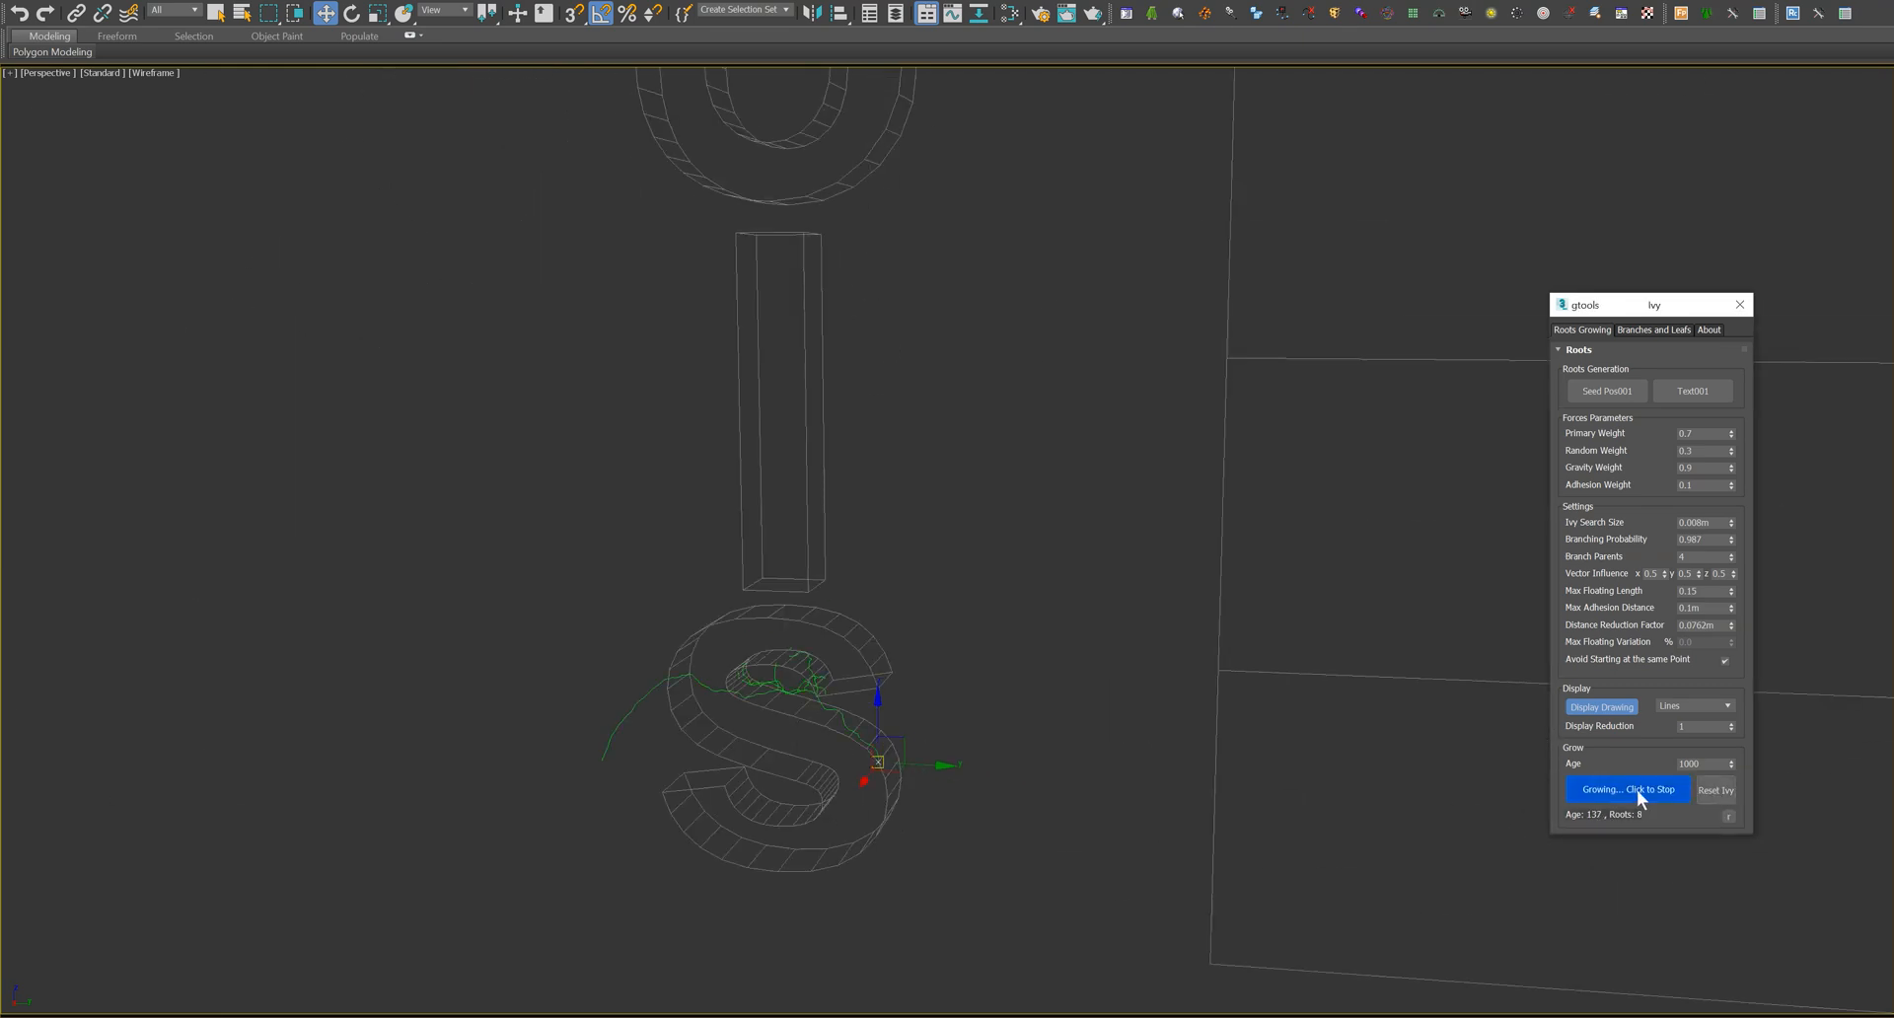
left_click(1628, 789)
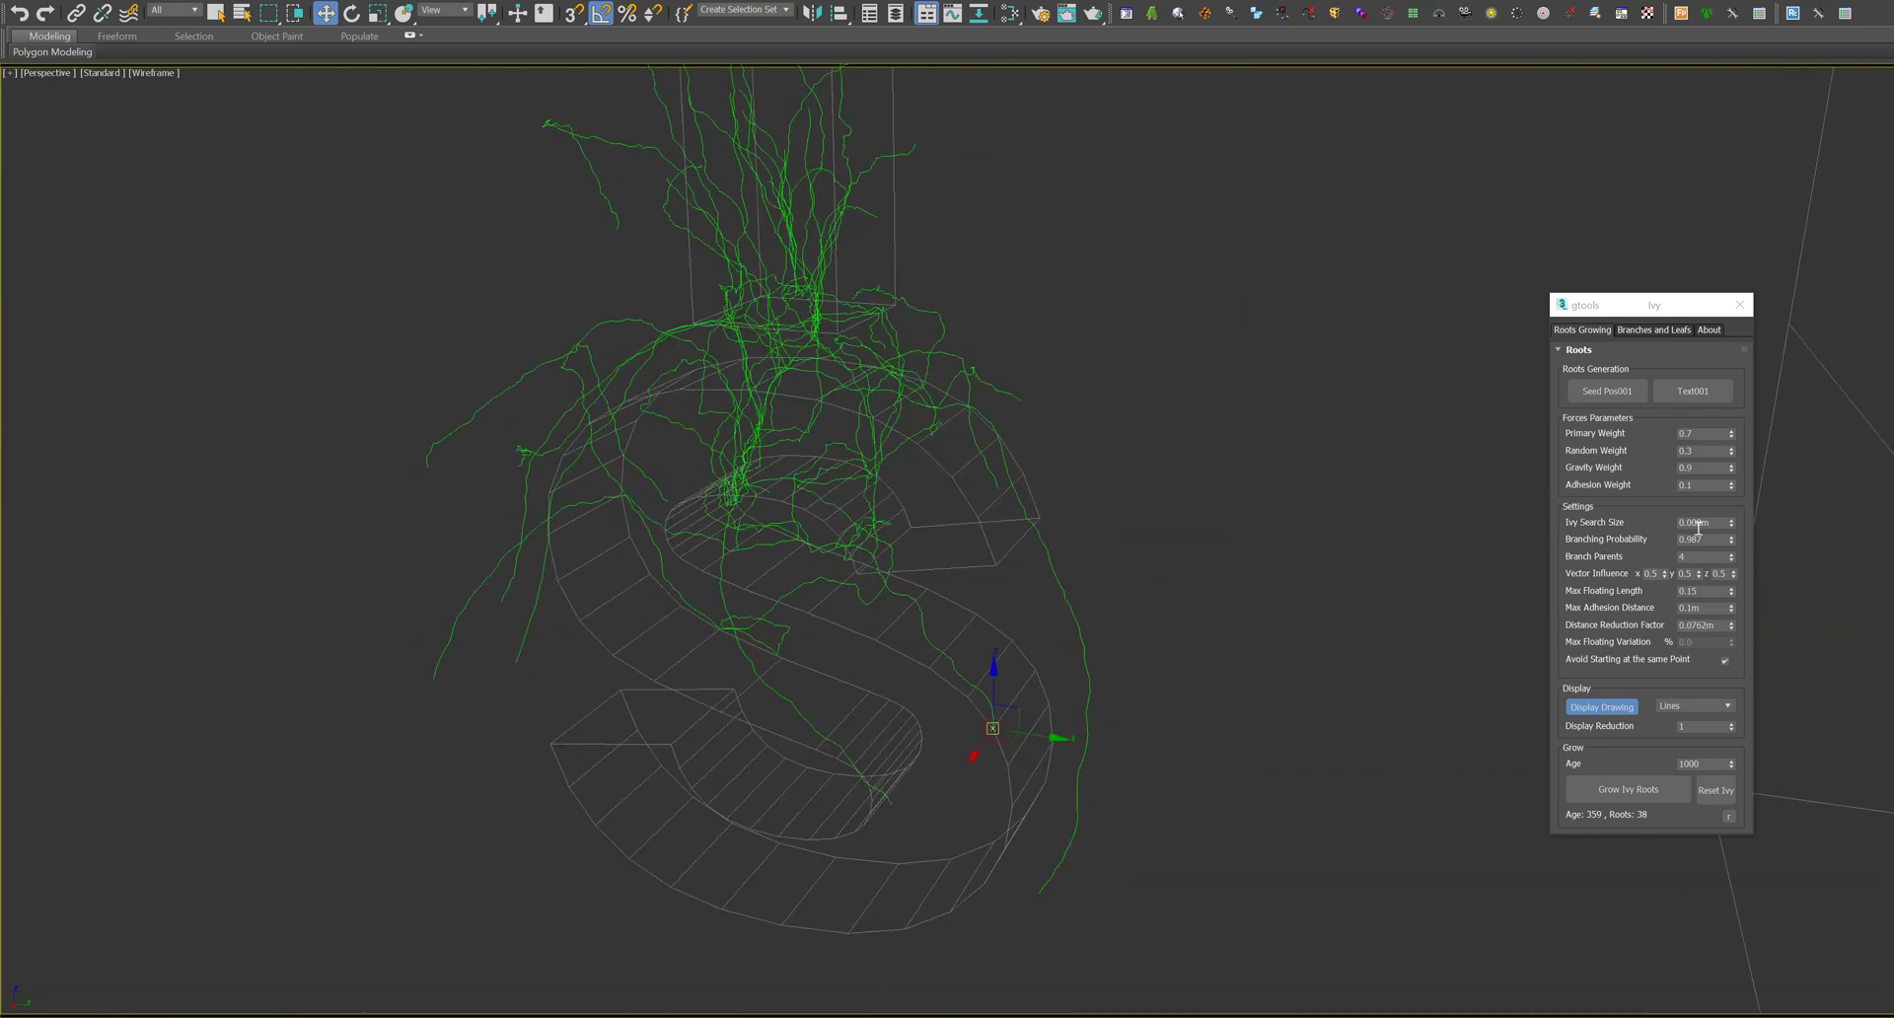
- Set Ivy Search Size to 0.004m and regrow the roots on the S
left_click(1699, 522)
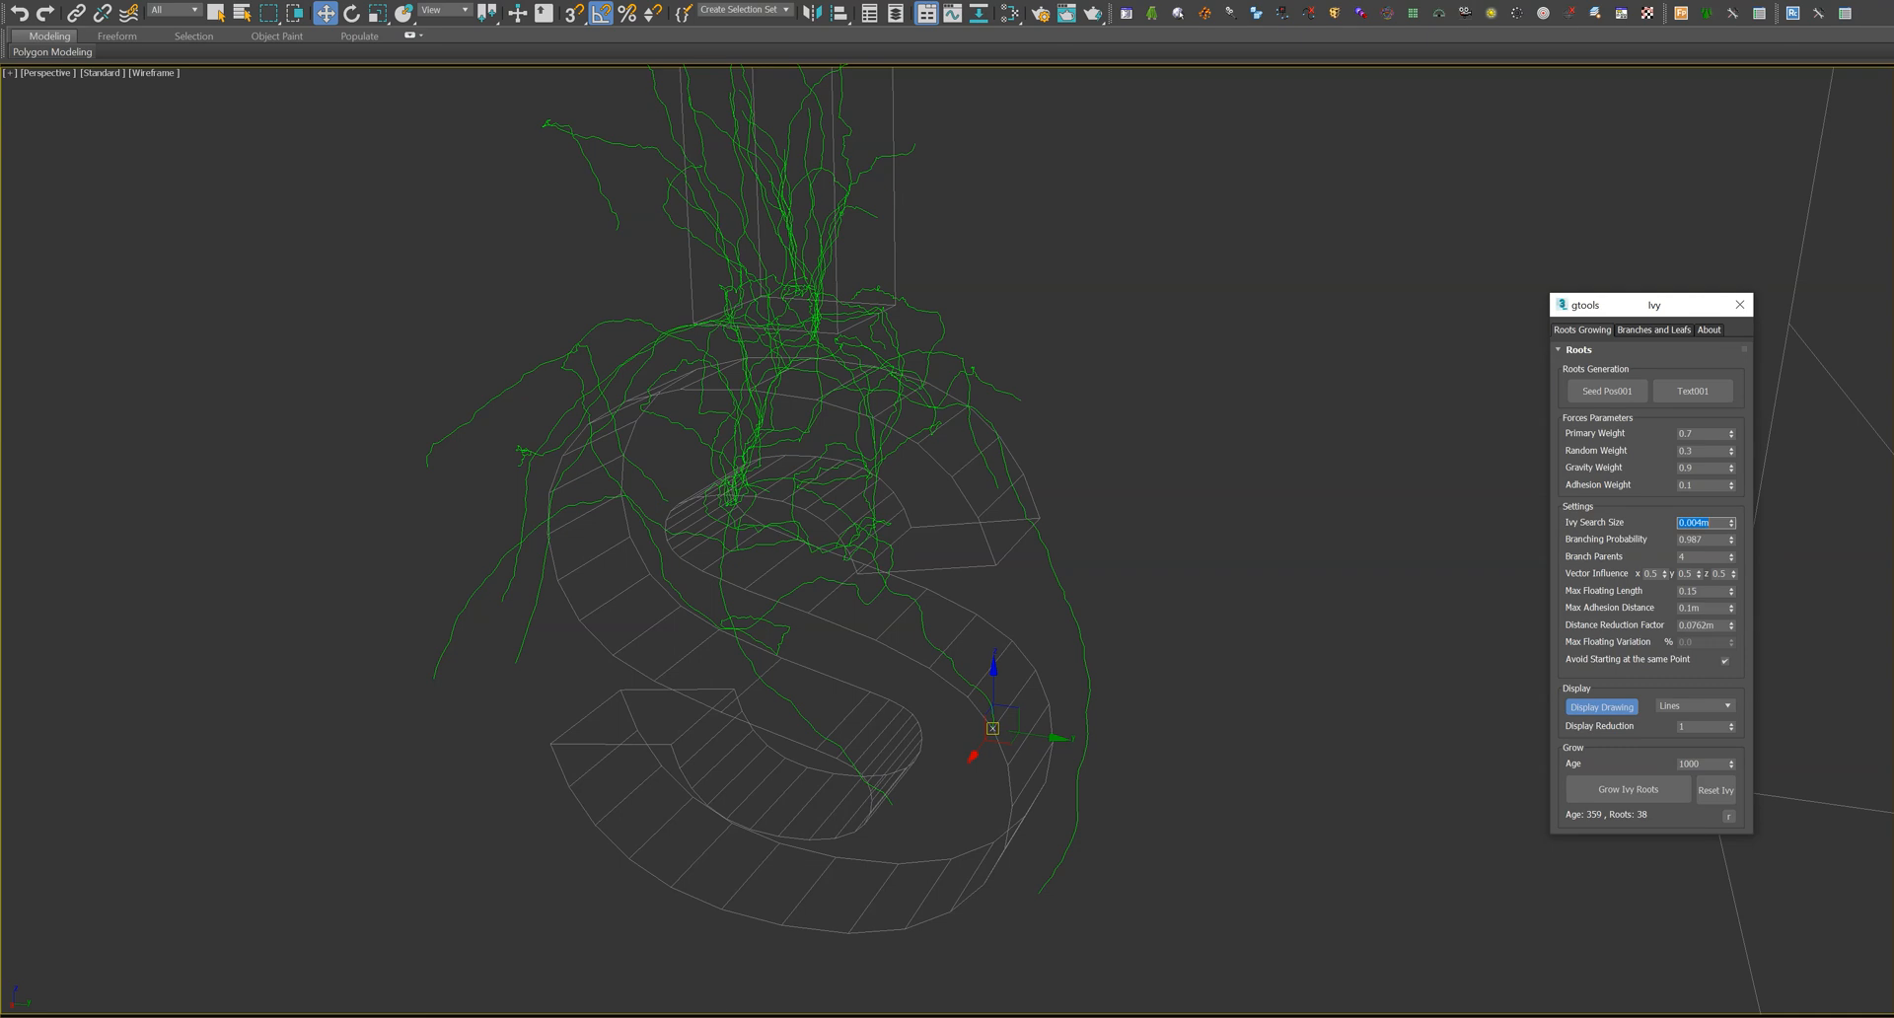
left_click(1627, 789)
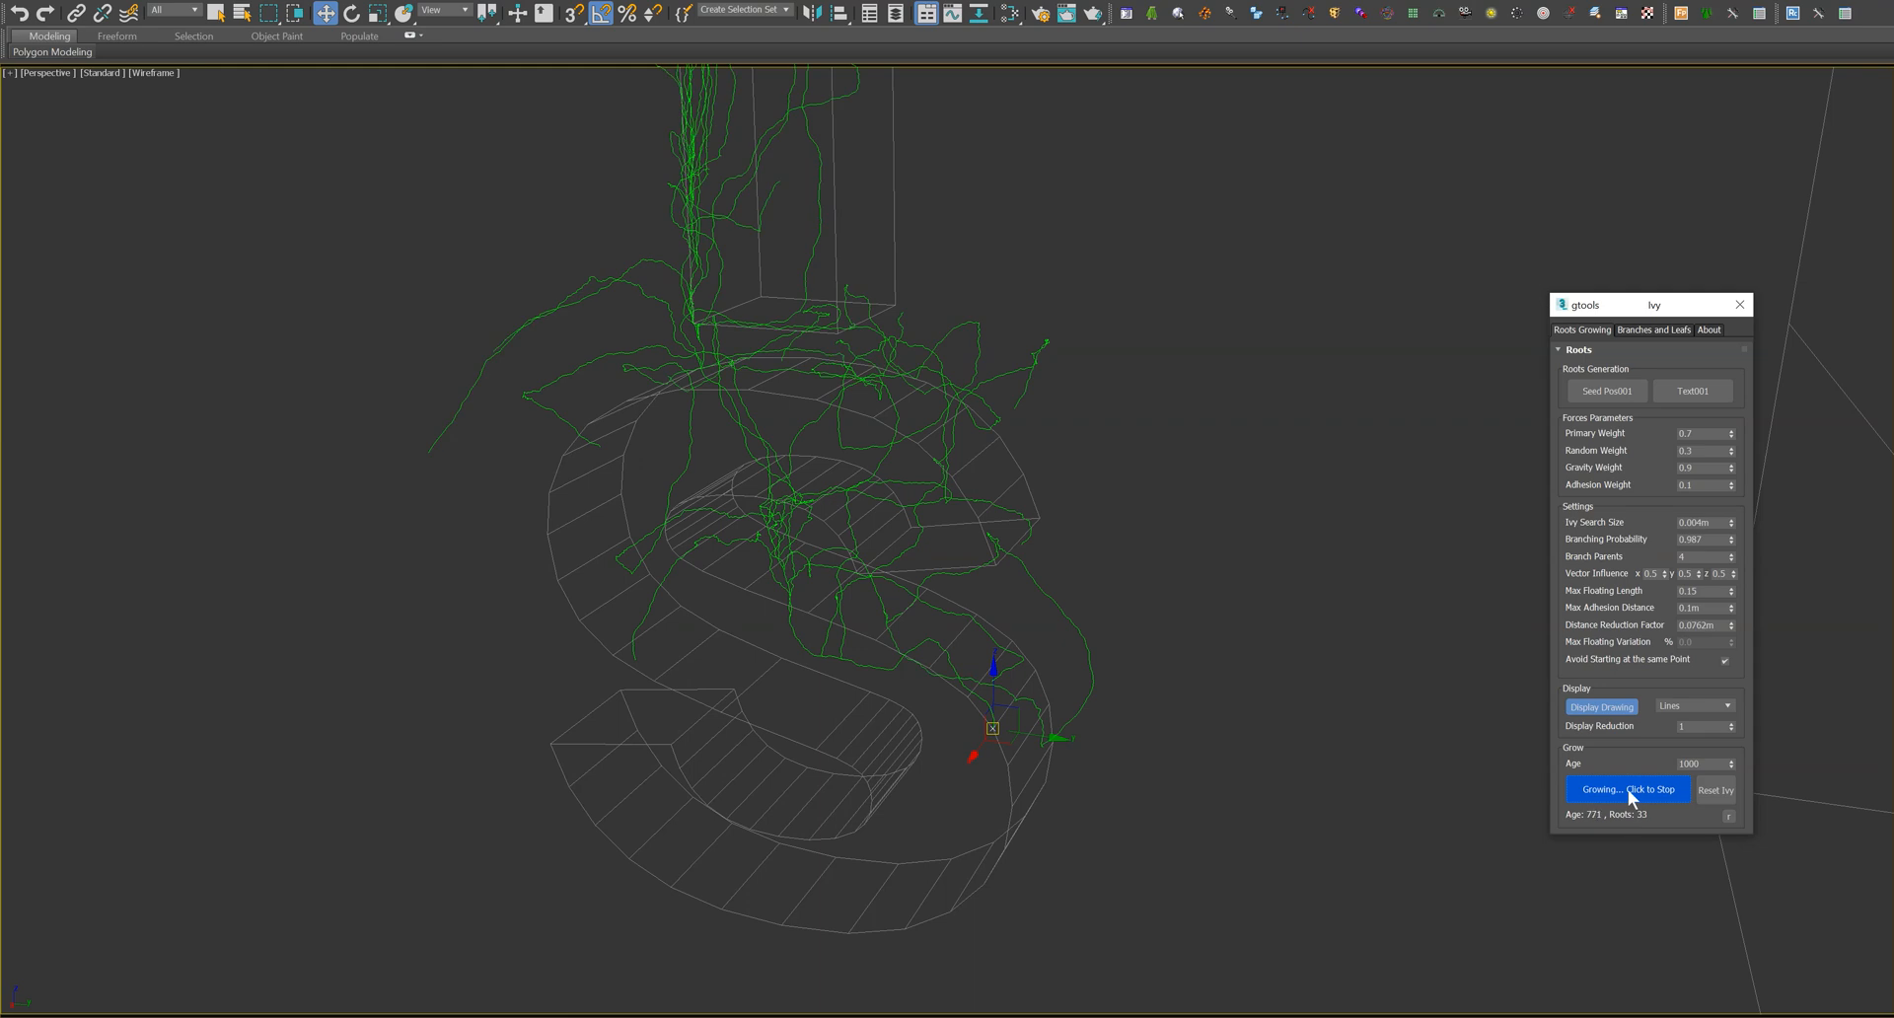
left_click(1628, 788)
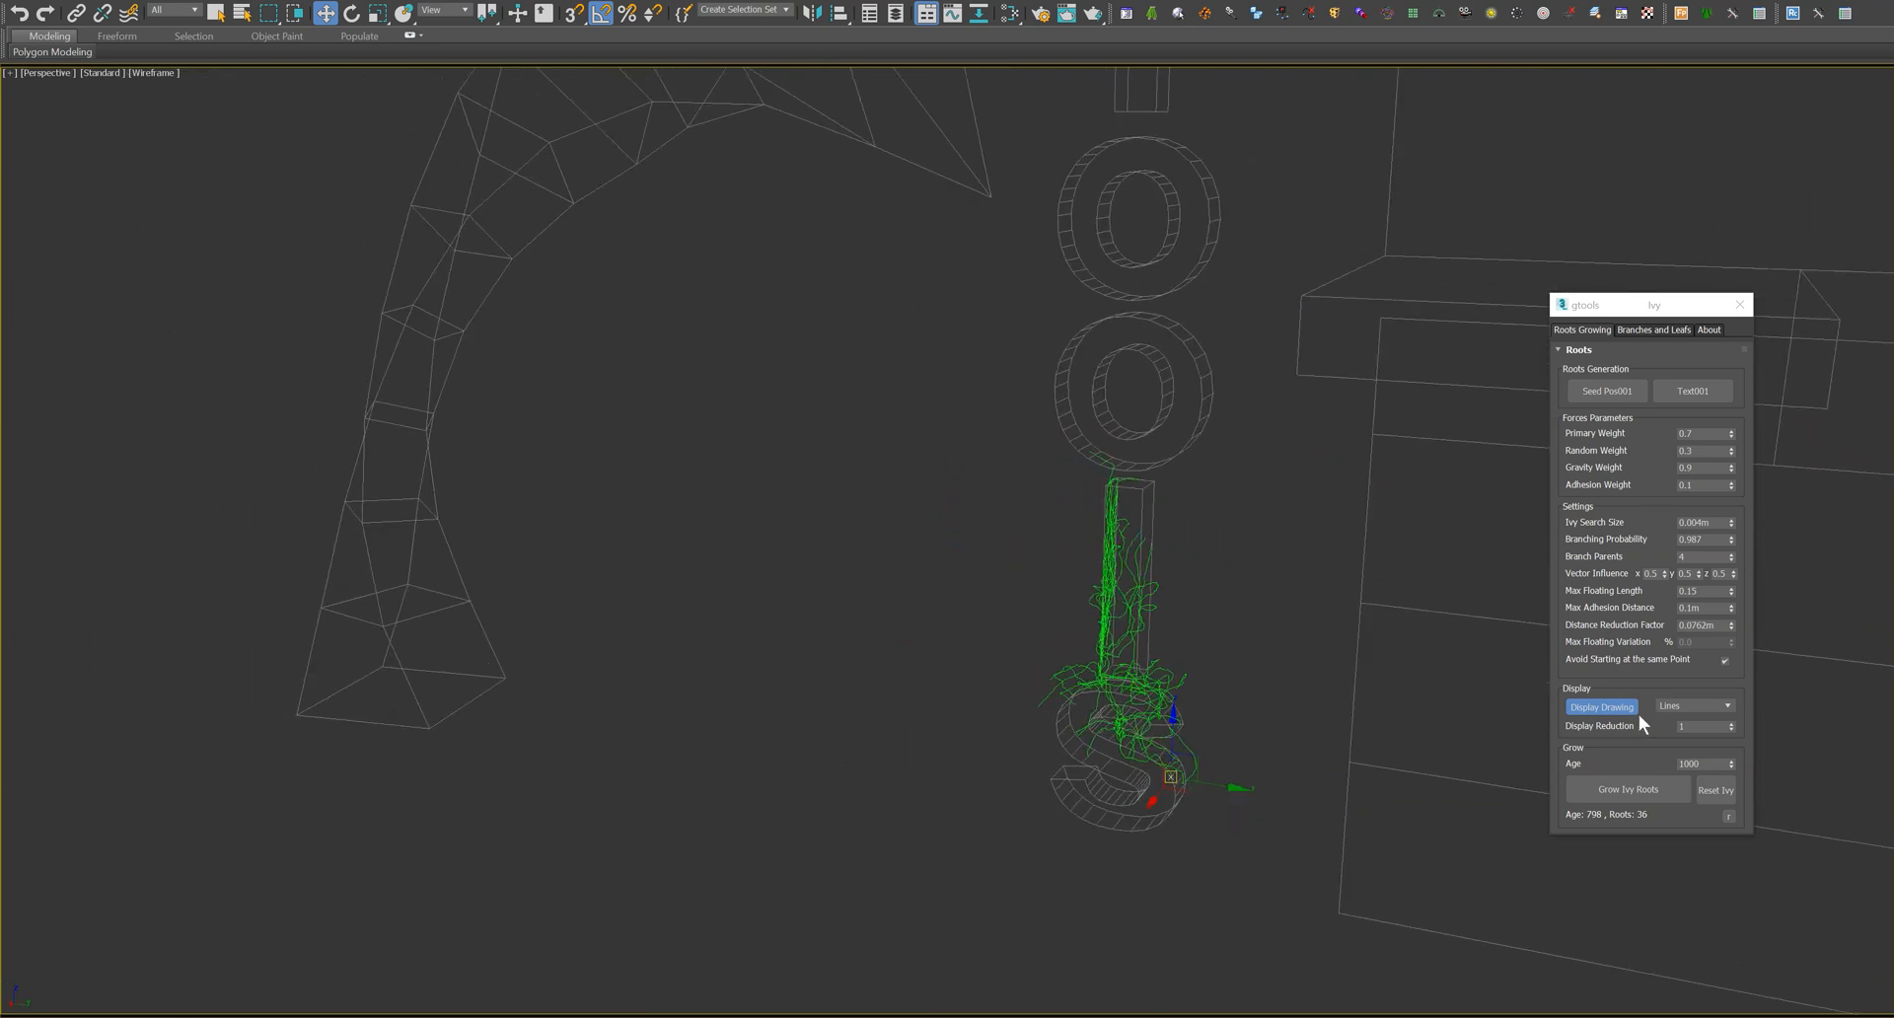
mouse_move(1173, 780)
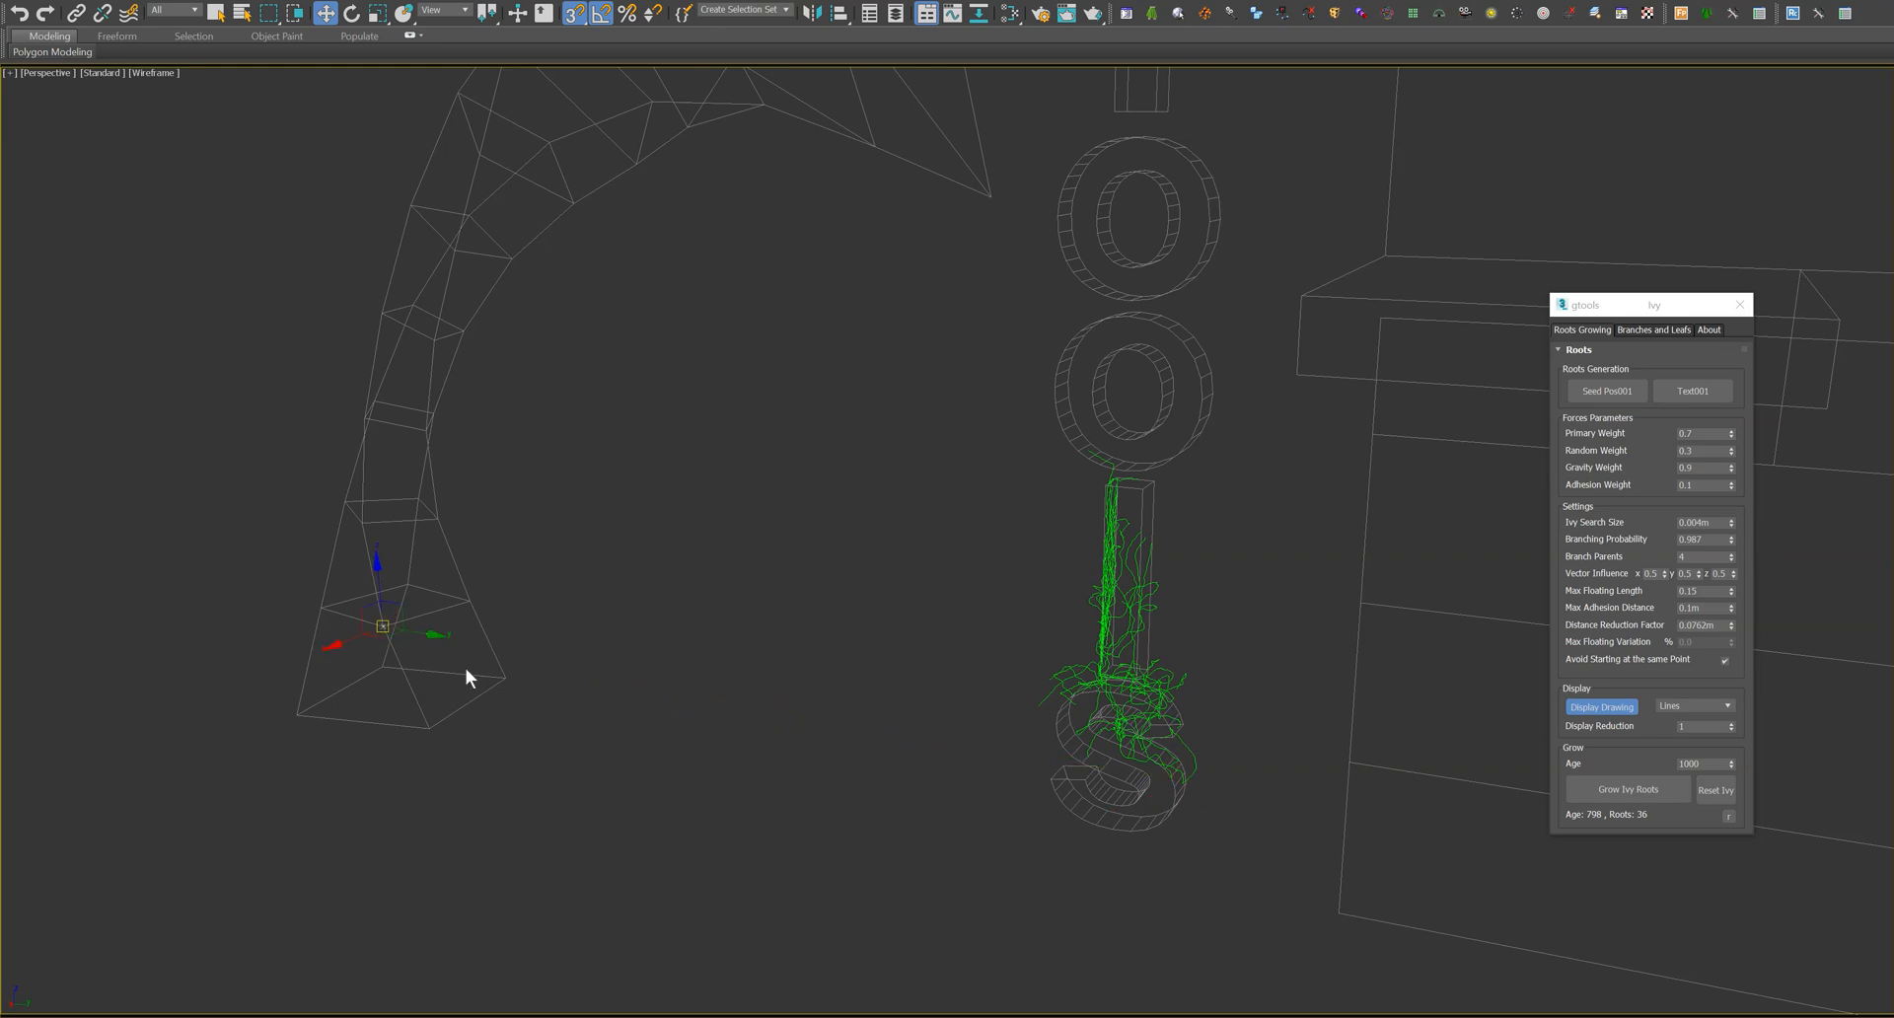
- Pick the curved arch as the climb object and grow, then stop, ivy roots
left_click(1693, 390)
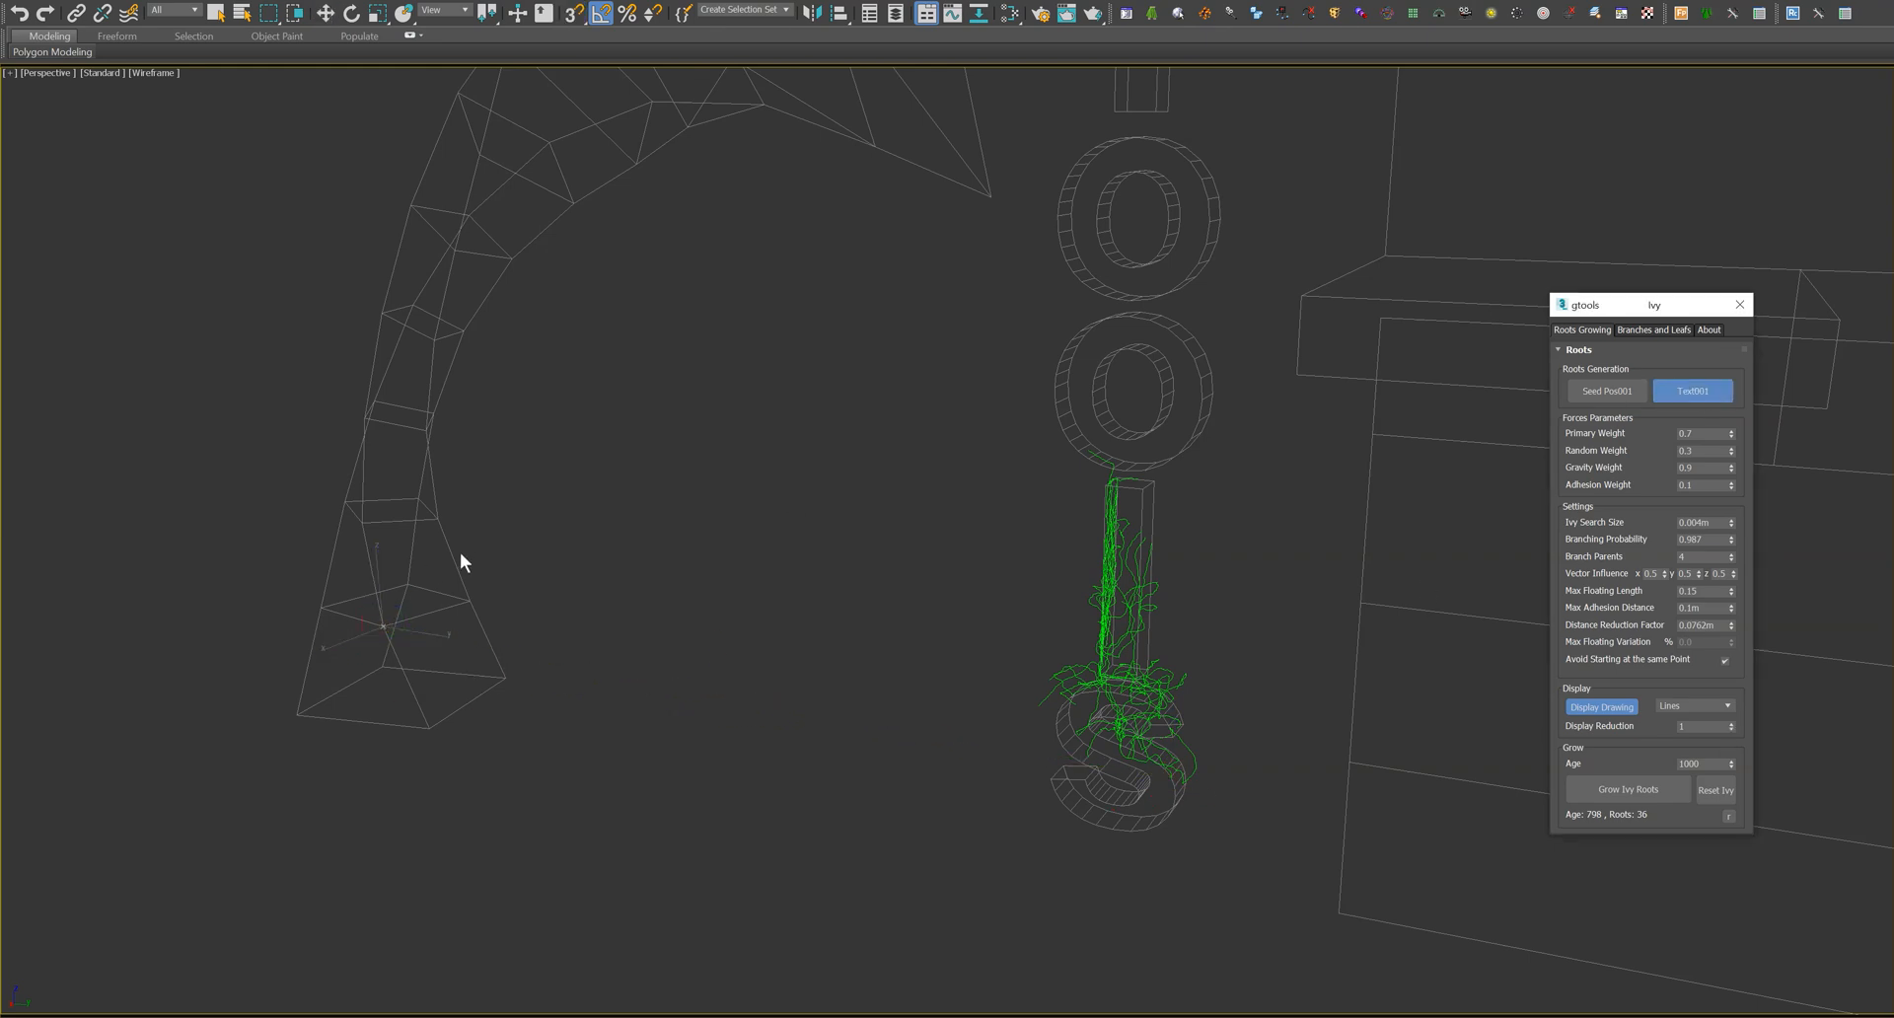
left_click(1628, 788)
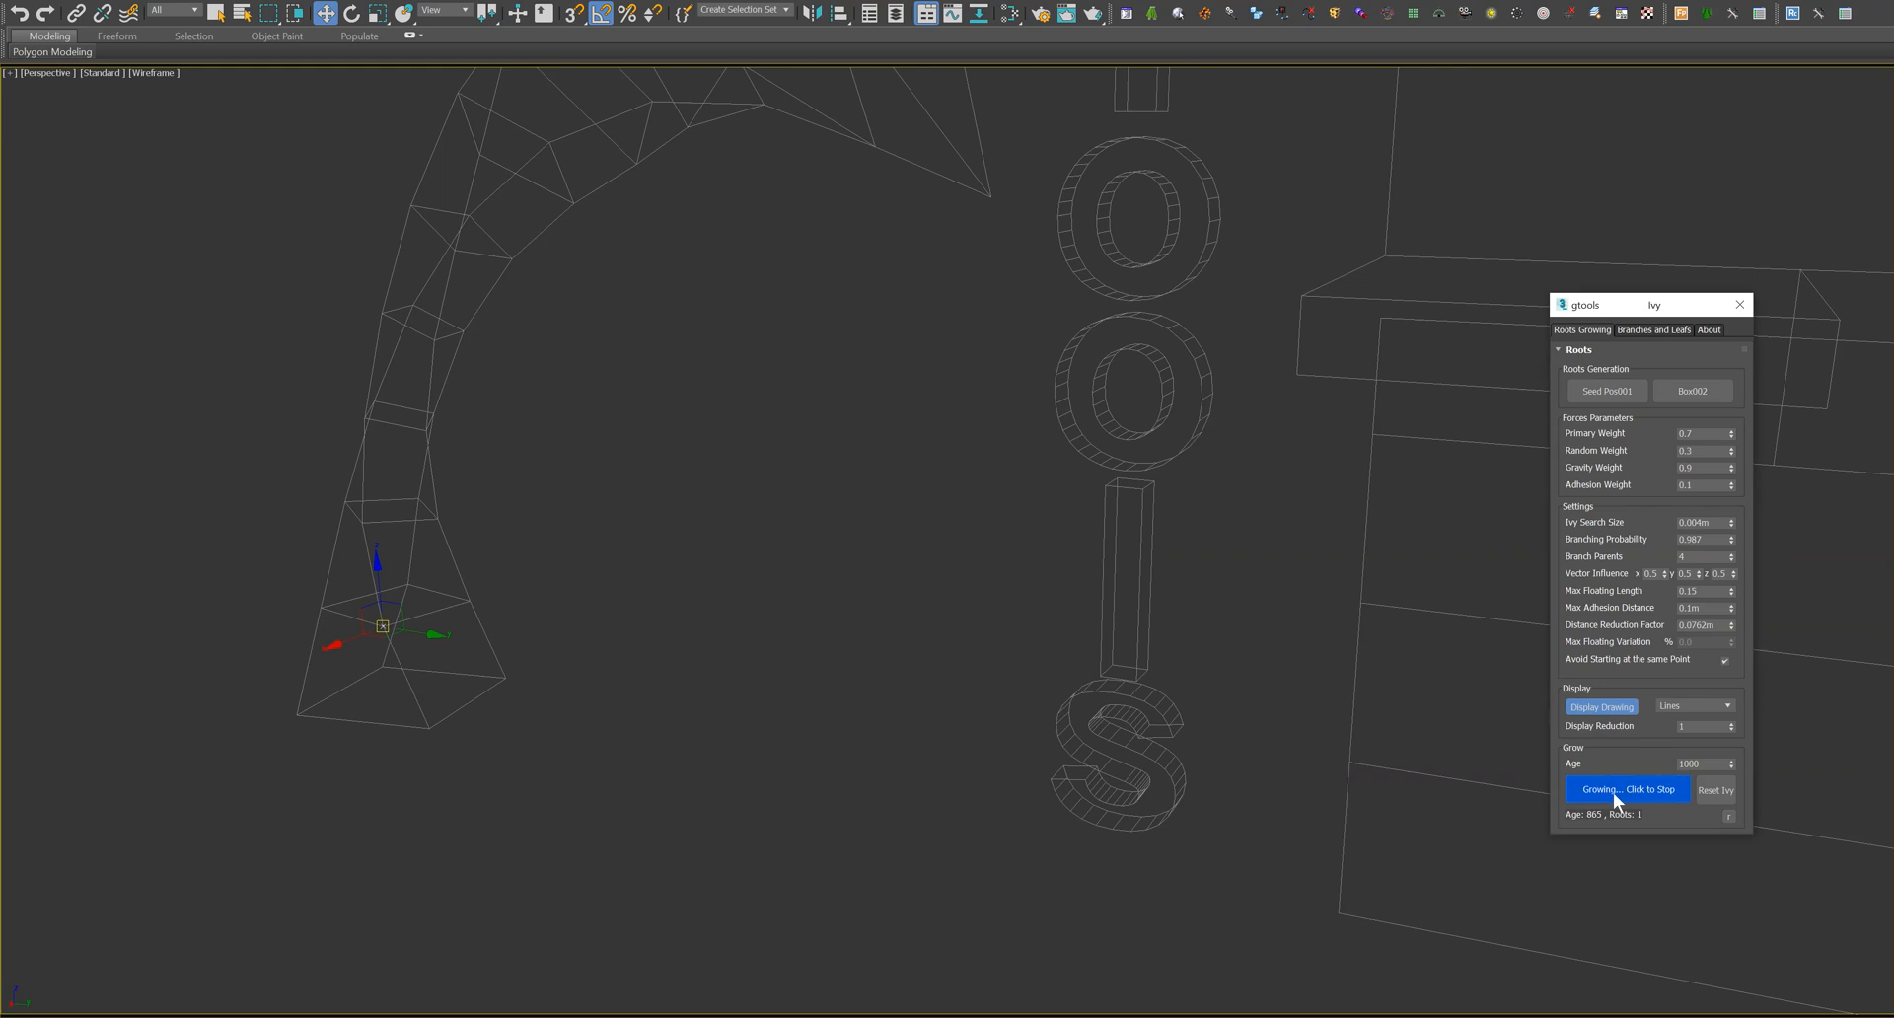
left_click(1627, 790)
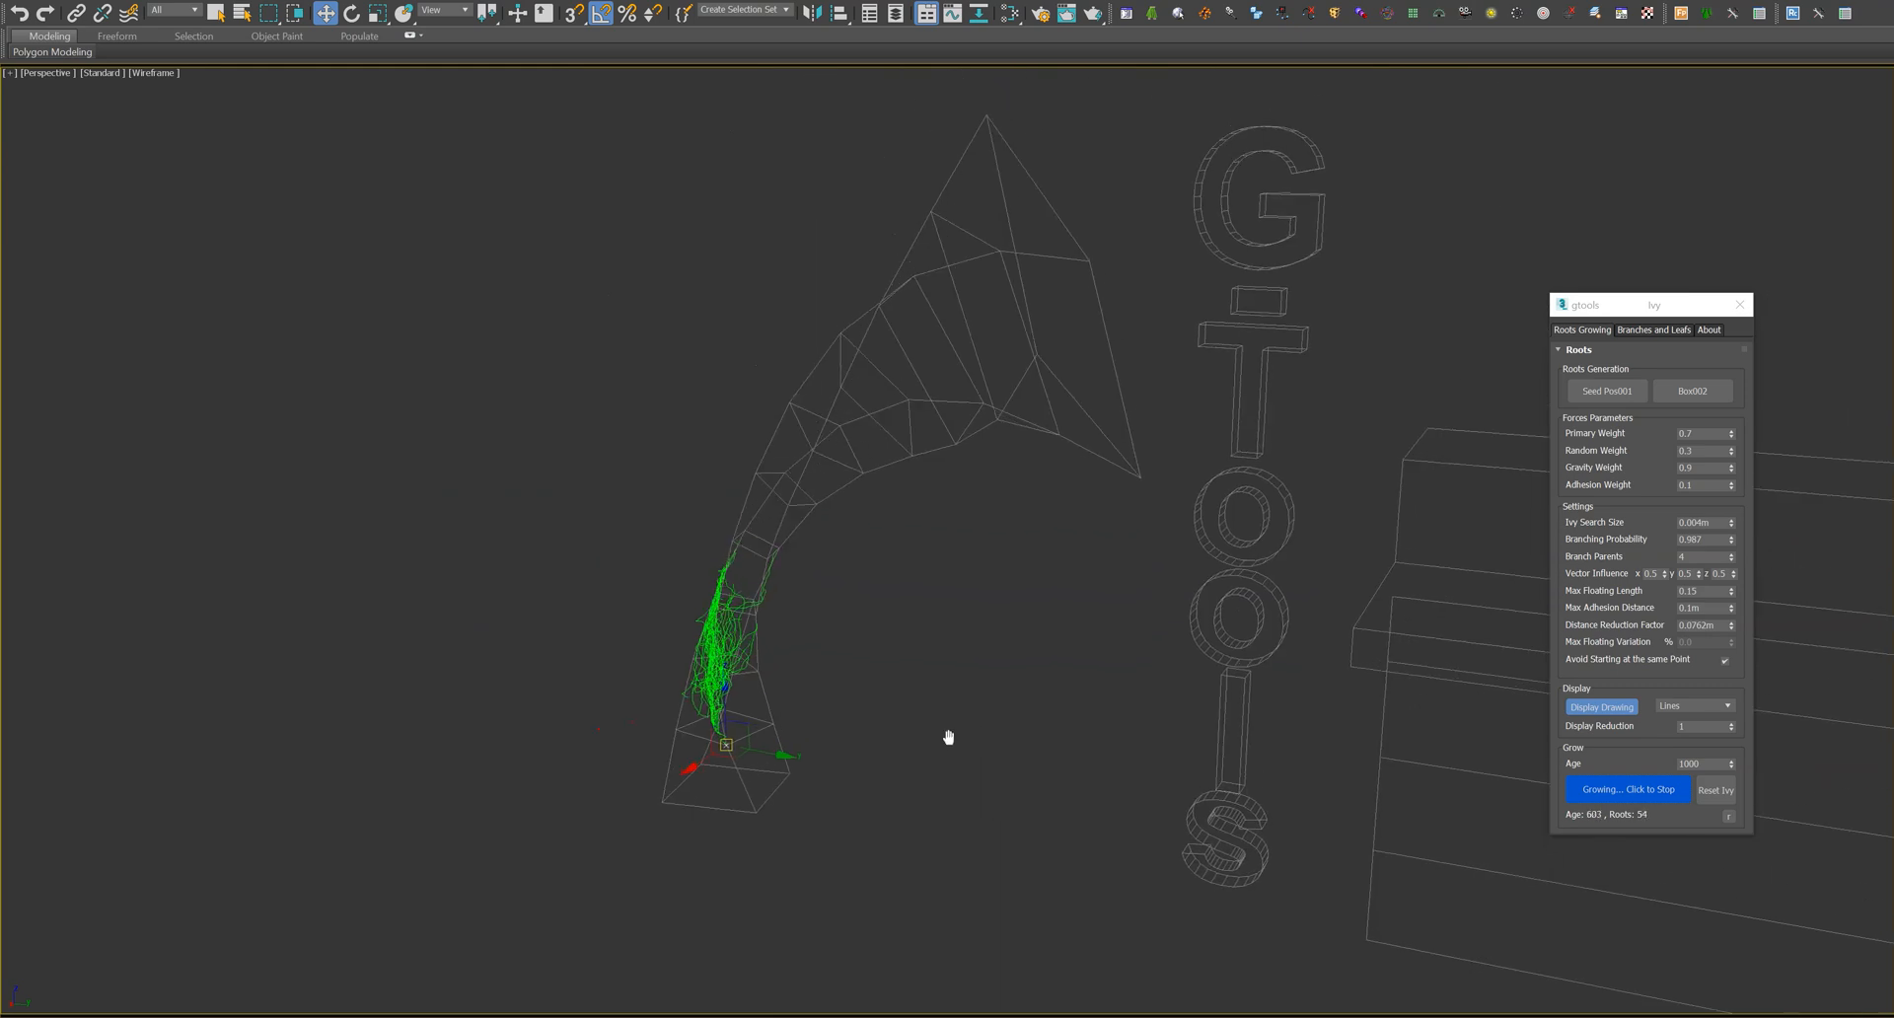
left_click(1628, 789)
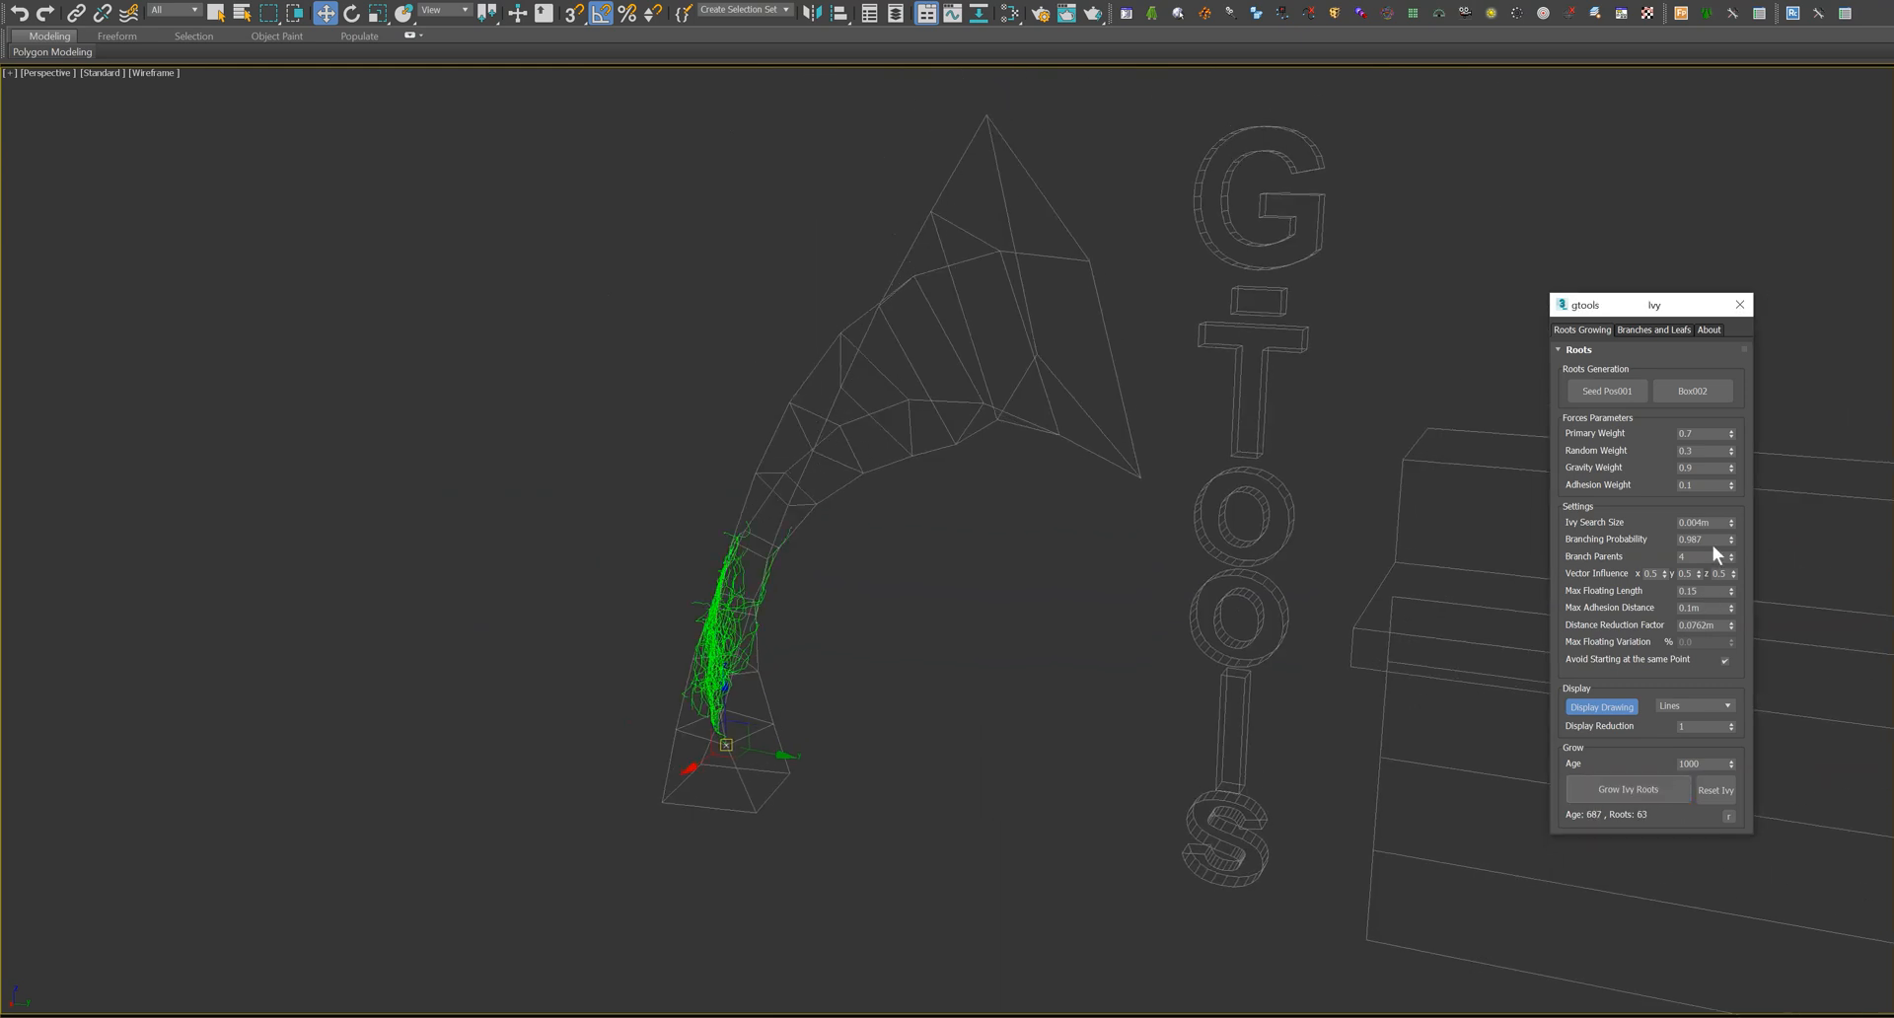
- Set search size to 0.01m, reset and regrow the arch roots, then close Ivy
left_click(1699, 521)
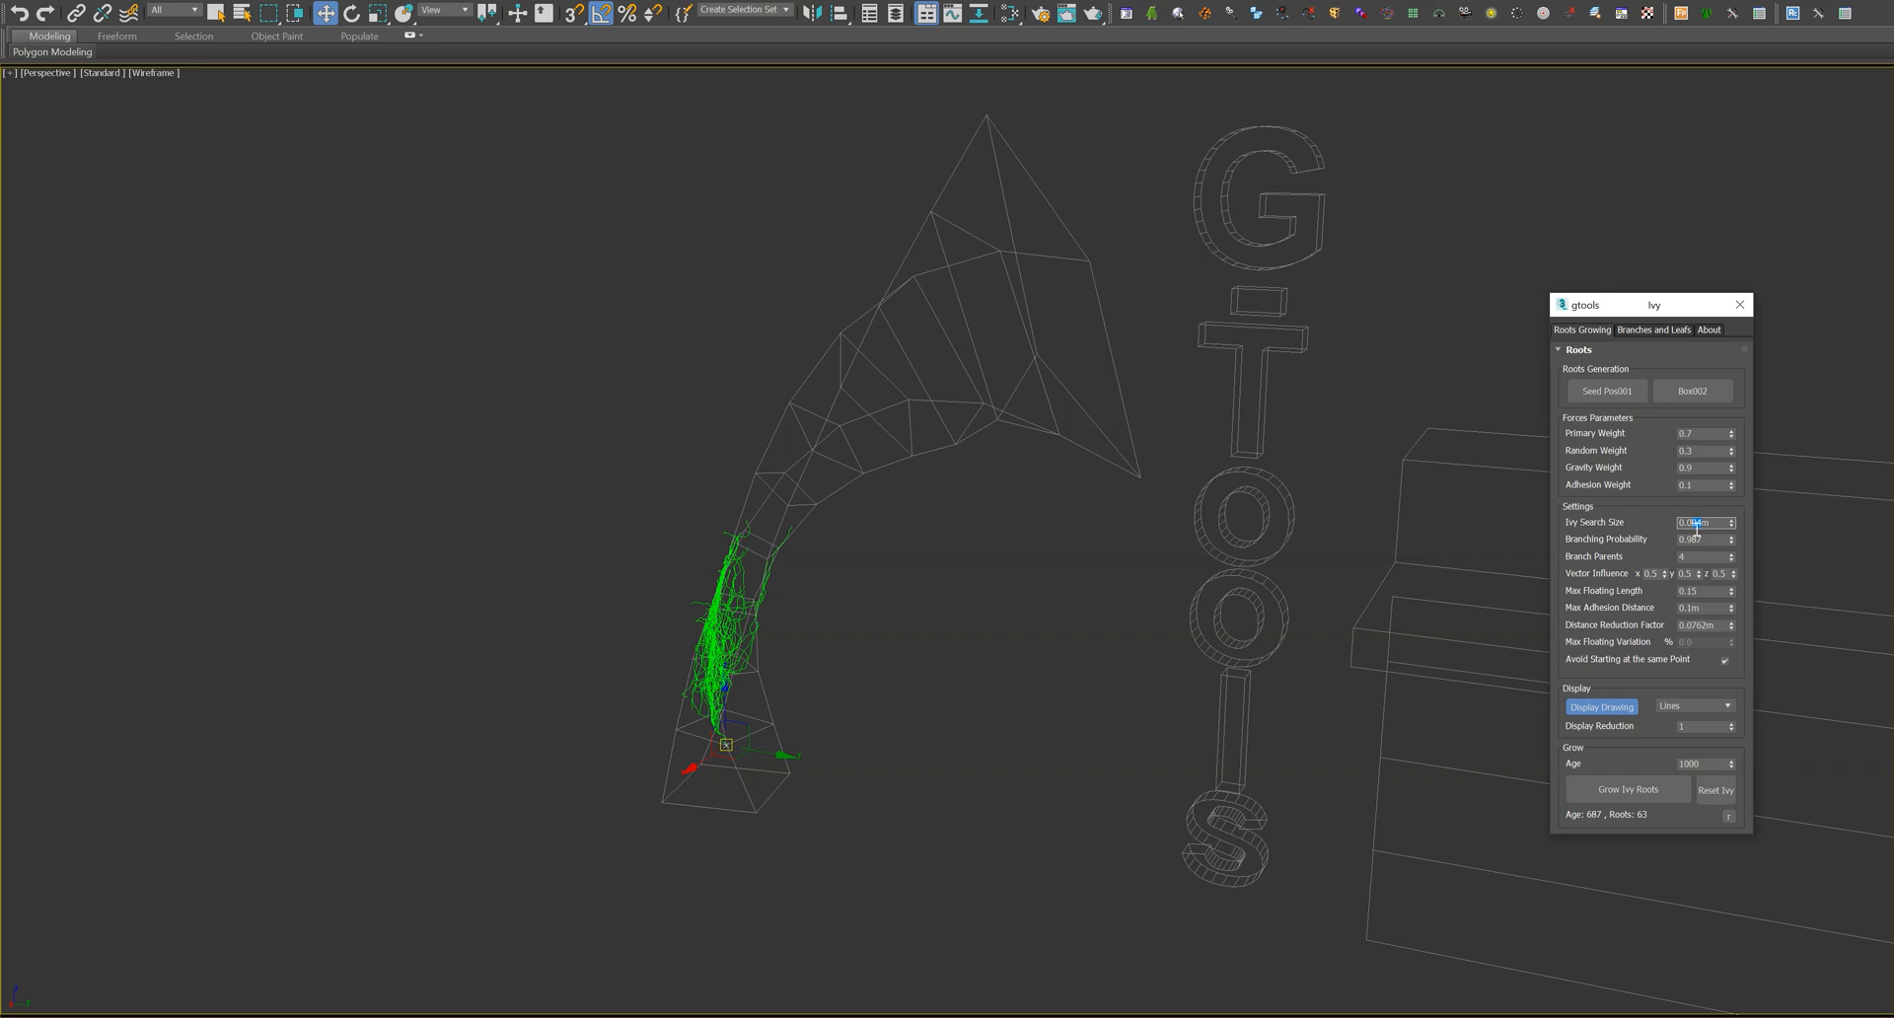
left_click(1716, 791)
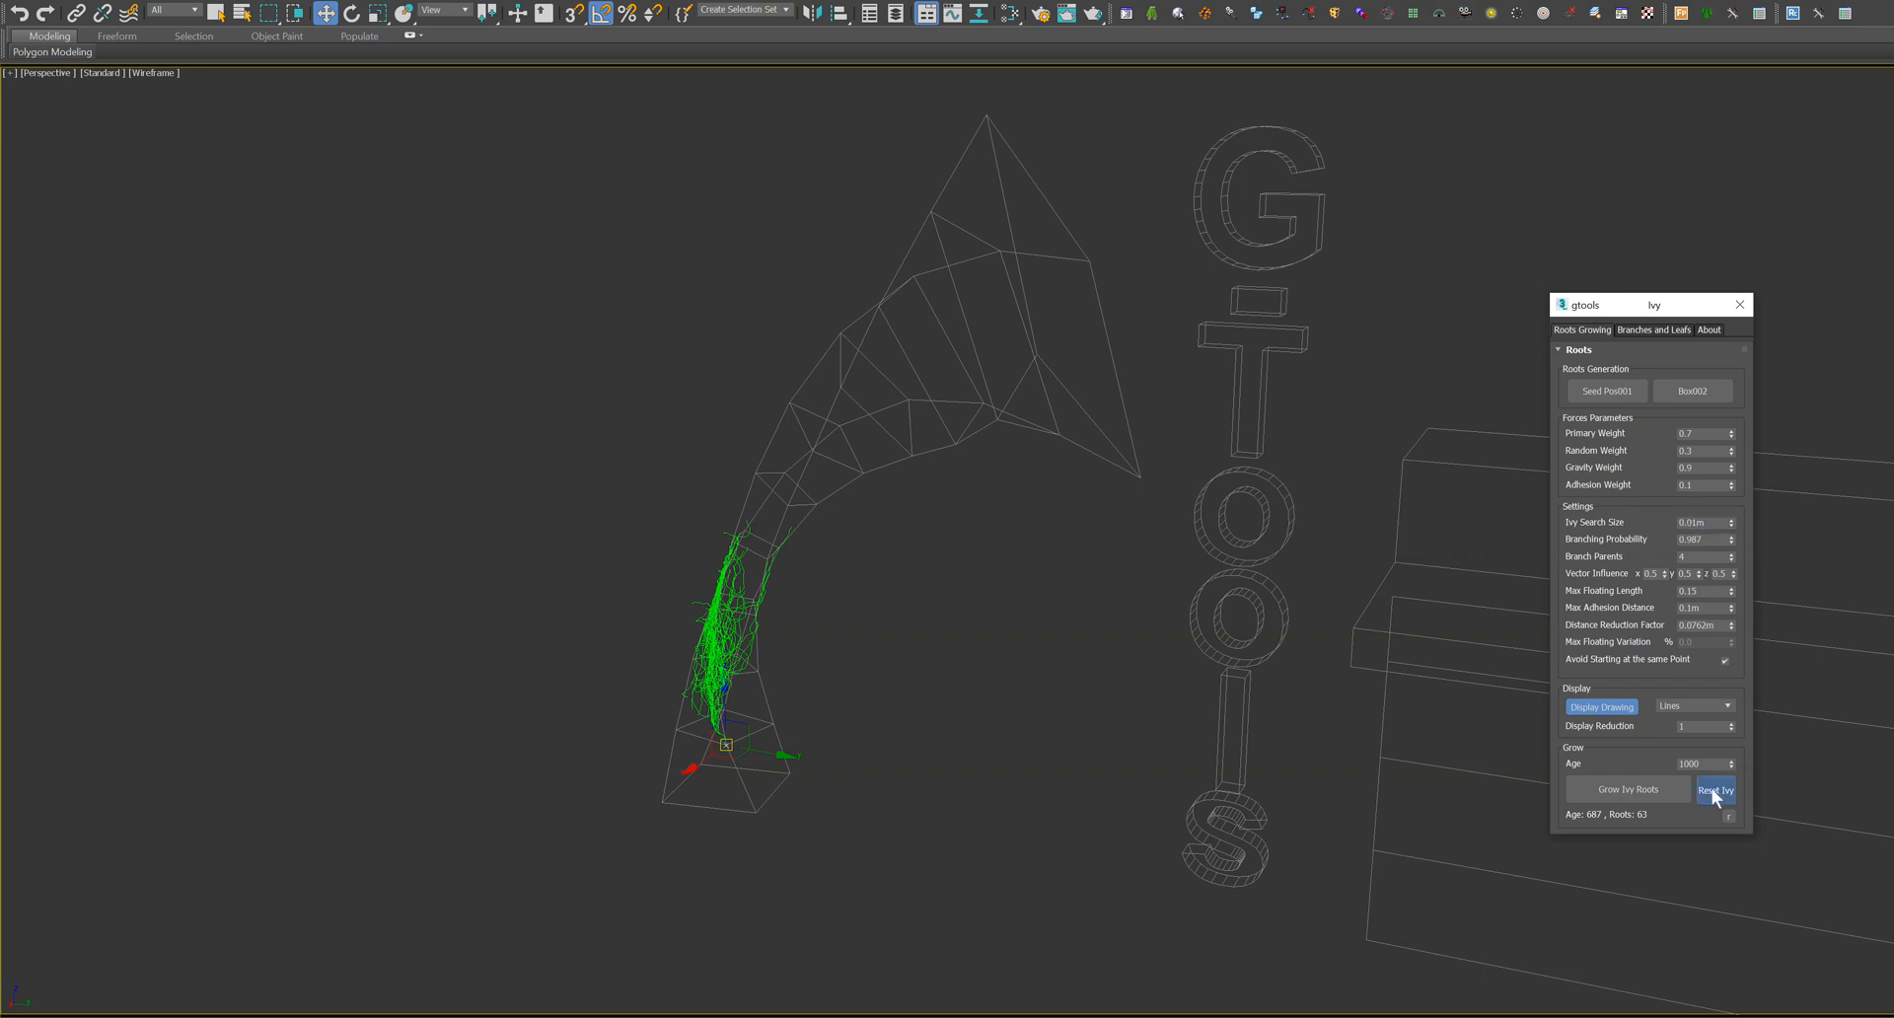
left_click(1628, 789)
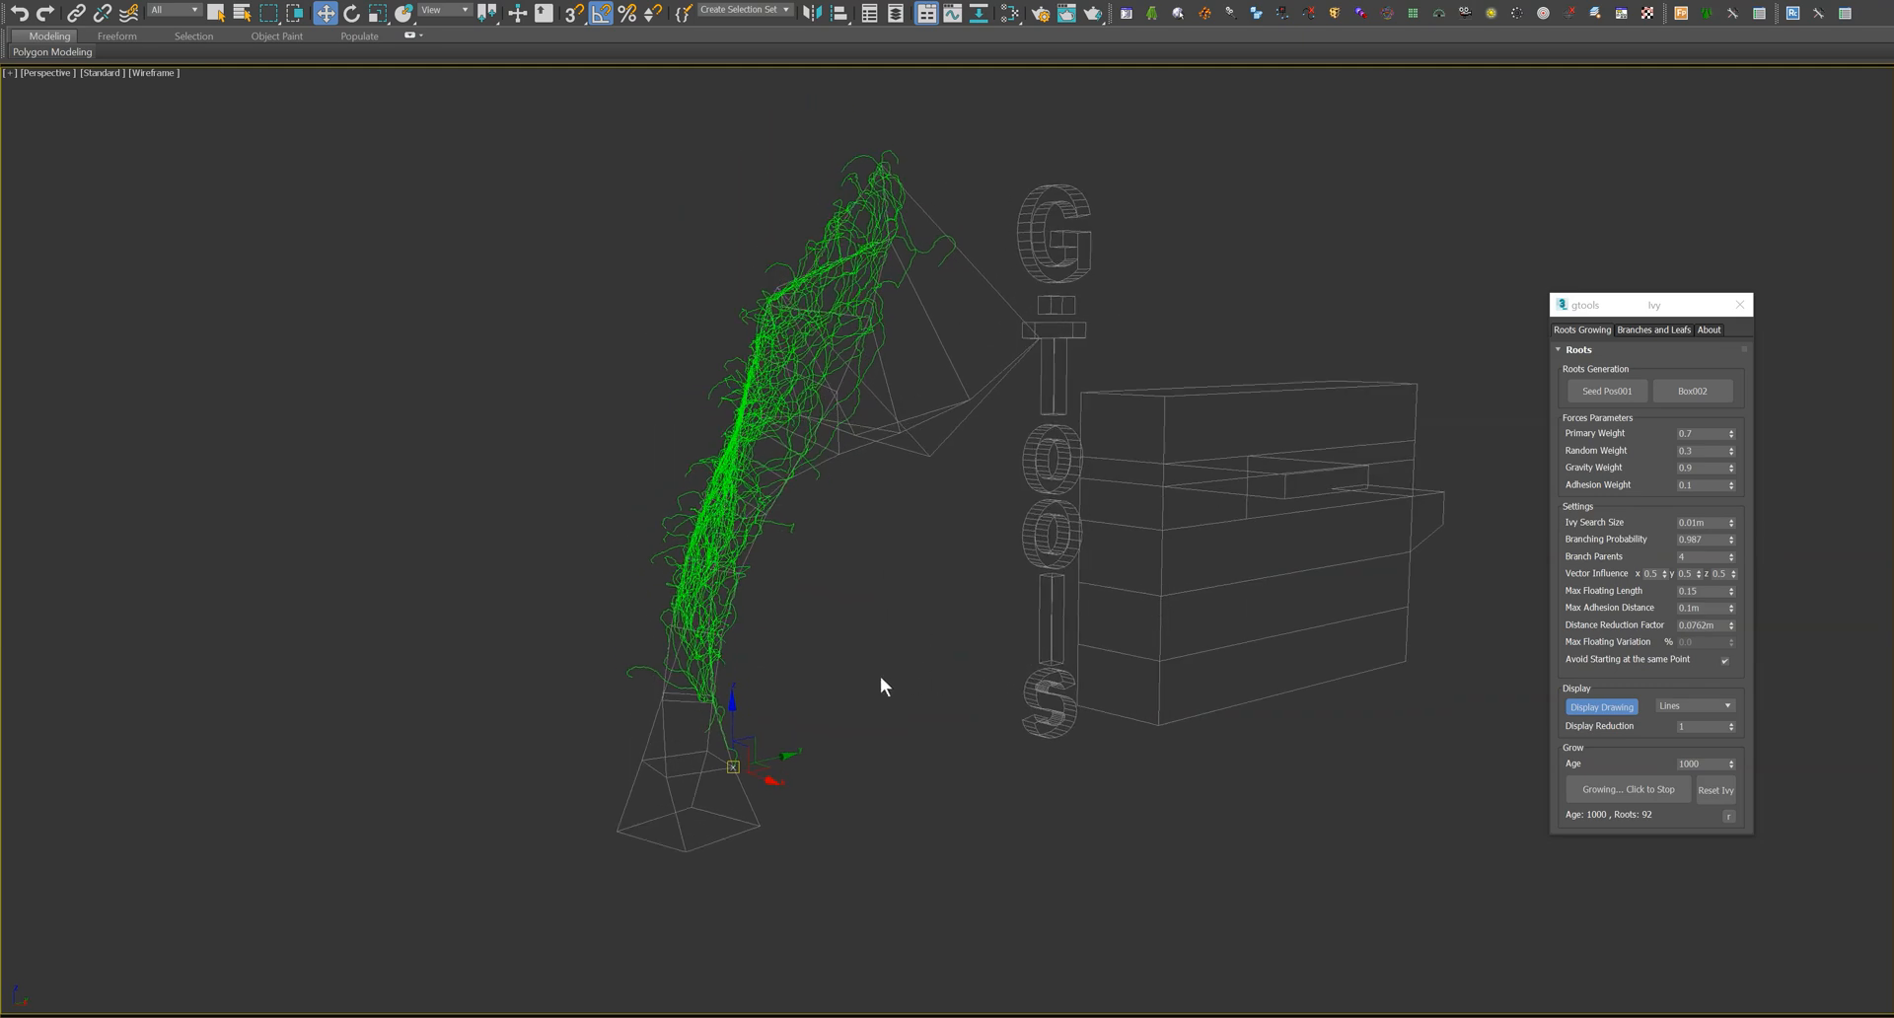
mouse_move(1051, 681)
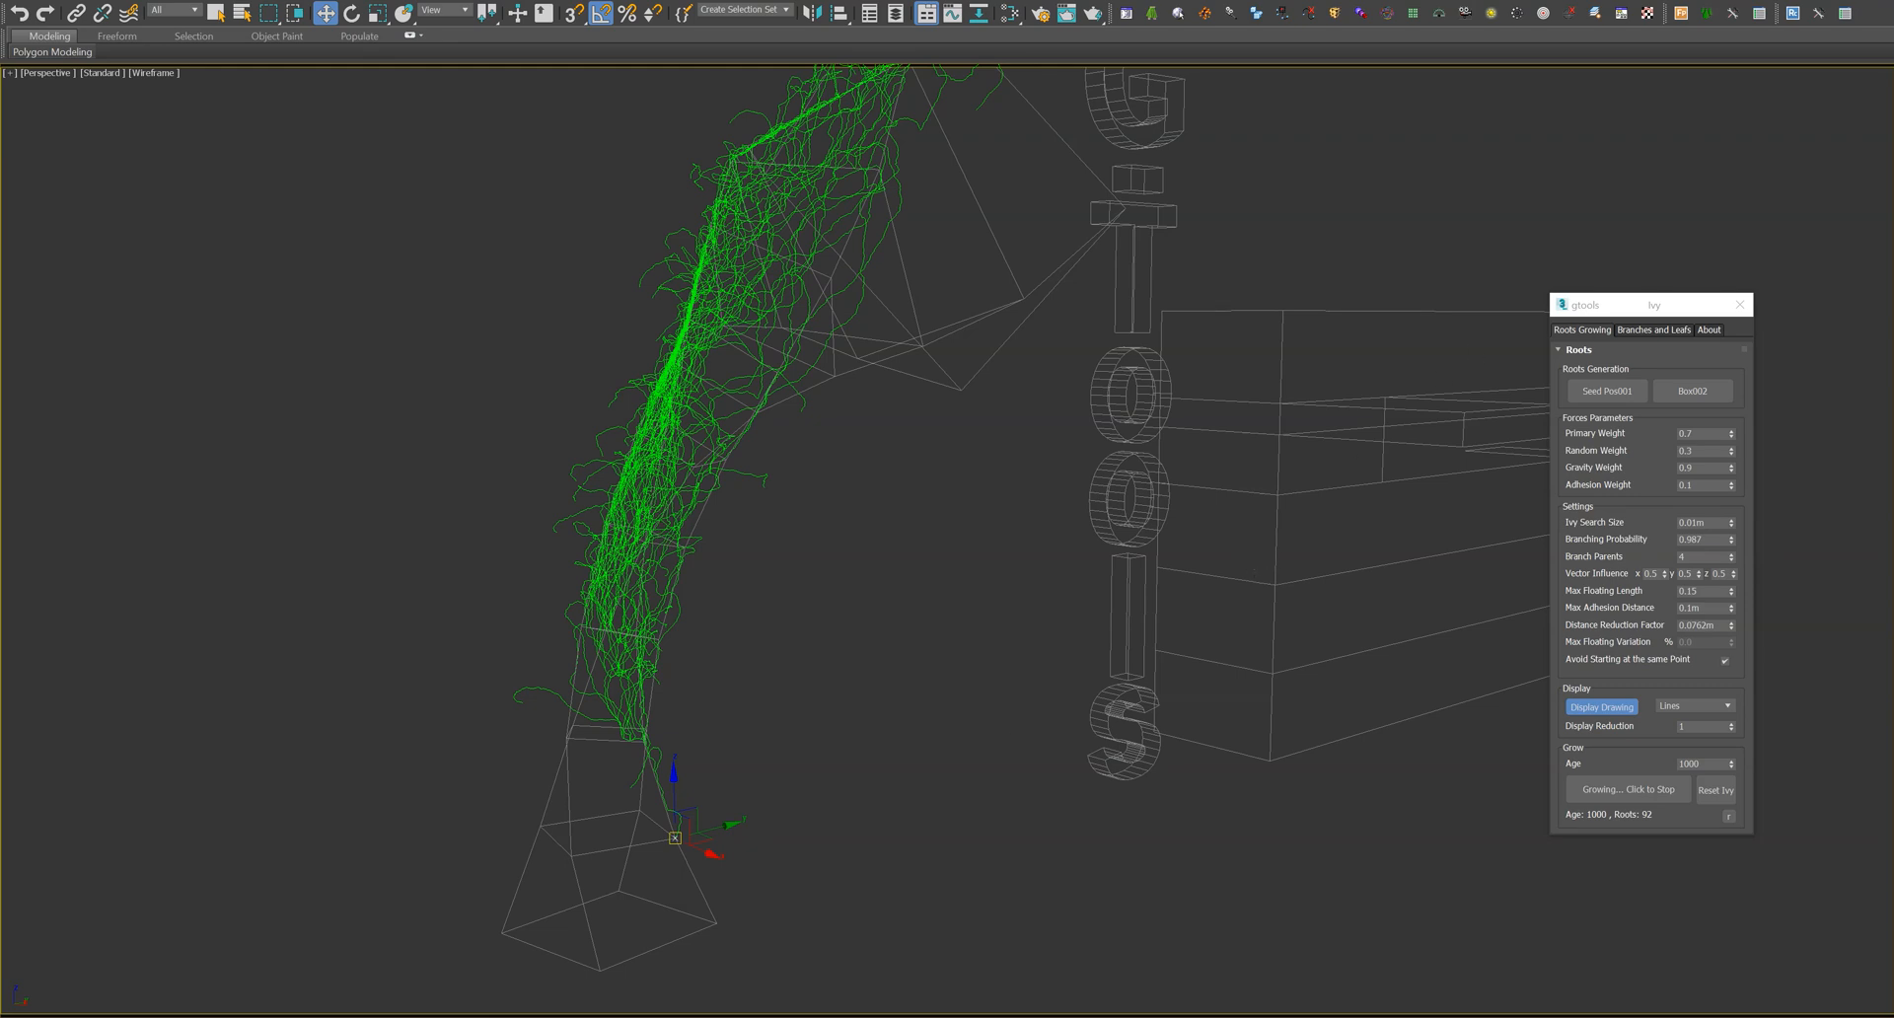
mouse_move(1739, 304)
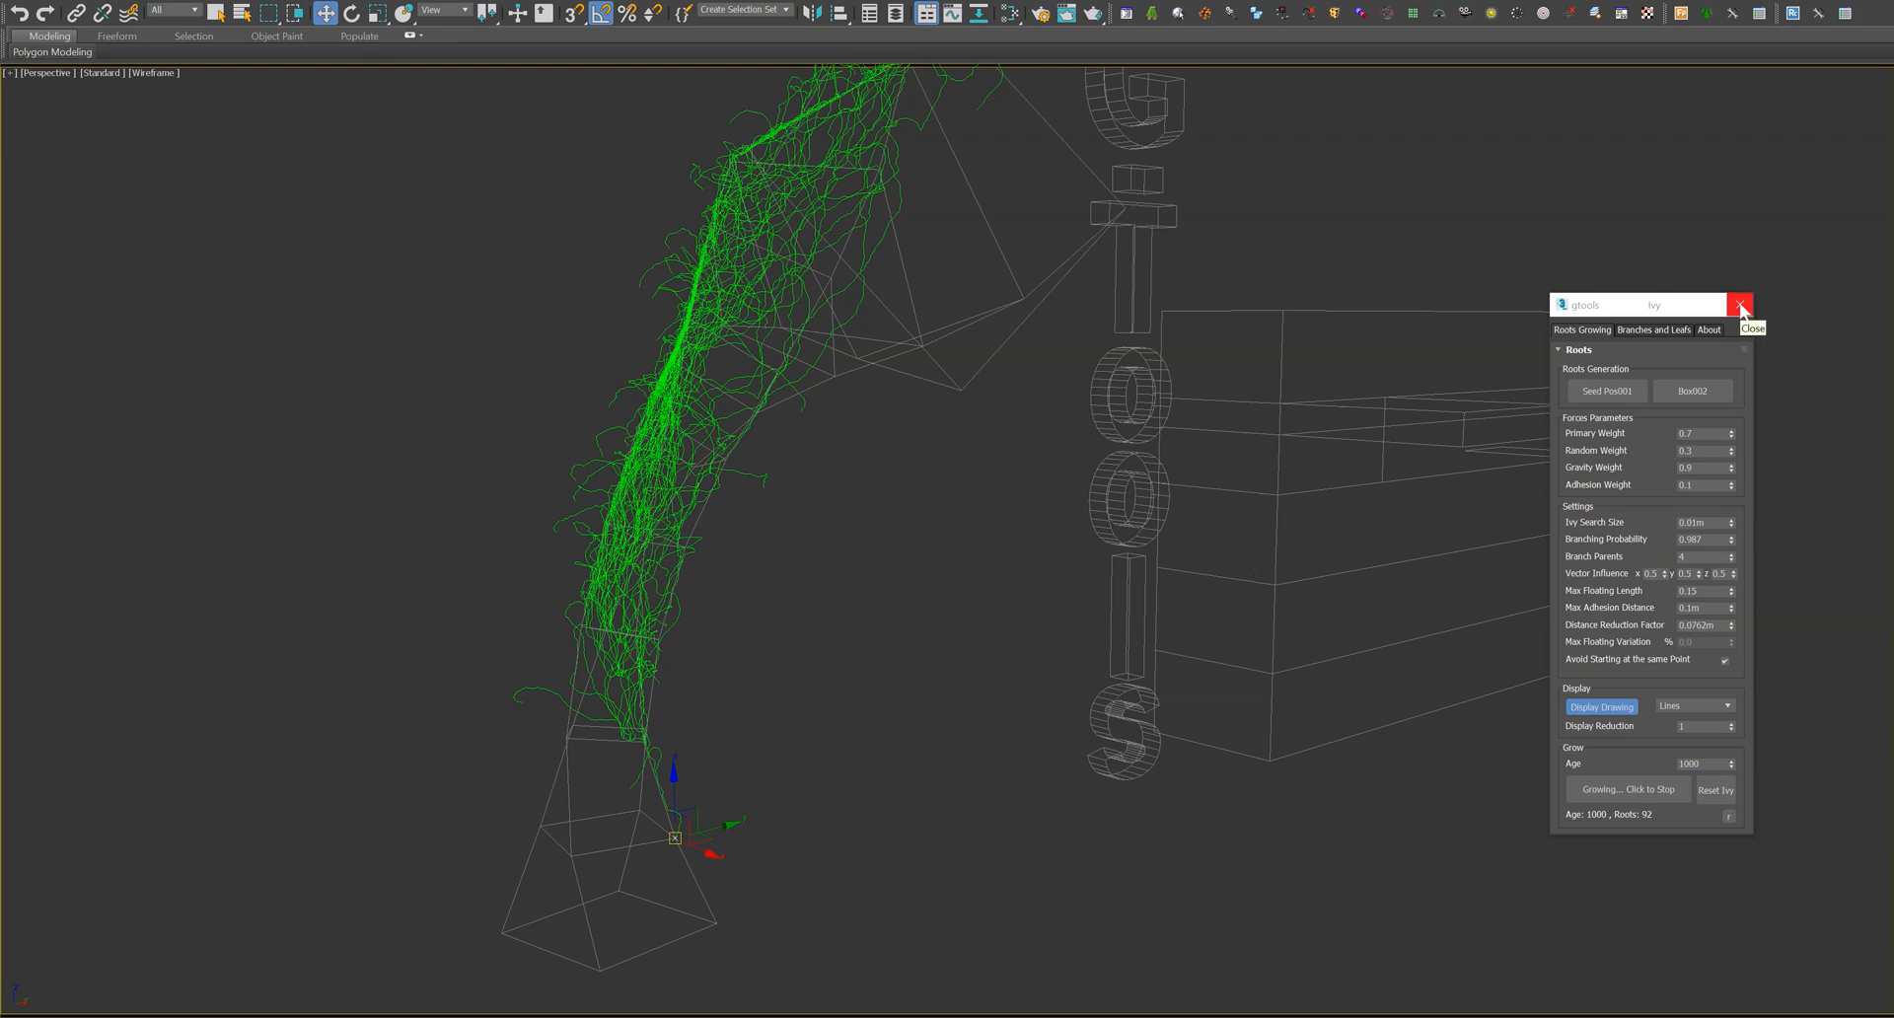
left_click(1741, 303)
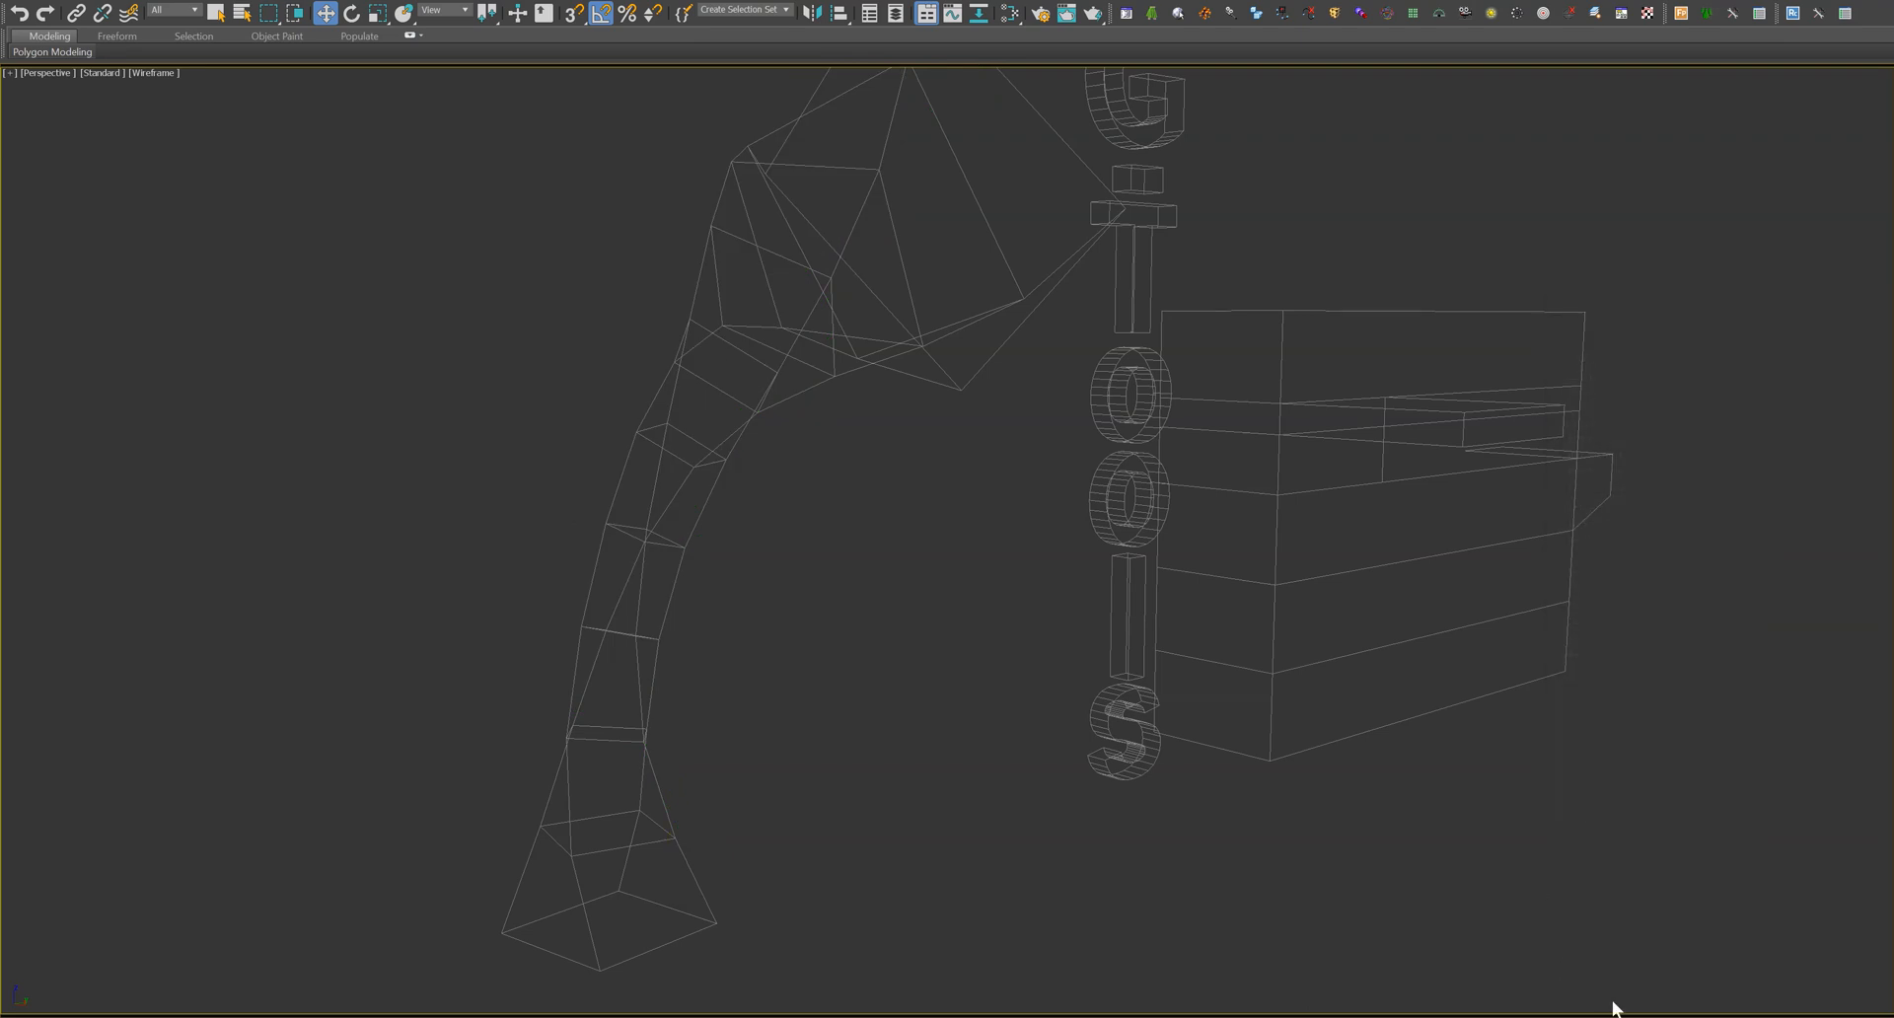